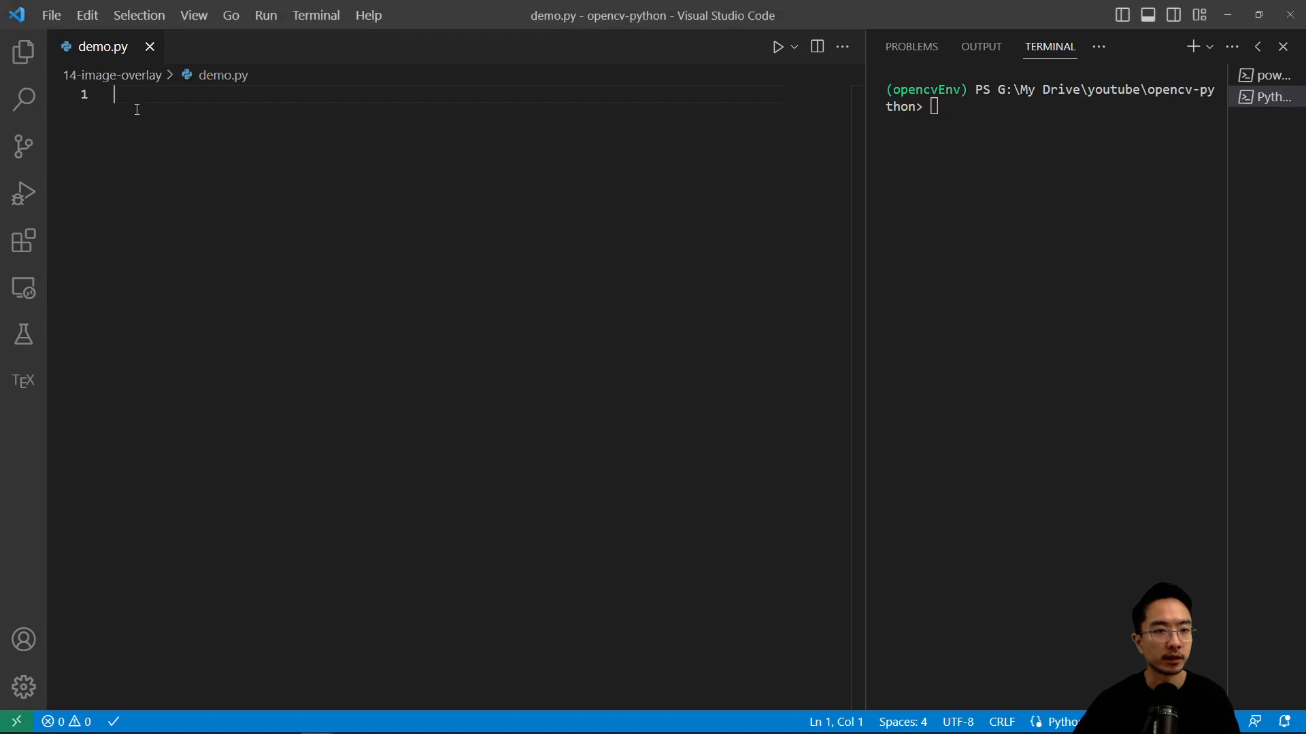
Write imports for cv2, os and matplotlib.pyplot, an empty imageOverlay() and a main guard calling it
text(import cv2 as cv)
text(import os)
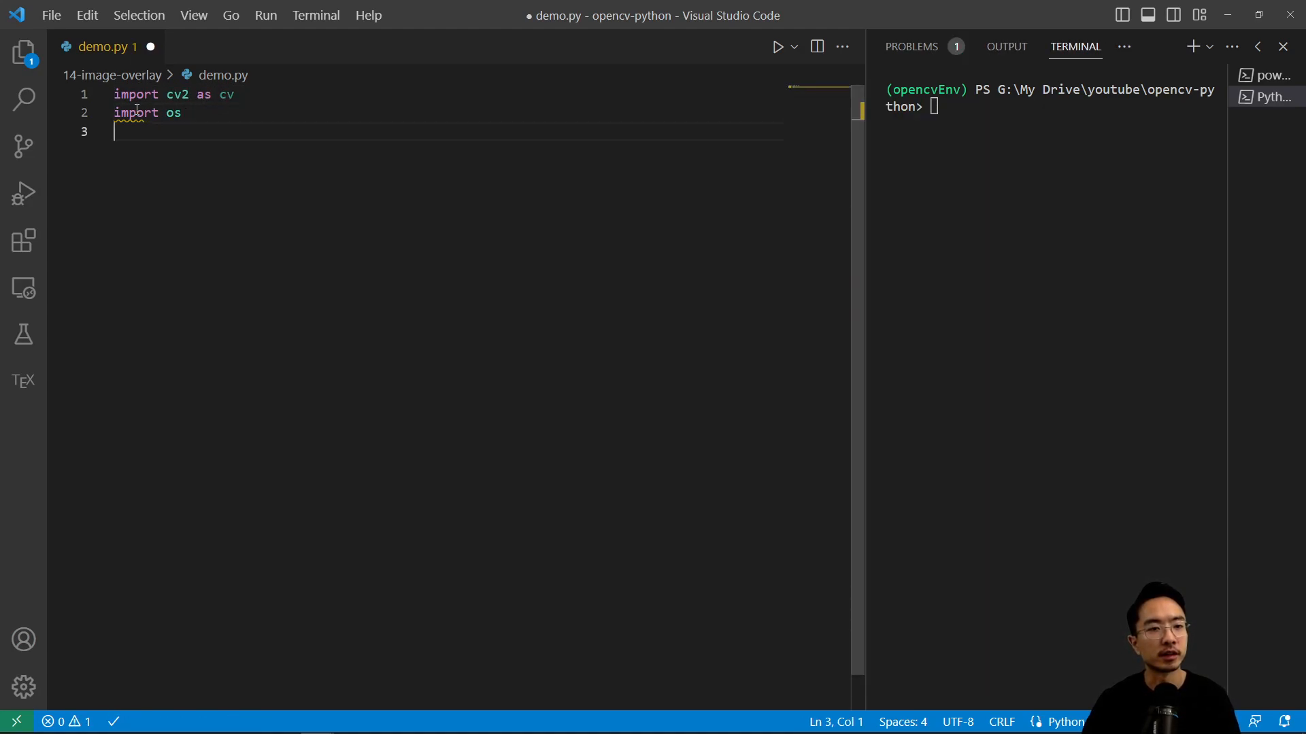
text(import matplotlib.pyplot as plt)
text(def imageO)
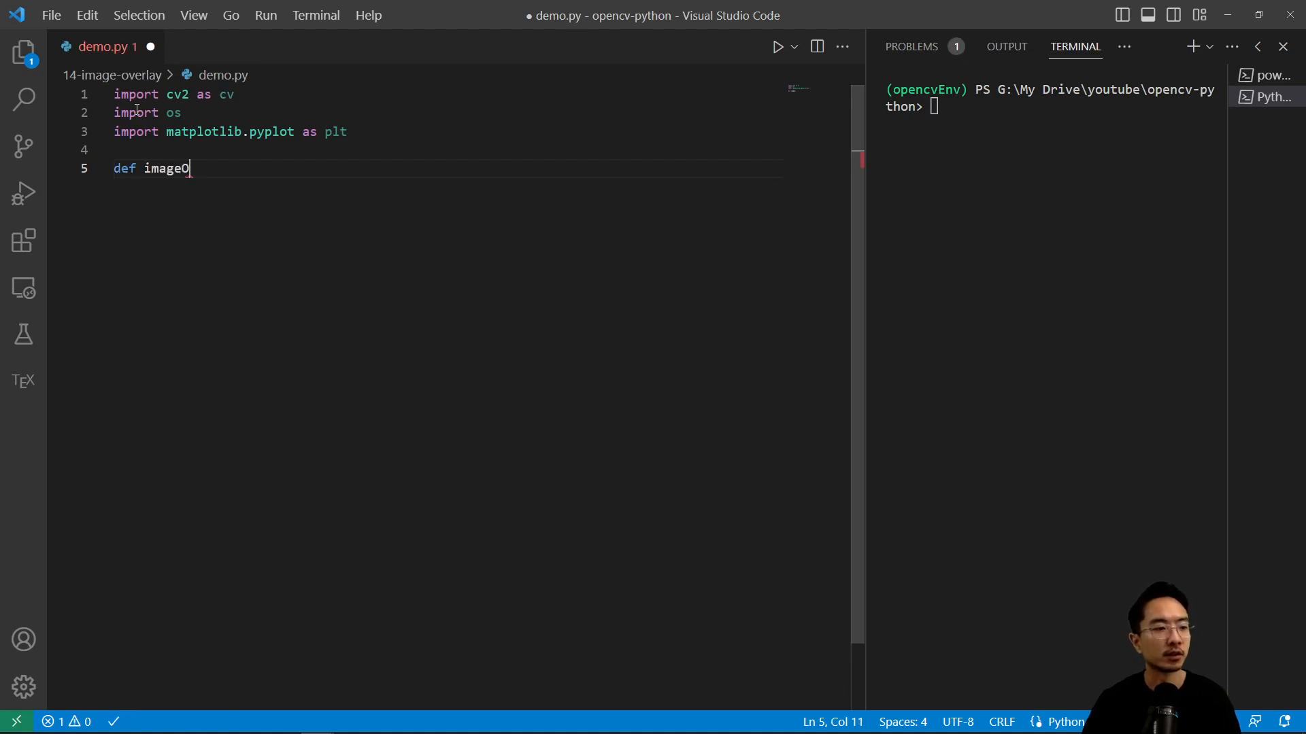
text(verlay():)
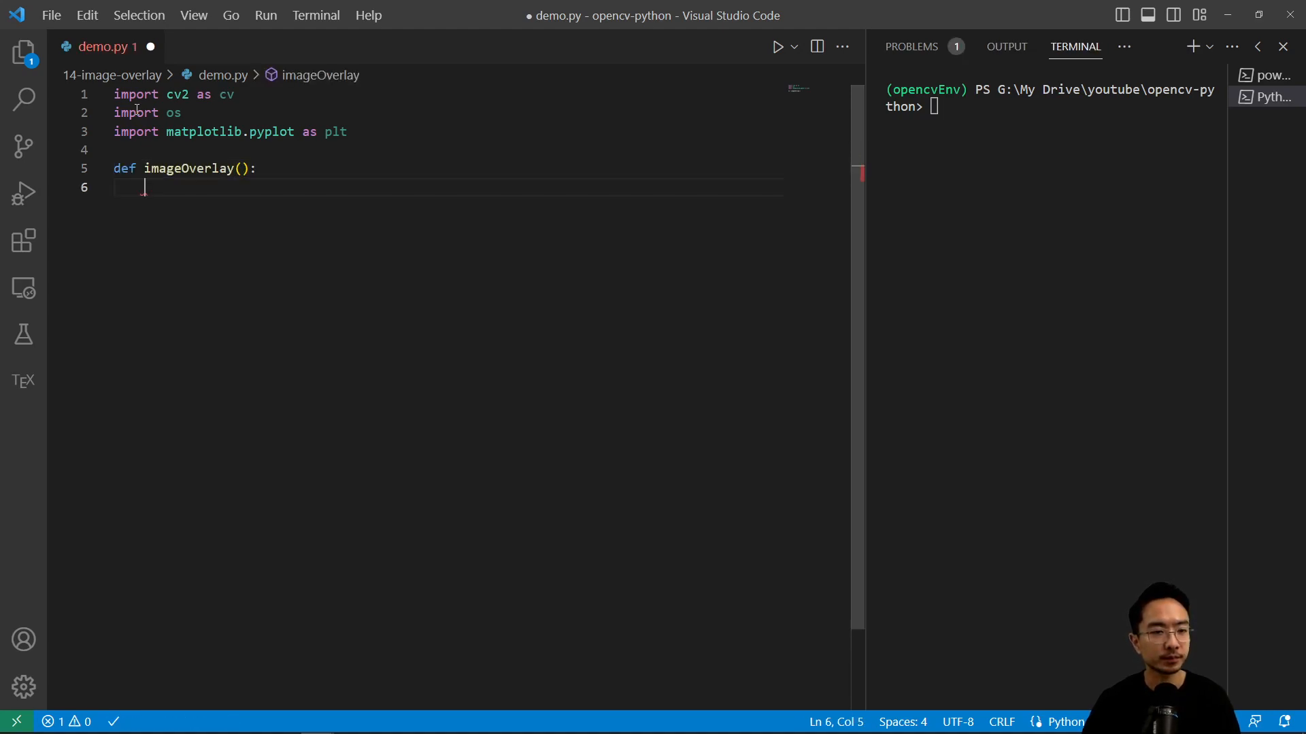
text(if __name__ == ')
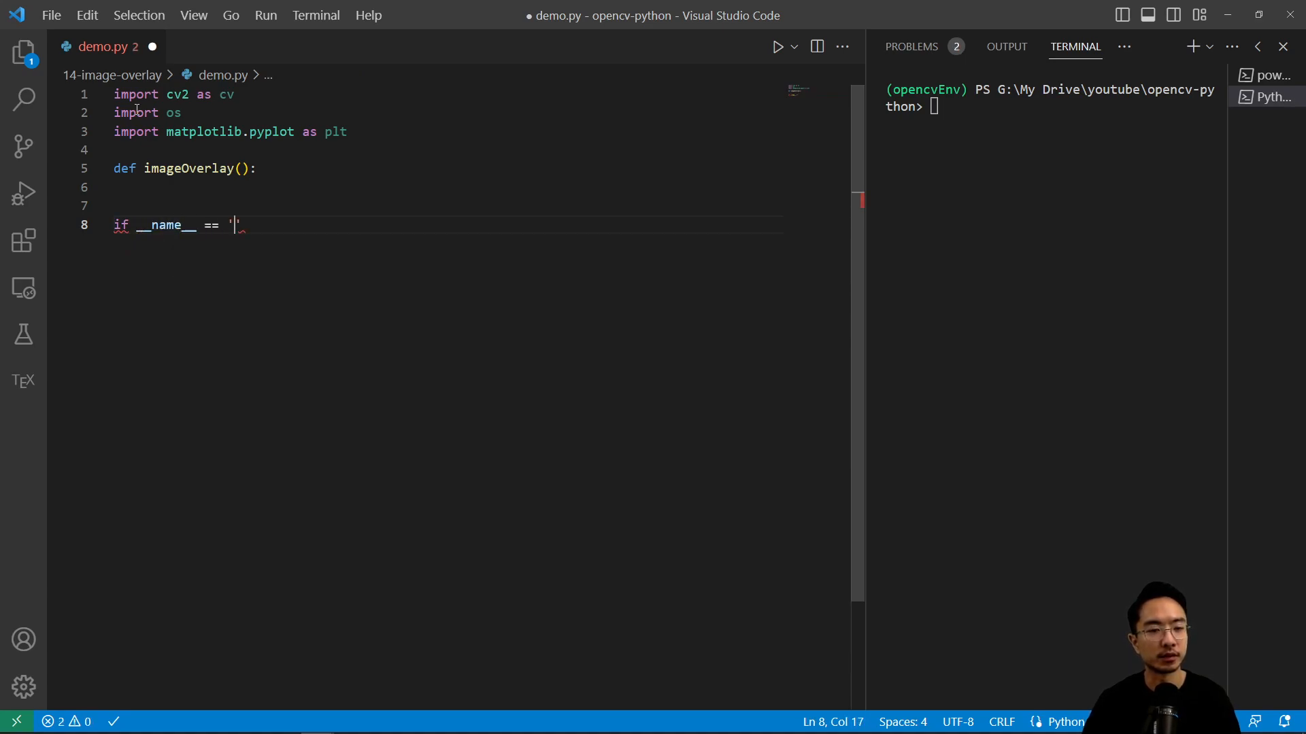
text(__main__')
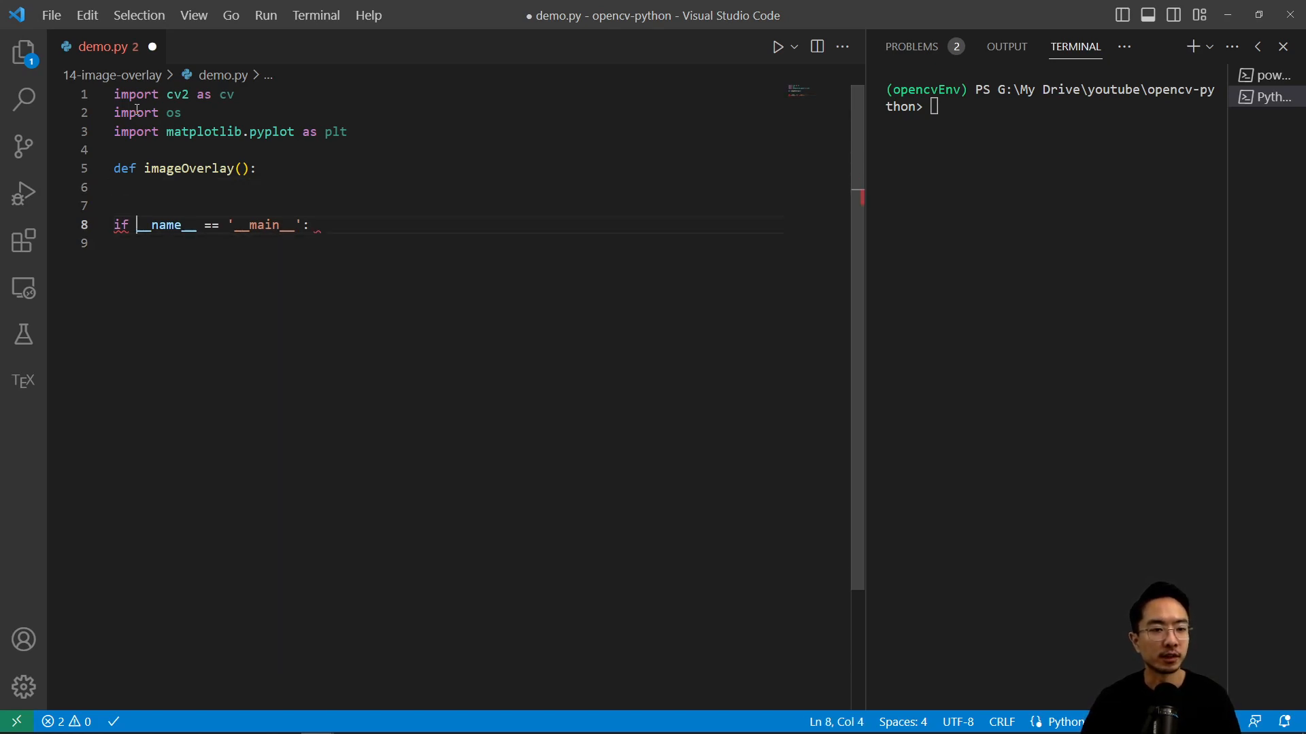
text(imageOverlay()
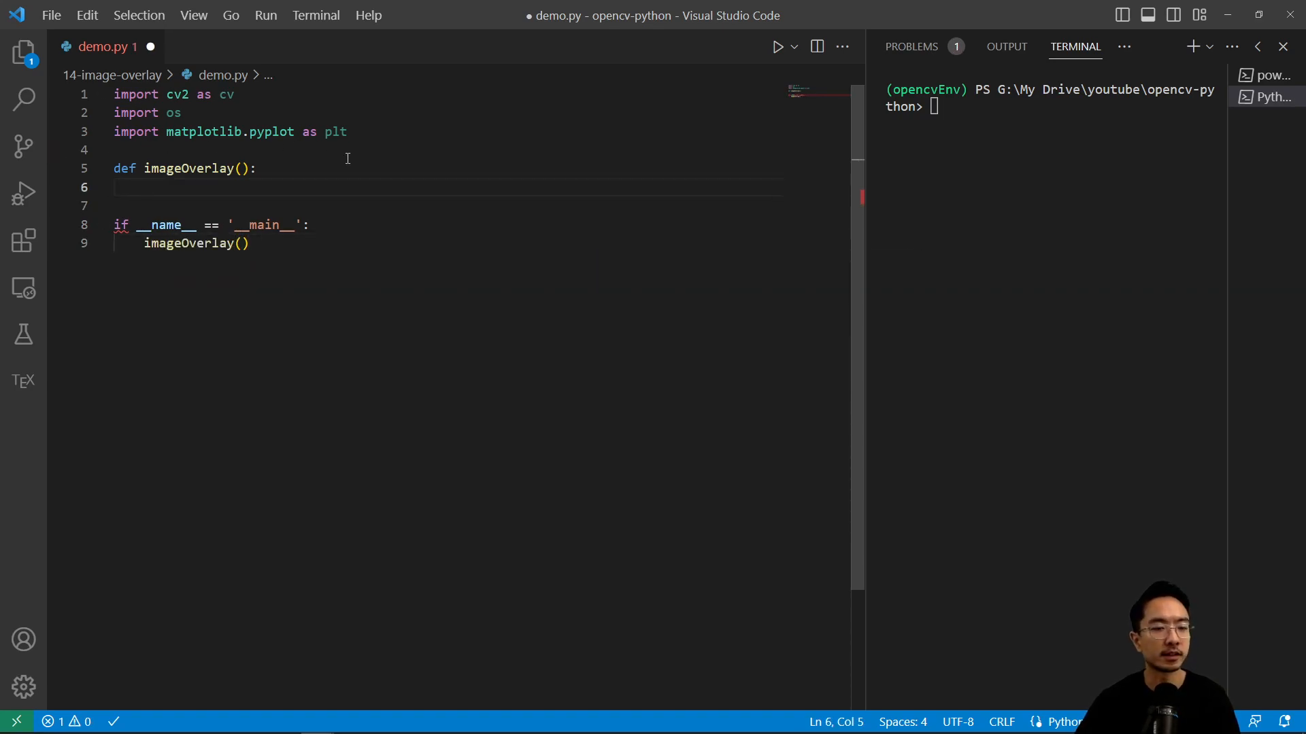
Build imgPath to demoImages\cutepic1.jpg from os.getcwd() with os.path.join
text(root = os.)
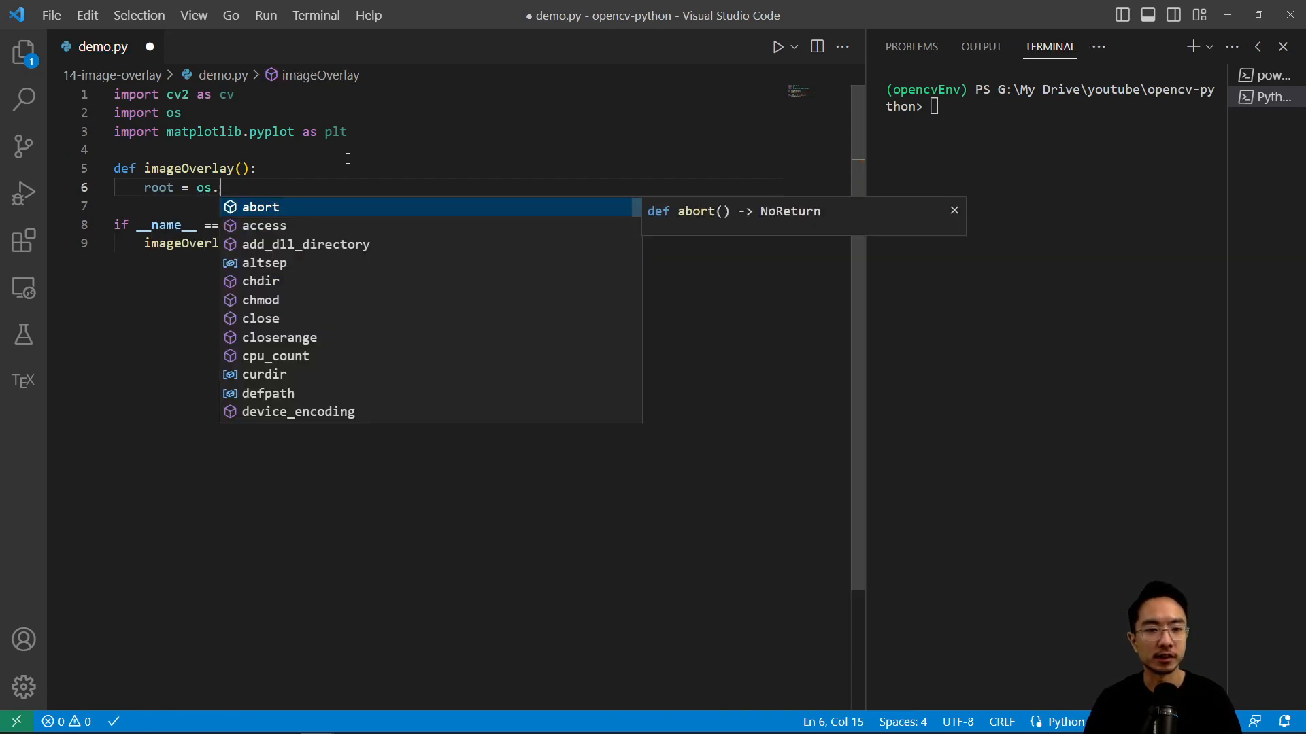
text(getcwd())
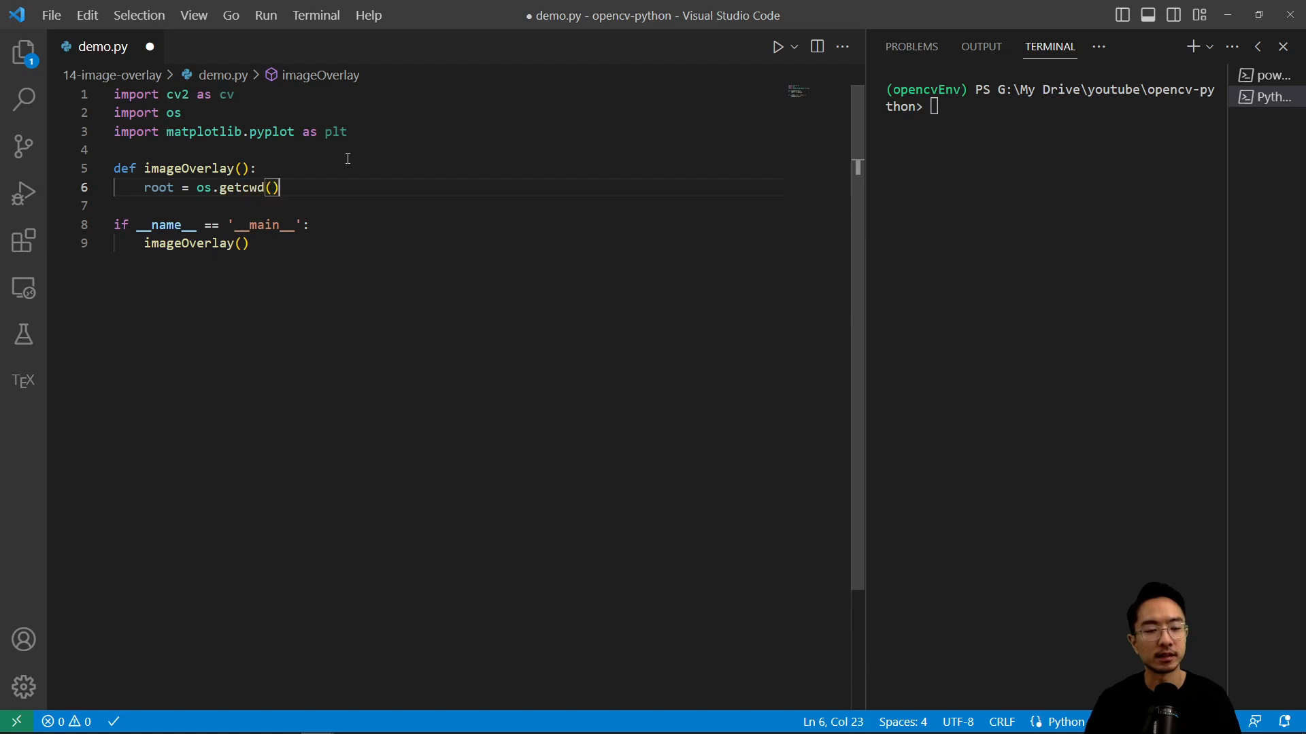
text(img)
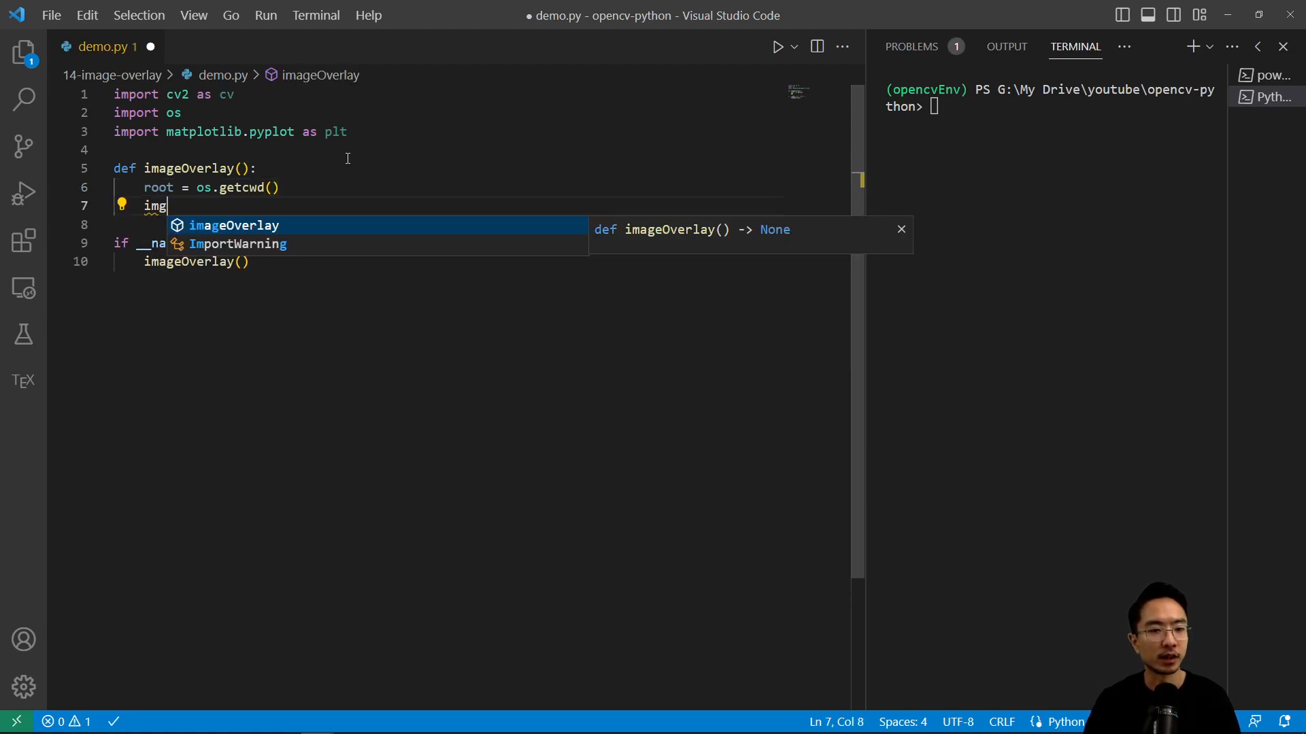
text(Path = os)
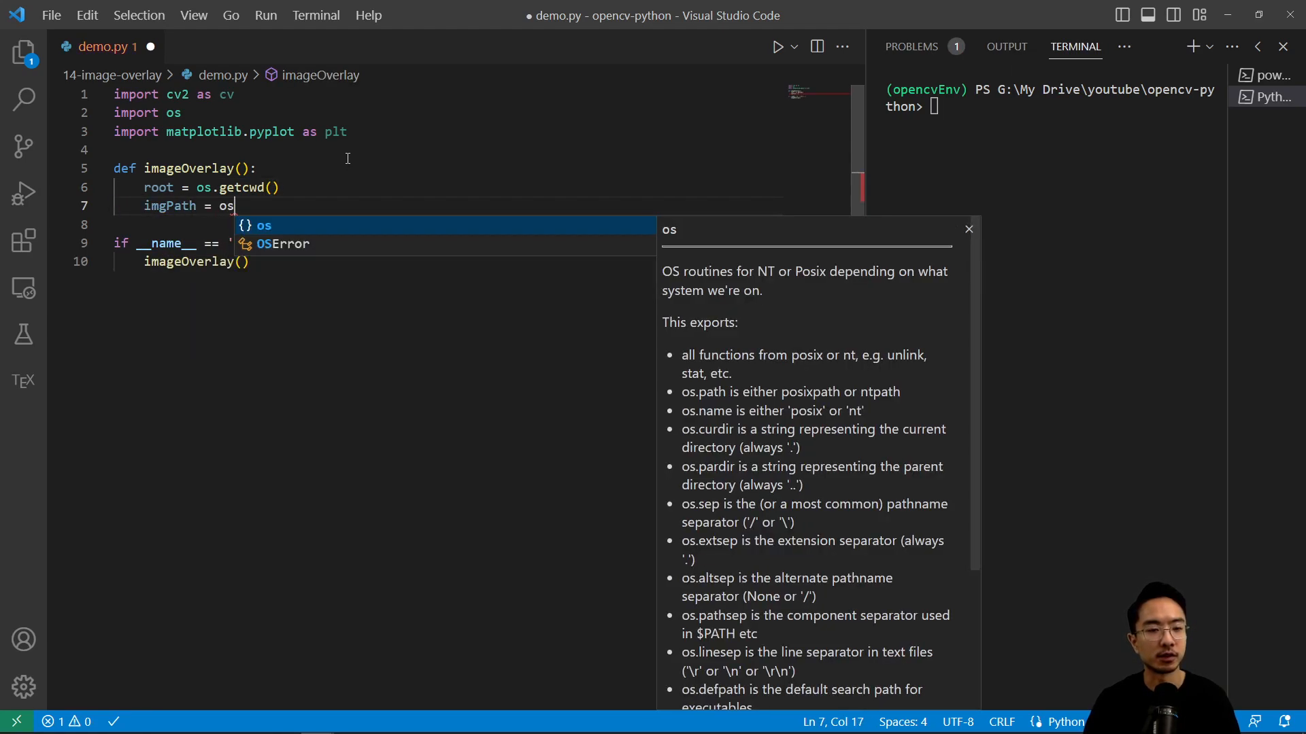
text(.path.join(roo)
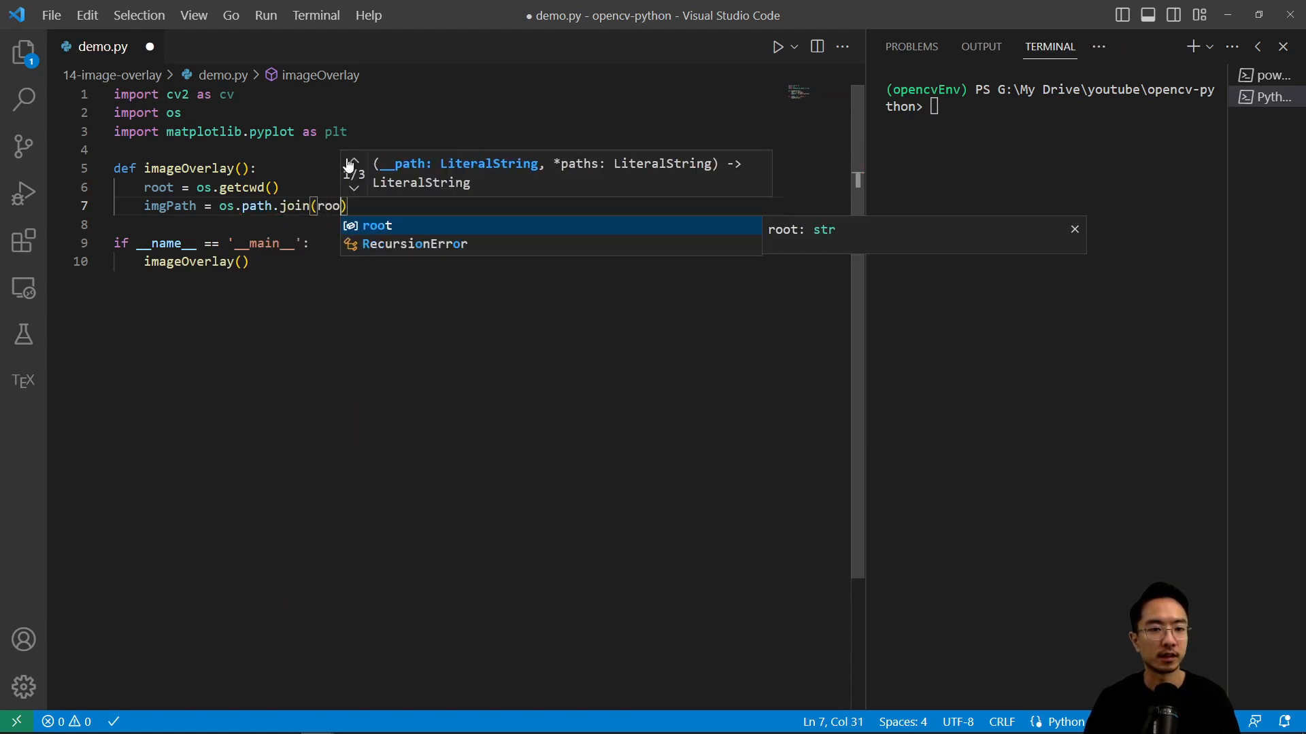
text(,'dem')
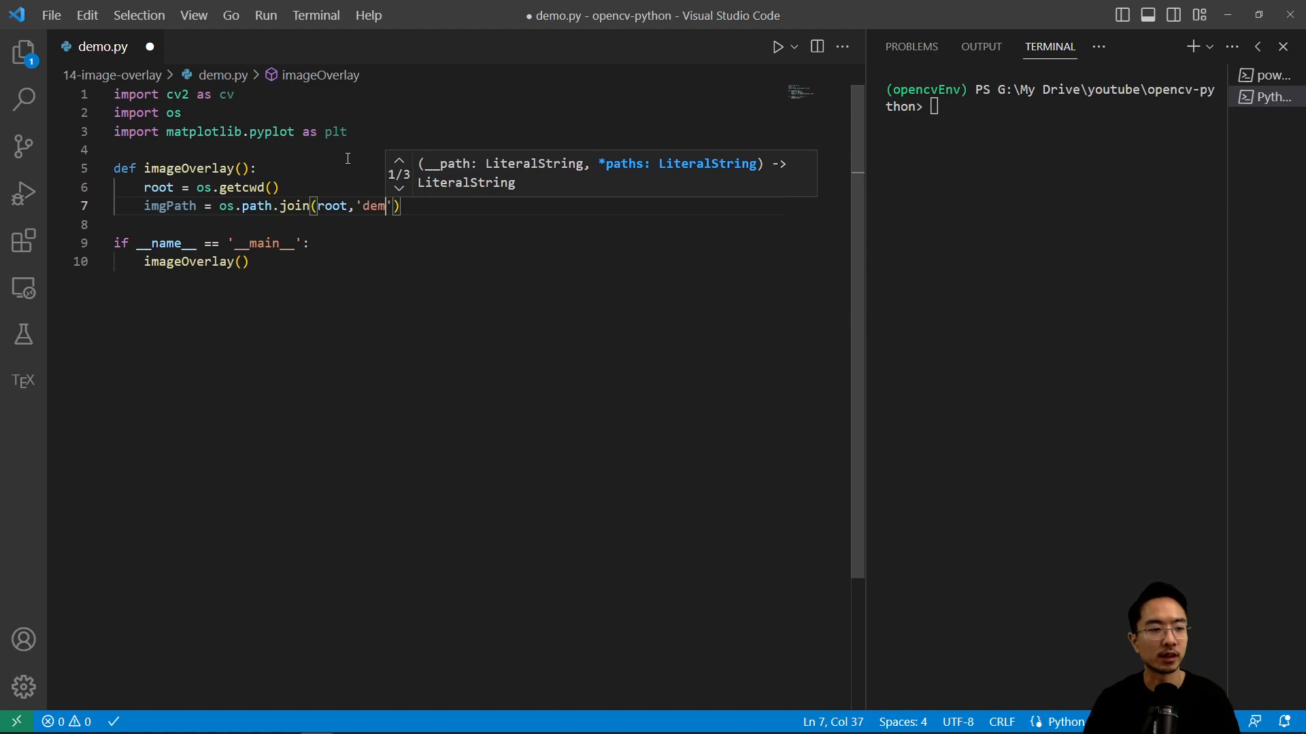
text(oImages\)
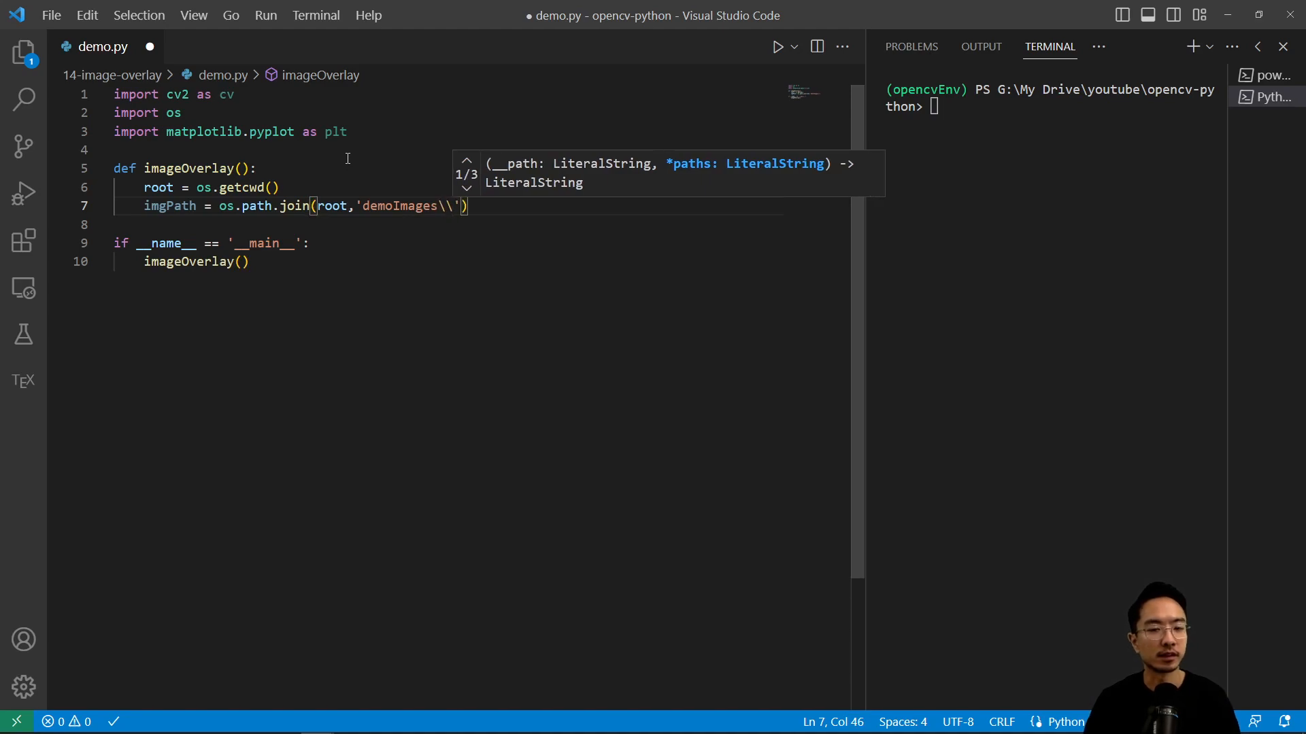
text(cutepic1.jpg)
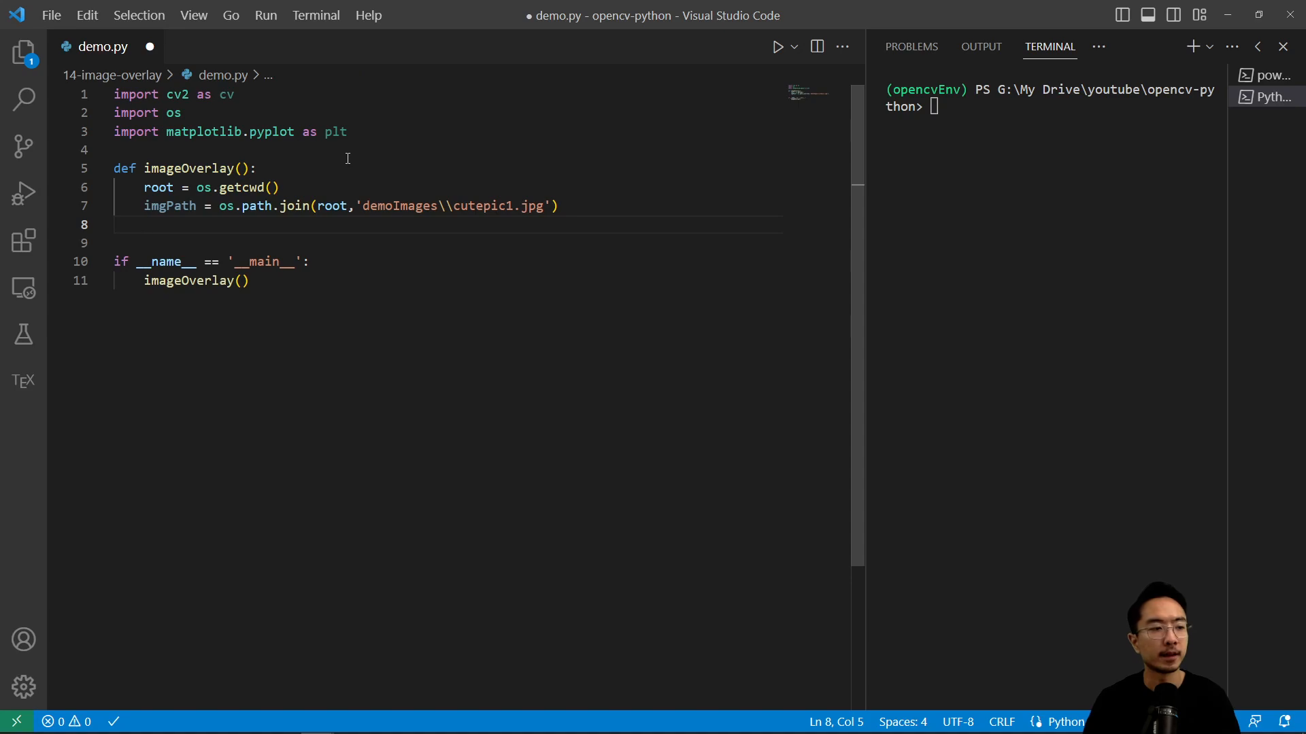
Read the image with cv.imread and convert it with cv.cvtColor to COLOR_BGR2RGB
text(img = c)
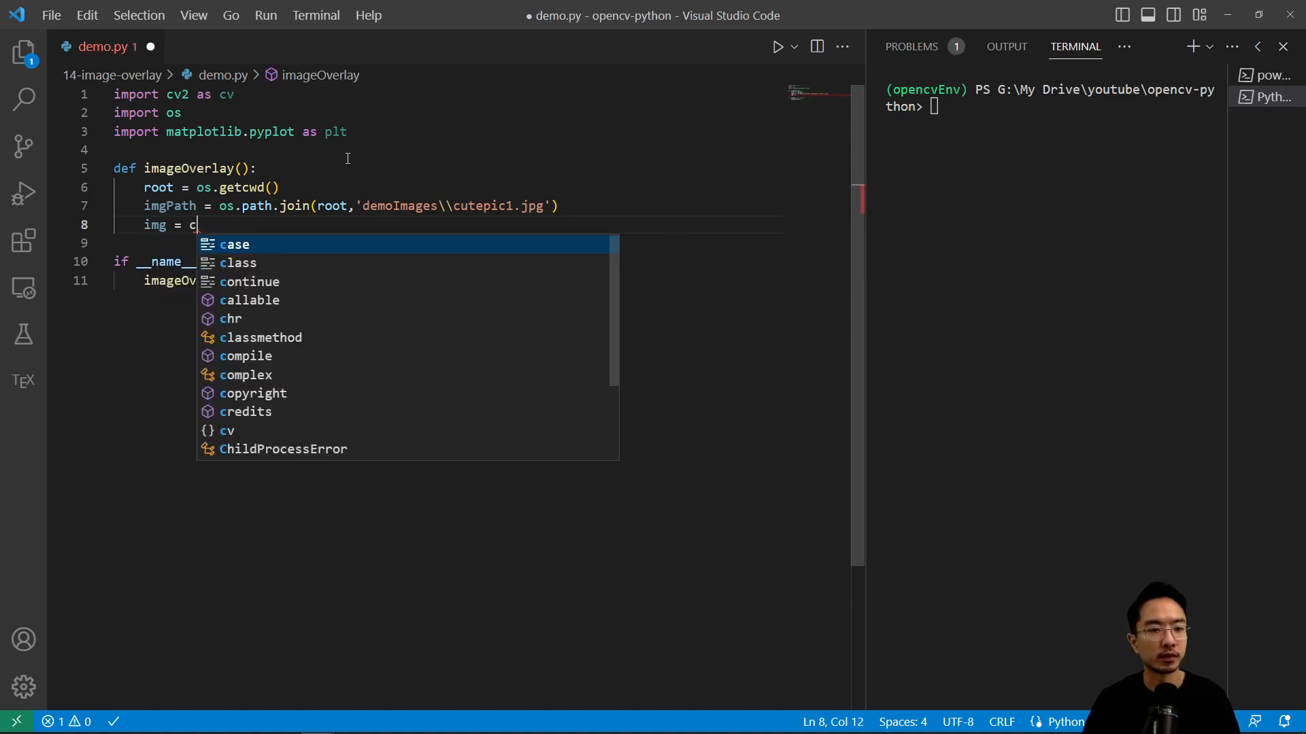
text(v.imread(imgPath)
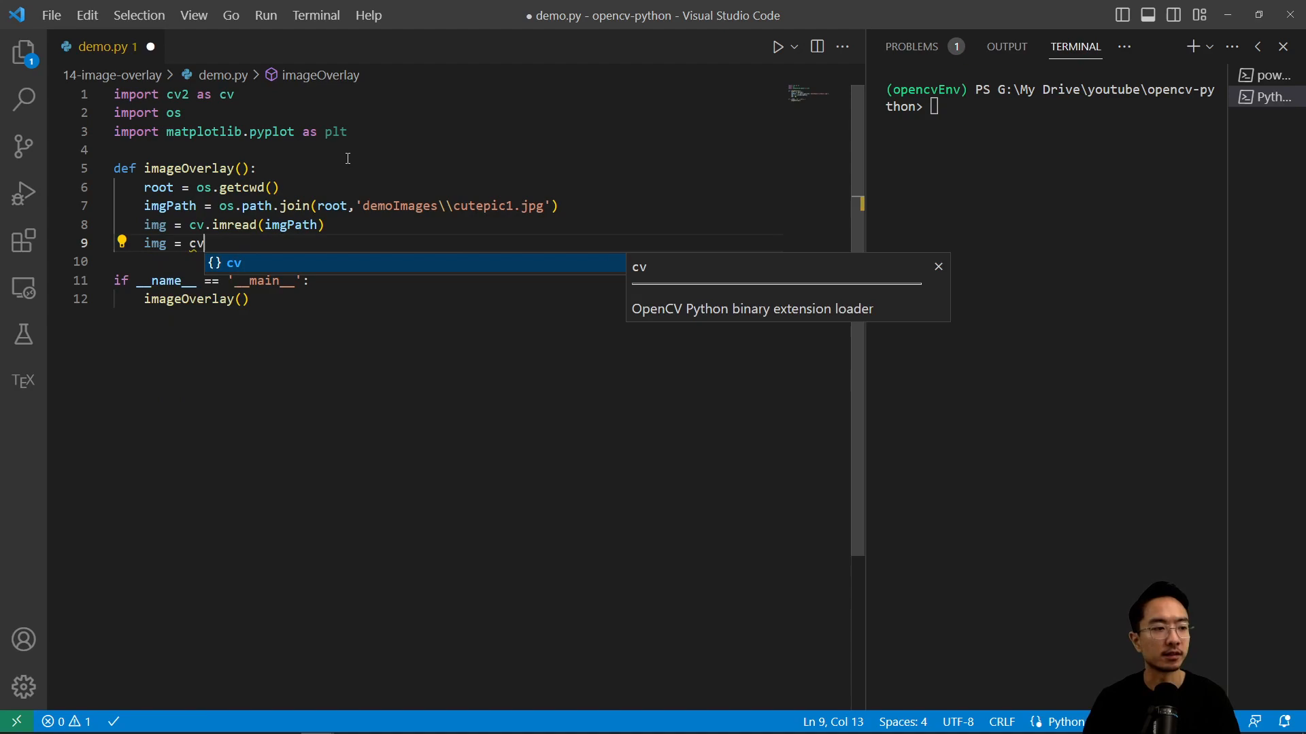
text(.cvt)
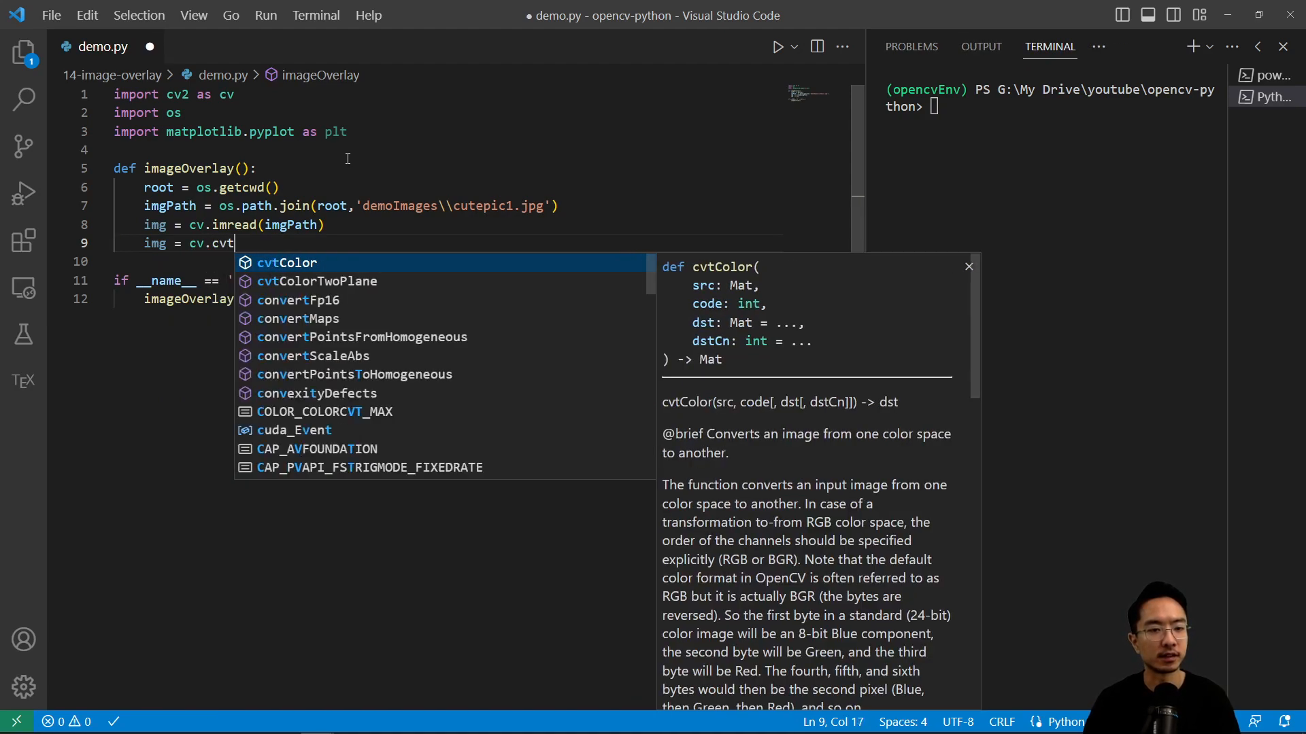
text(Color(img,c)
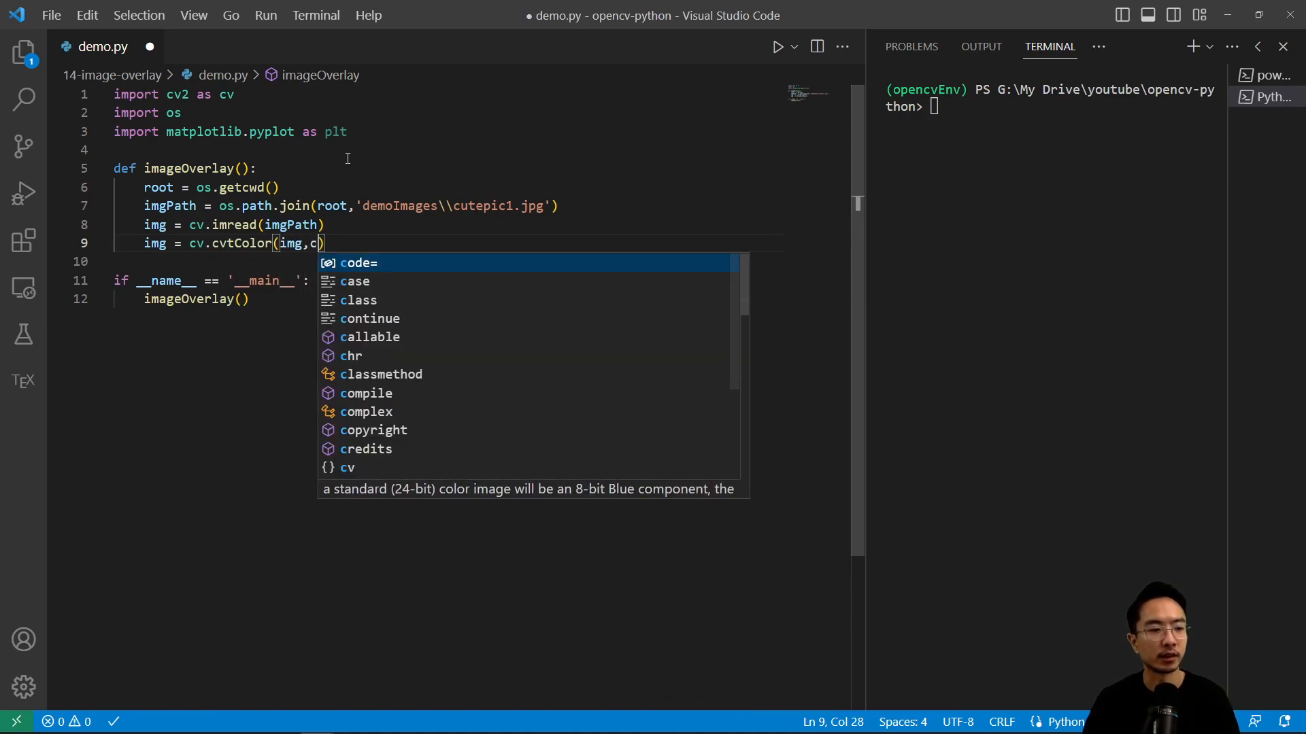
text(v_)
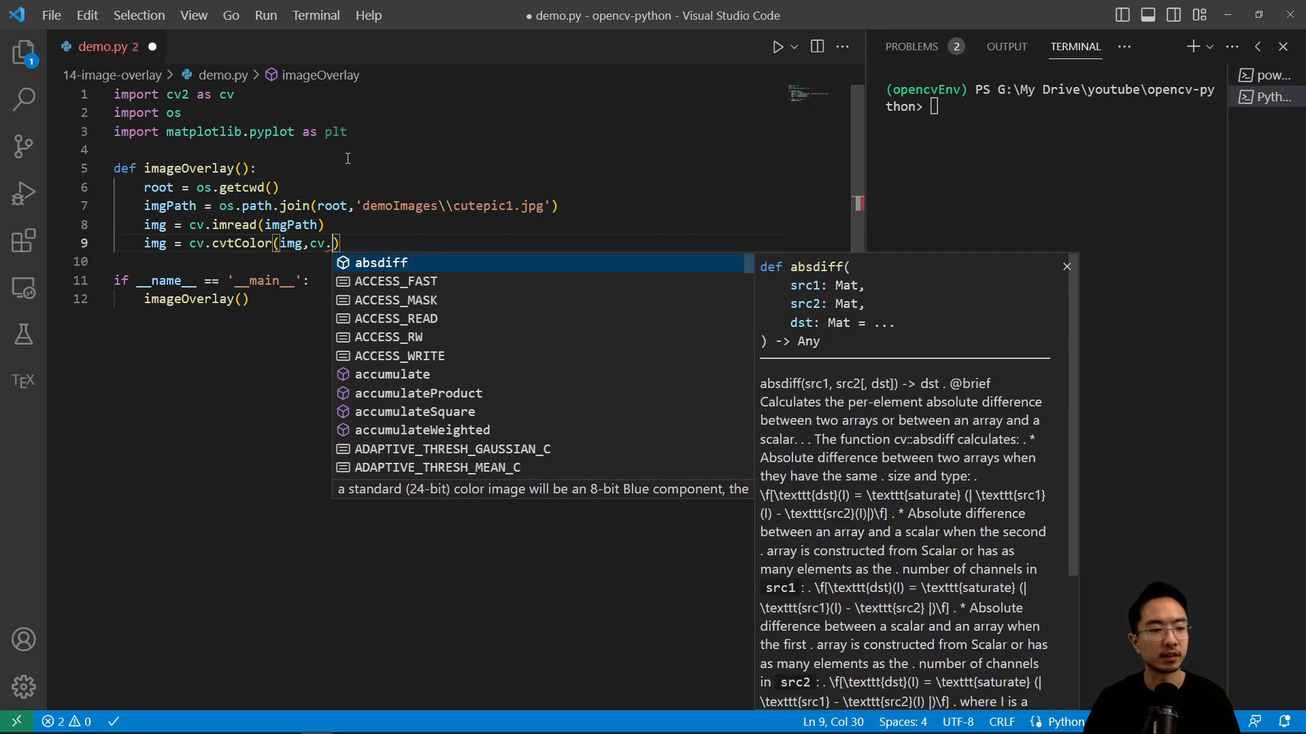
text(color_)
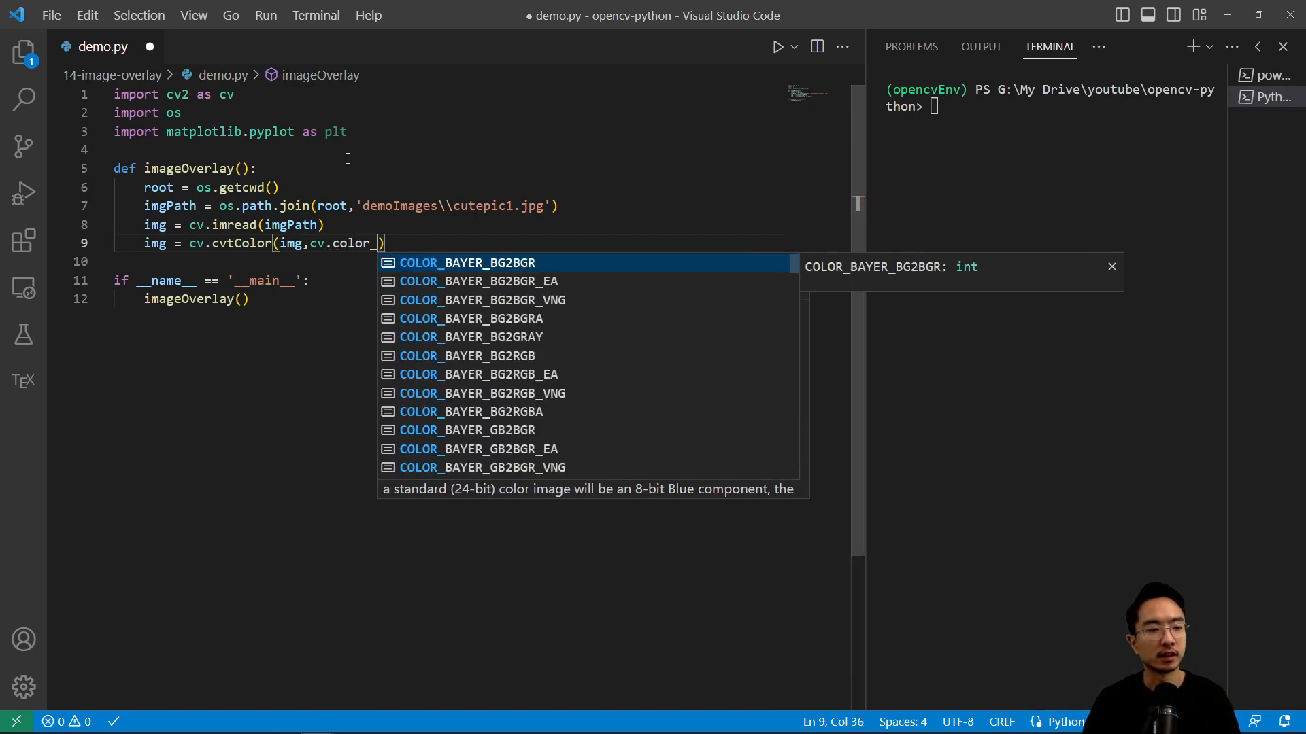
text(bgr2r)
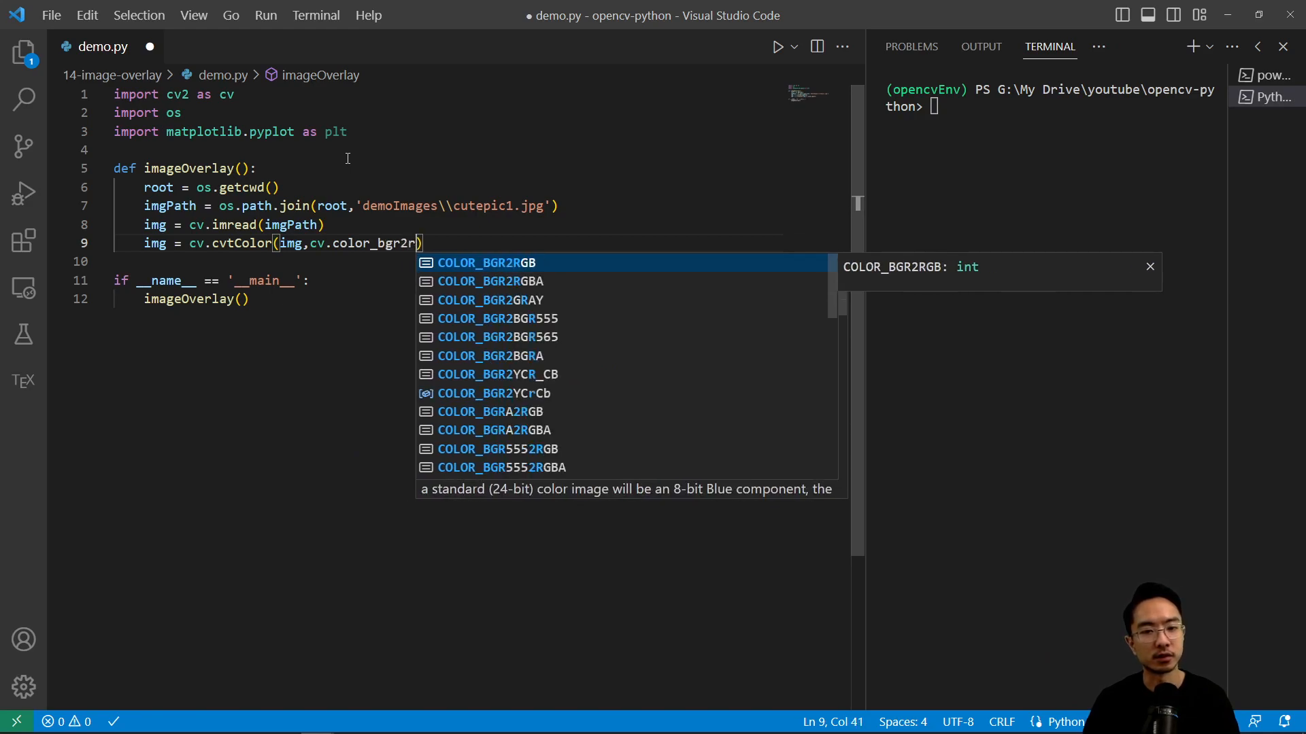
key(Enter)
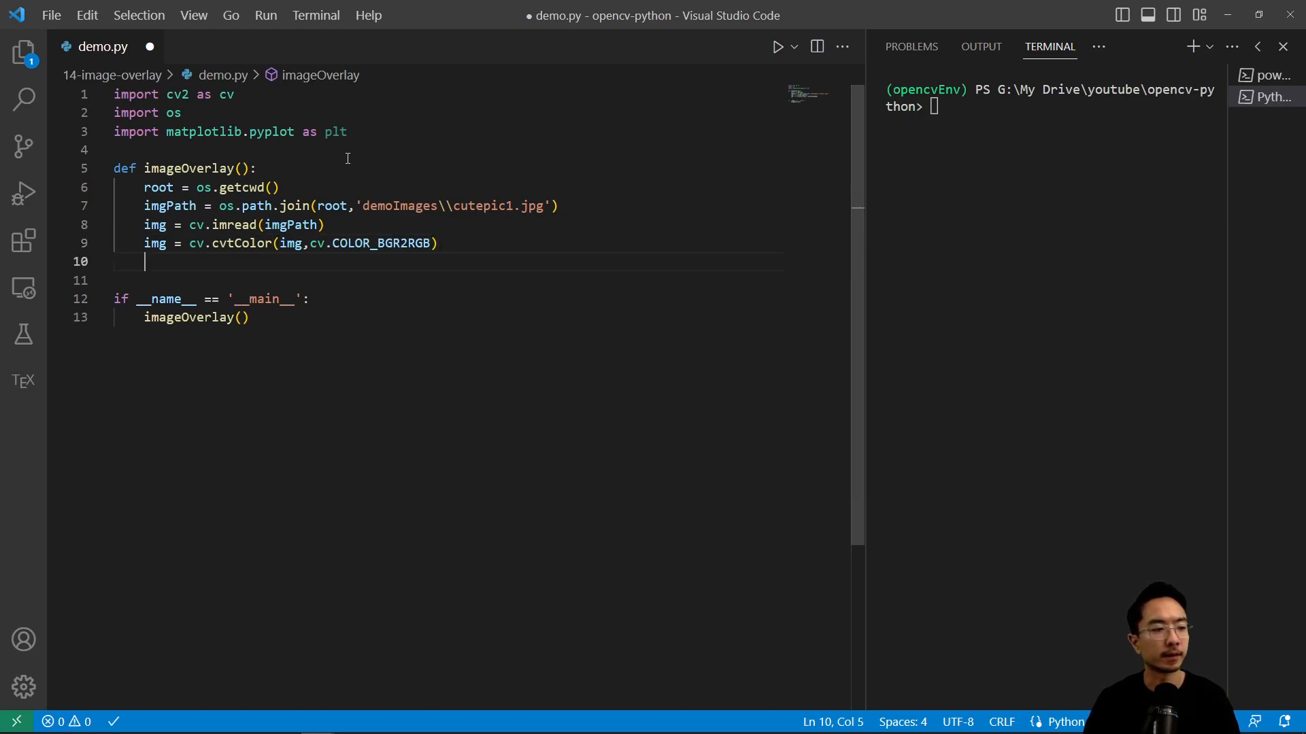
key(enter)
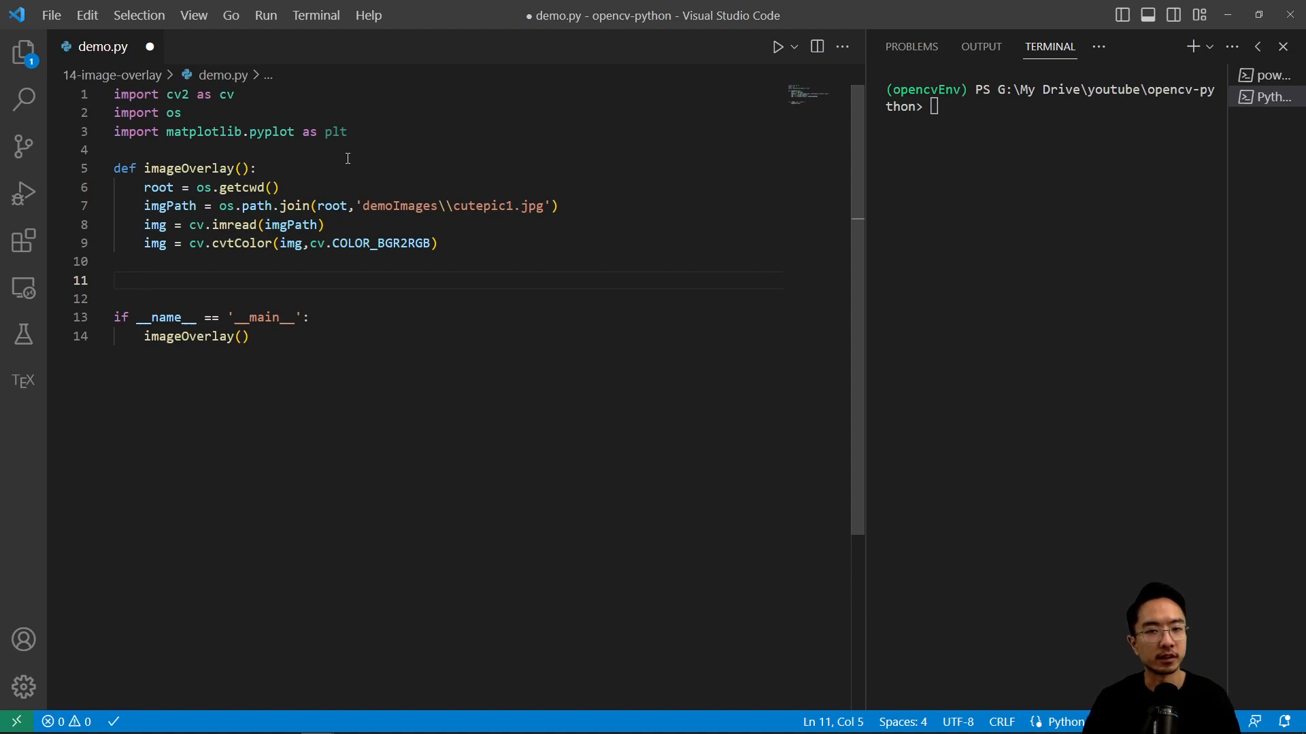
Build the path to demoImages\teslaLogo.png and load it as teslaLogo with cv.imread
text(teslaLogoP)
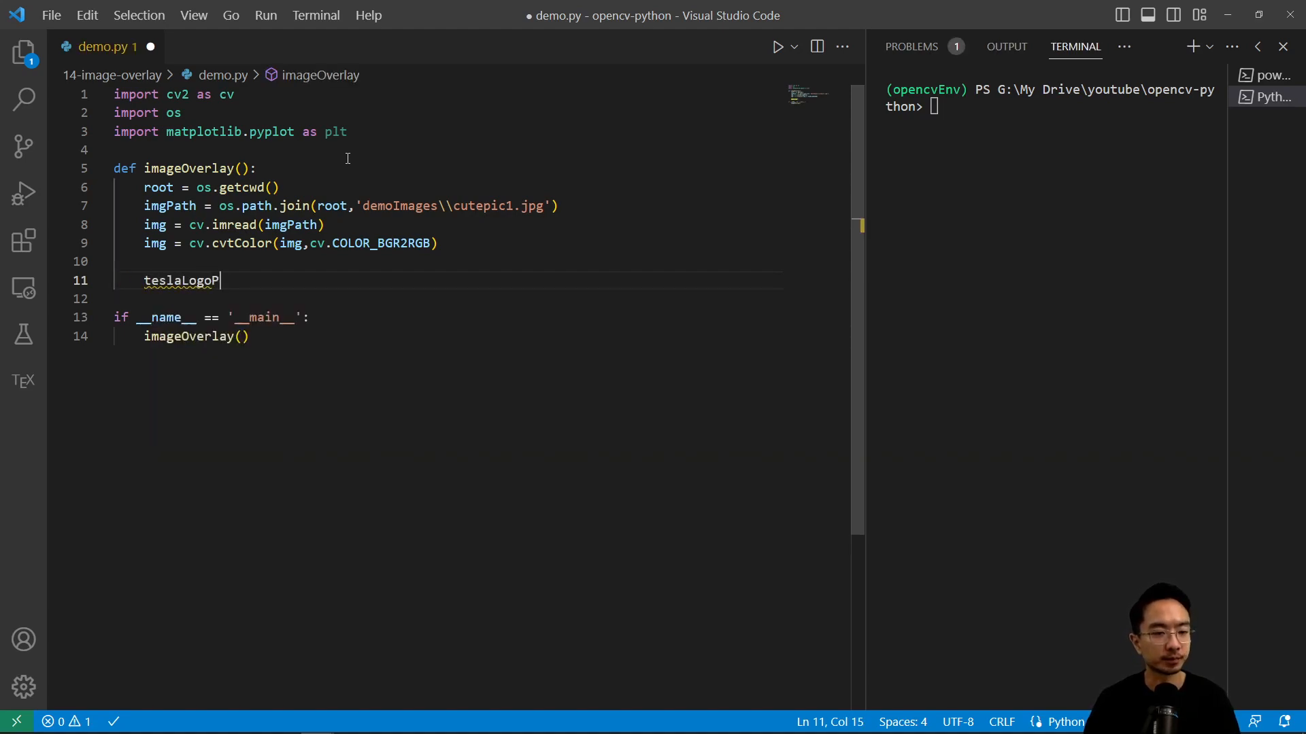
text(ath = os.pa)
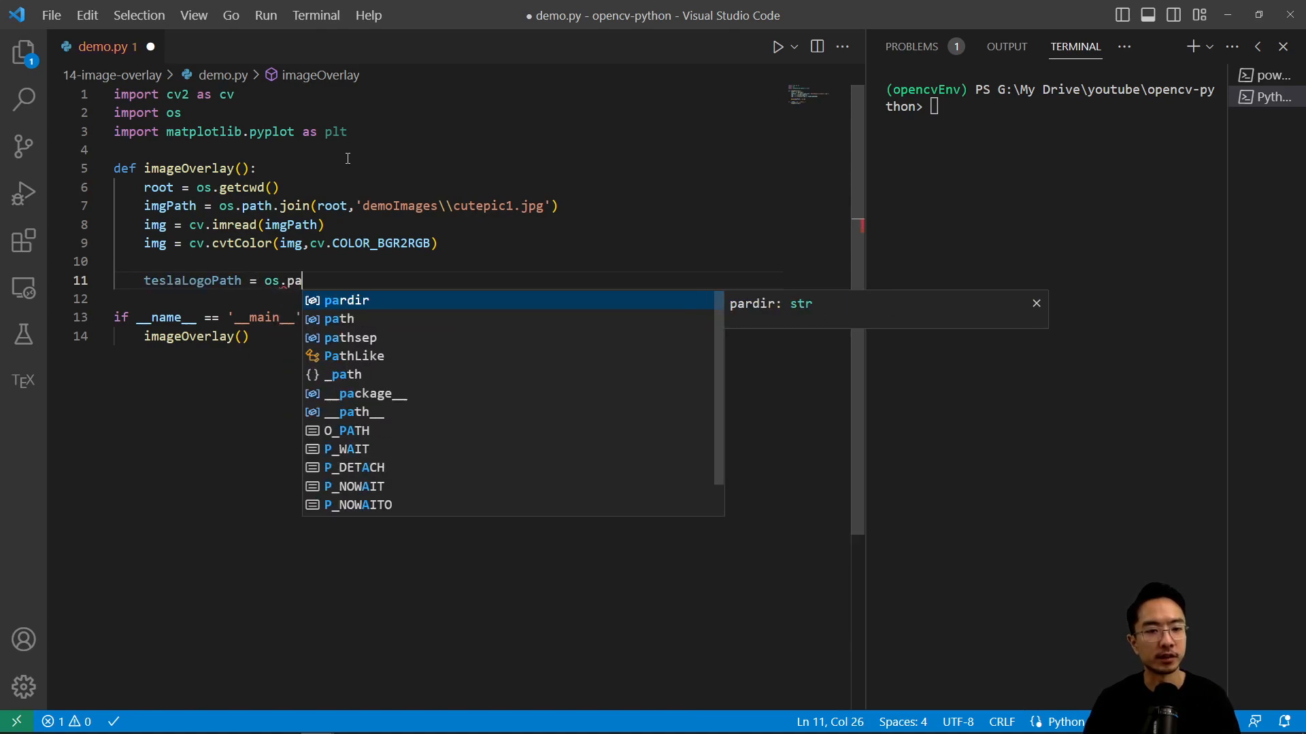
text(th.join)
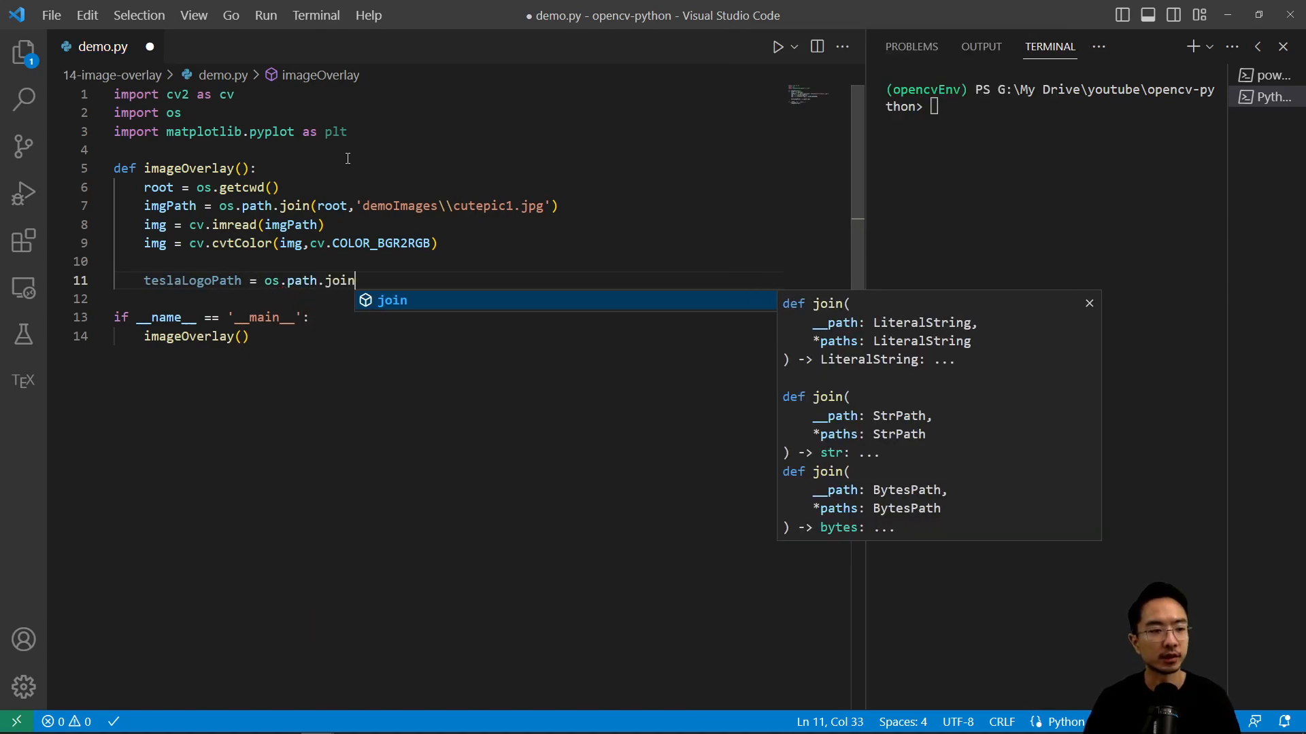
text((root))
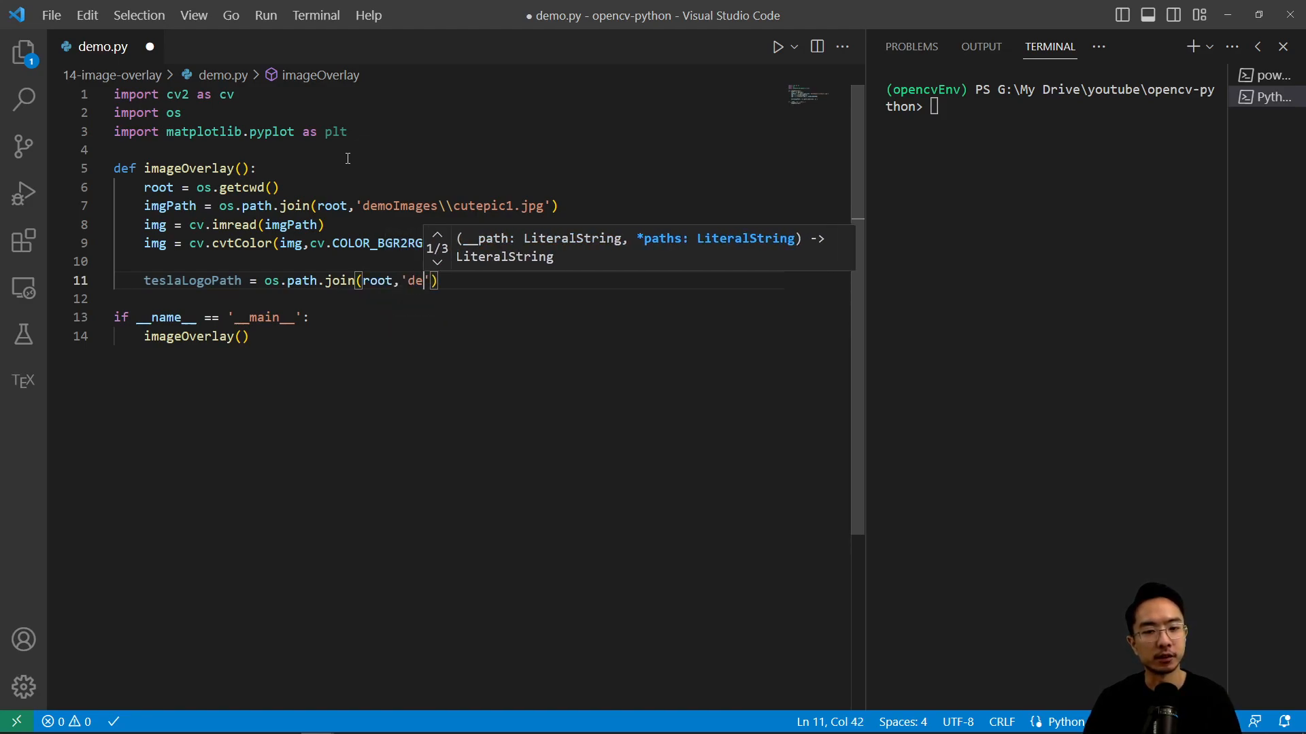
text(moImages)
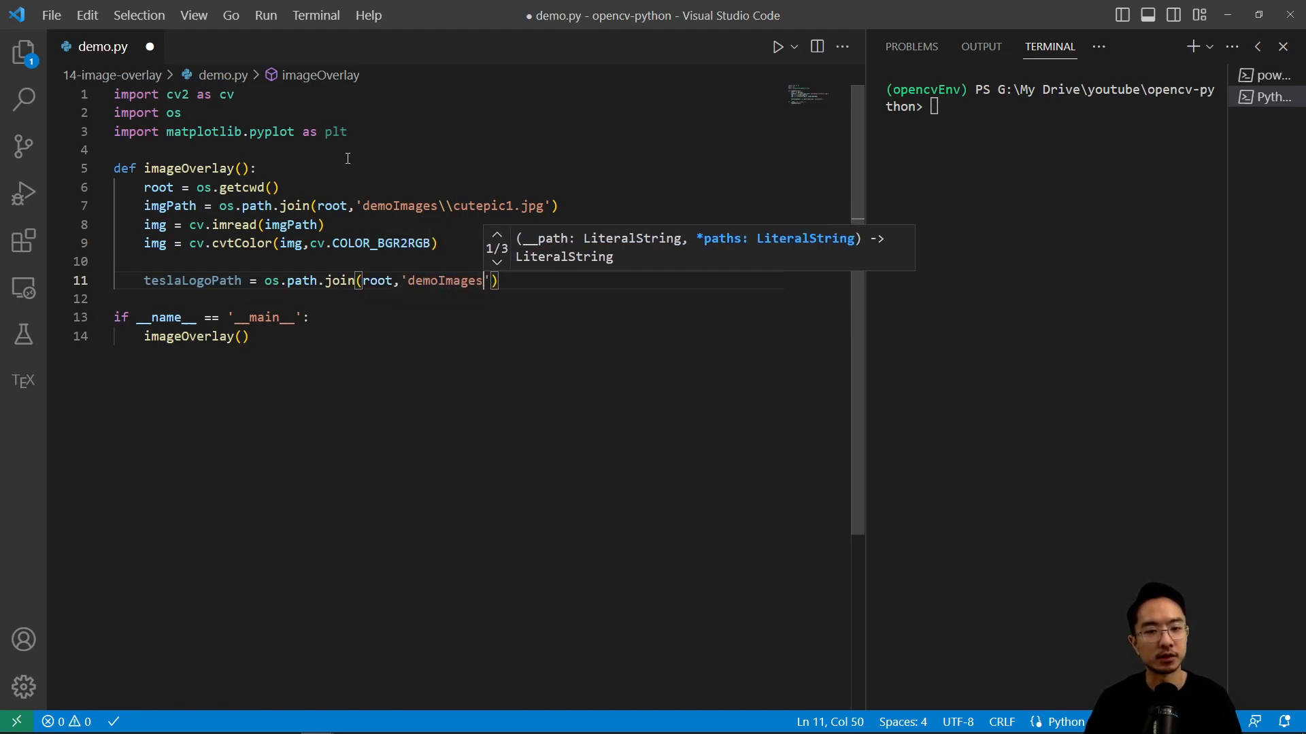
text(\\tes)
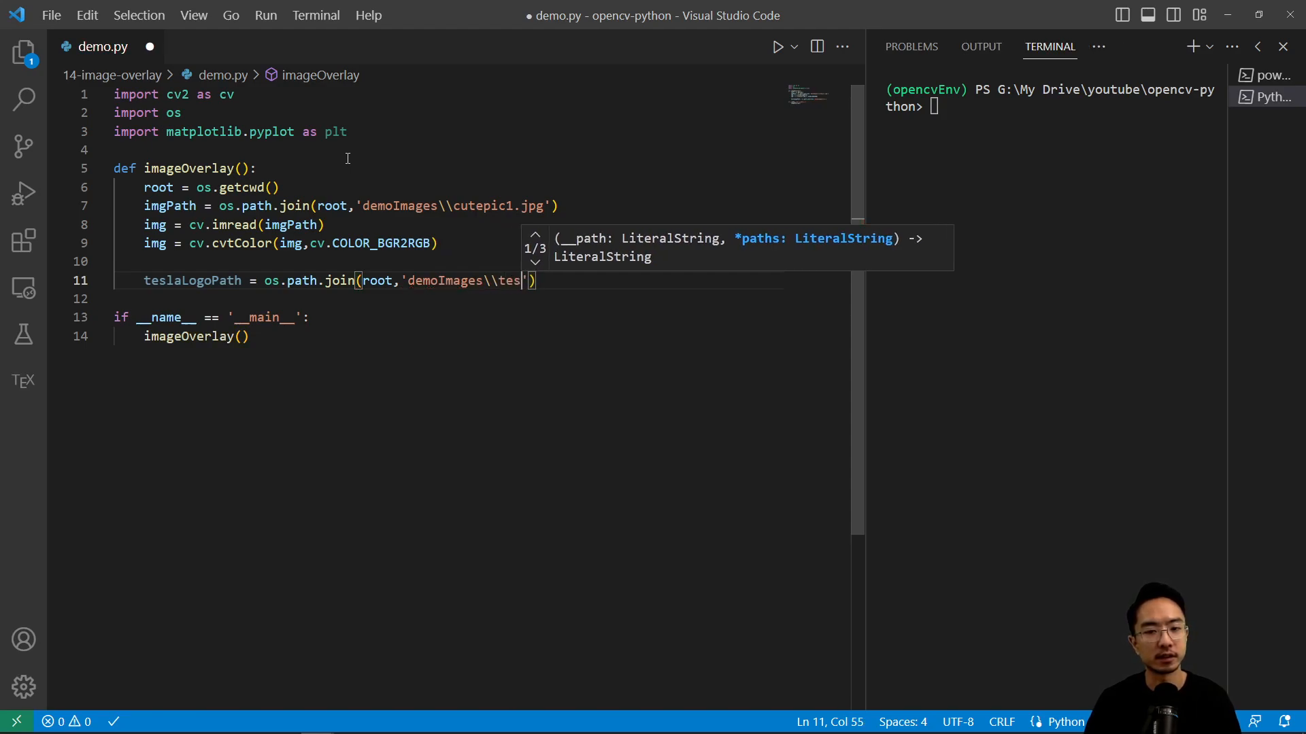
text(laLogo)
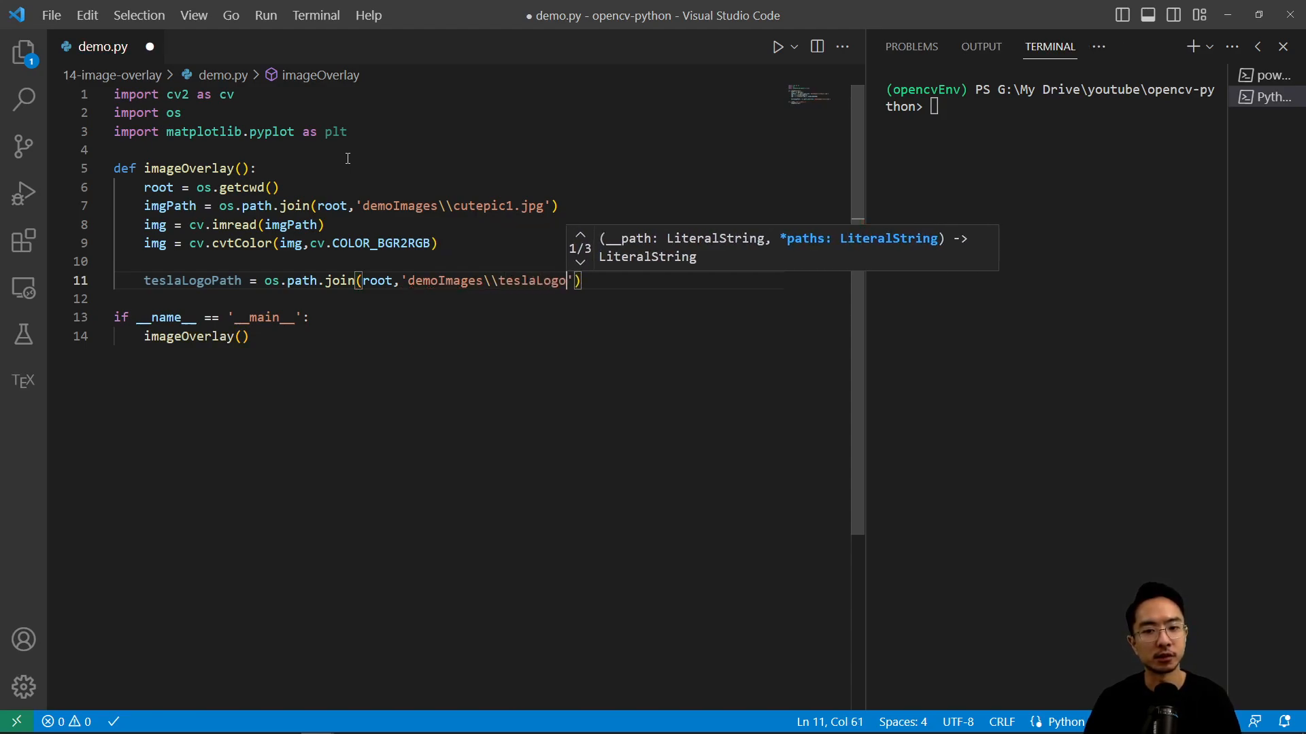
text(.png)
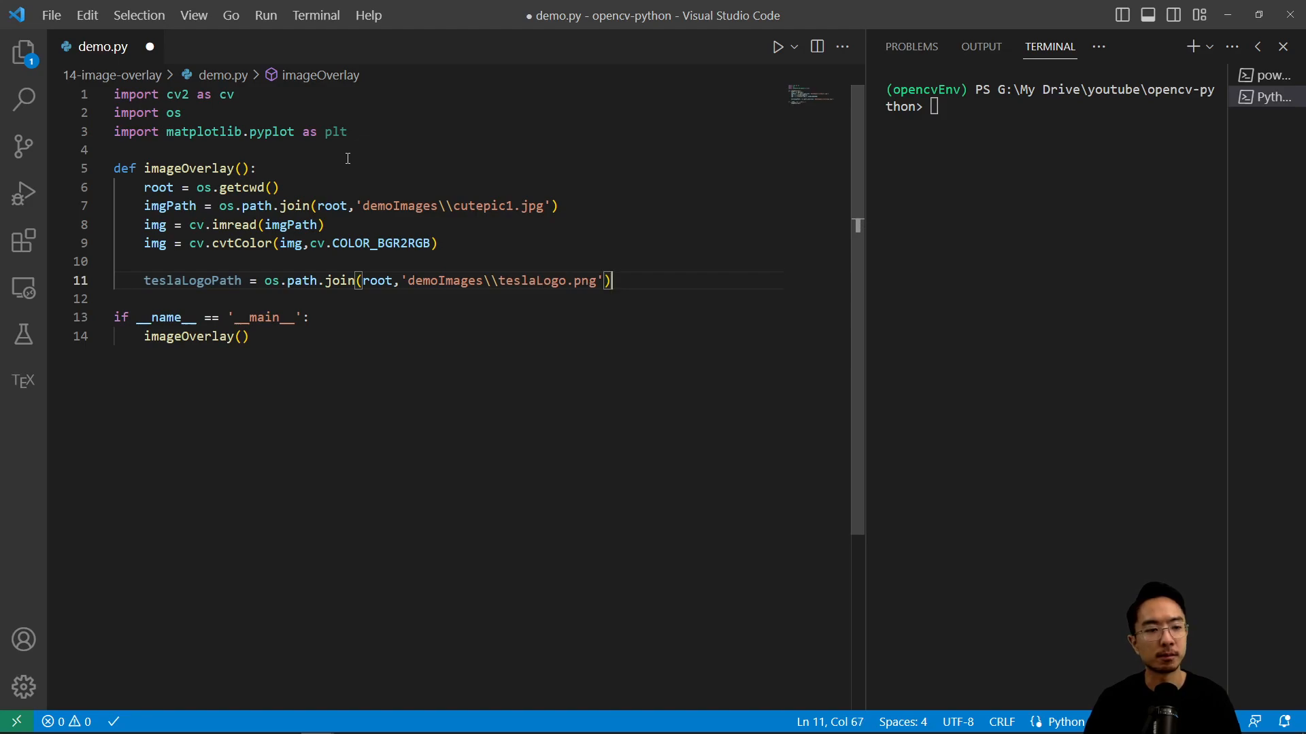
text(tesla)
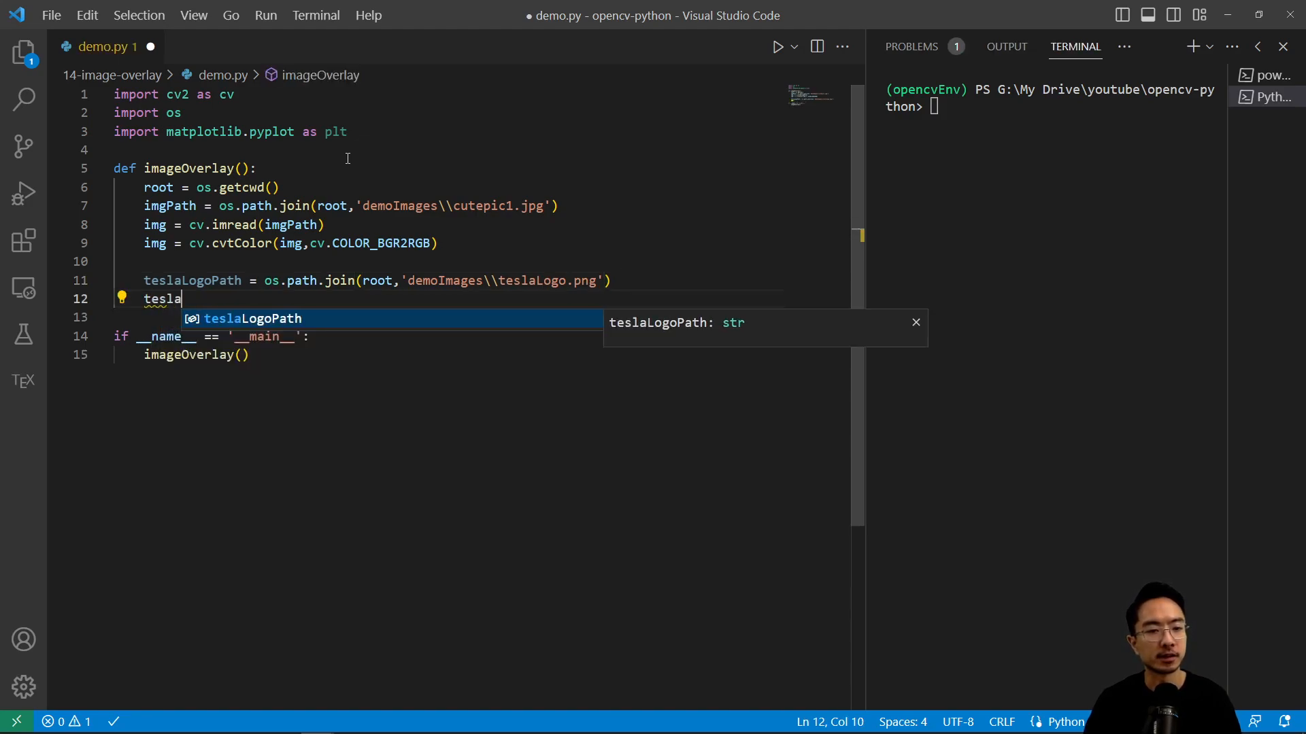
text(Logo =)
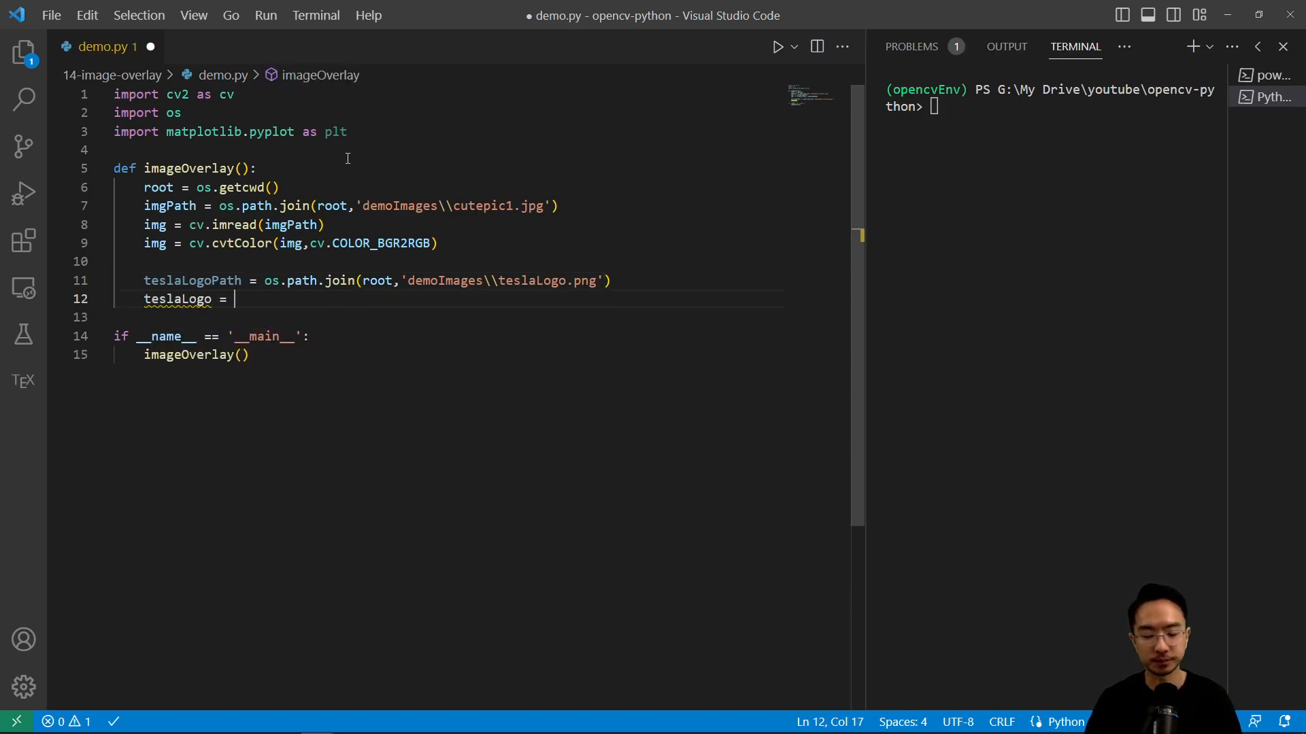
text(cv.imread(teslaLogoPath)
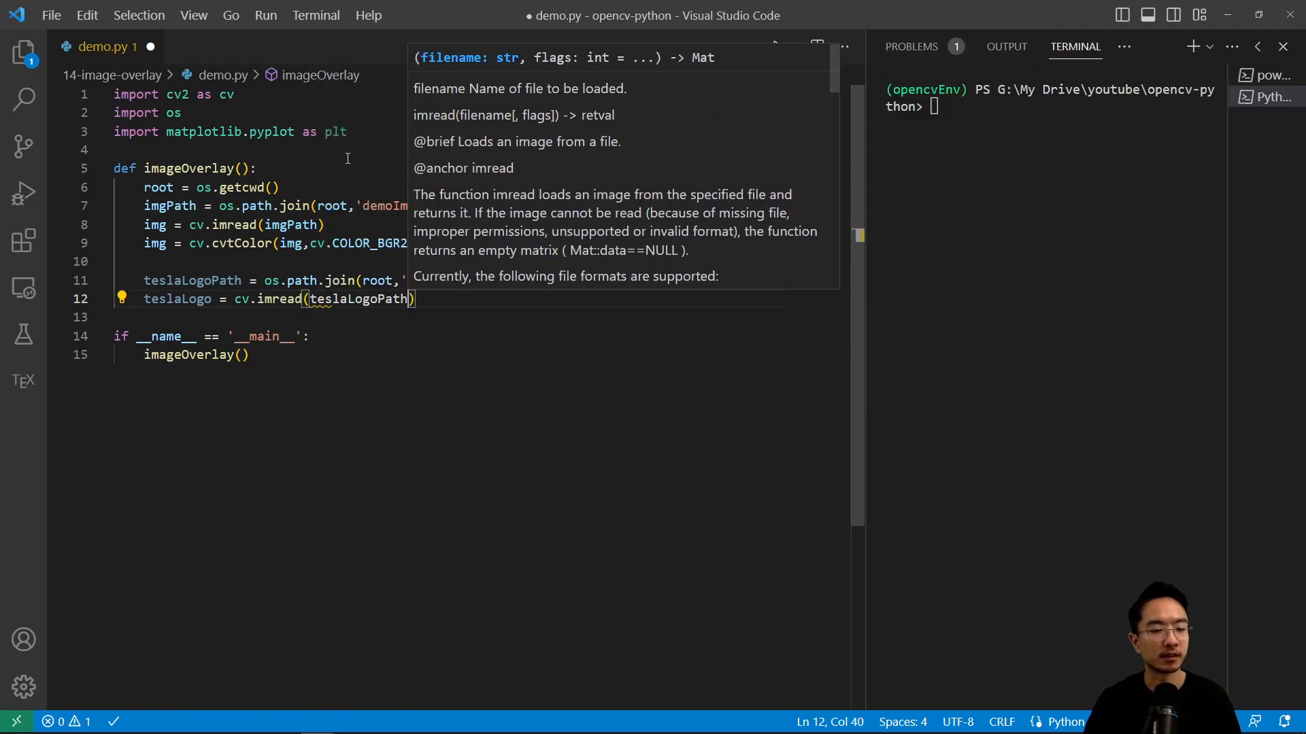
Unpack the logo's height and width, set scale = 1/4 and compute the scaled int height and width
text(height,width)
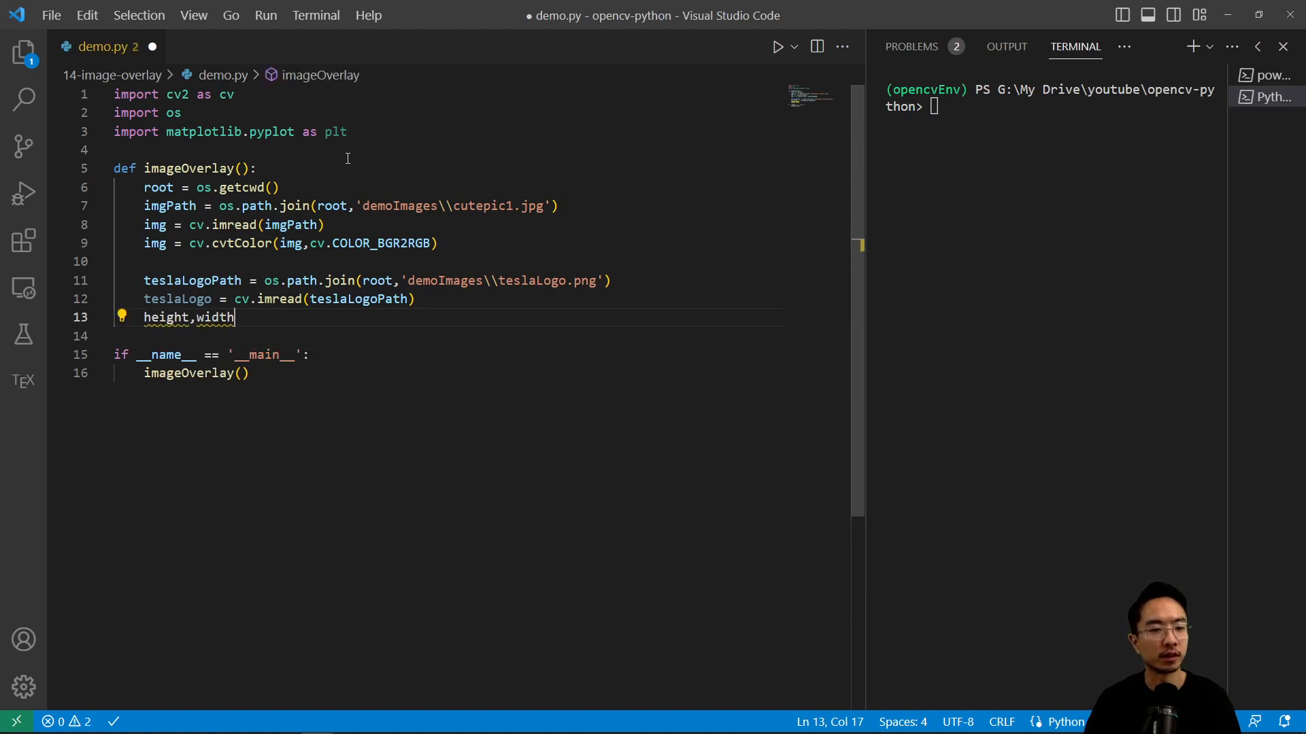
text(,_ =)
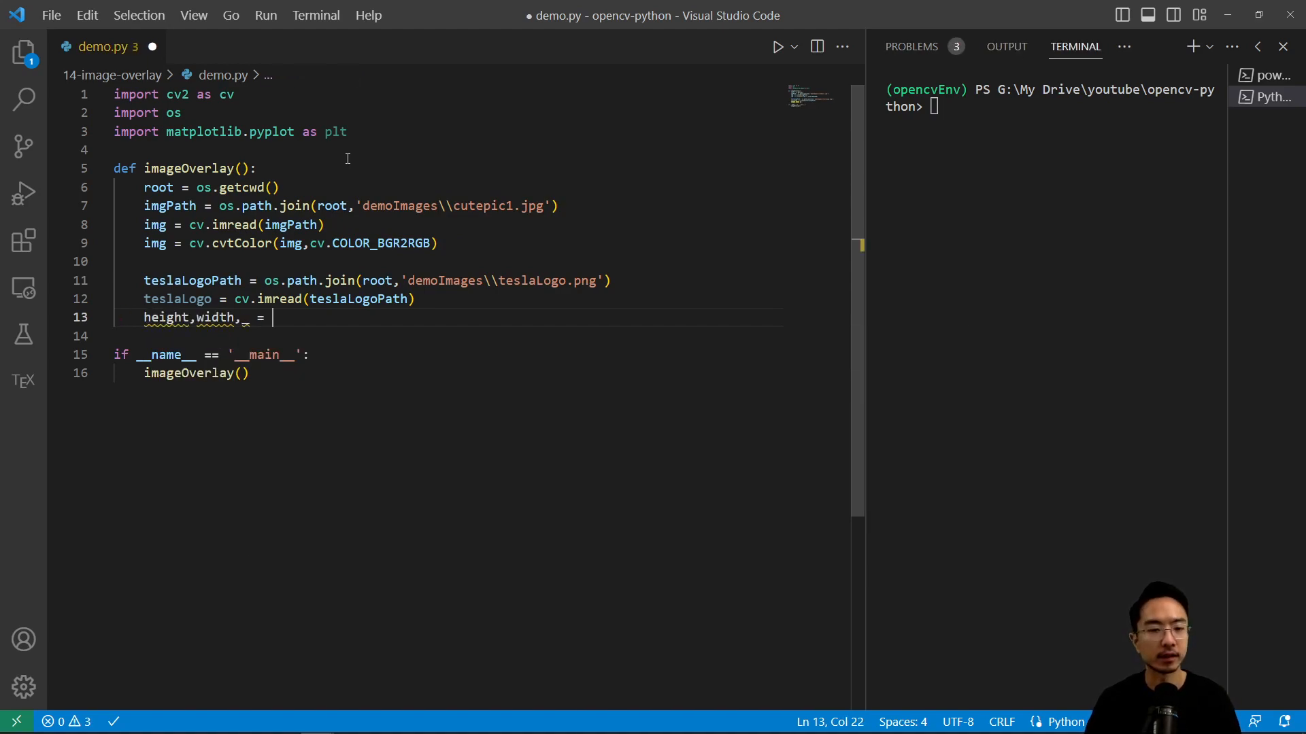
text(teslaLogo)
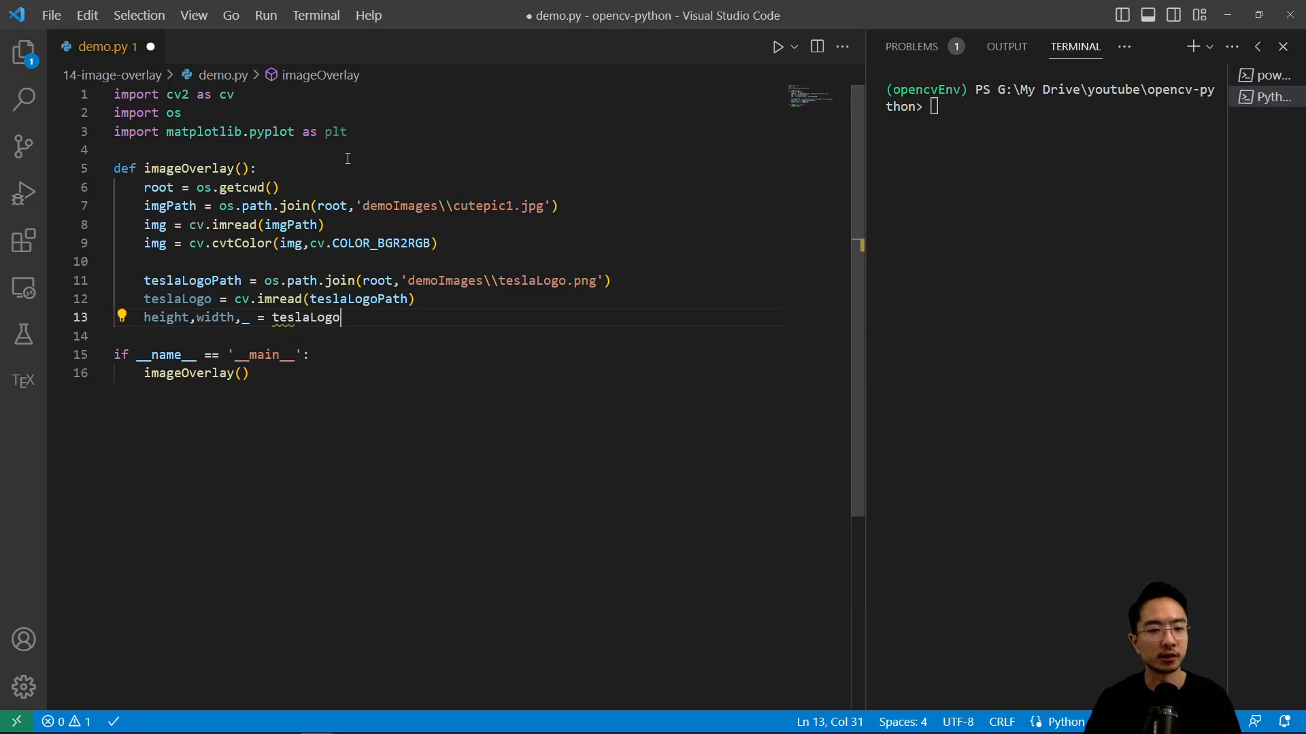
text(.all)
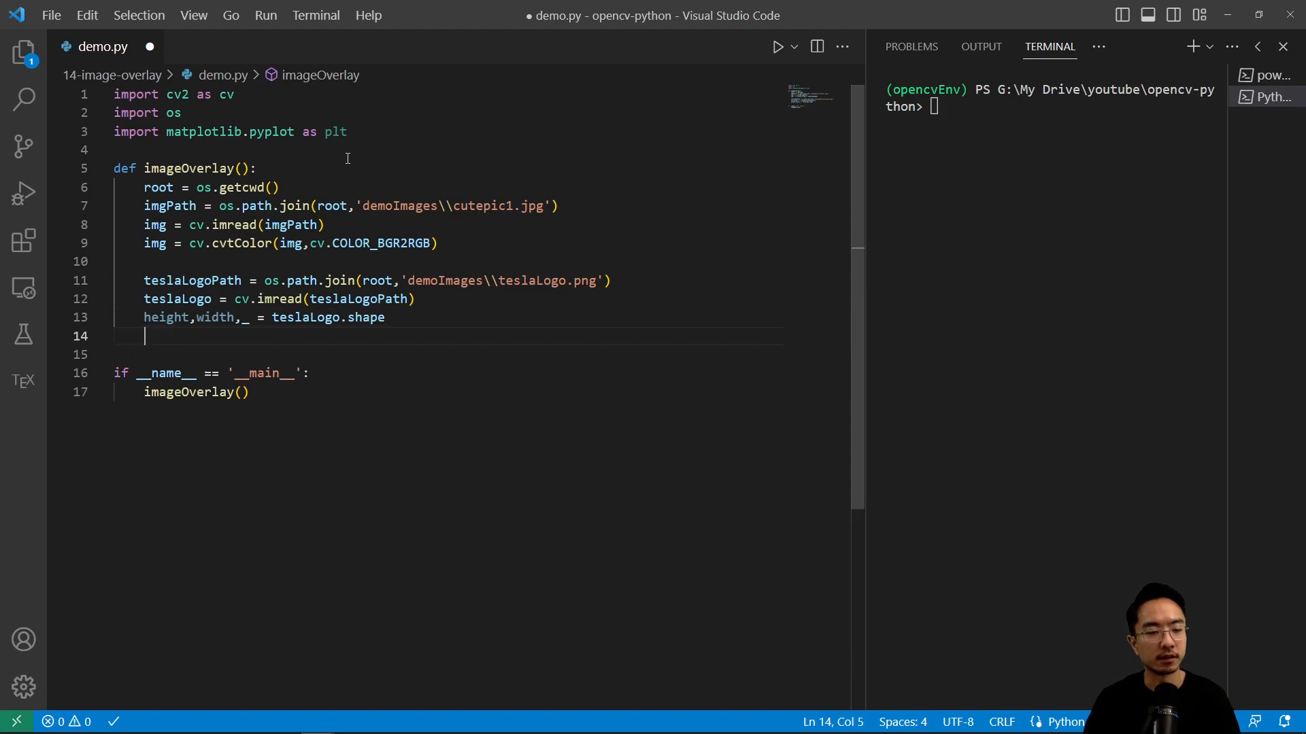
text(scale = 1/)
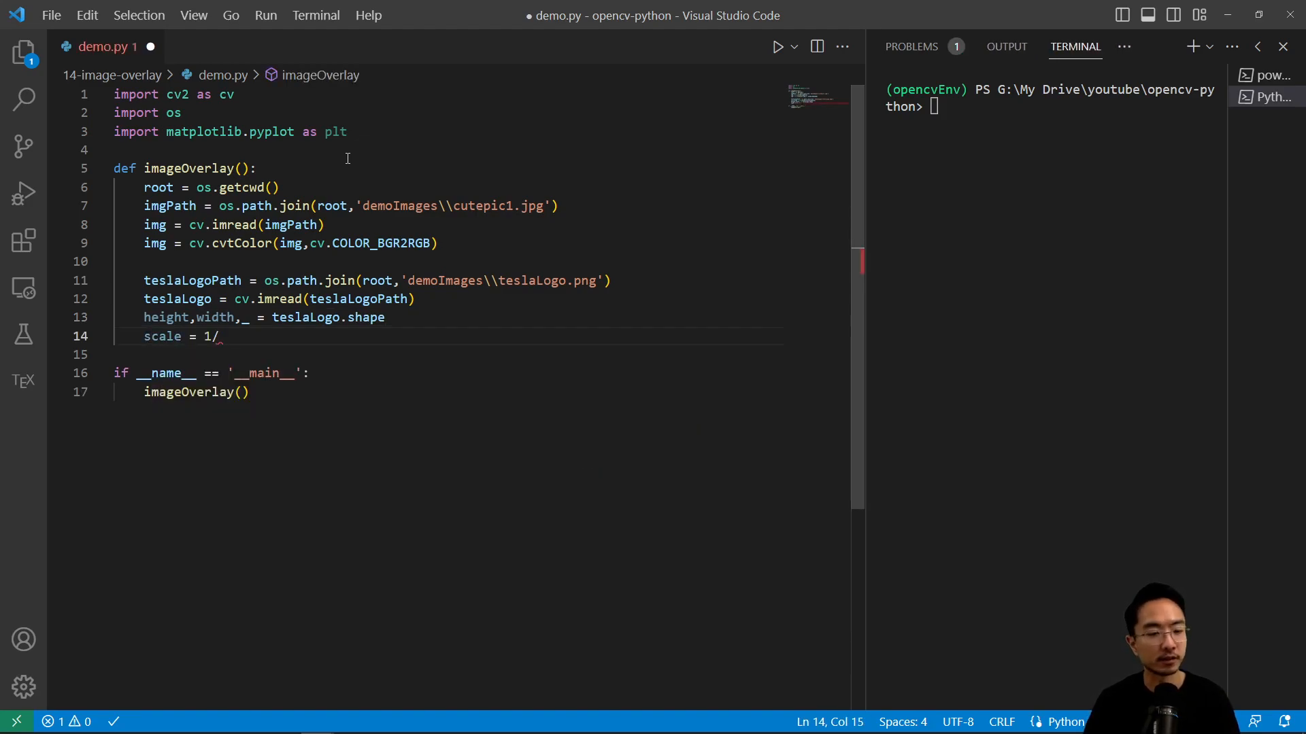
text(4)
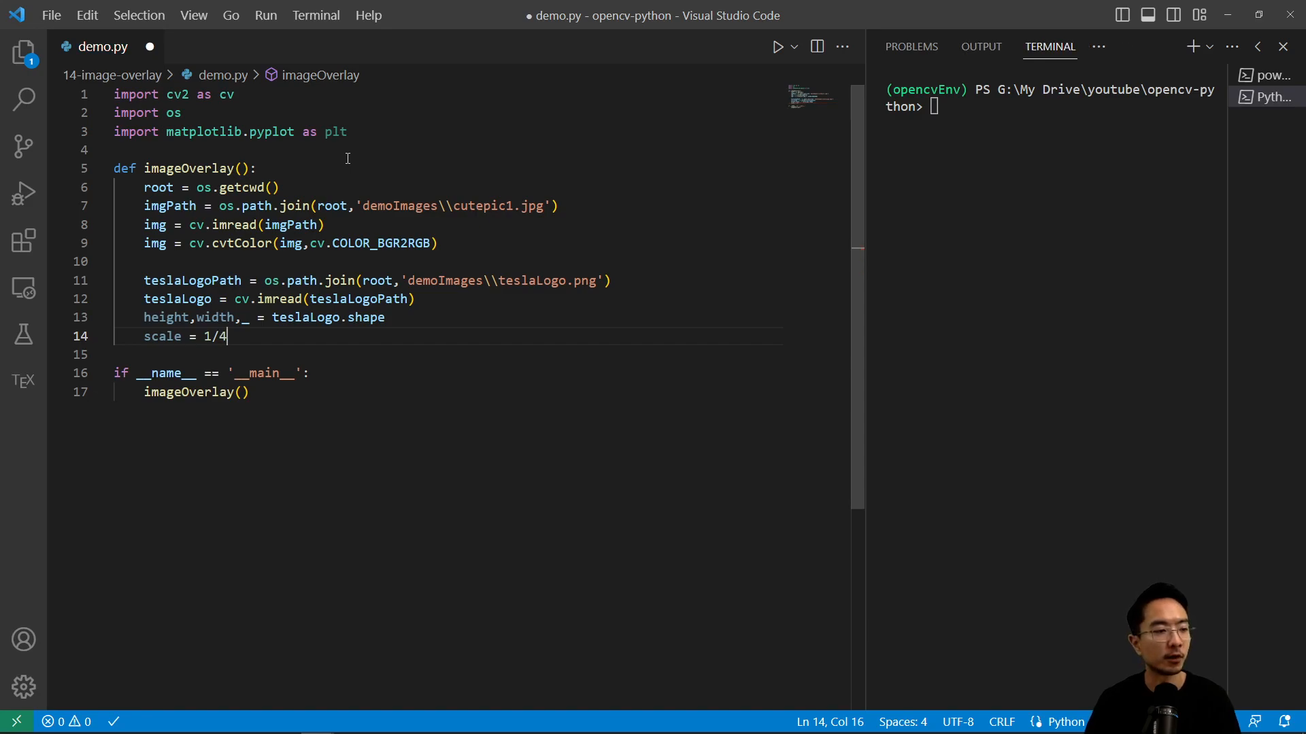
key(Enter)
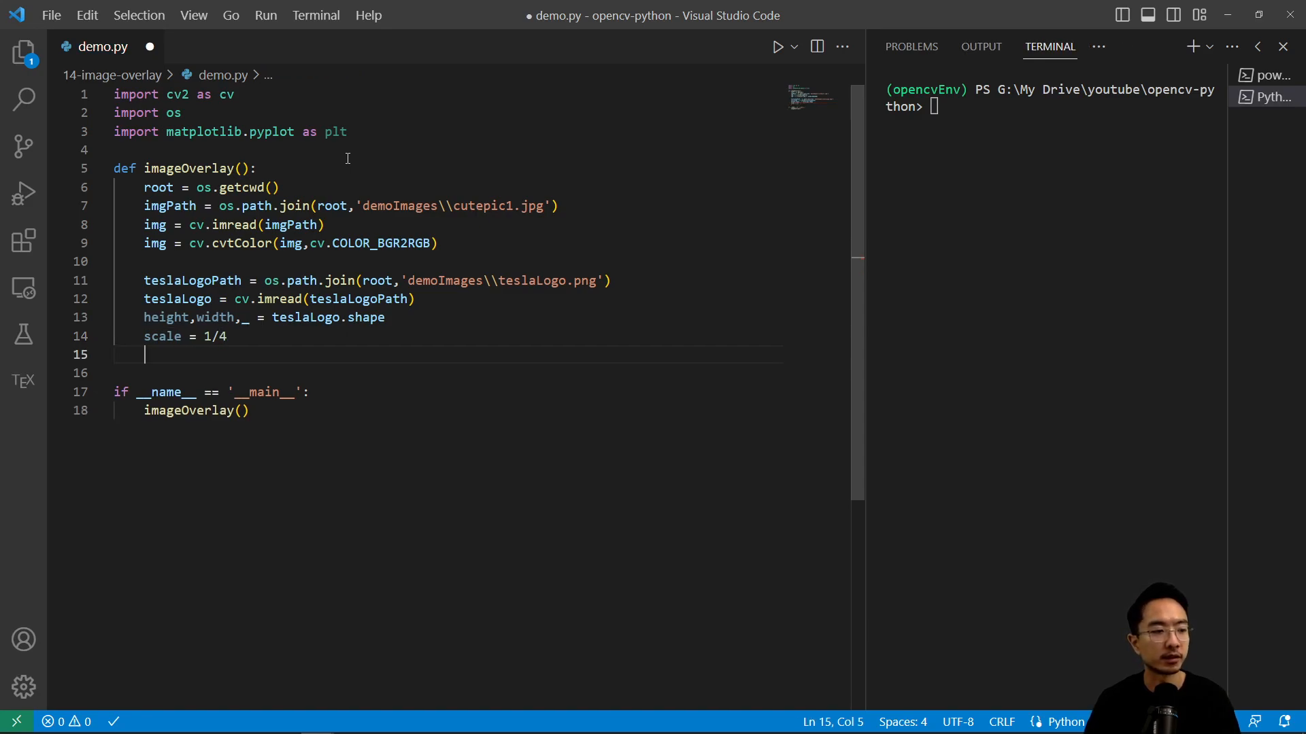
text(height =)
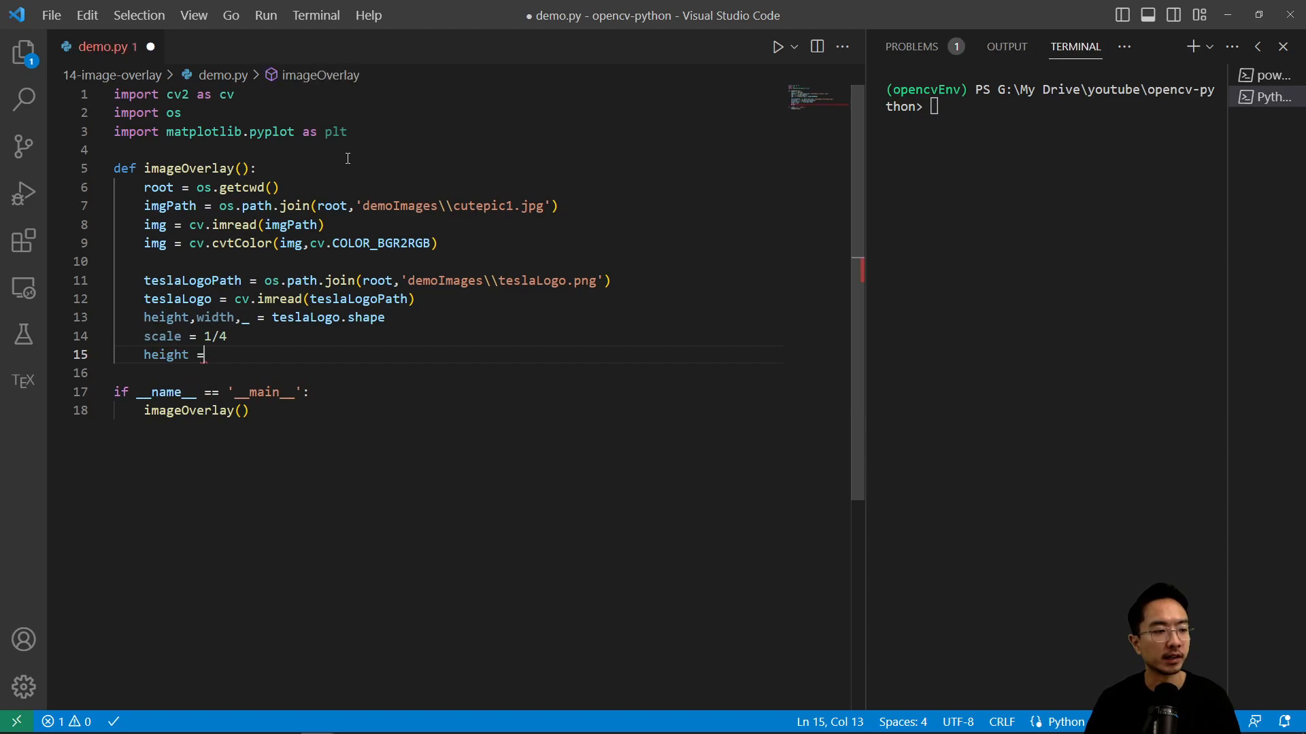
text(int()
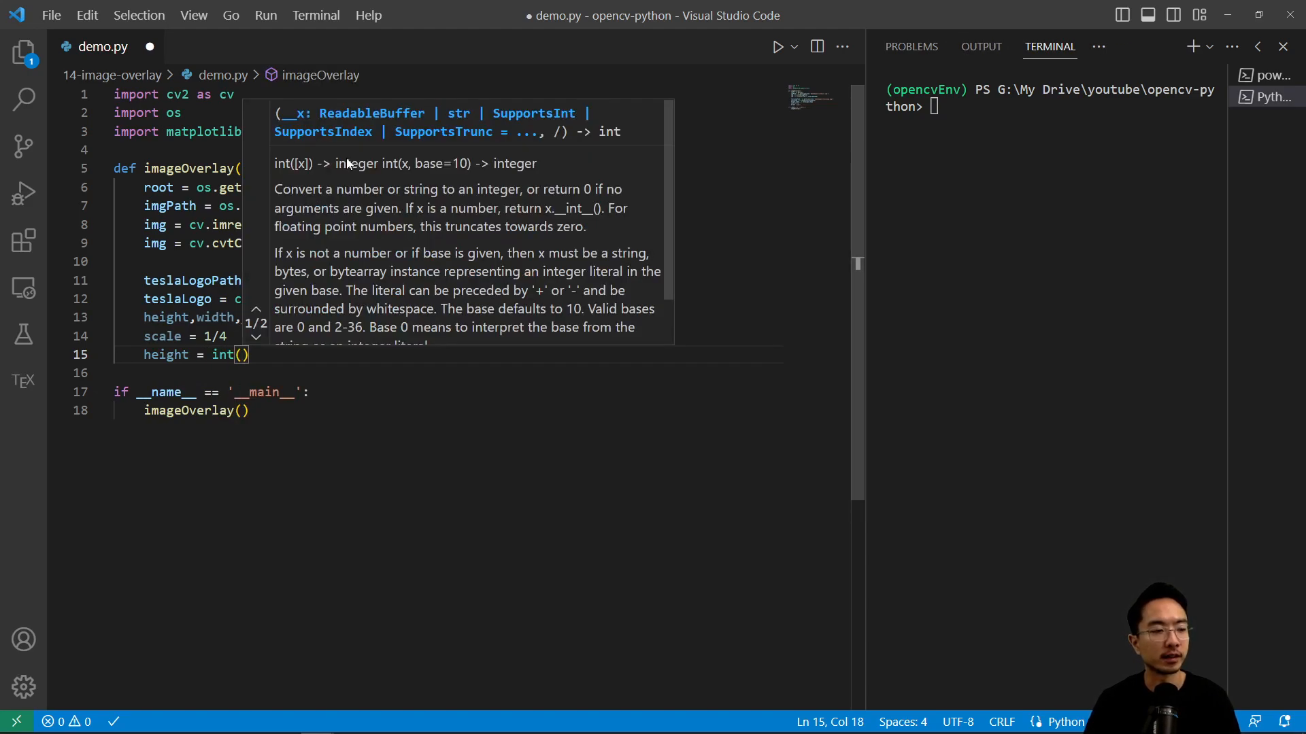
text(height)
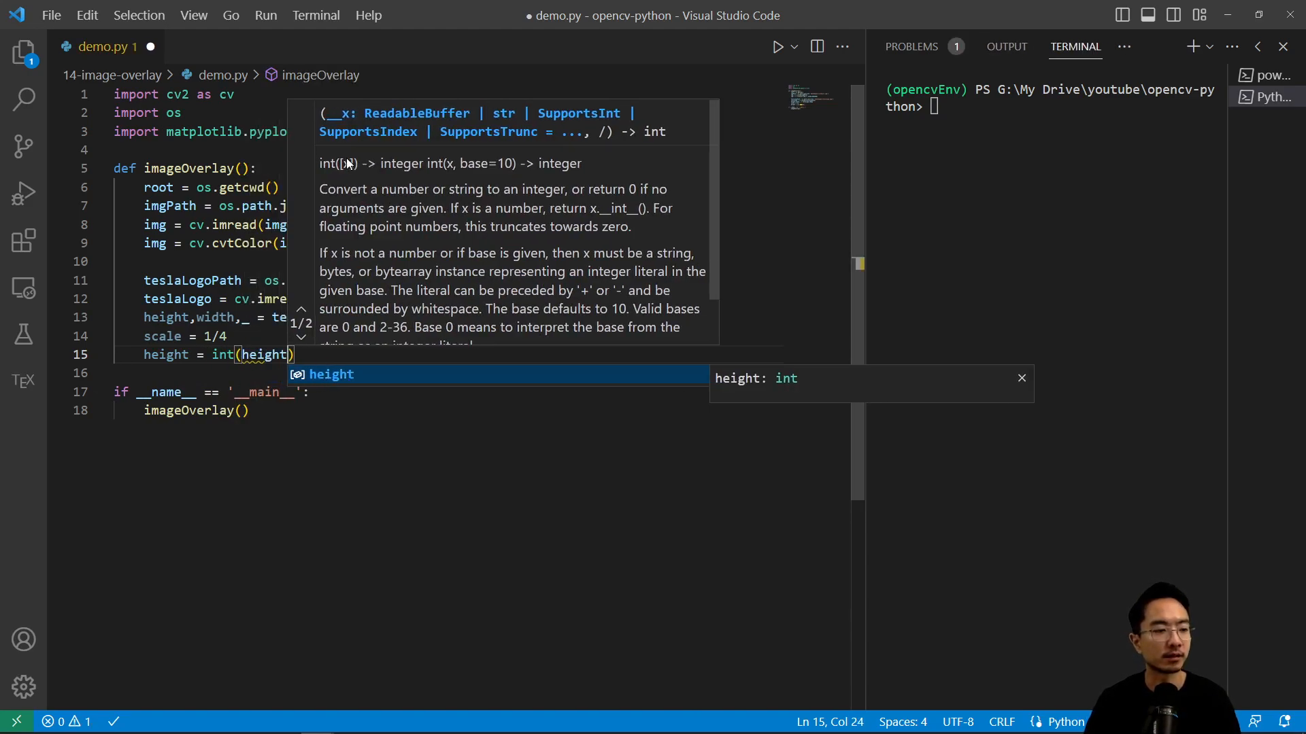
text(*scale)
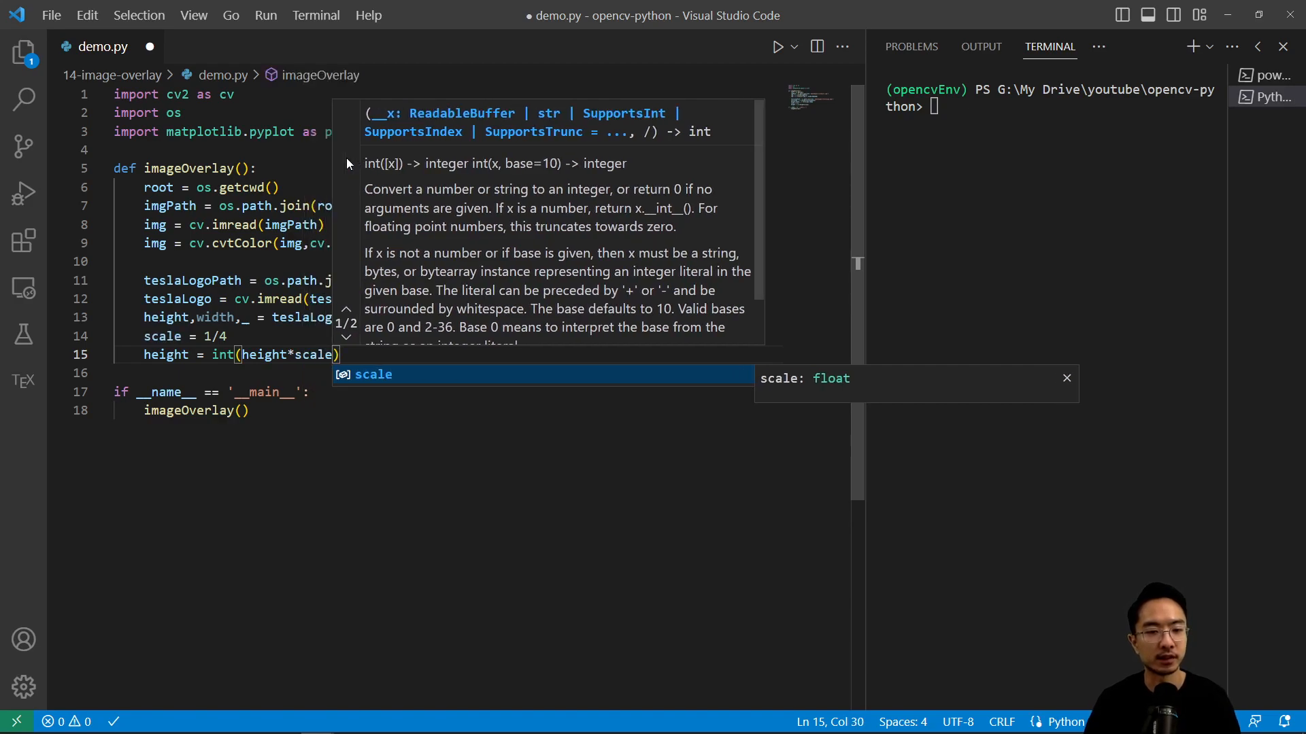
key(Enter)
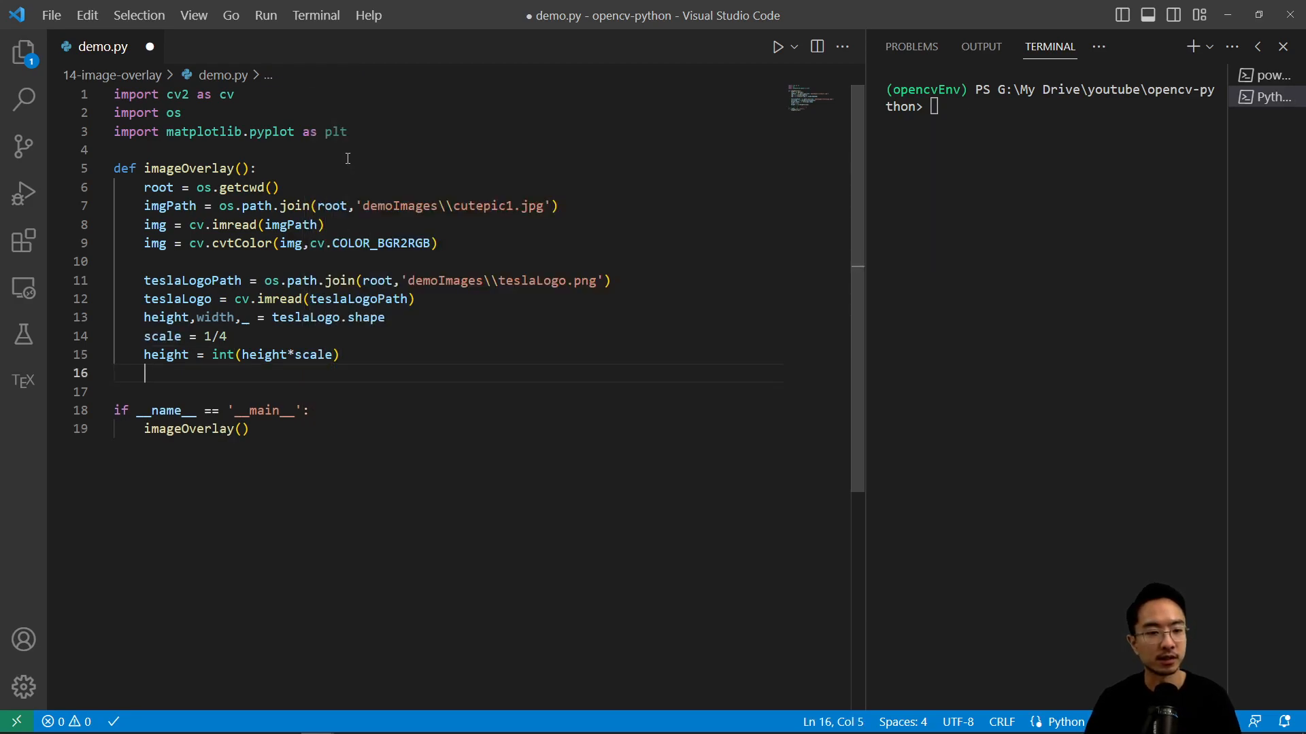
text(height = int(height*scale))
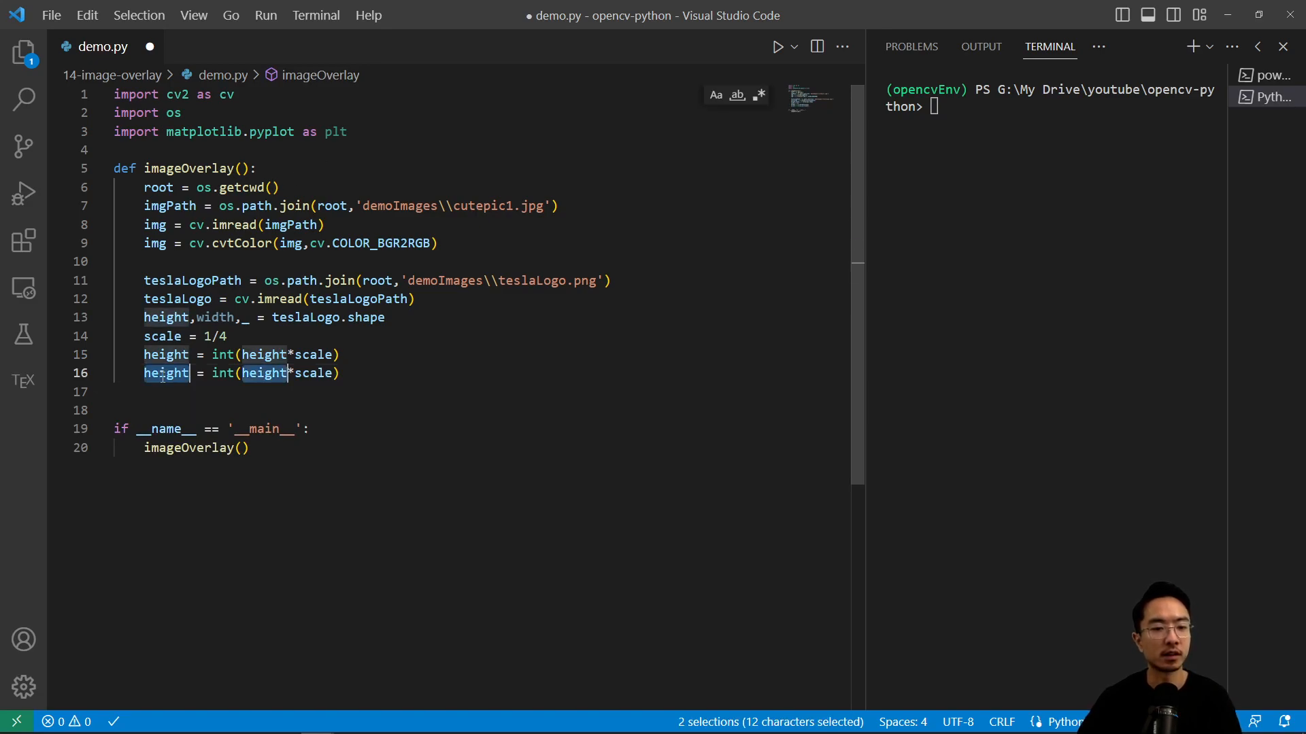
text(width)
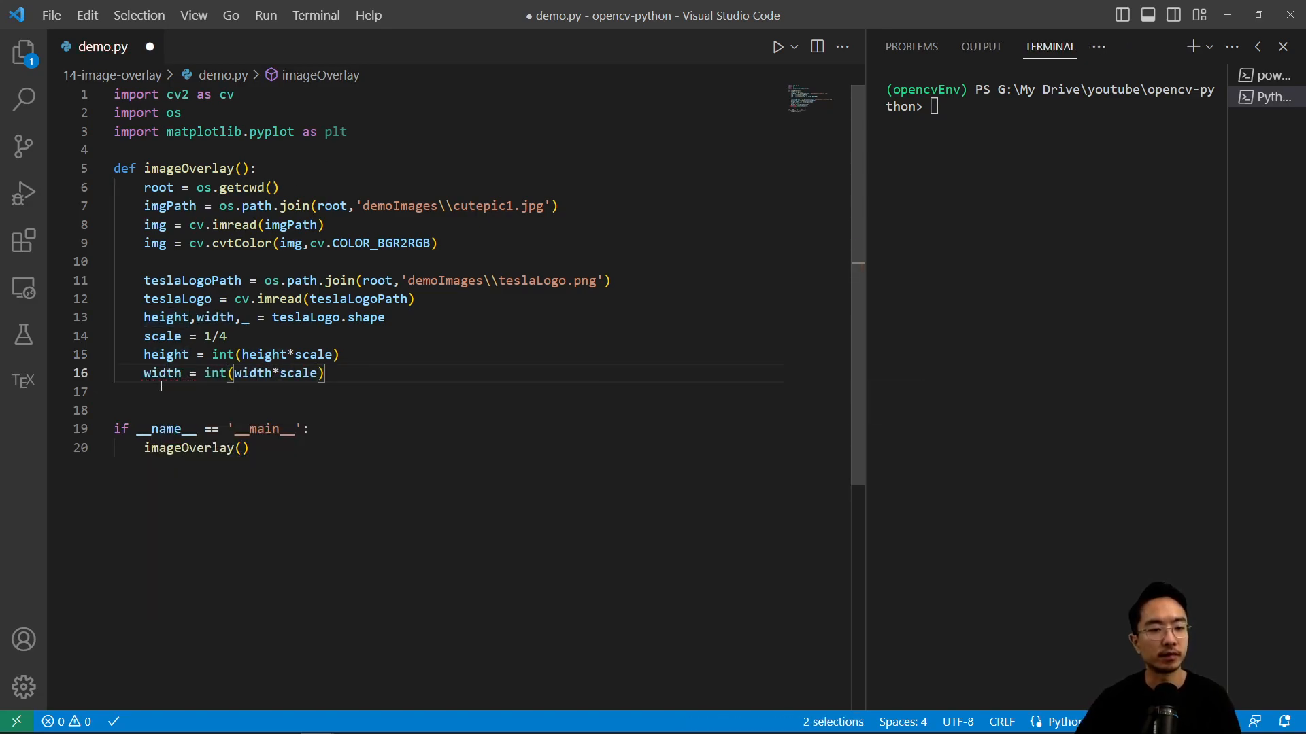
Resize teslaLogo to (width, height) with cv.resize using INTER_LINEAR interpolation
text(teslaLogo)
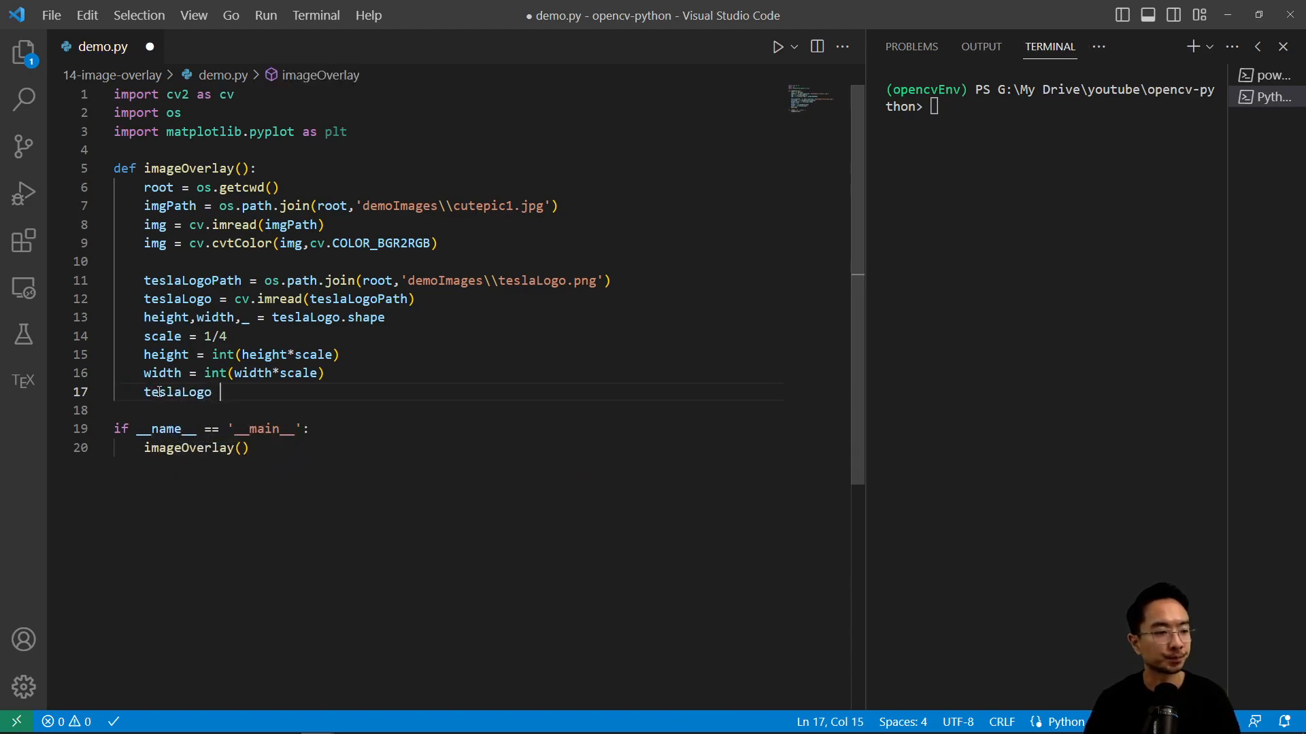
text(=)
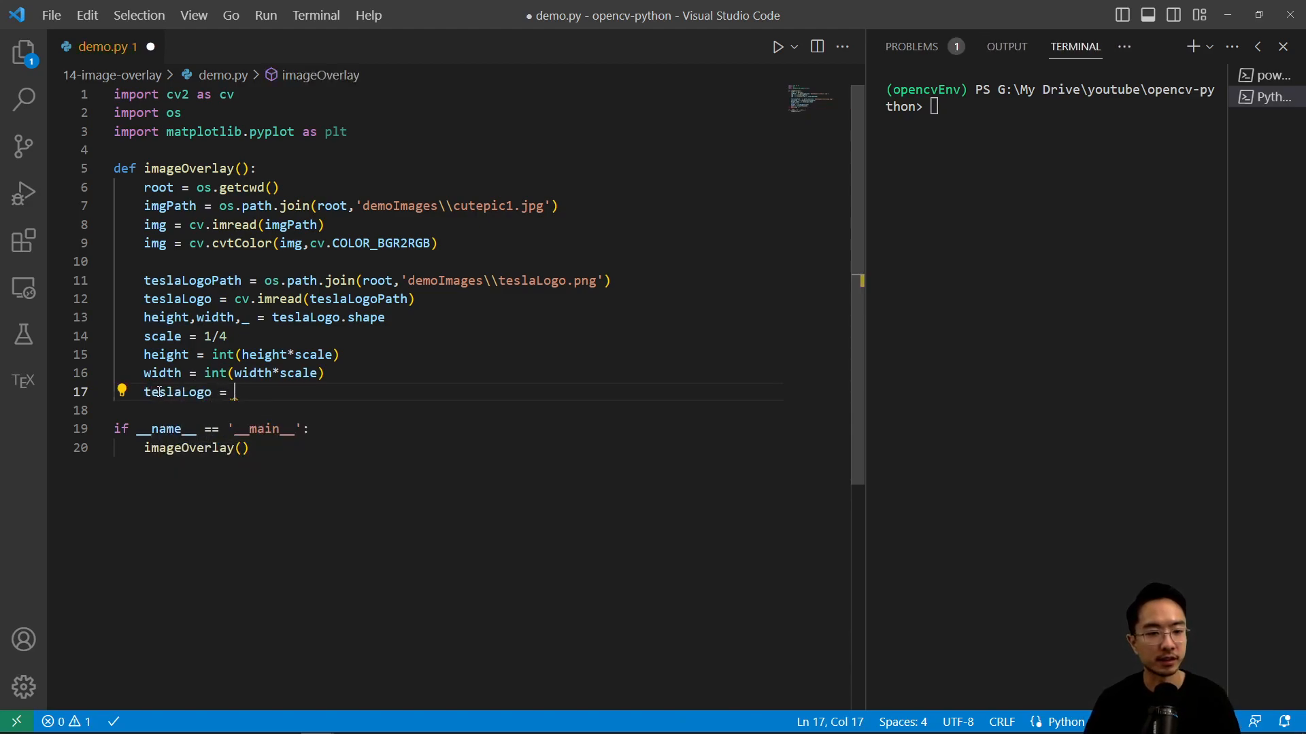
text(cv.r)
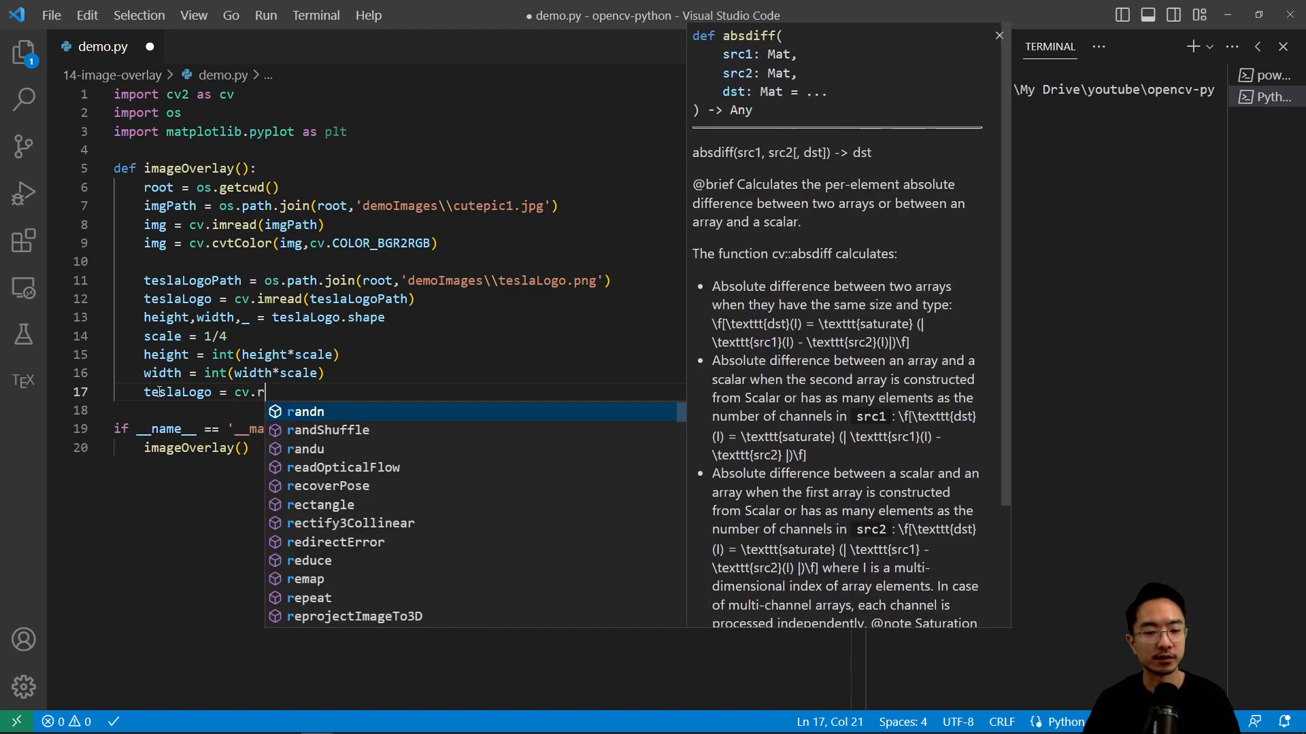
text(esize())
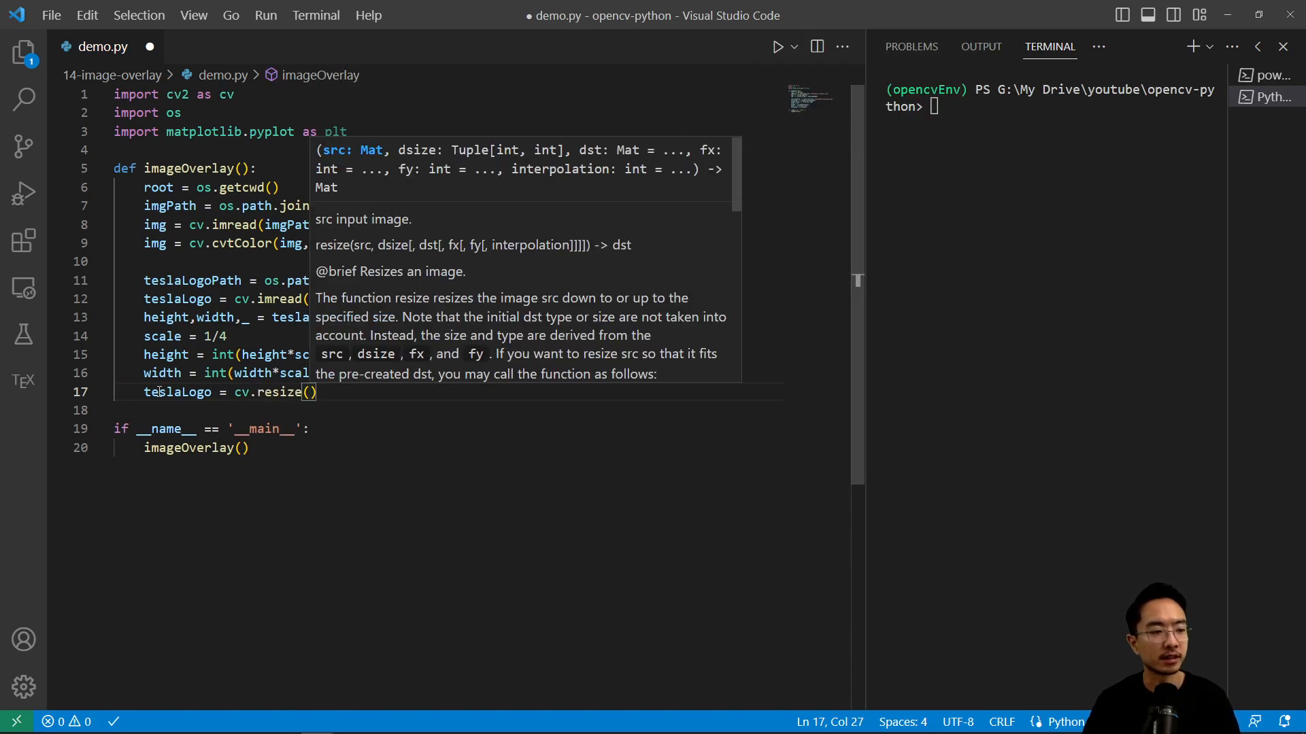
text(teslaLogo,)
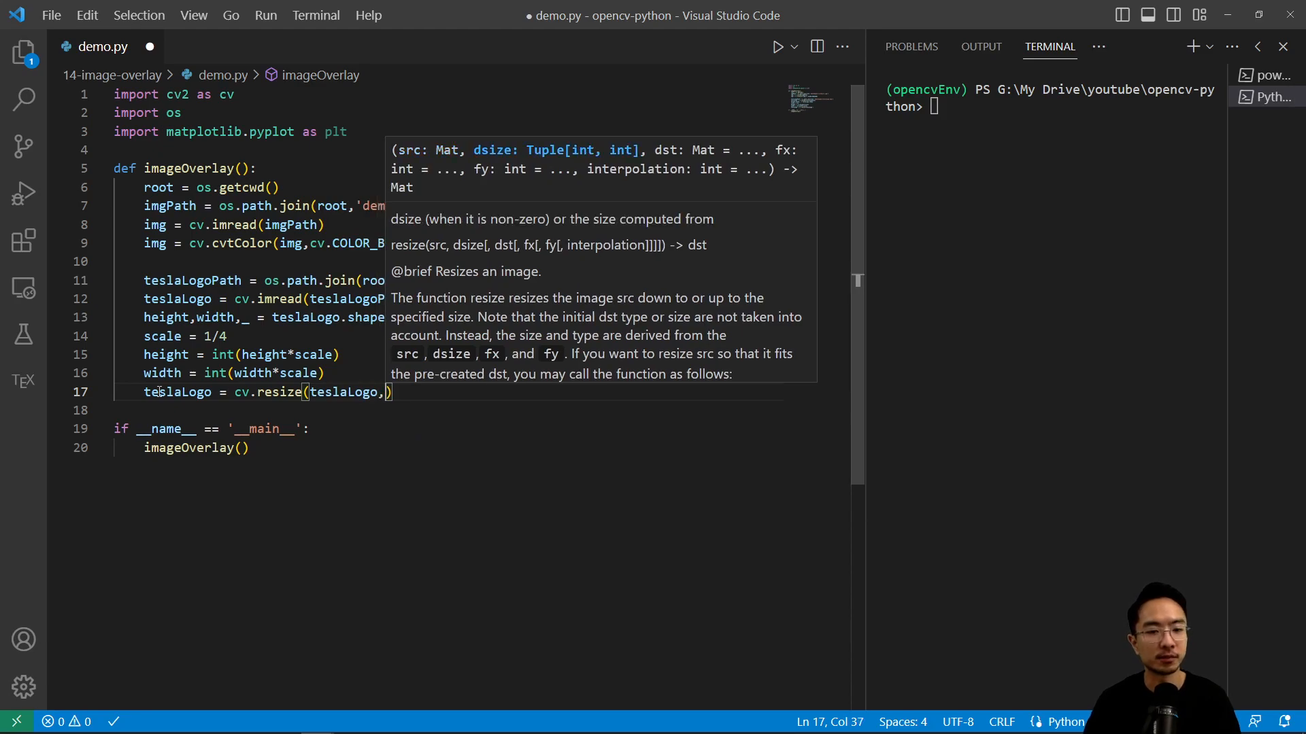
text((width,h)
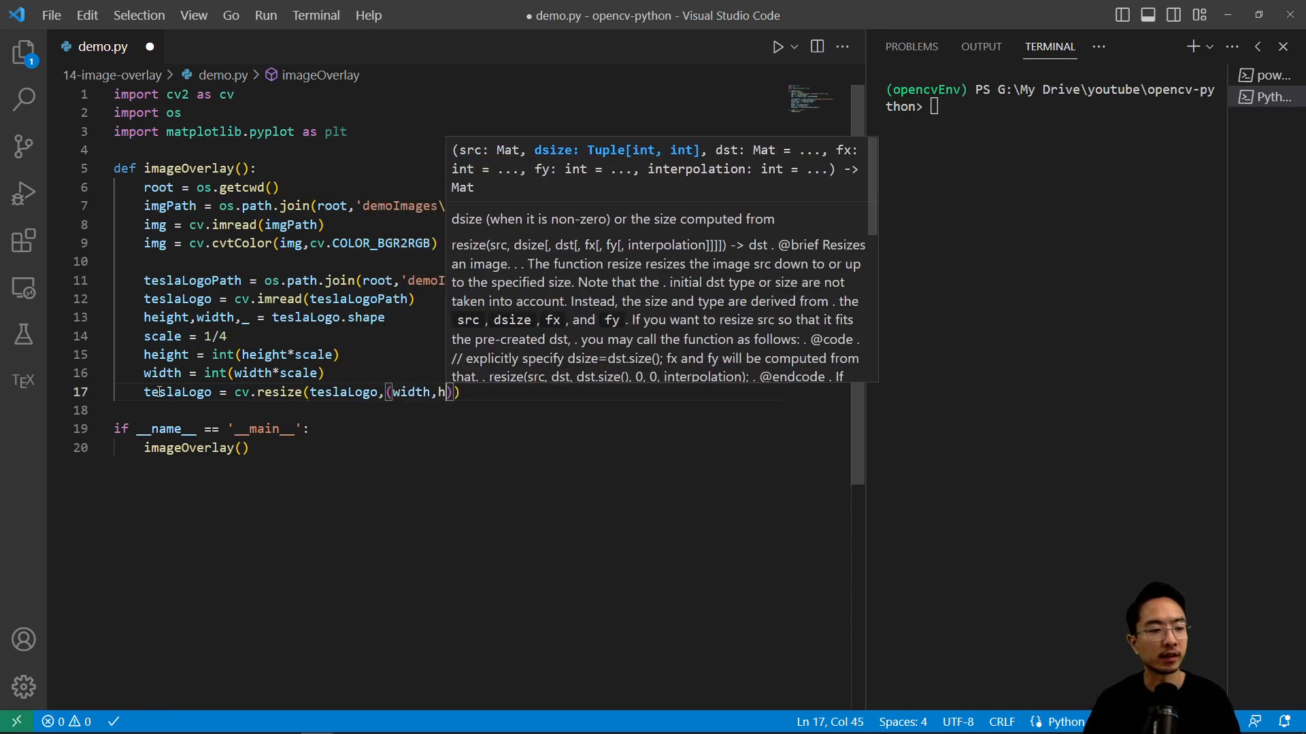
text(eight))
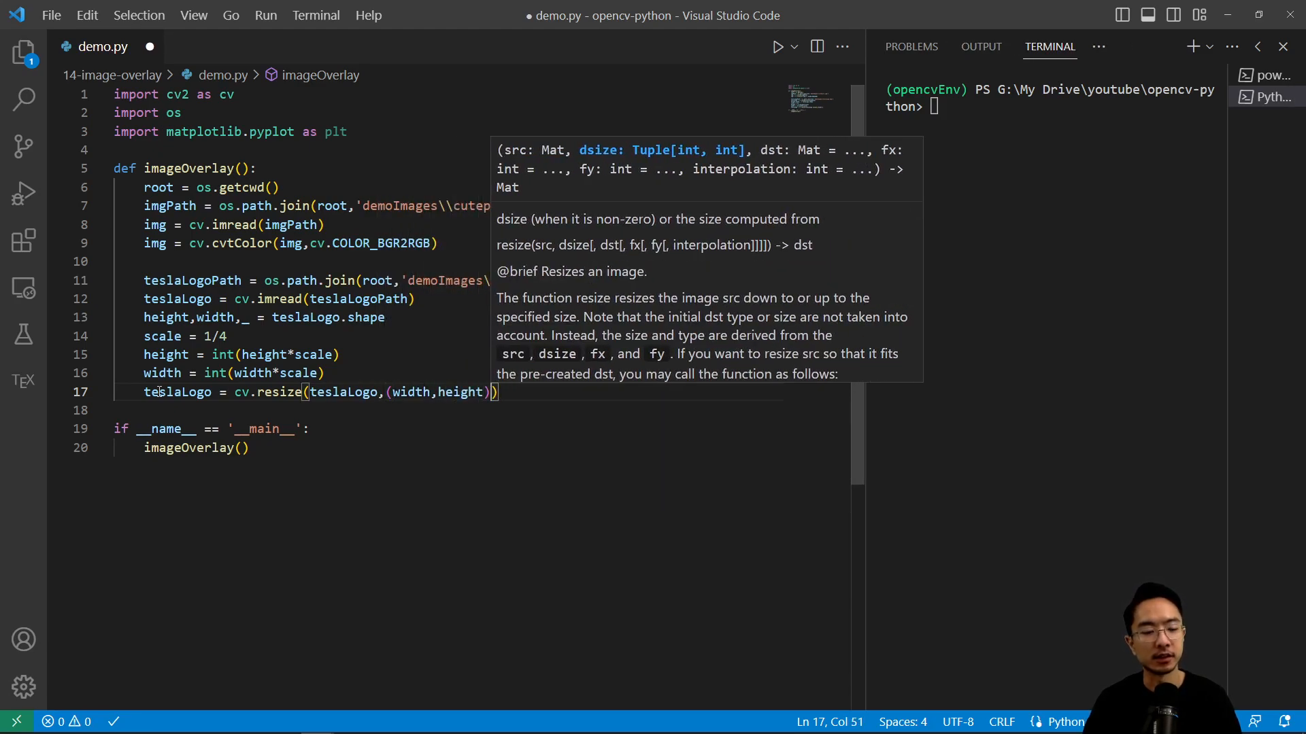
text(,interpolation=)
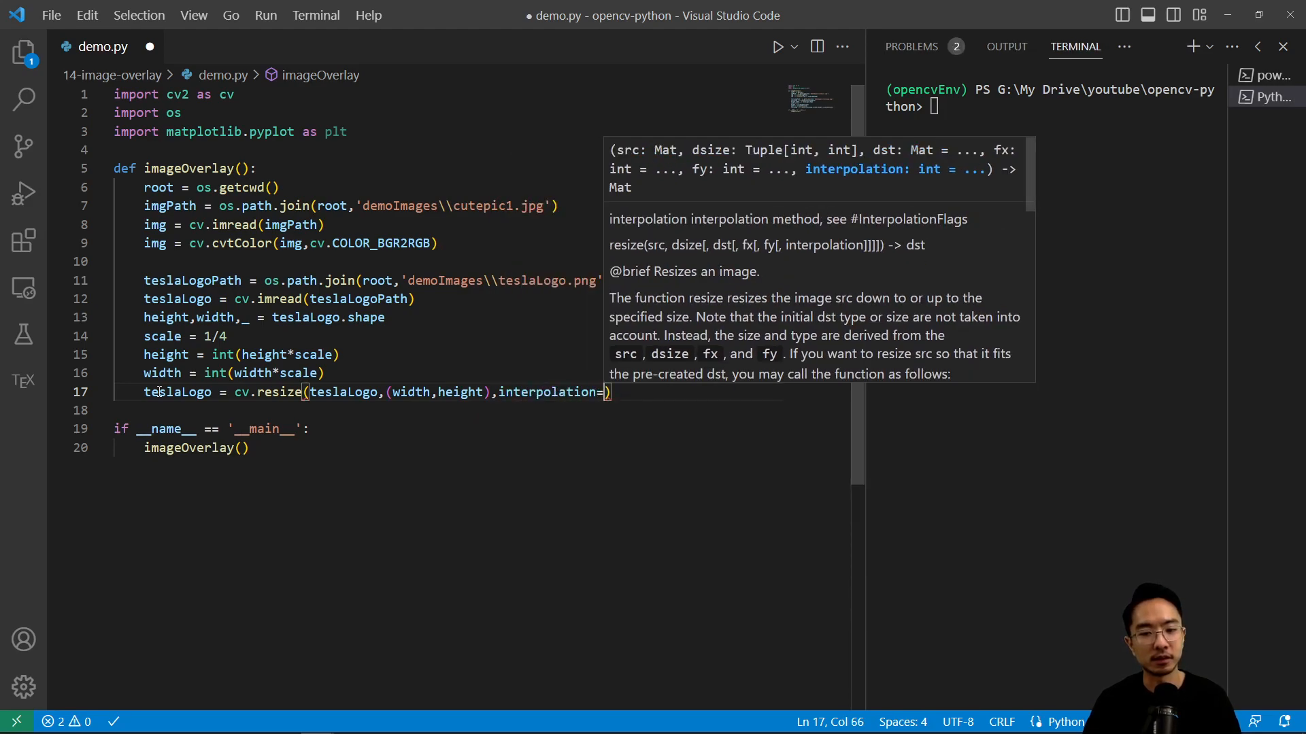
text(inter_li)
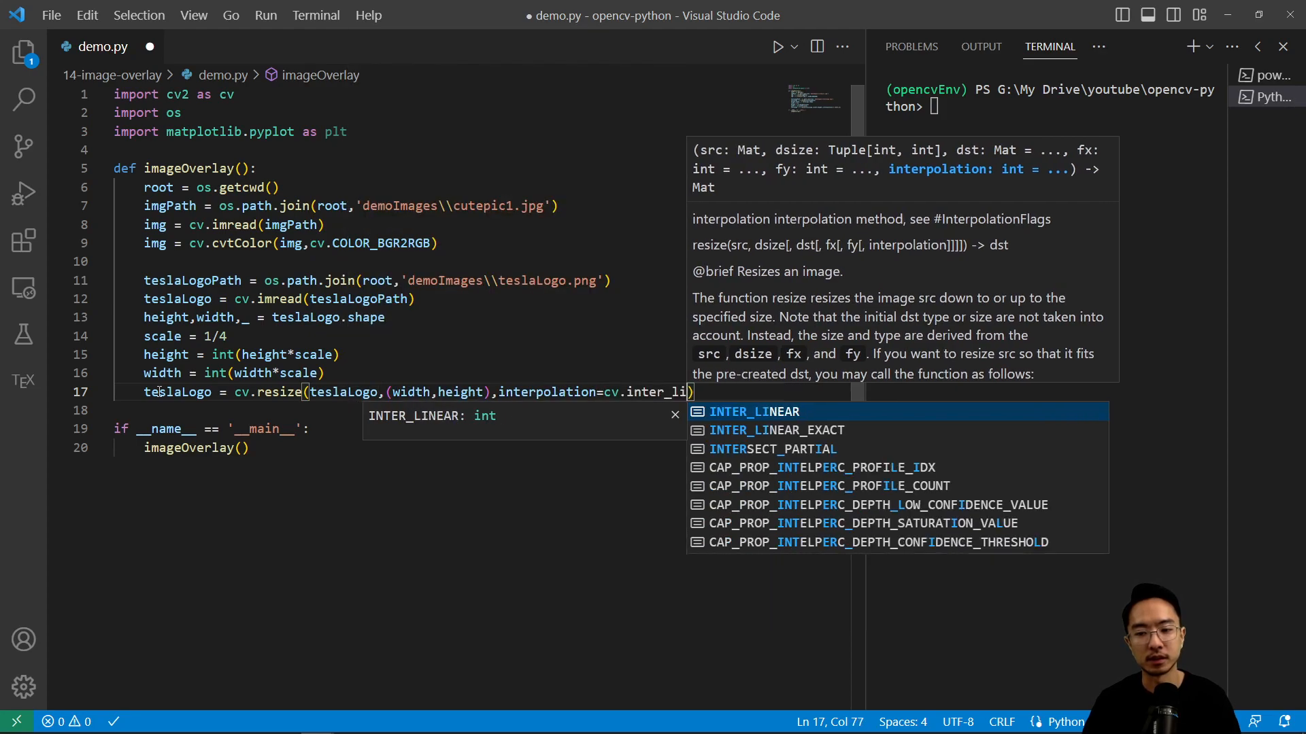
key(Enter)
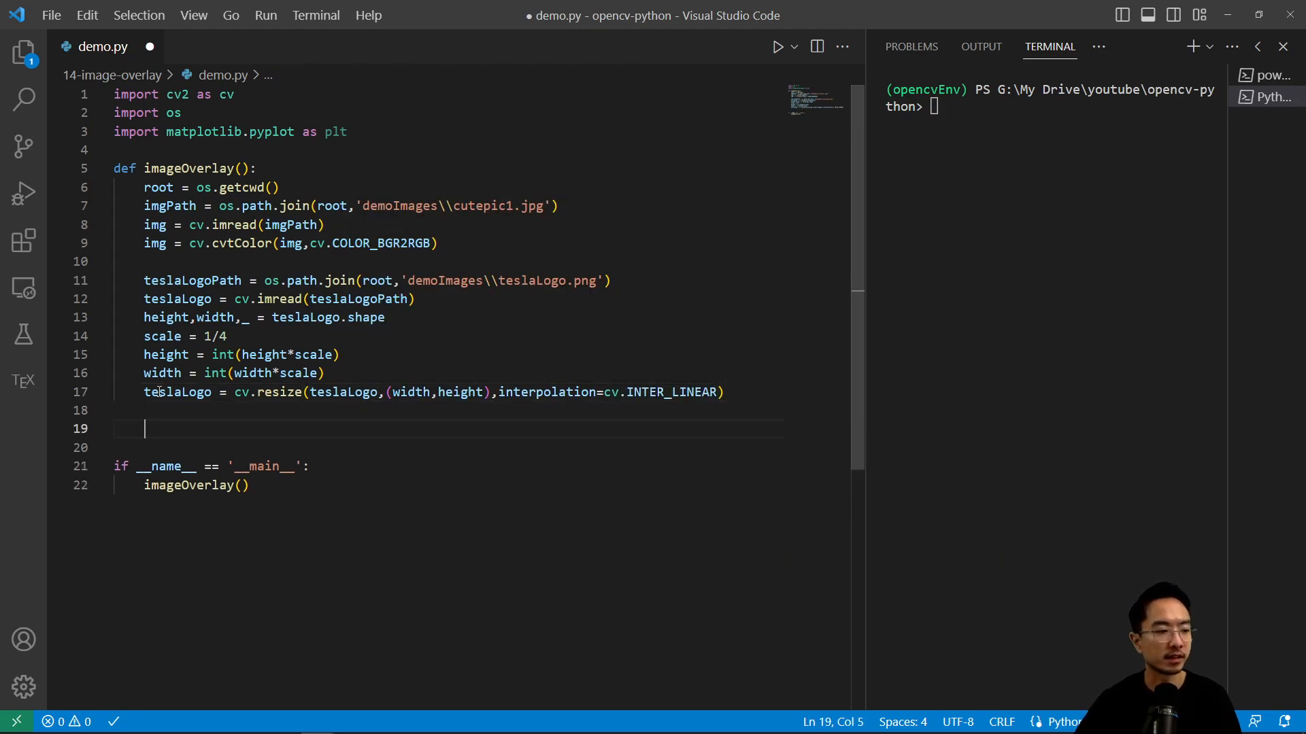
Define teslaMask as the logo's first channel, teslaLogo[:,:,0]
text(teslaMa)
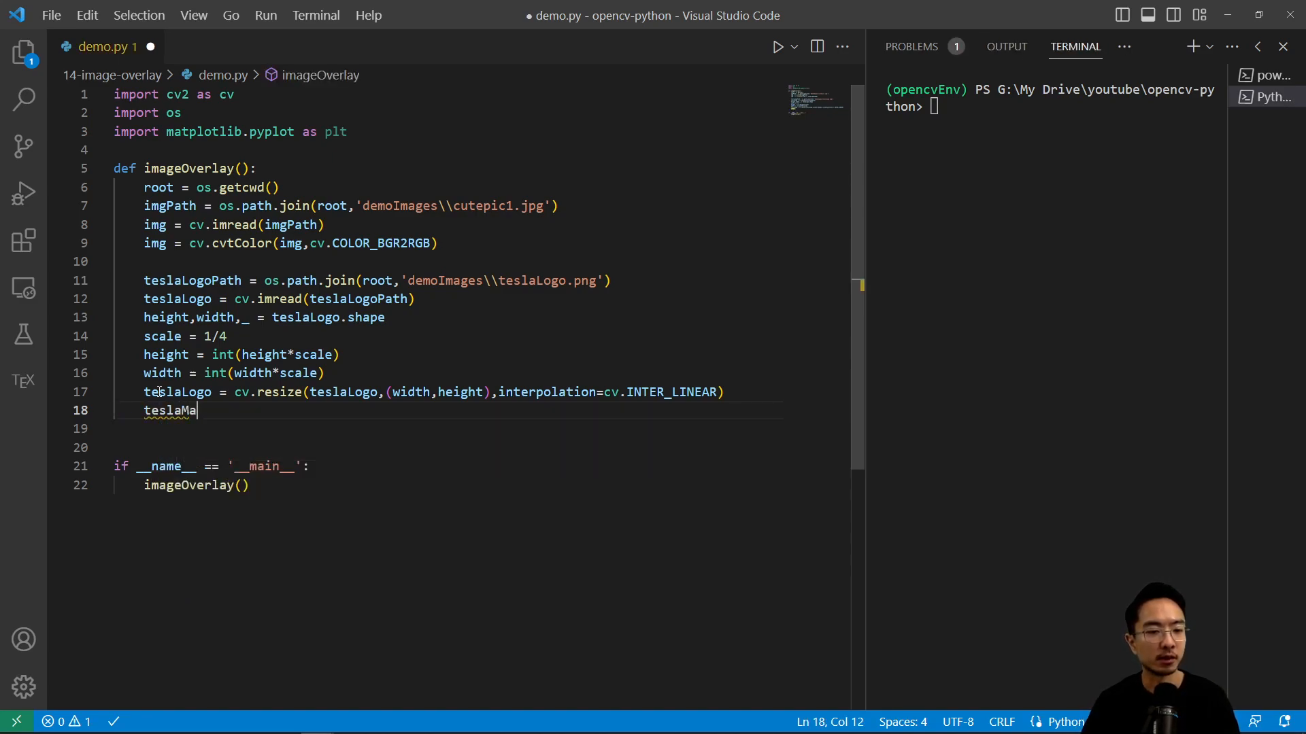
text(sk = te)
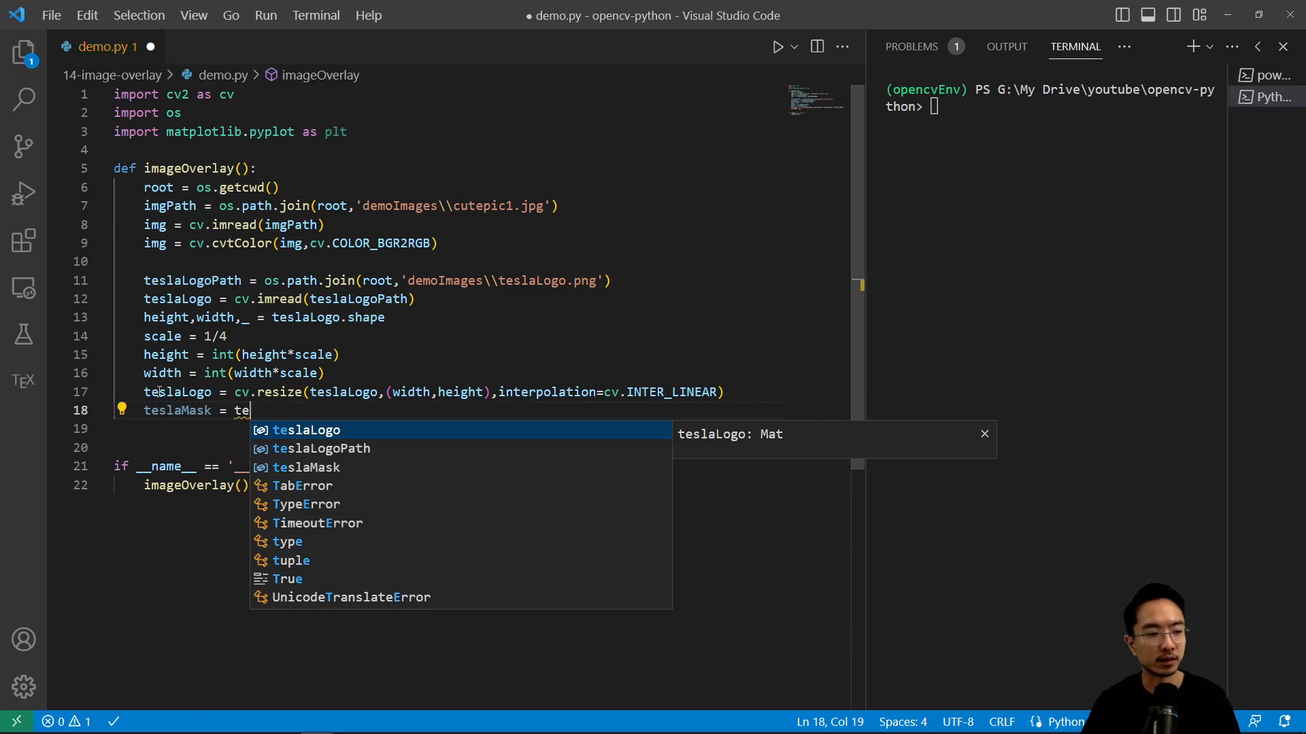
text(sl)
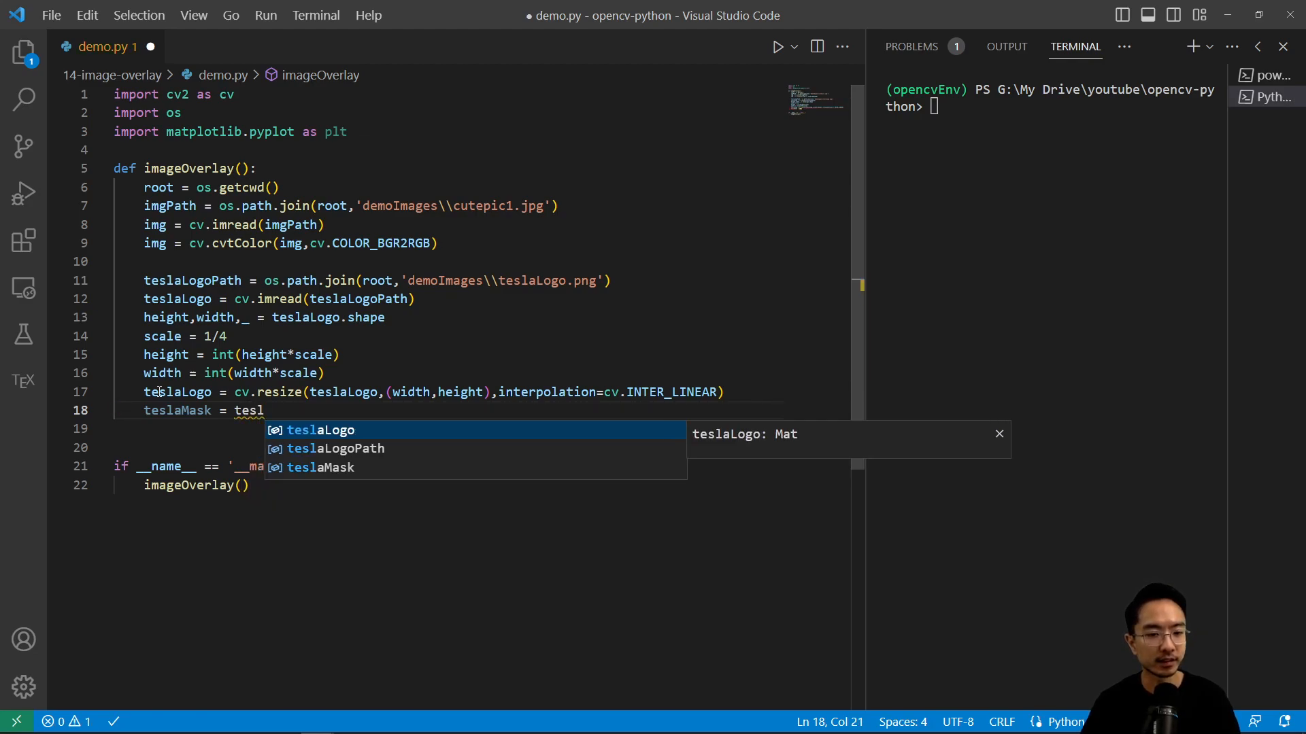
text(aLogo[])
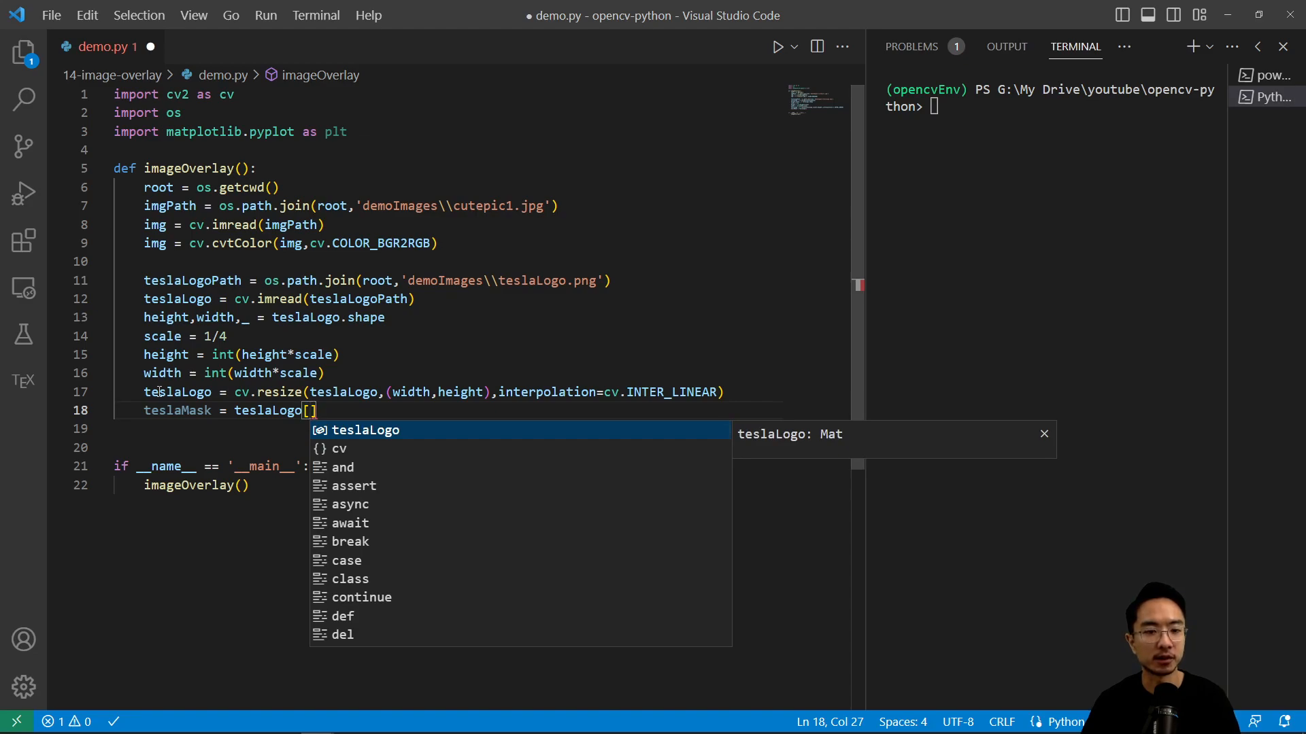
text(:,:)
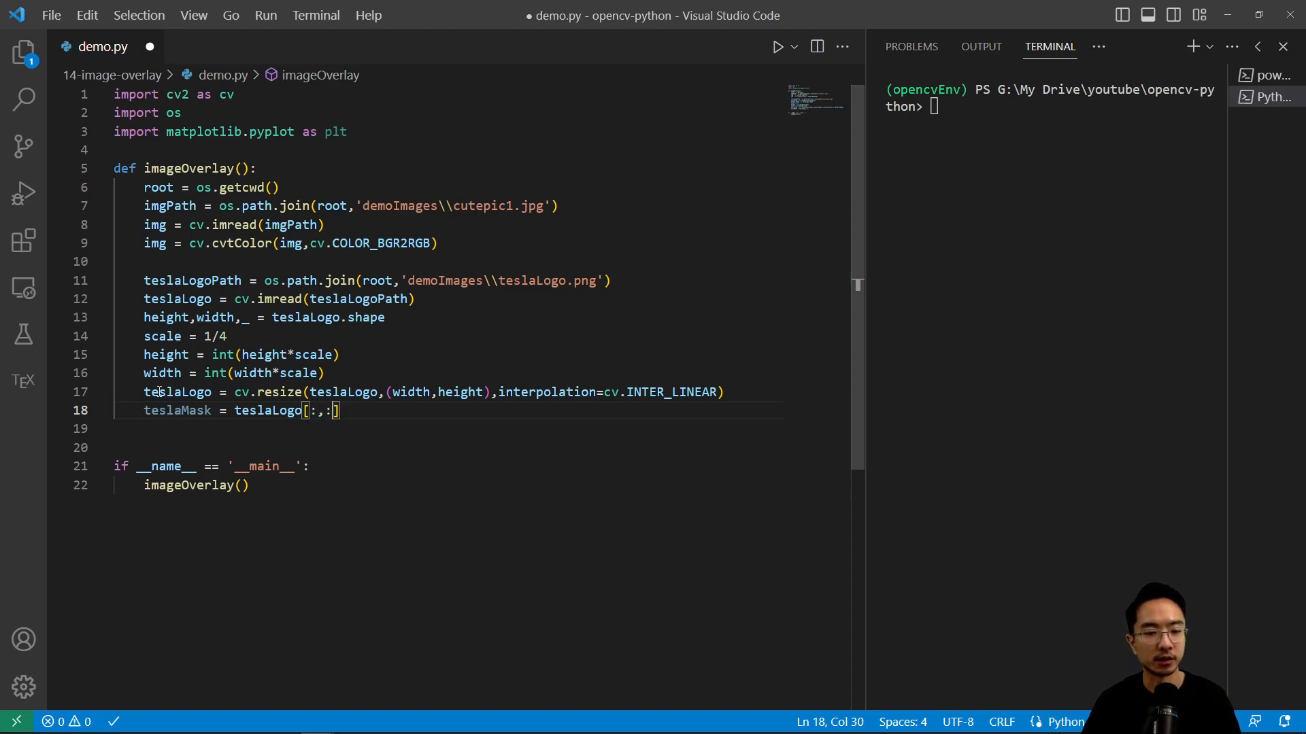
text(0)
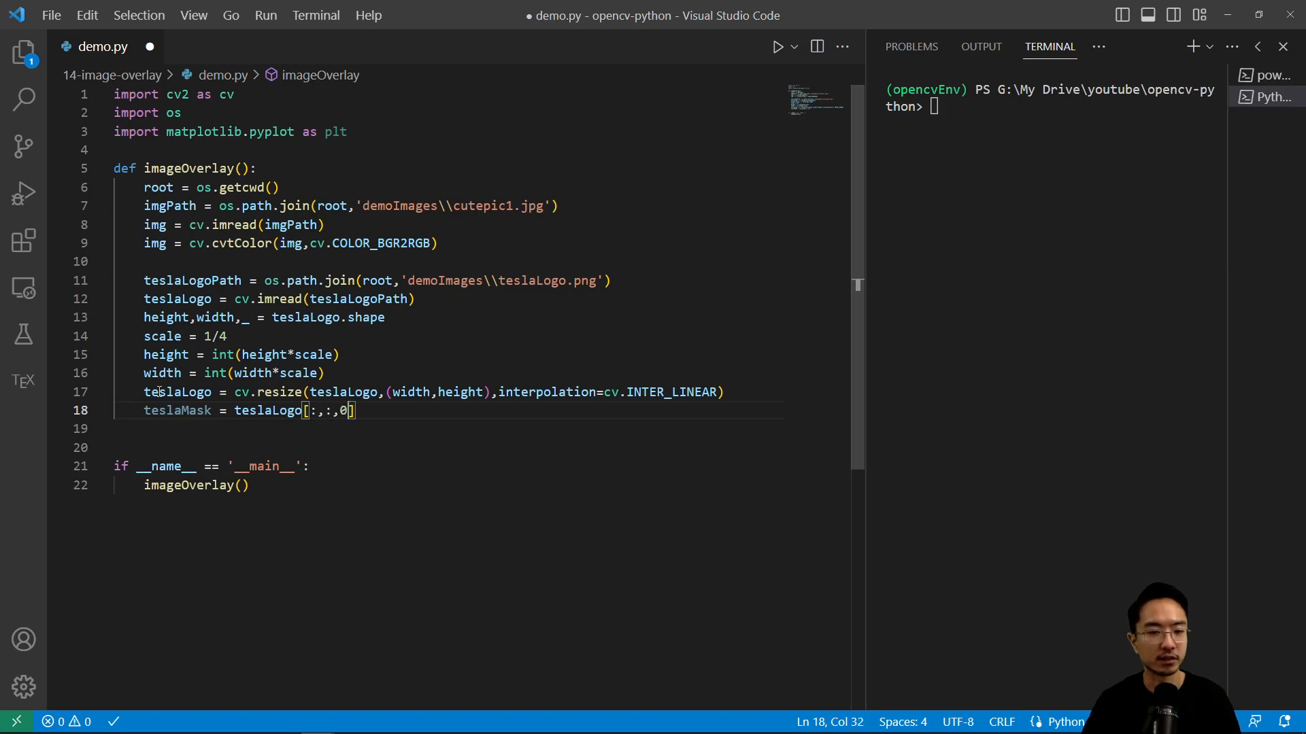
key(Enter)
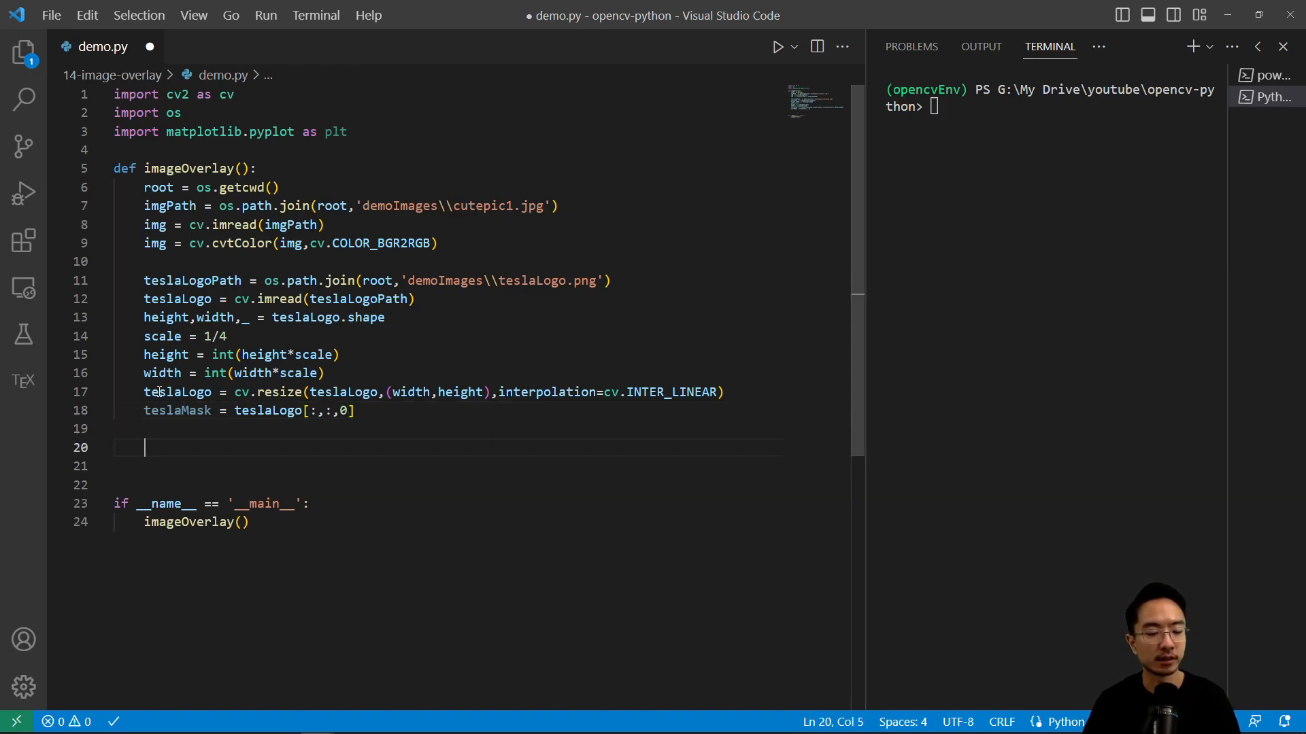
Create a figure, show teslaMask in gray on subplot 231 and end with plt.show()
text(plt.)
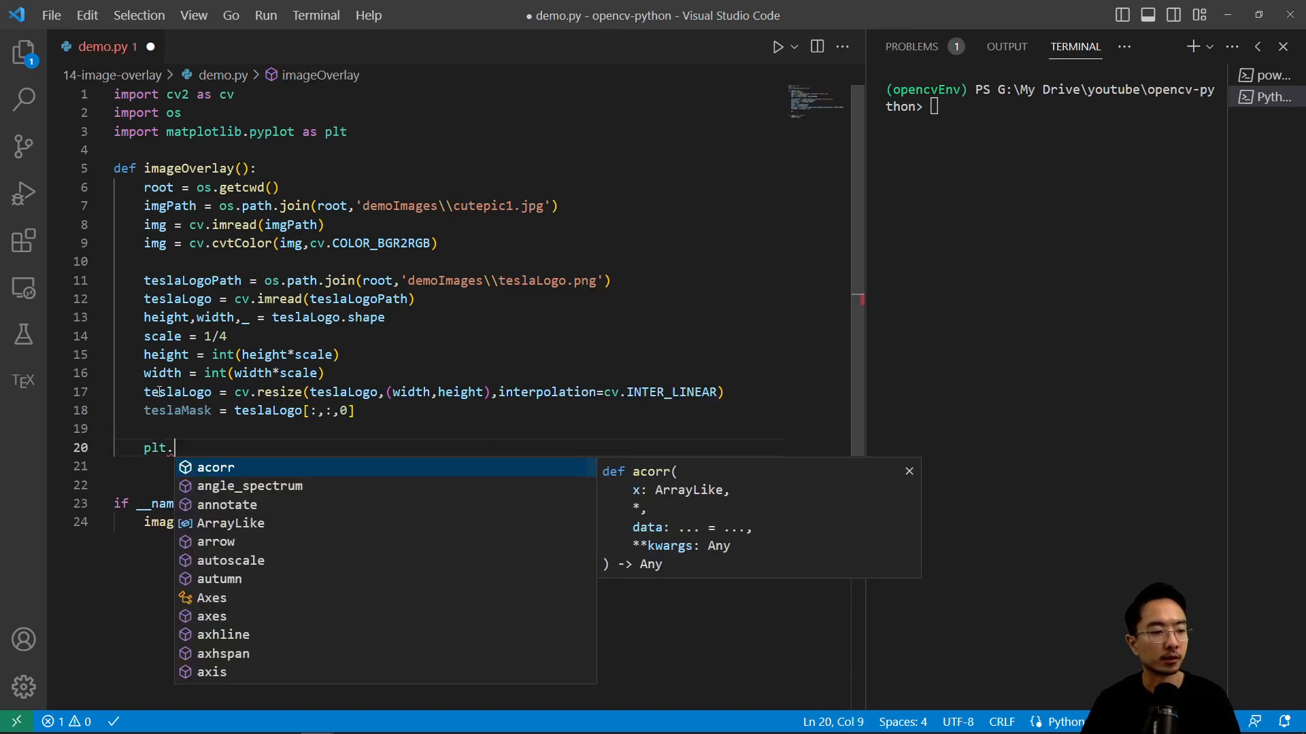
text(fi)
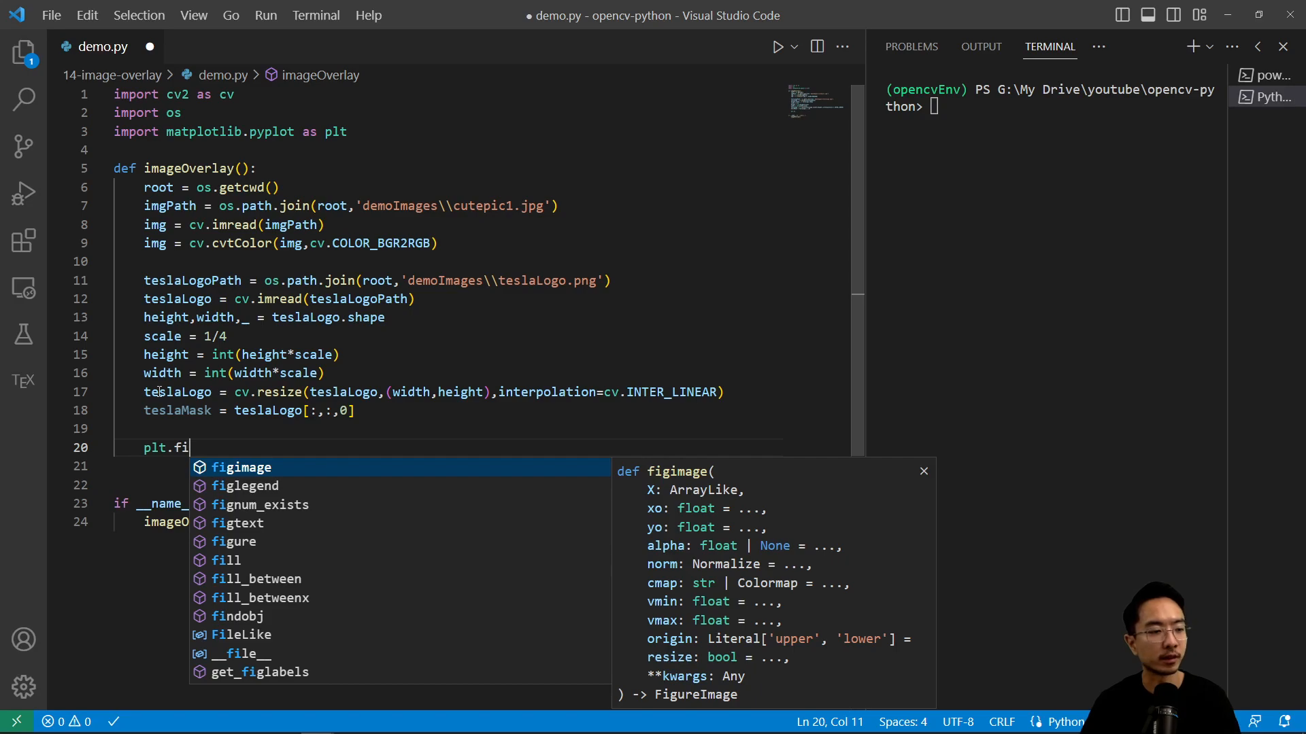
text(gure())
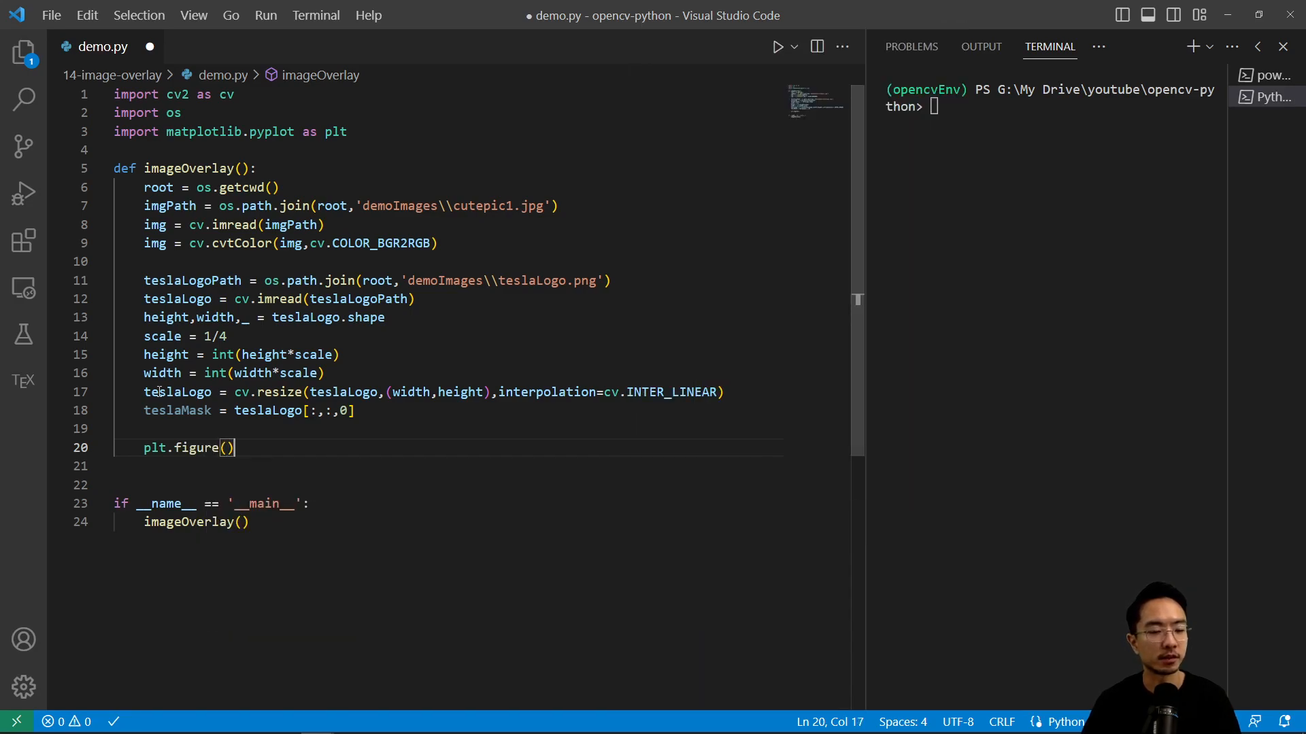
key(enter)
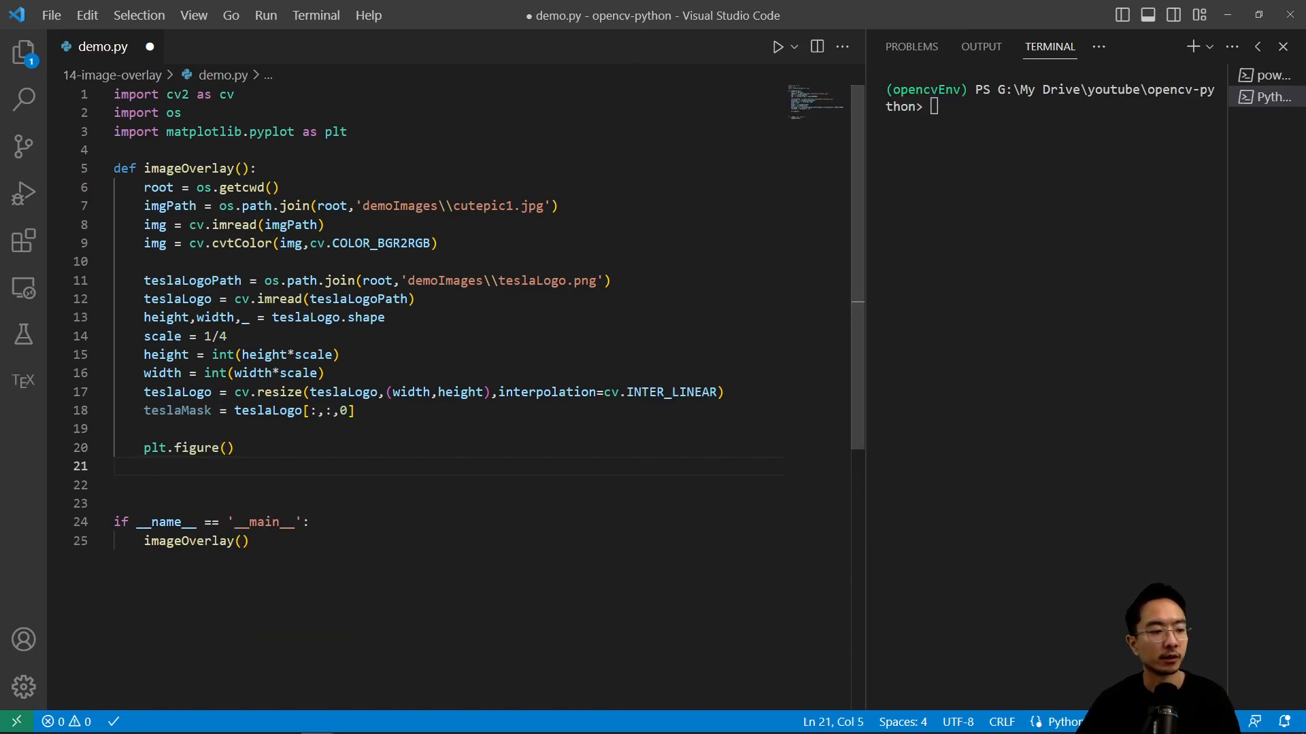
scroll(down, 3)
text(plt.sub)
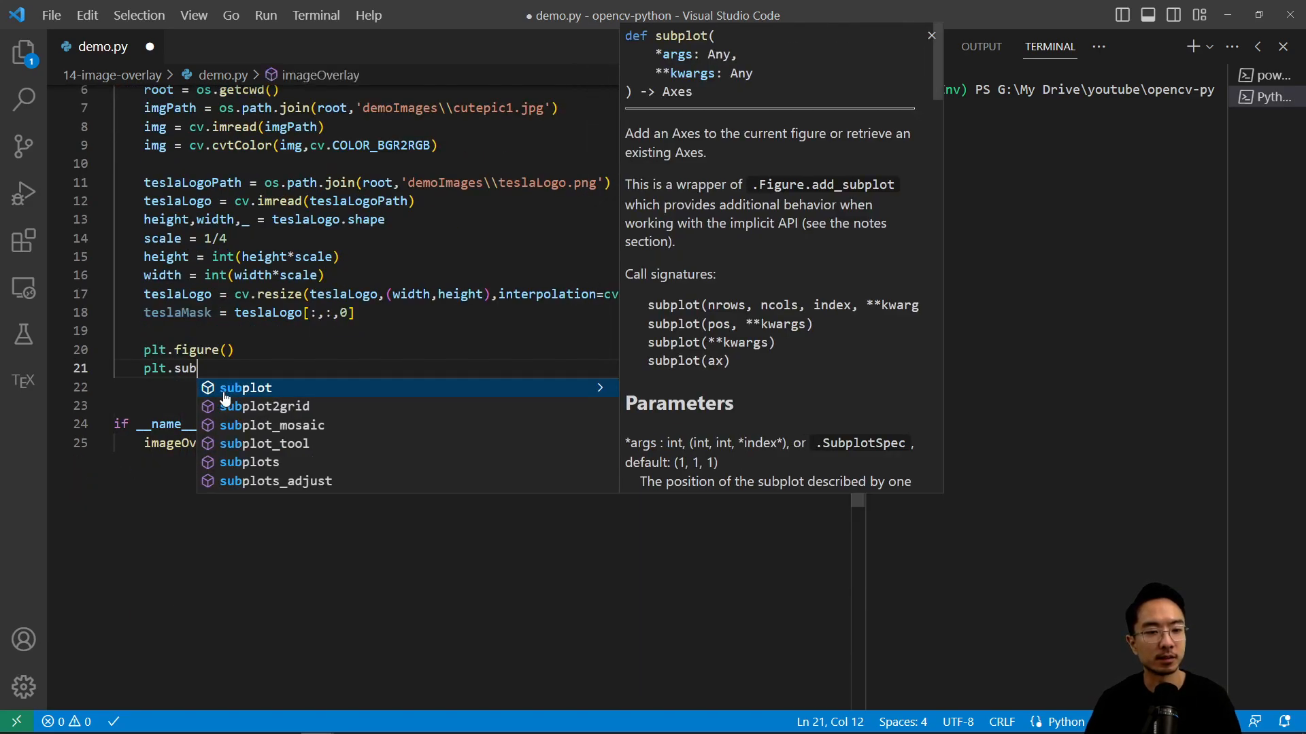
text(plot(231))
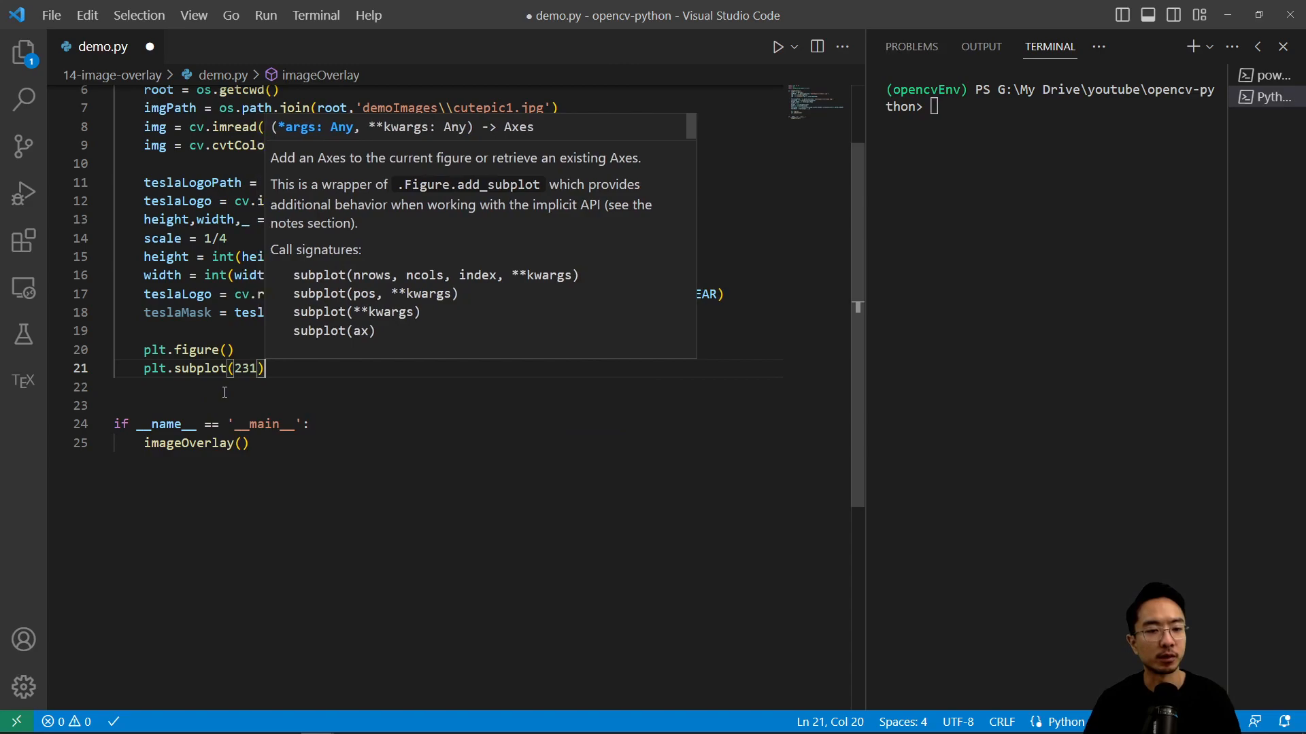
text(plt.i)
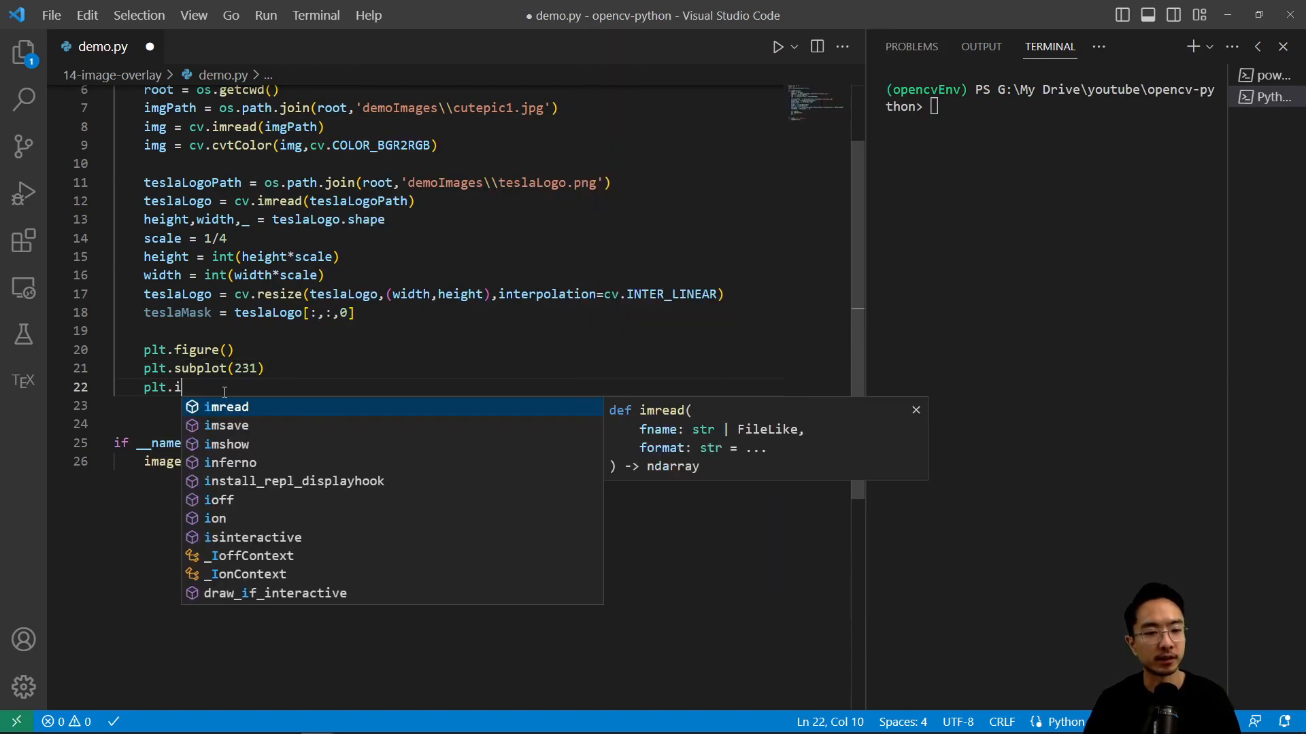
text(mshow(teslaMask,c)
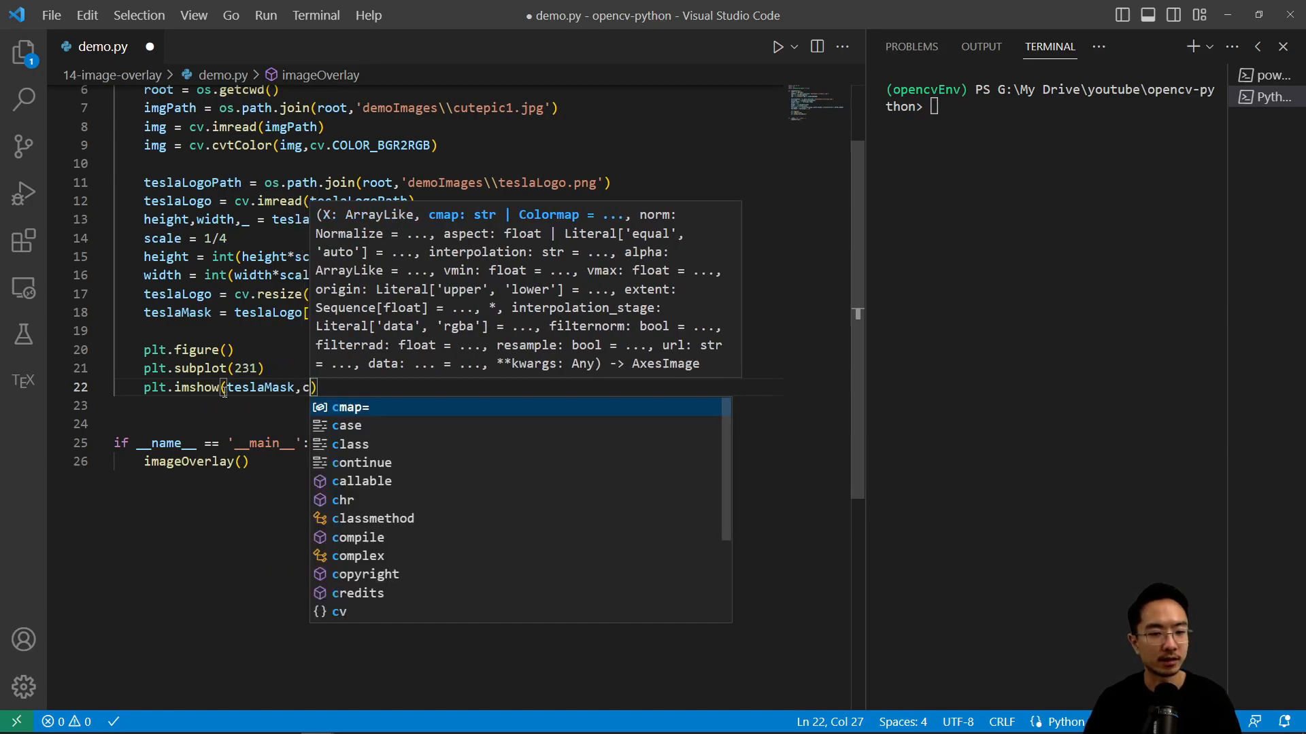
text(map='gray')
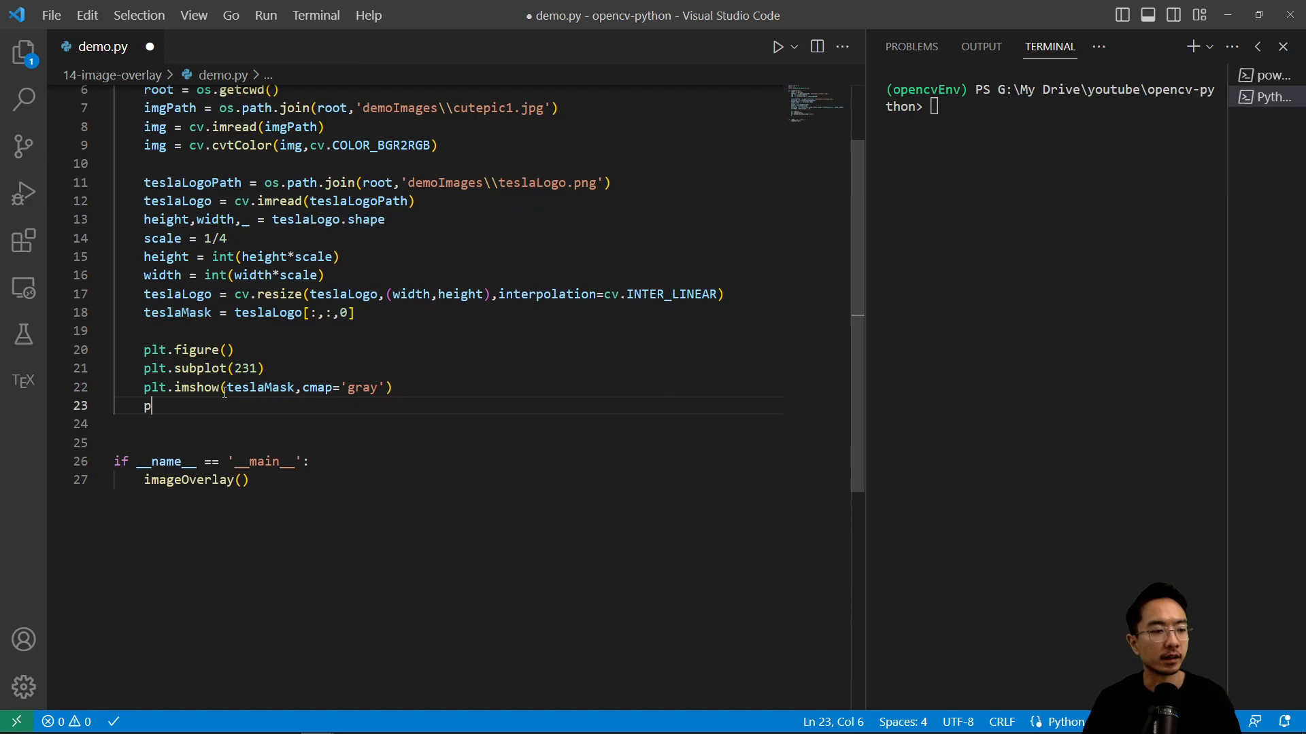
text(lt.)
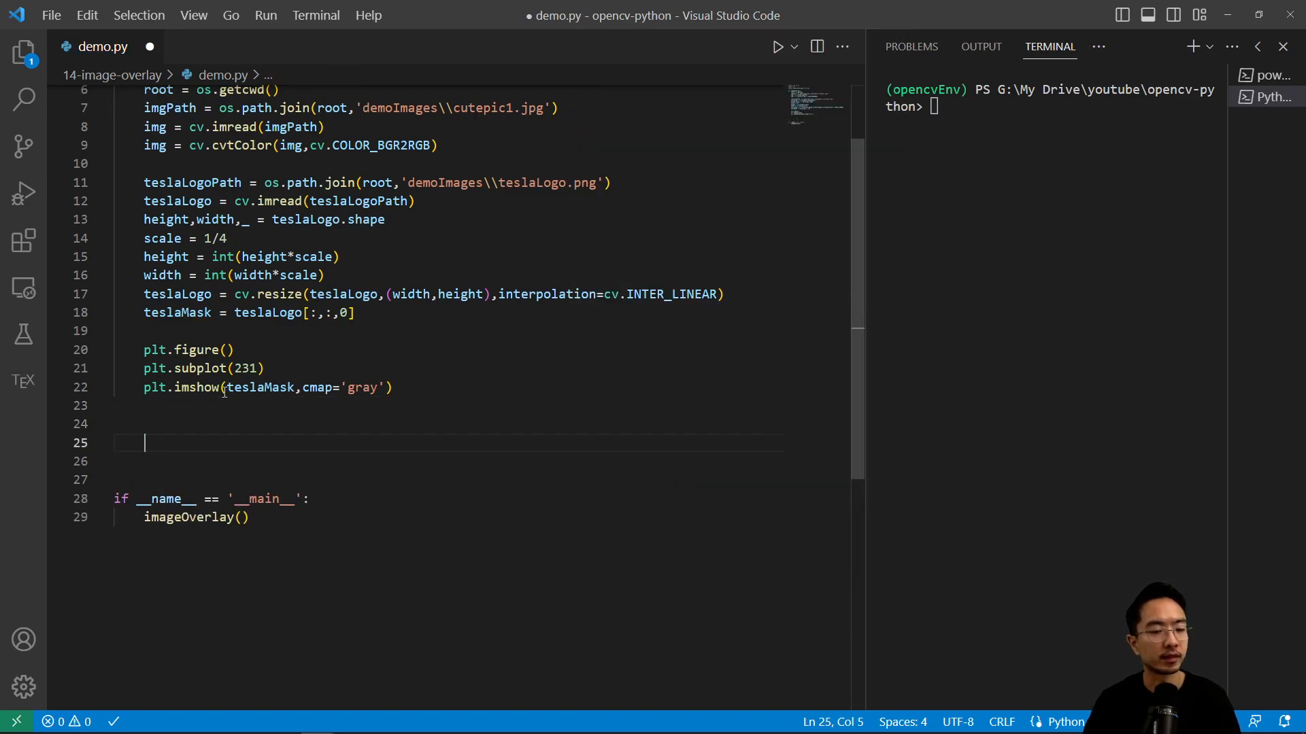
text(plt.show())
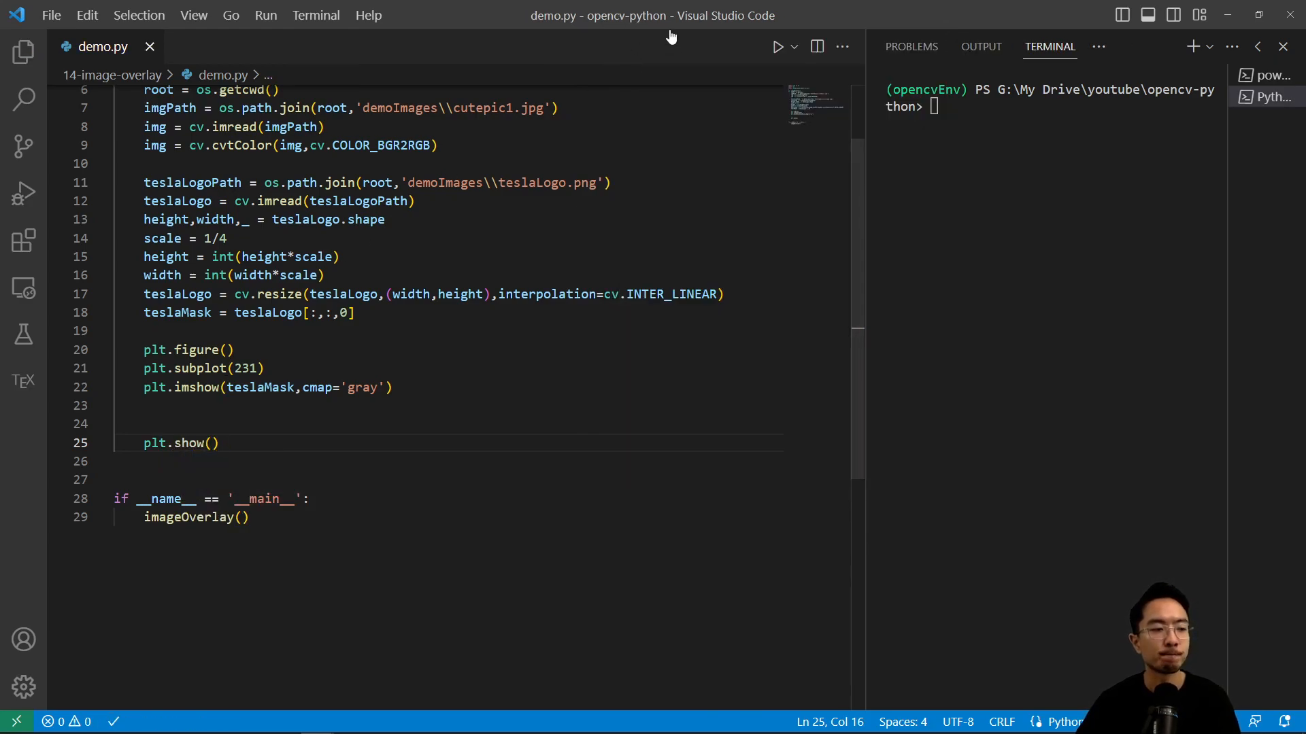
Run the file, then add subplot 232 showing the cat image img before plt.show()
click(793, 46)
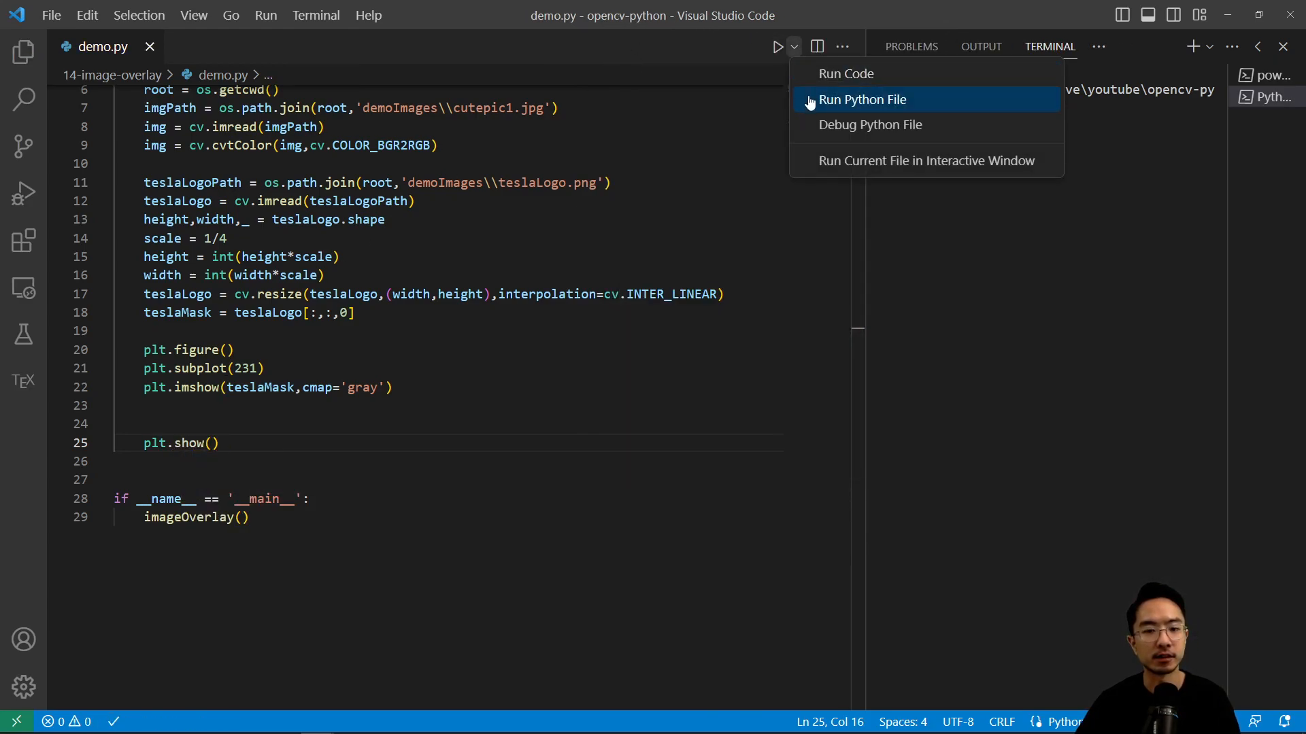
click(863, 99)
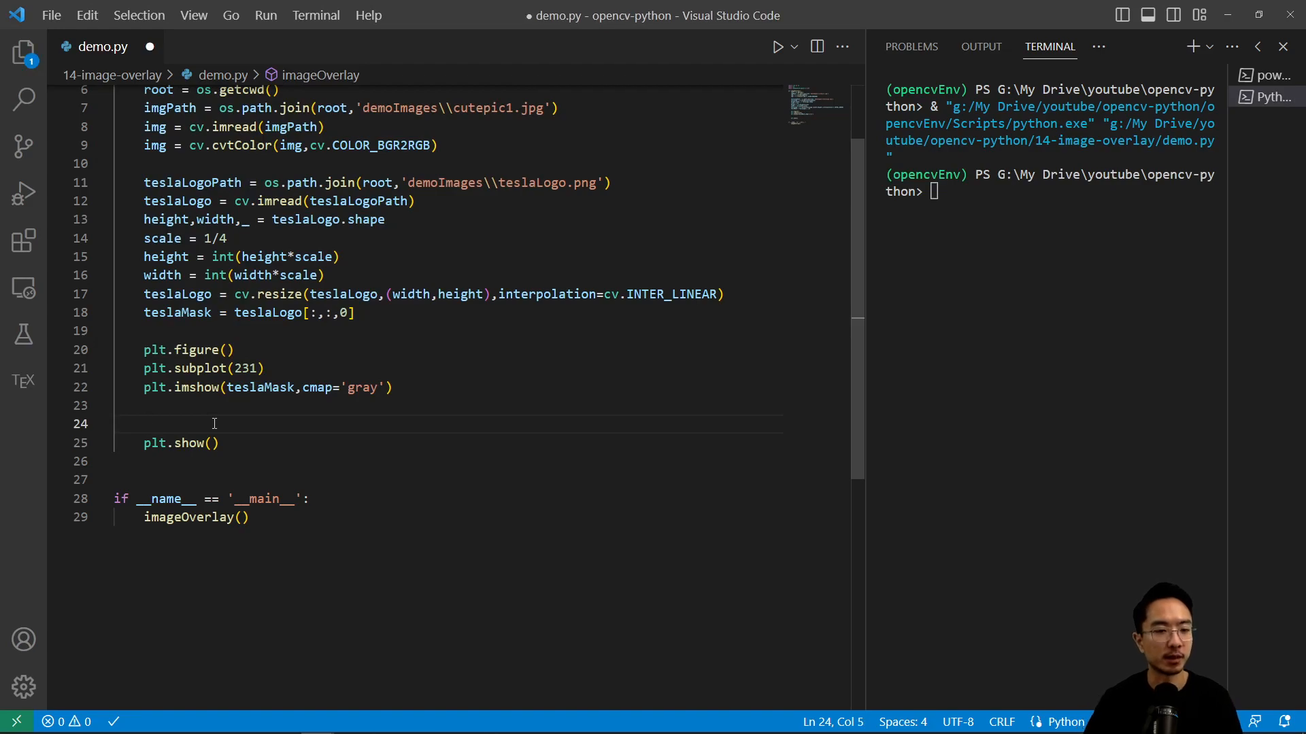
text(plt.)
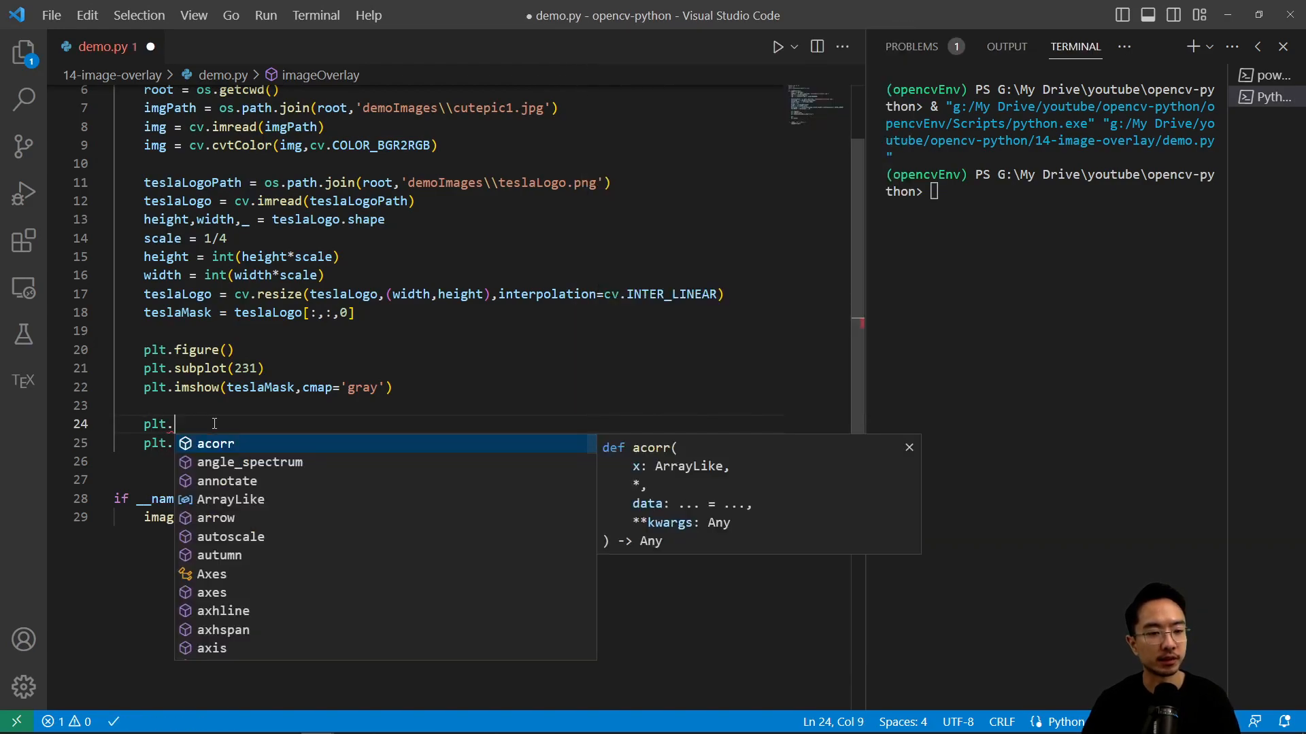
text(subplot())
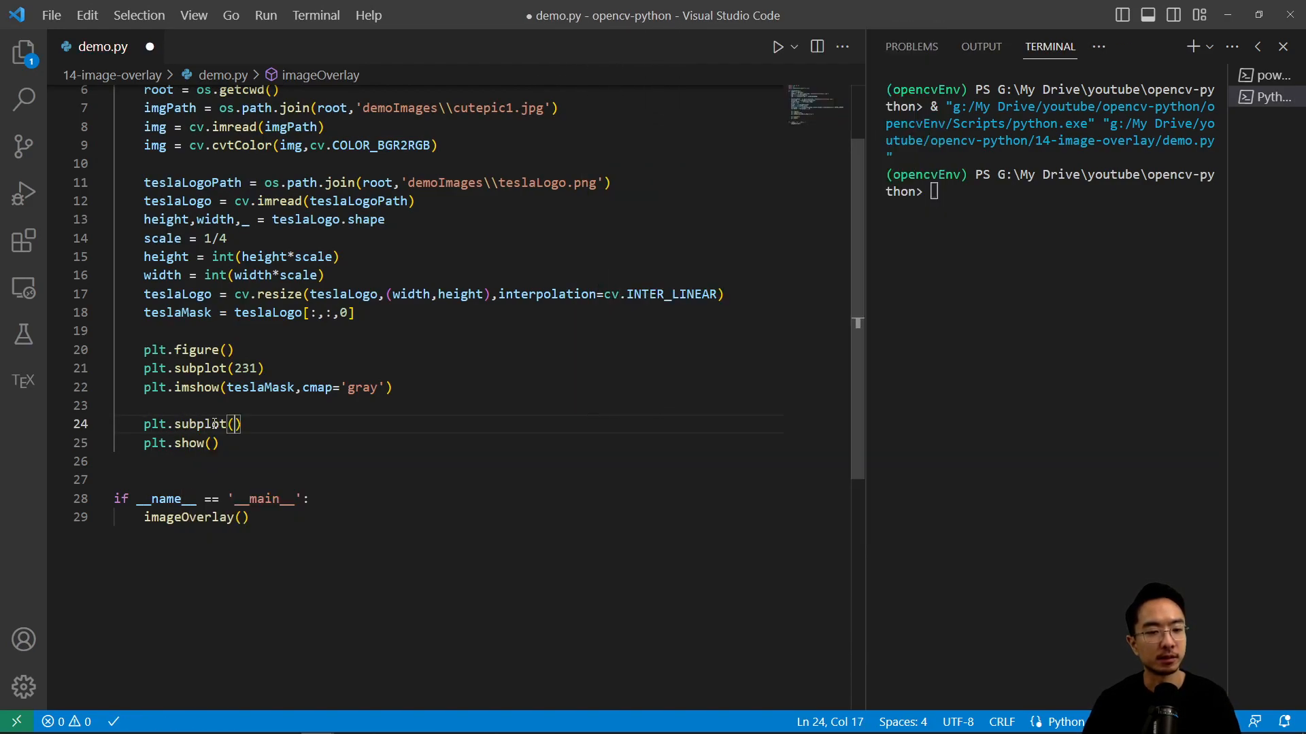
text(232)
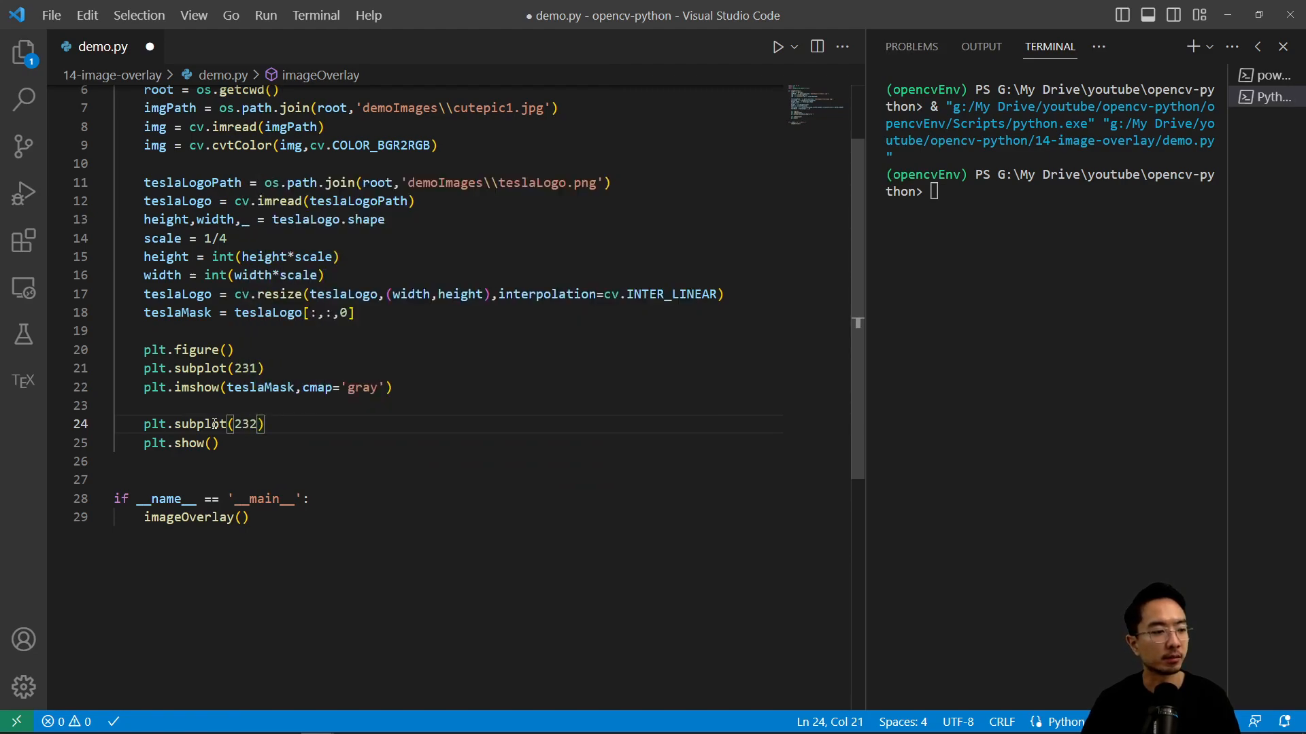
text(plt.sim)
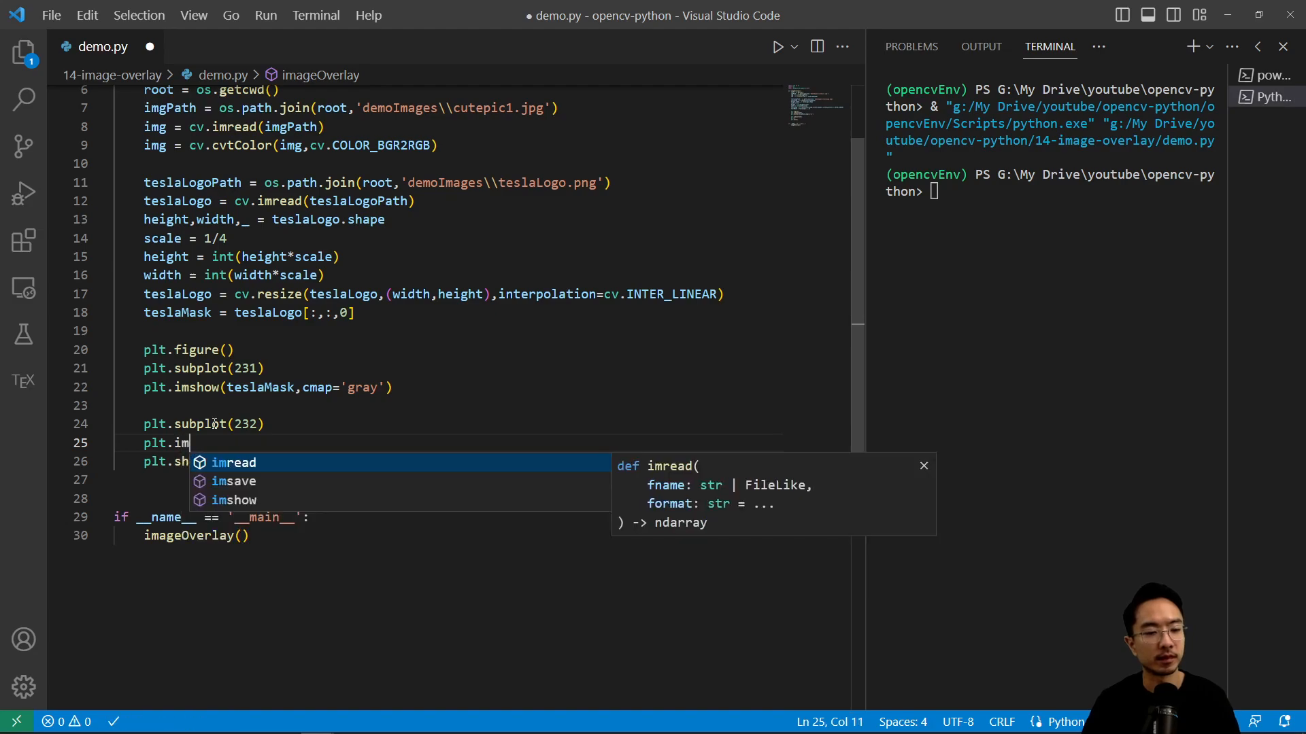
text(show(img)
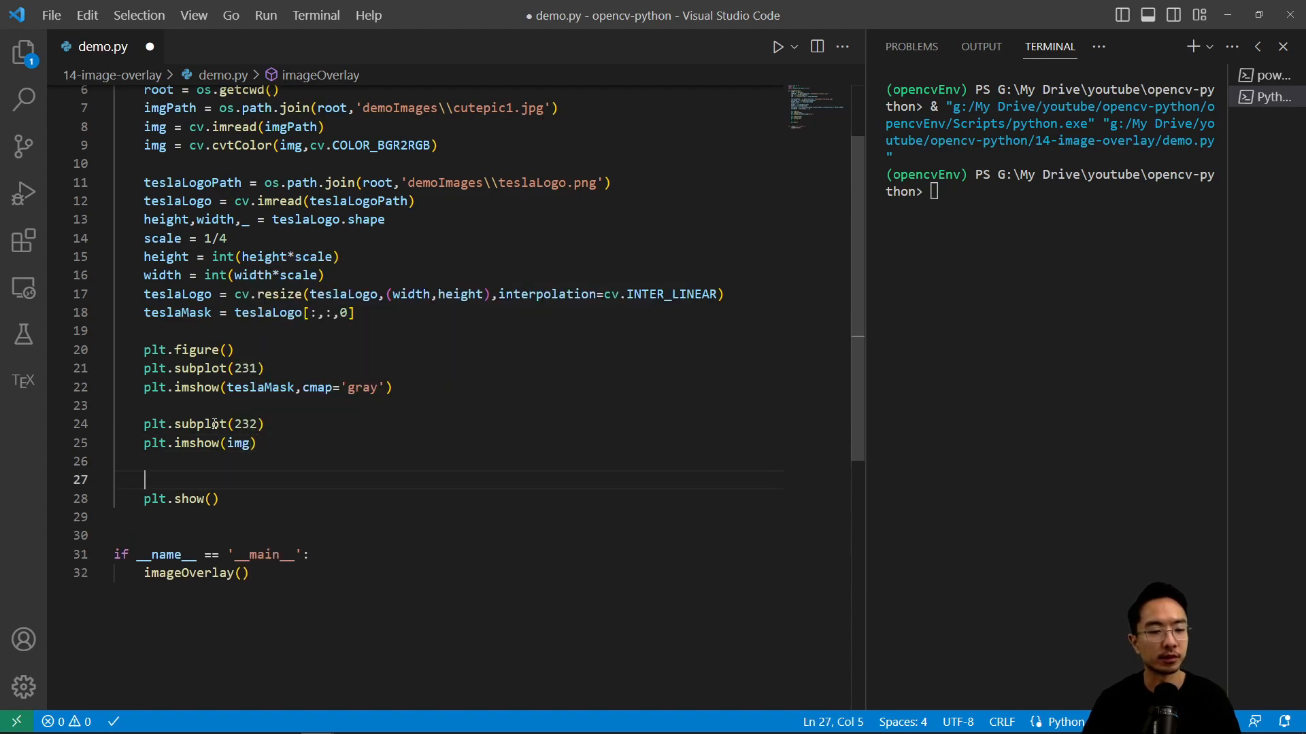
Run again to view the mask and cat panels, then close the figure window
click(792, 47)
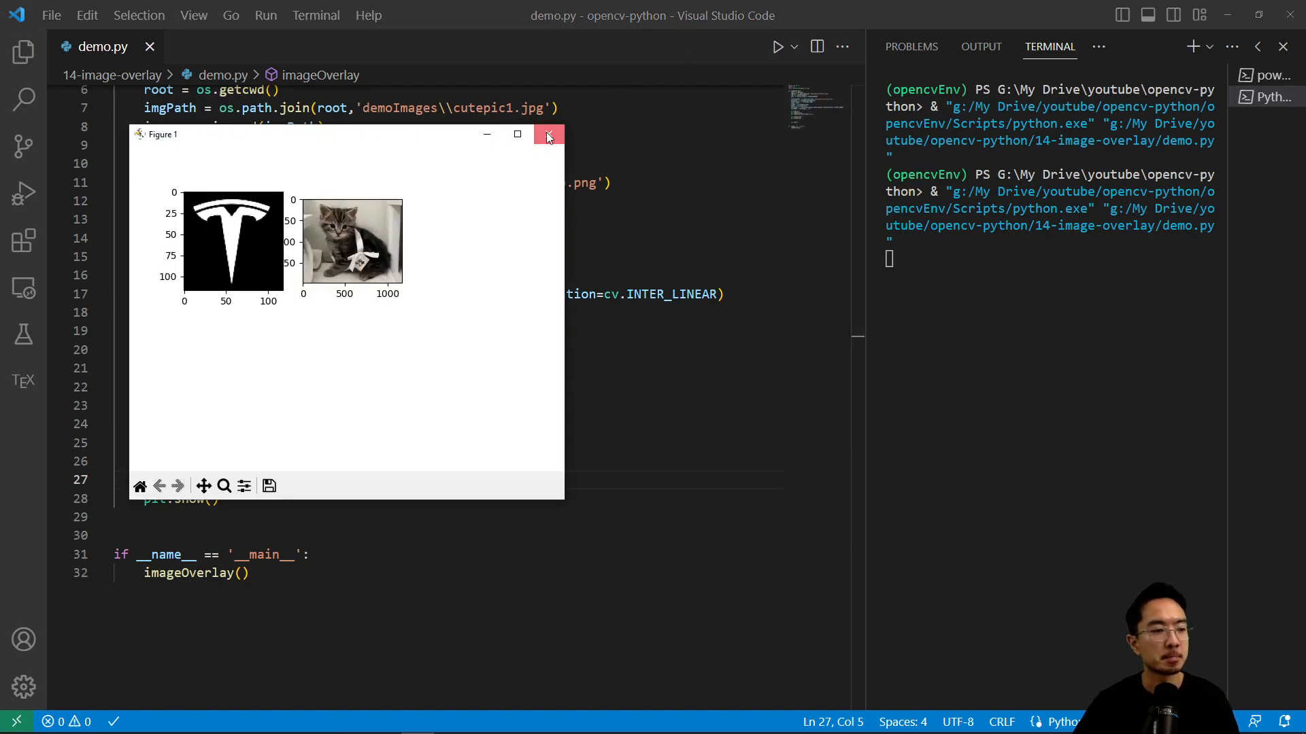
click(547, 135)
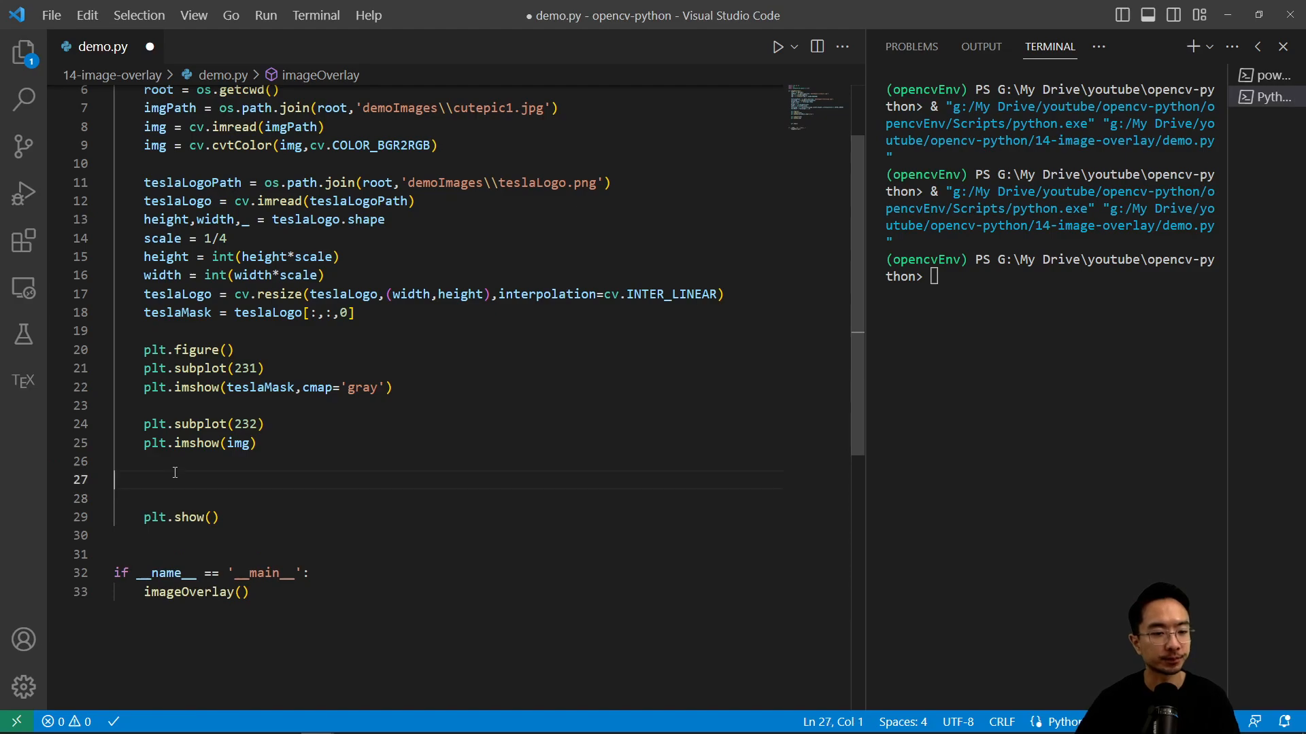
Crop imgRegion = img[156:156+height,376:376+width] from the cat's forehead
text(imgRegion = img)
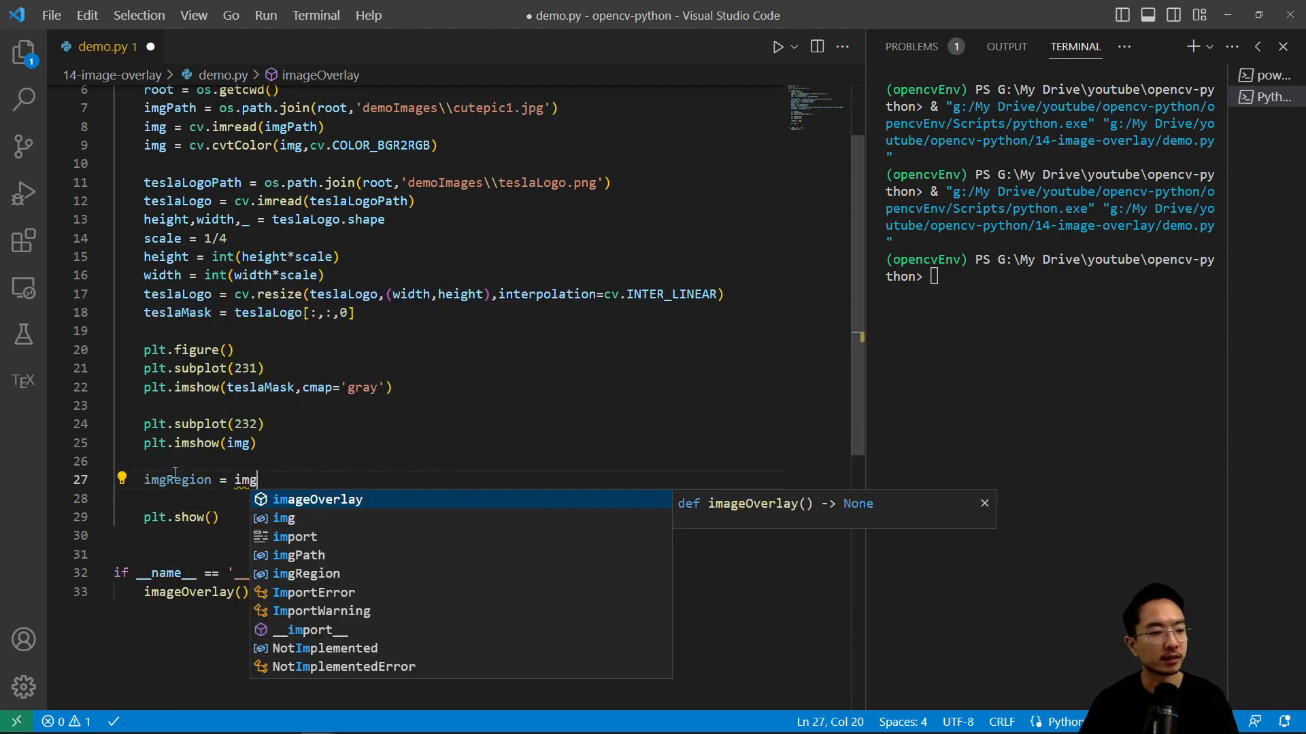
text([])
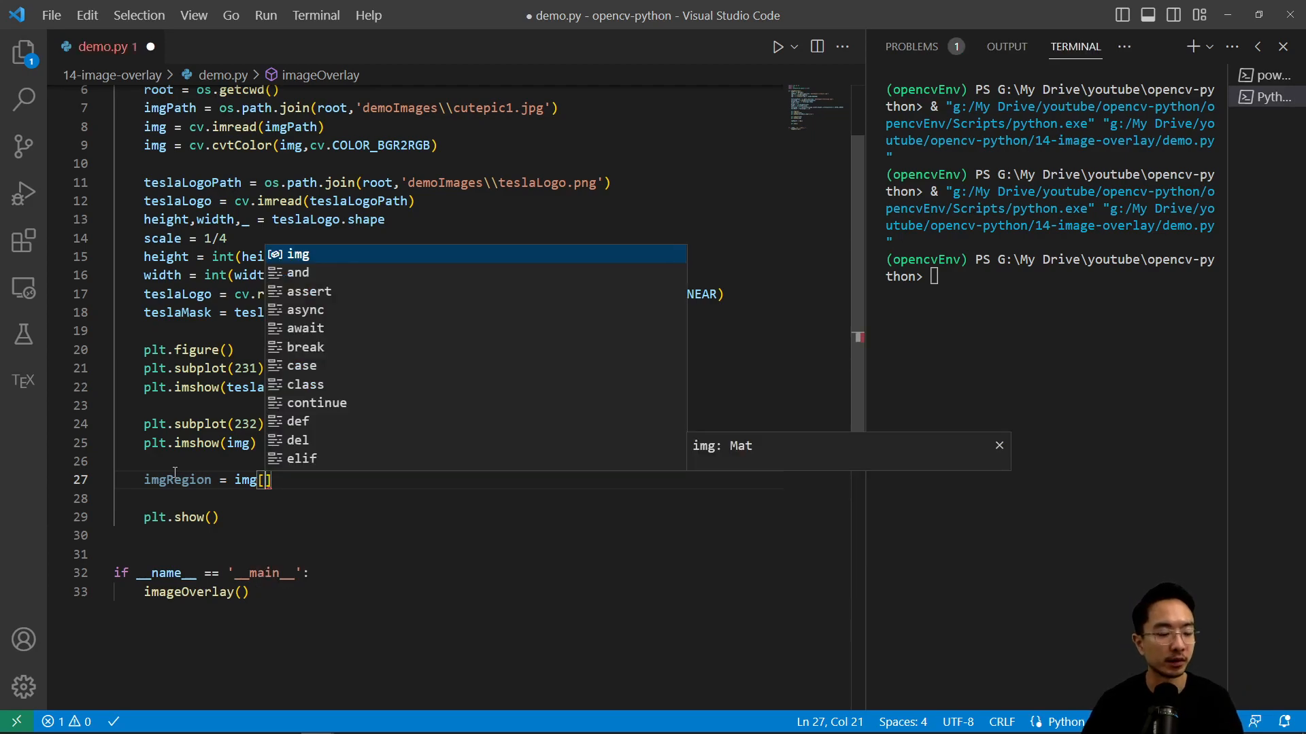
text(156:)
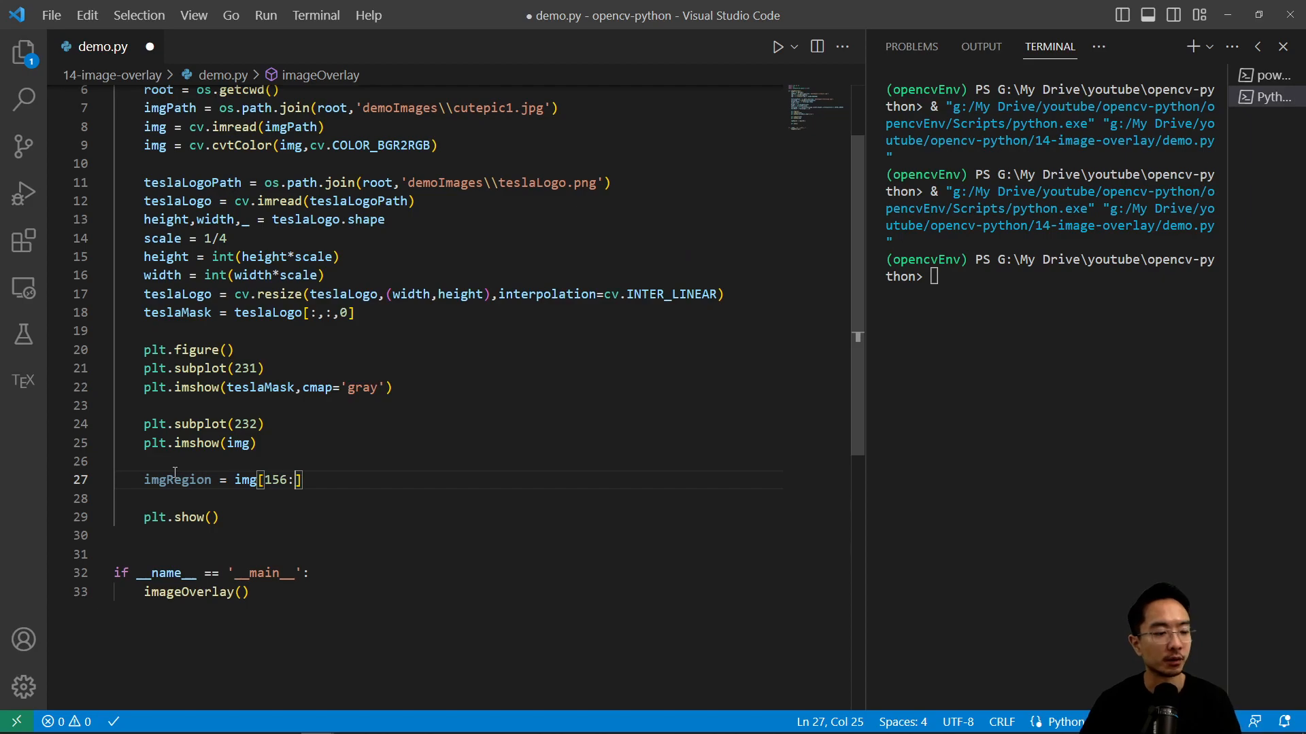
text(:156+h)
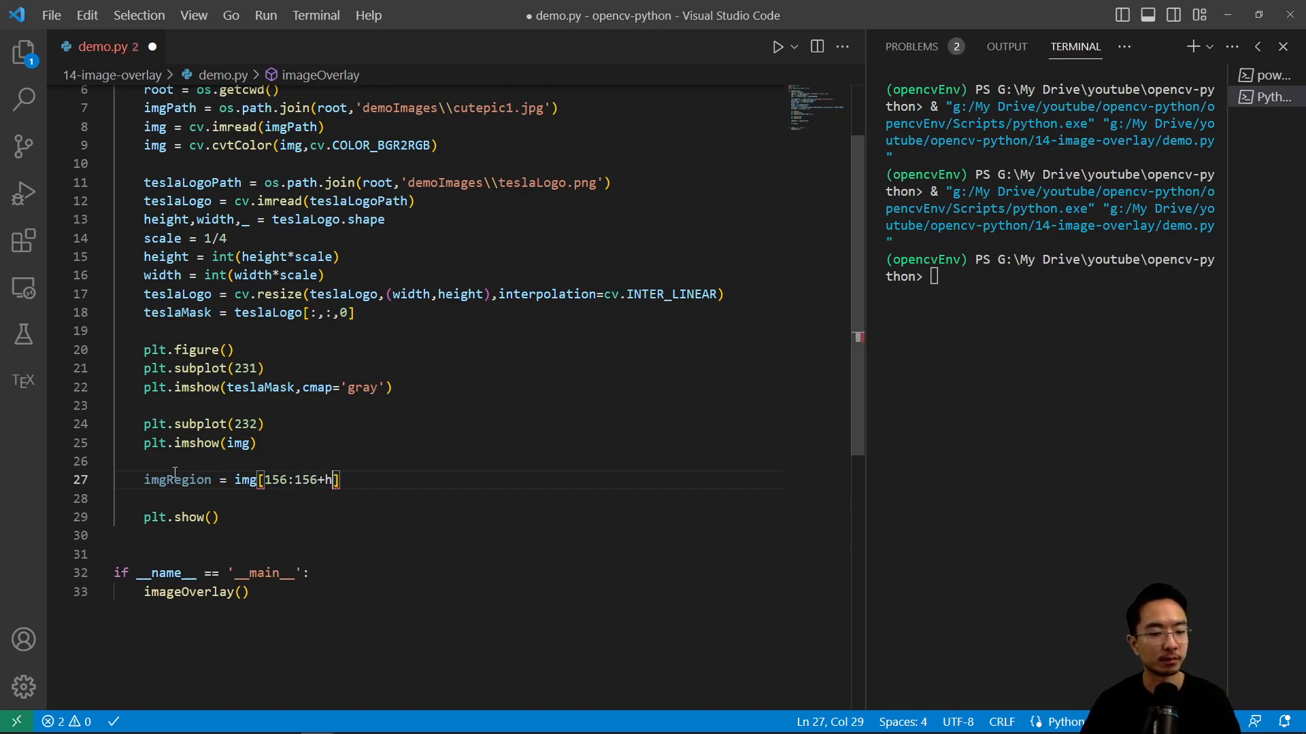
text(eight)
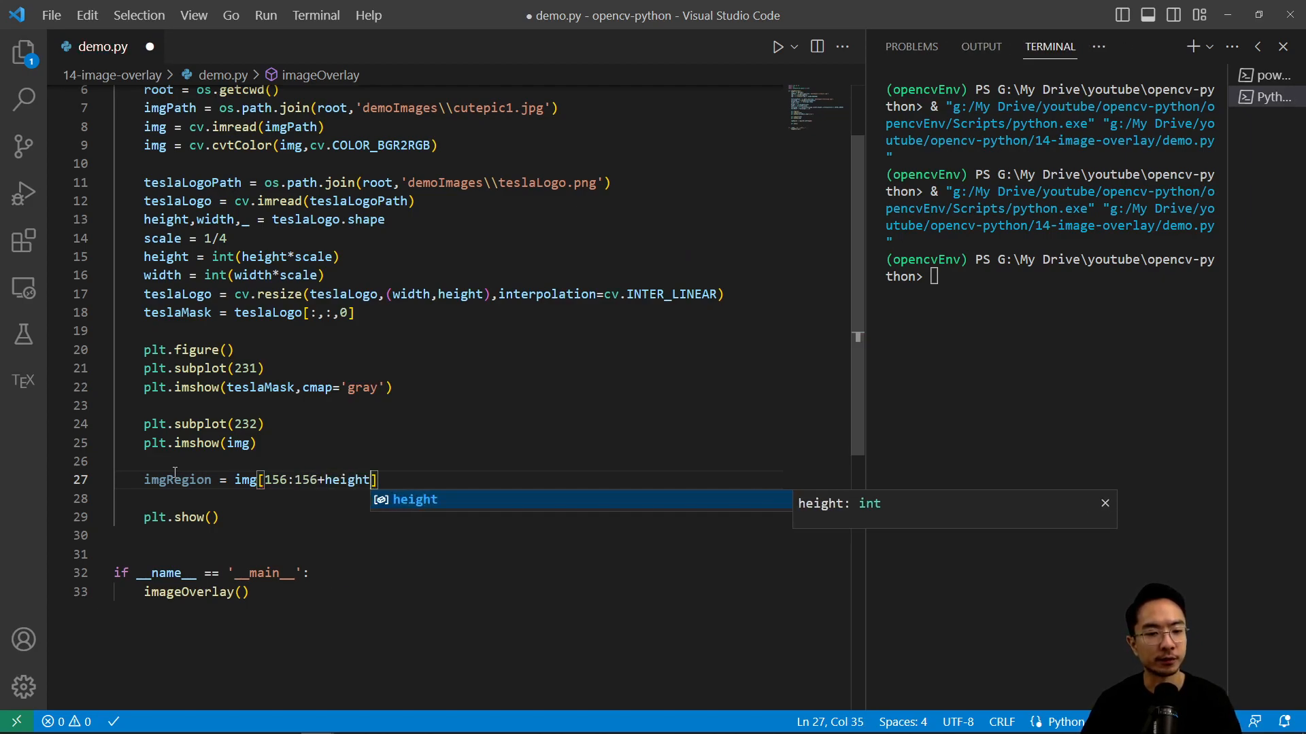
text(,3)
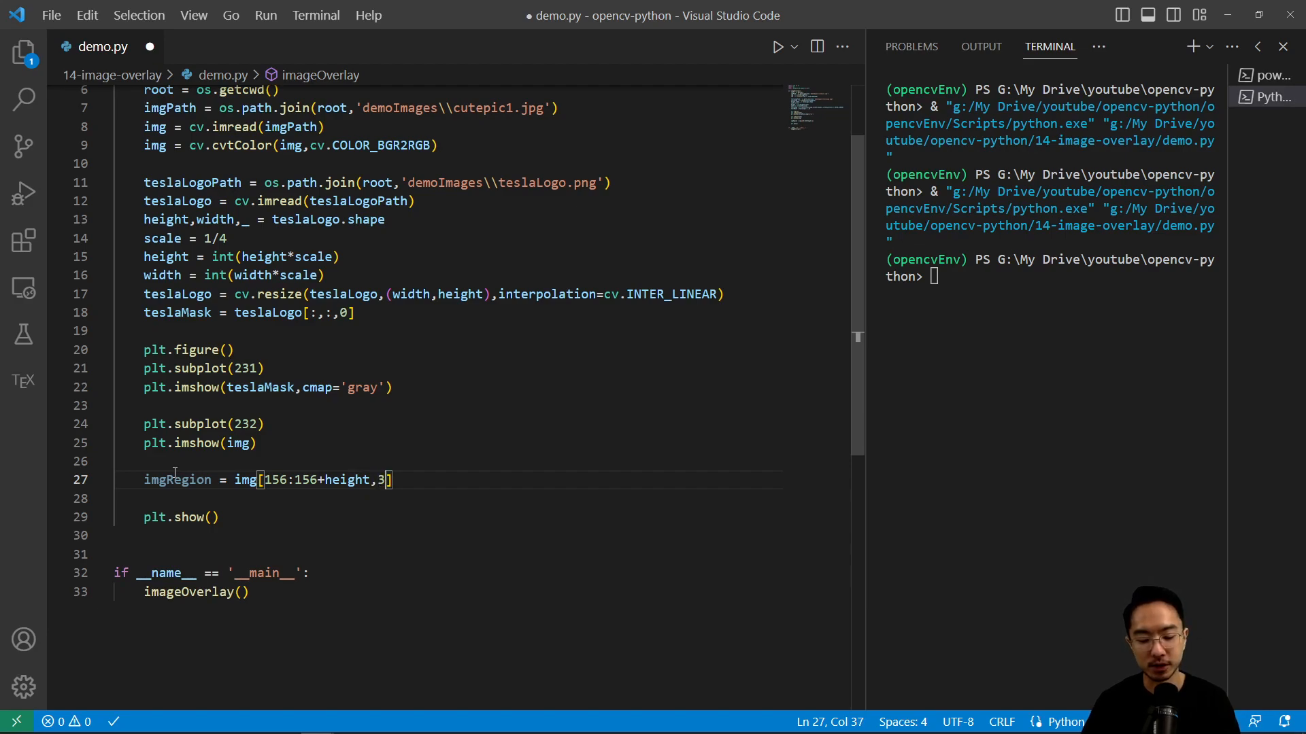
text(76:37)
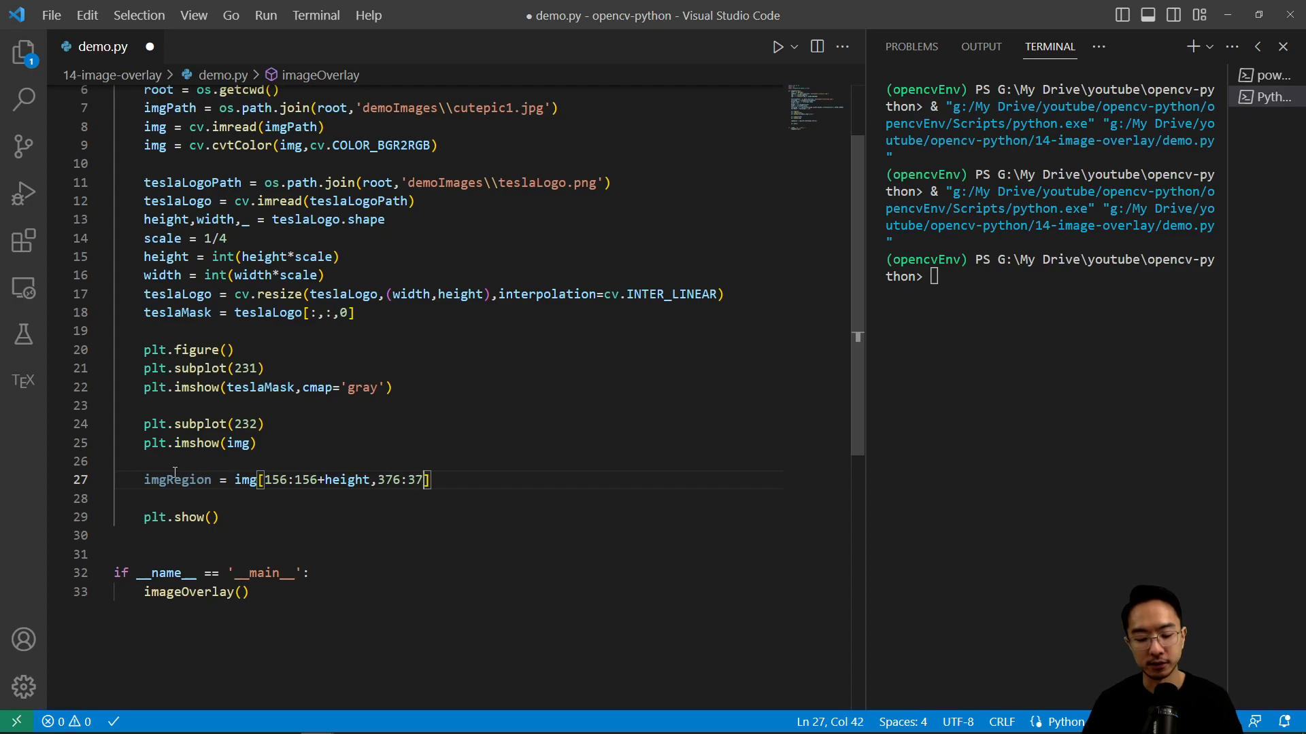
text(6)
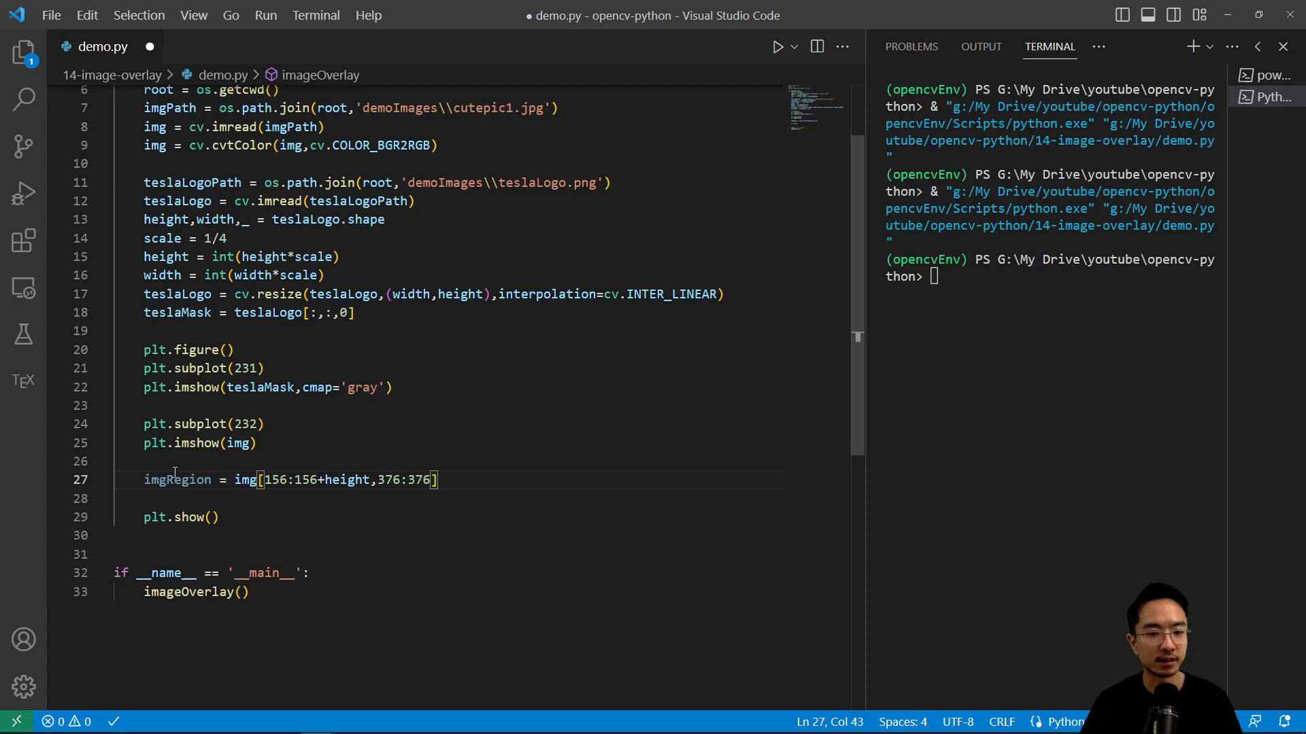
text(+width)
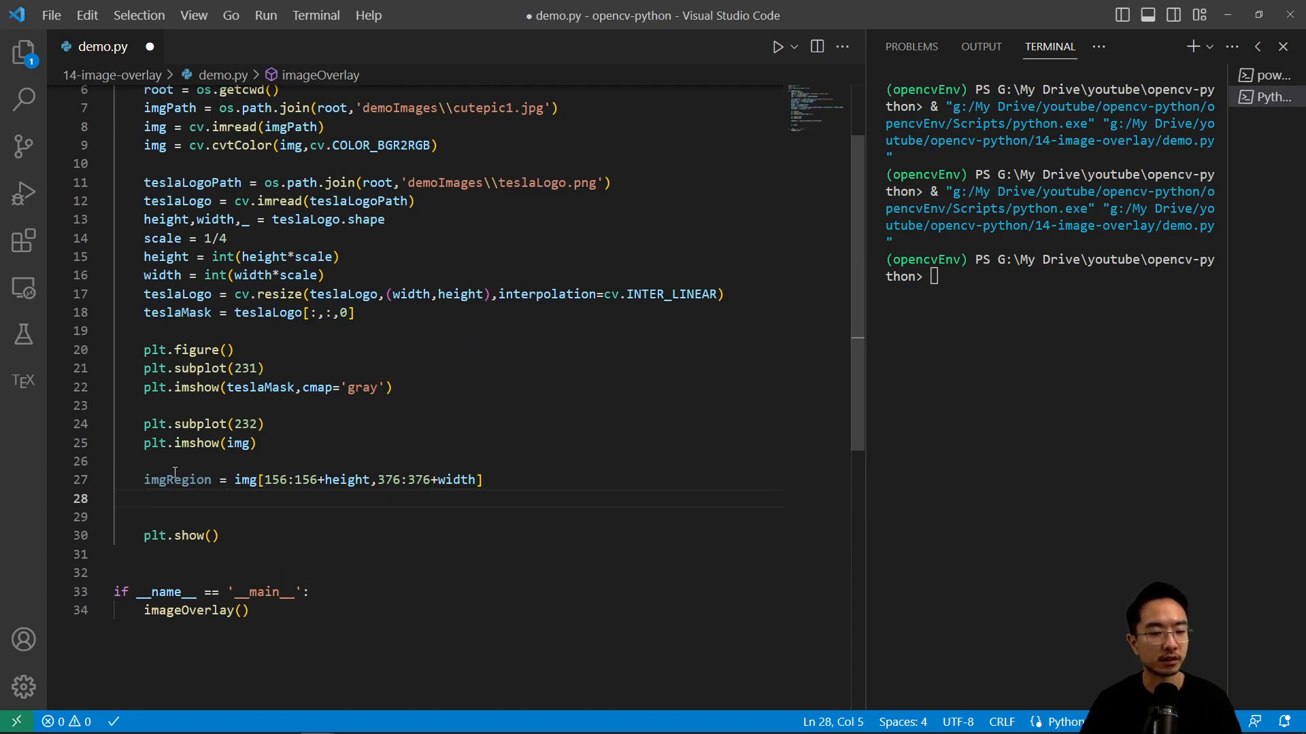
Show imgRegion on subplot 233, run to see the third panel and close the figure
text(plt.subplot(233)
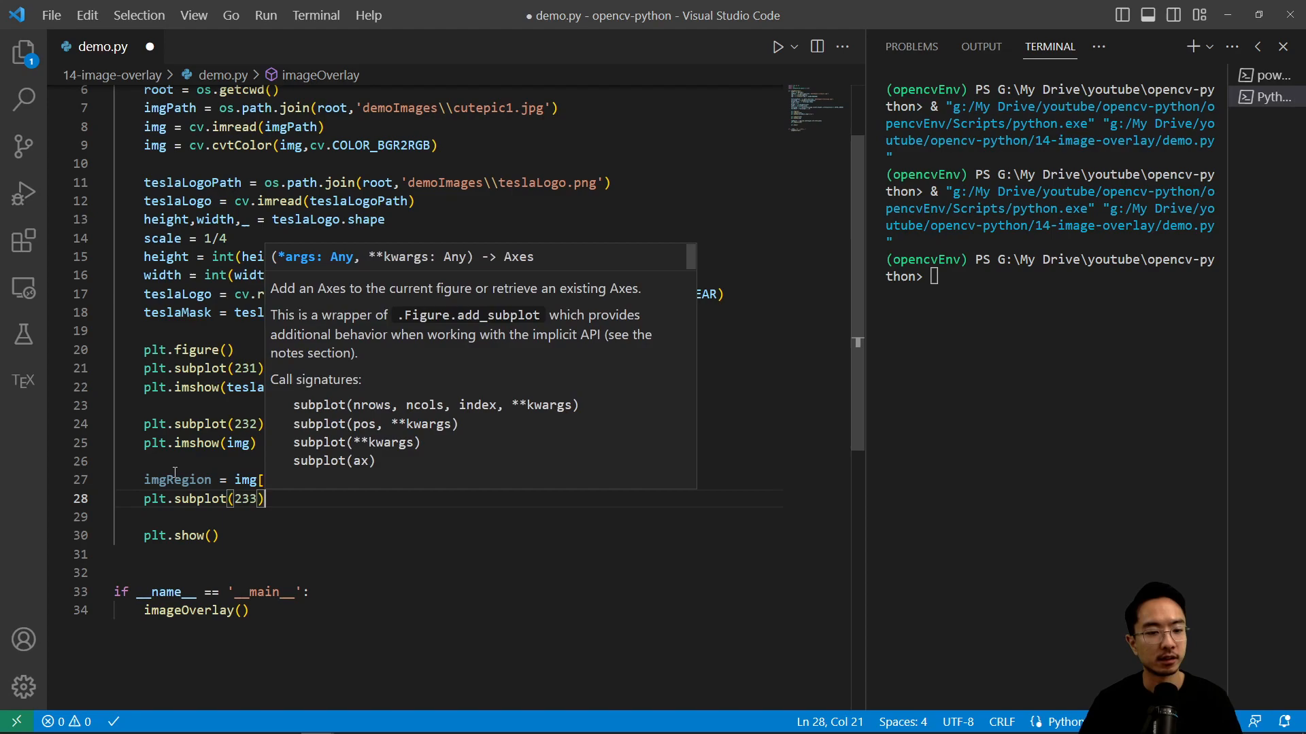
text(plt.imshow(imgRegion)
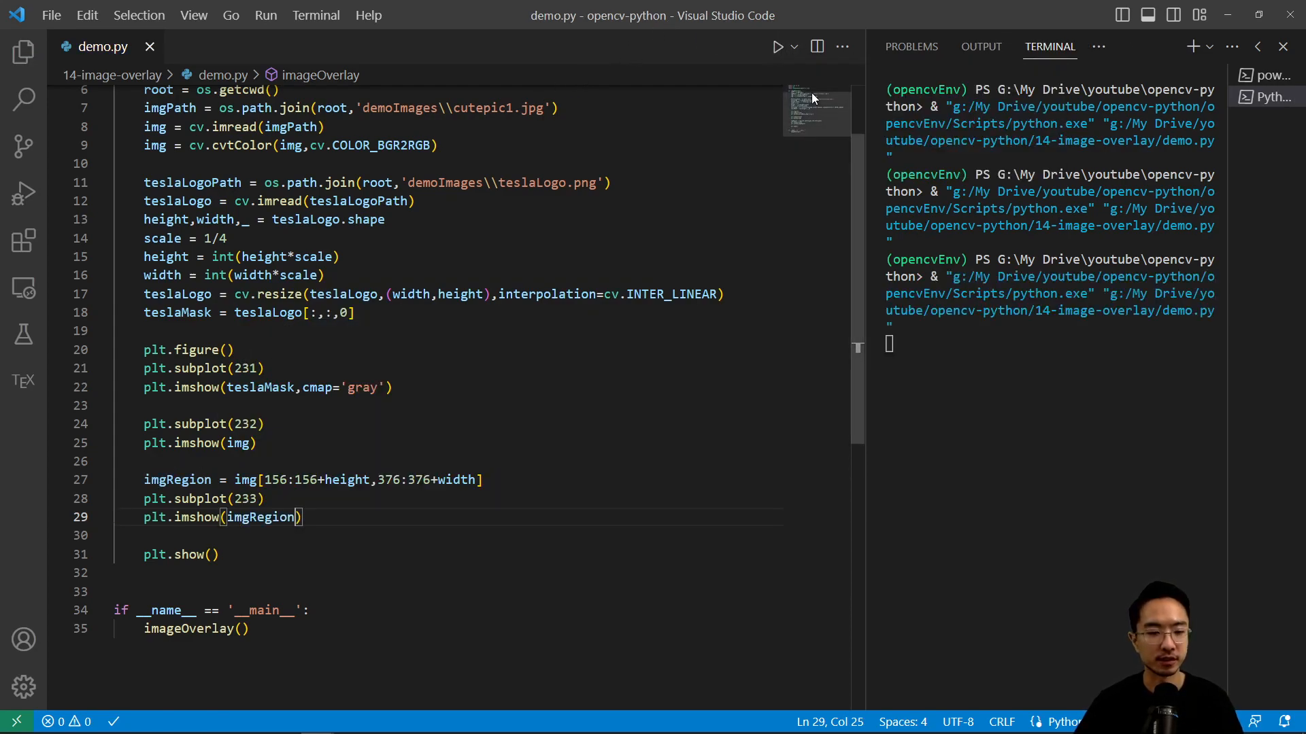
click(776, 46)
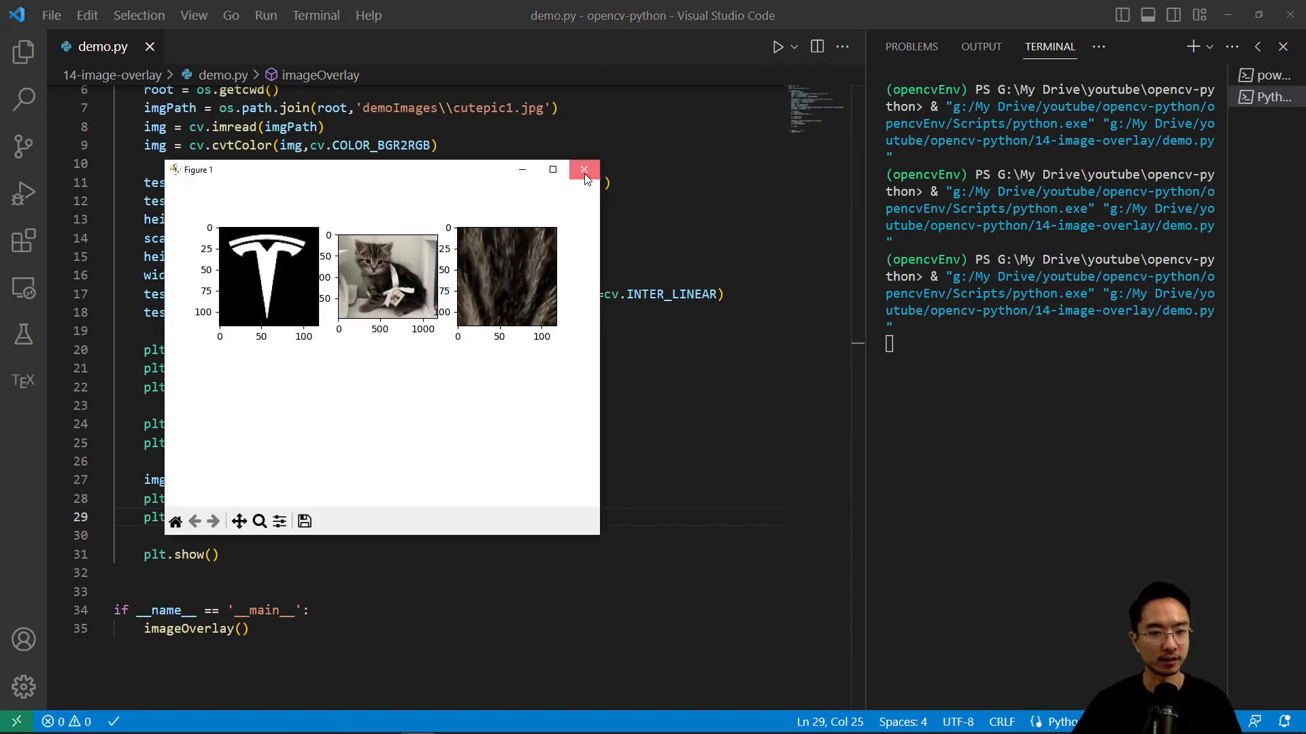
click(584, 170)
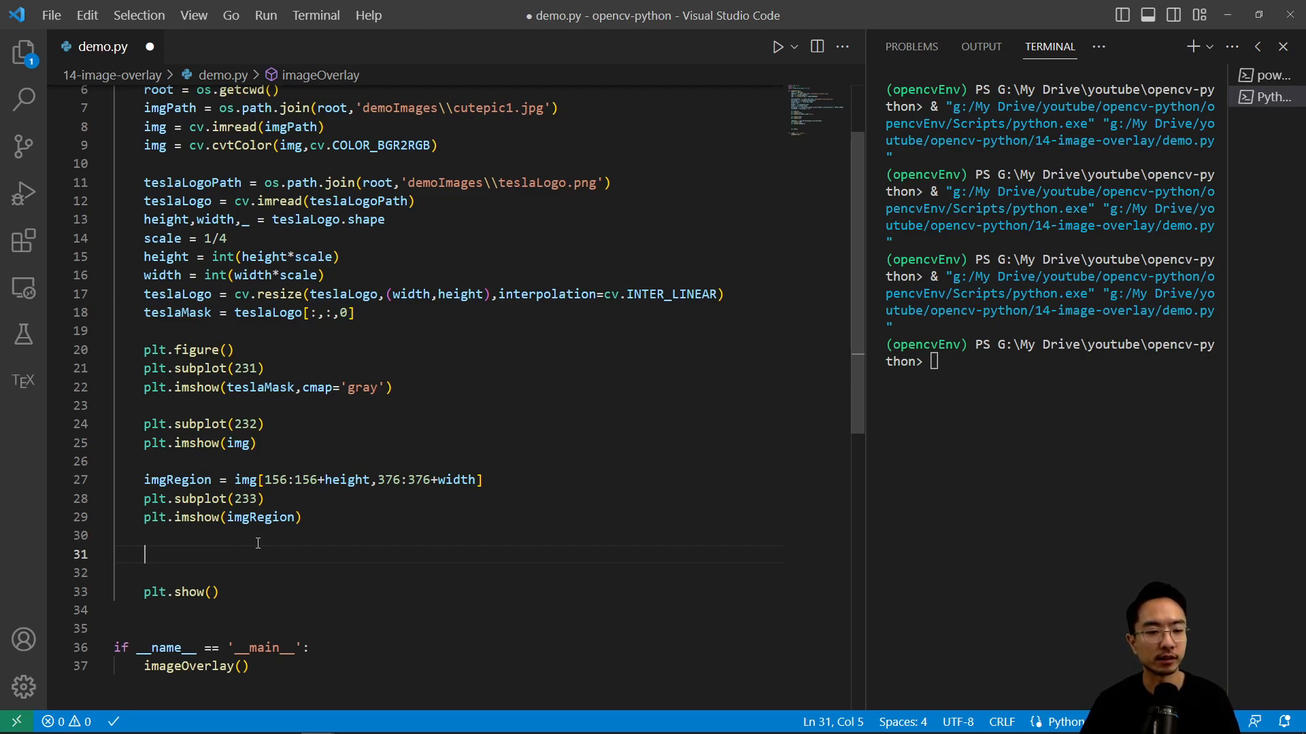
Invert the mask as teslaMaskInv = cv.bitwise_not(teslaMask)
text(tesla)
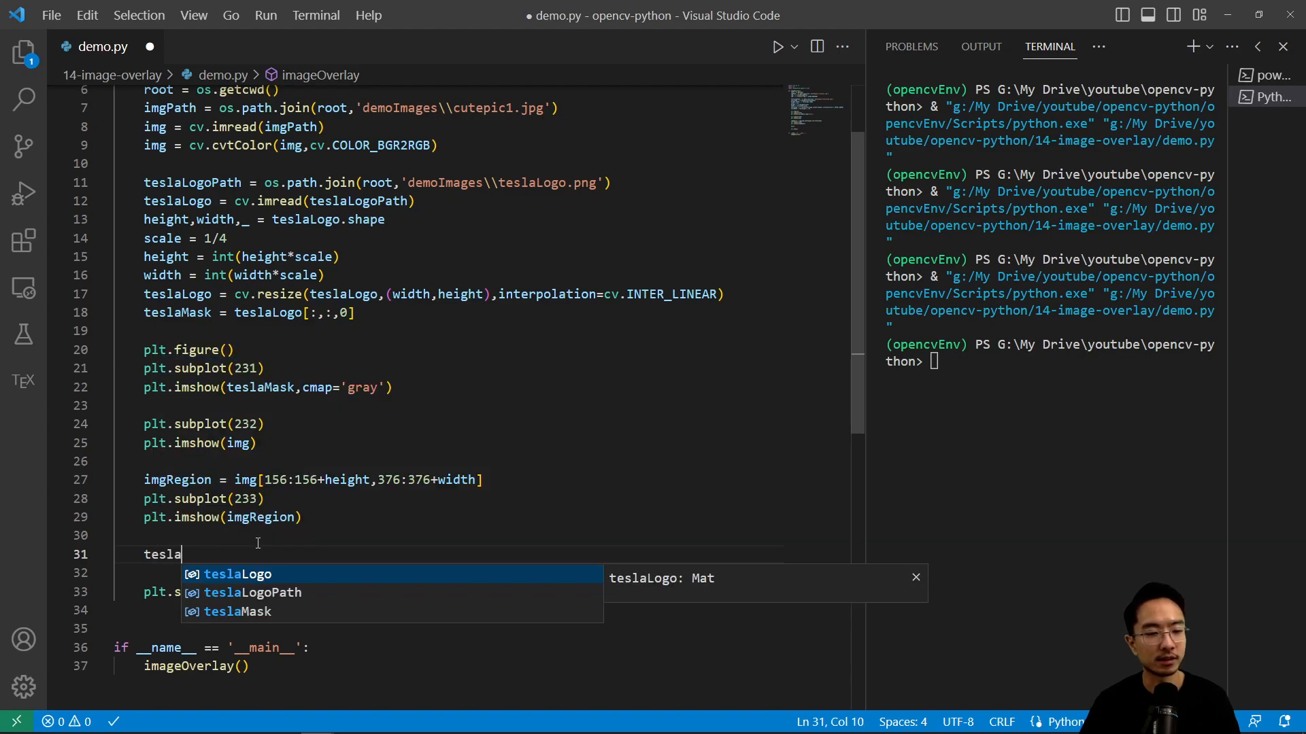
text(MaskIn)
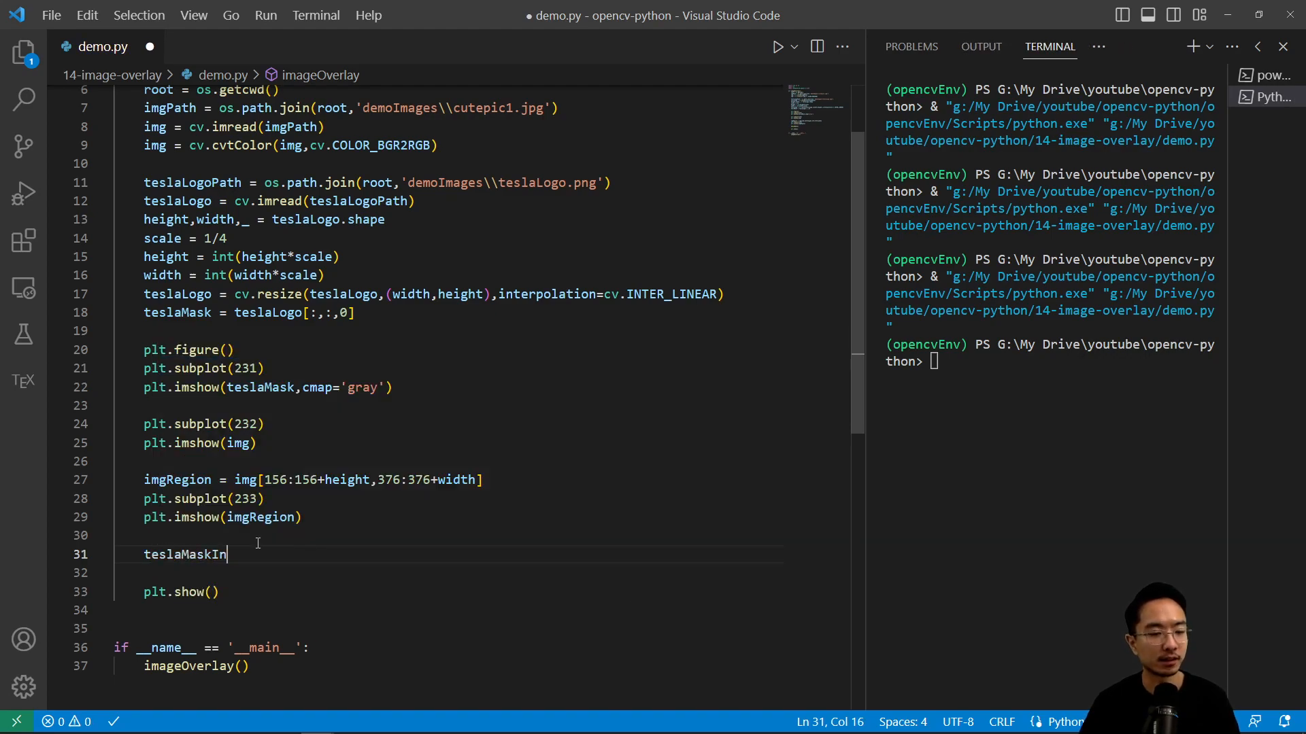
text(v = cv)
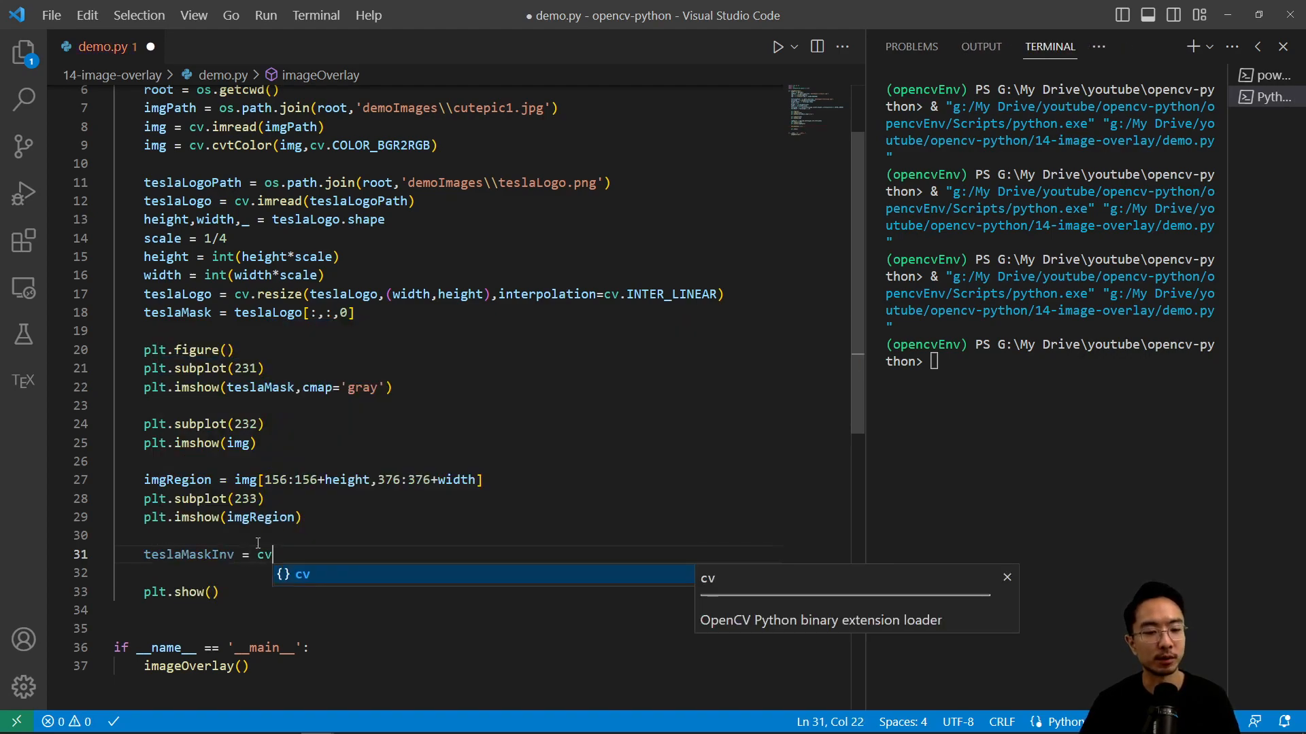
text(.bitwise_not(t)
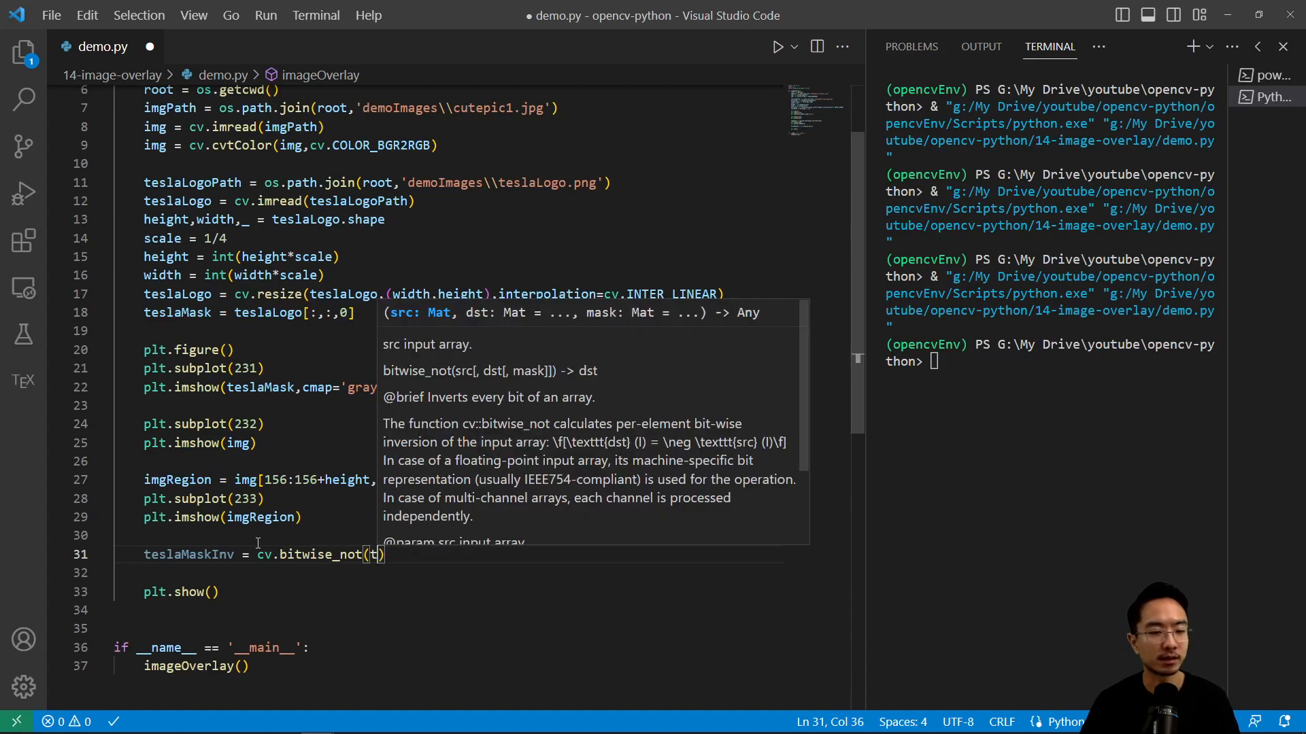
text(eslaMask)
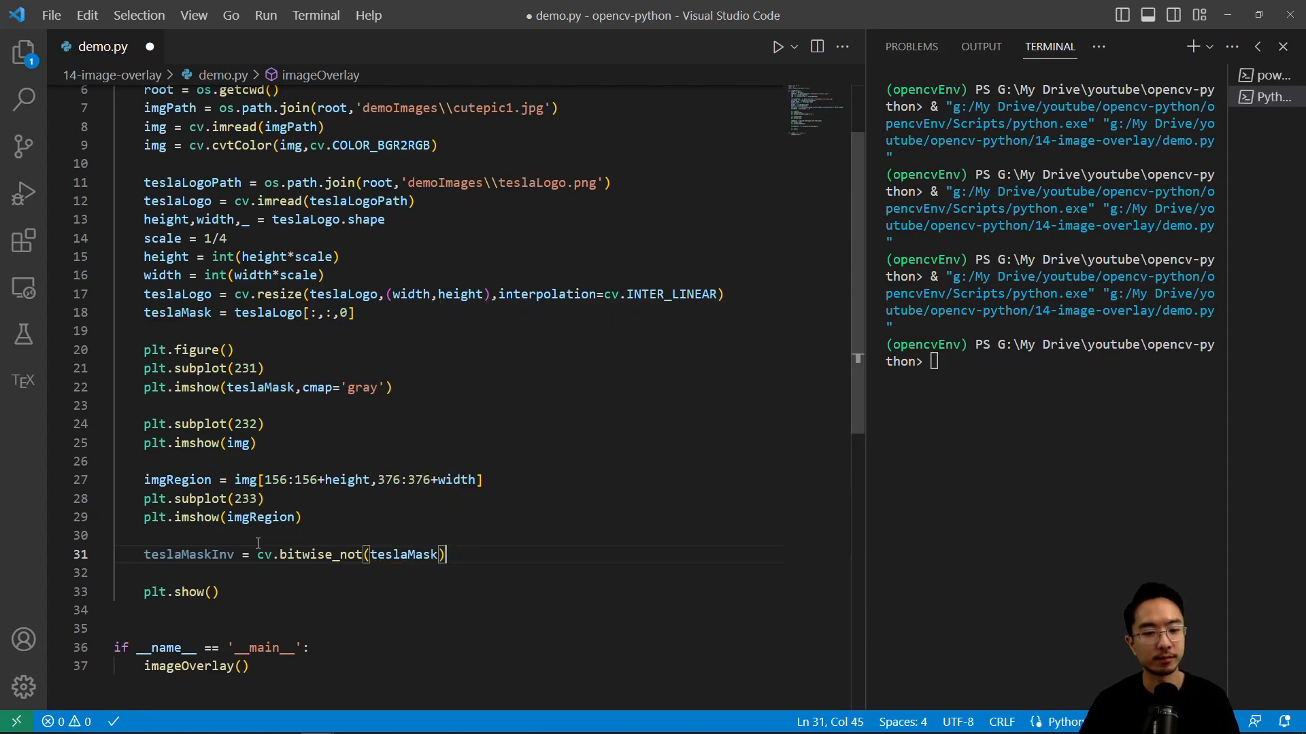
Compute imgRegionBlack with cv.bitwise_and masked by teslaMaskInv and show it on subplot 234
text(imgRe)
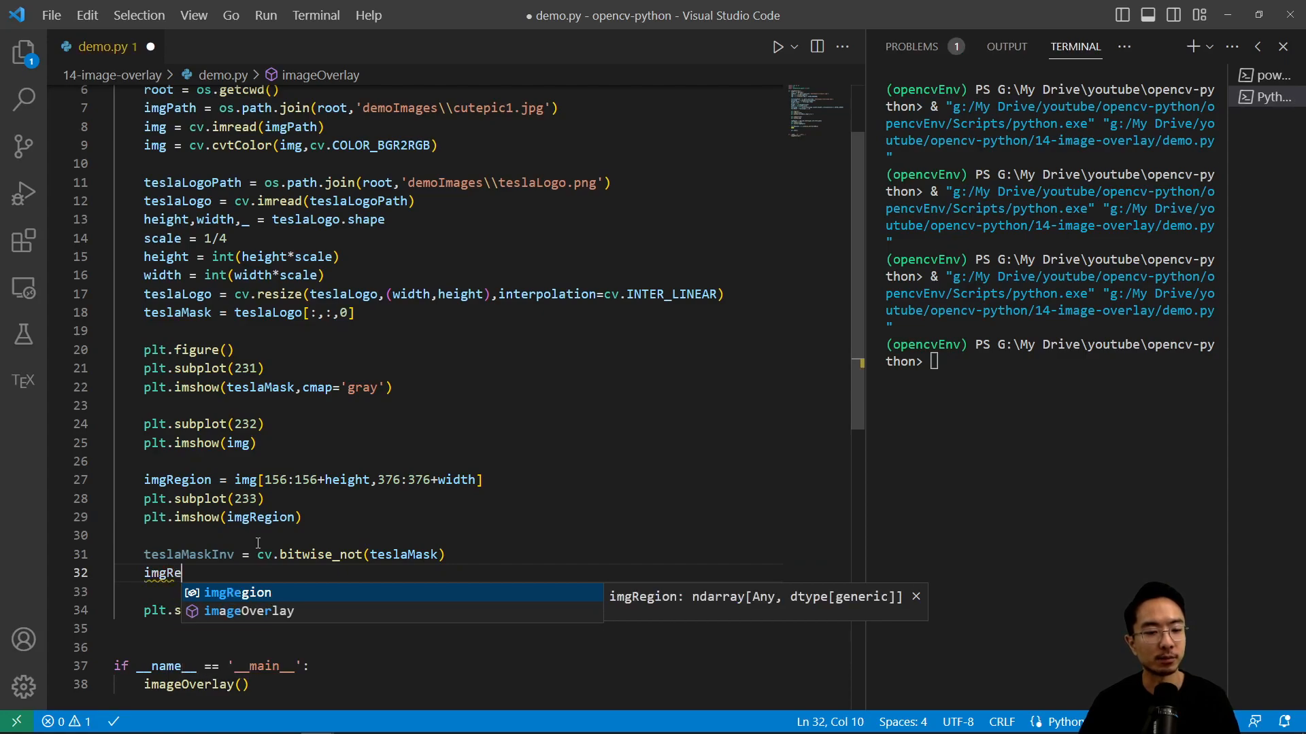
text(gionBlack = cv.)
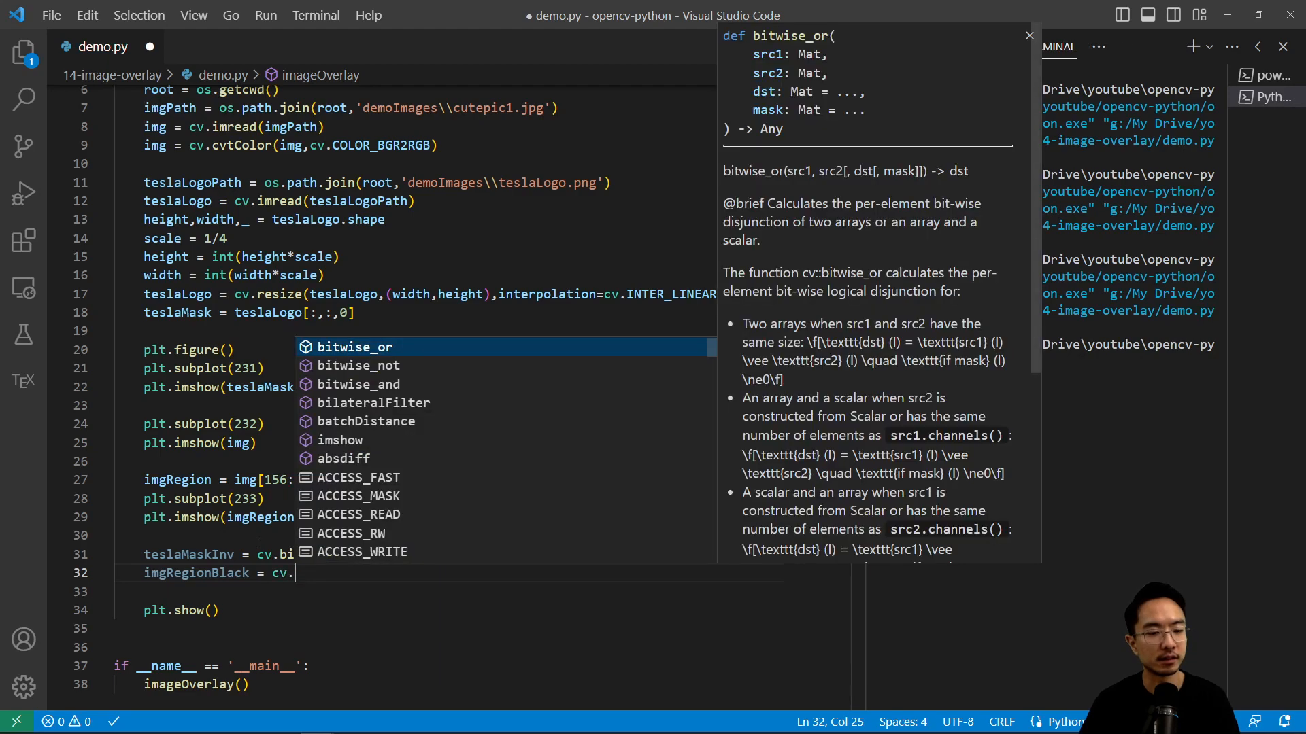
text(bitwise_and)
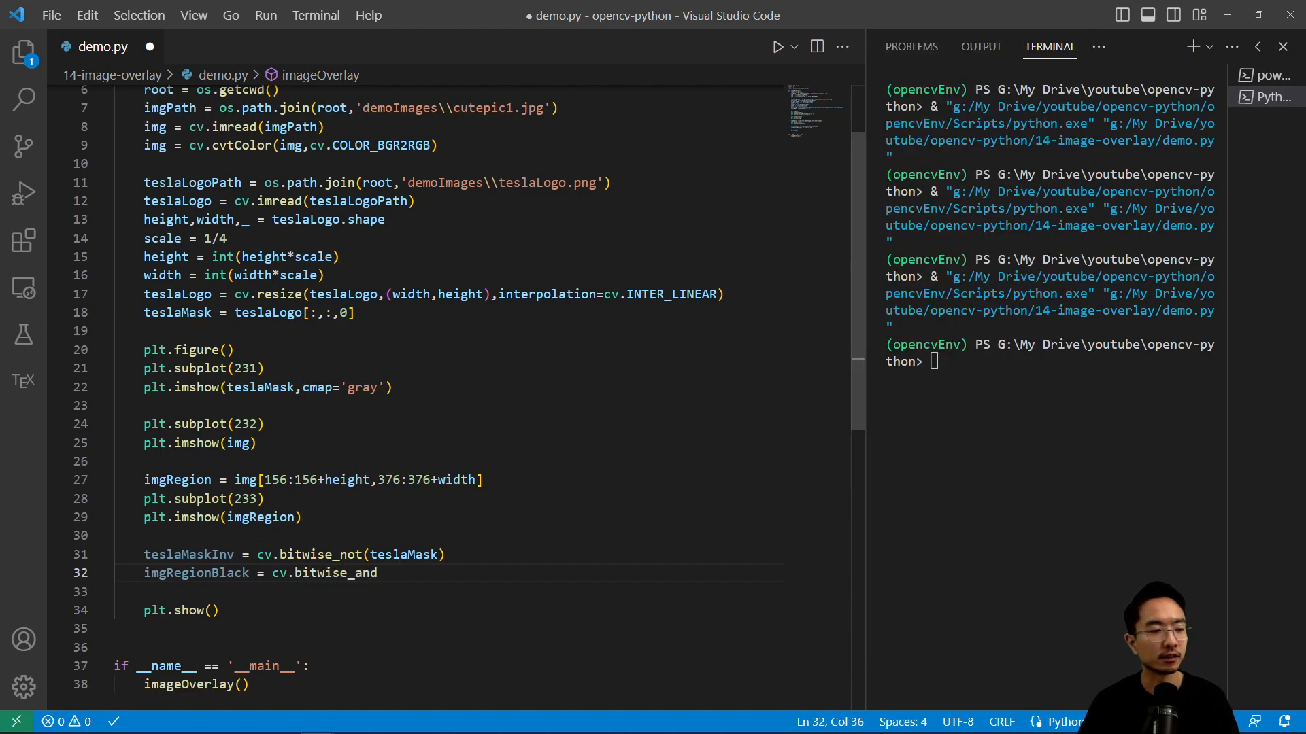
text((imgRegion,)
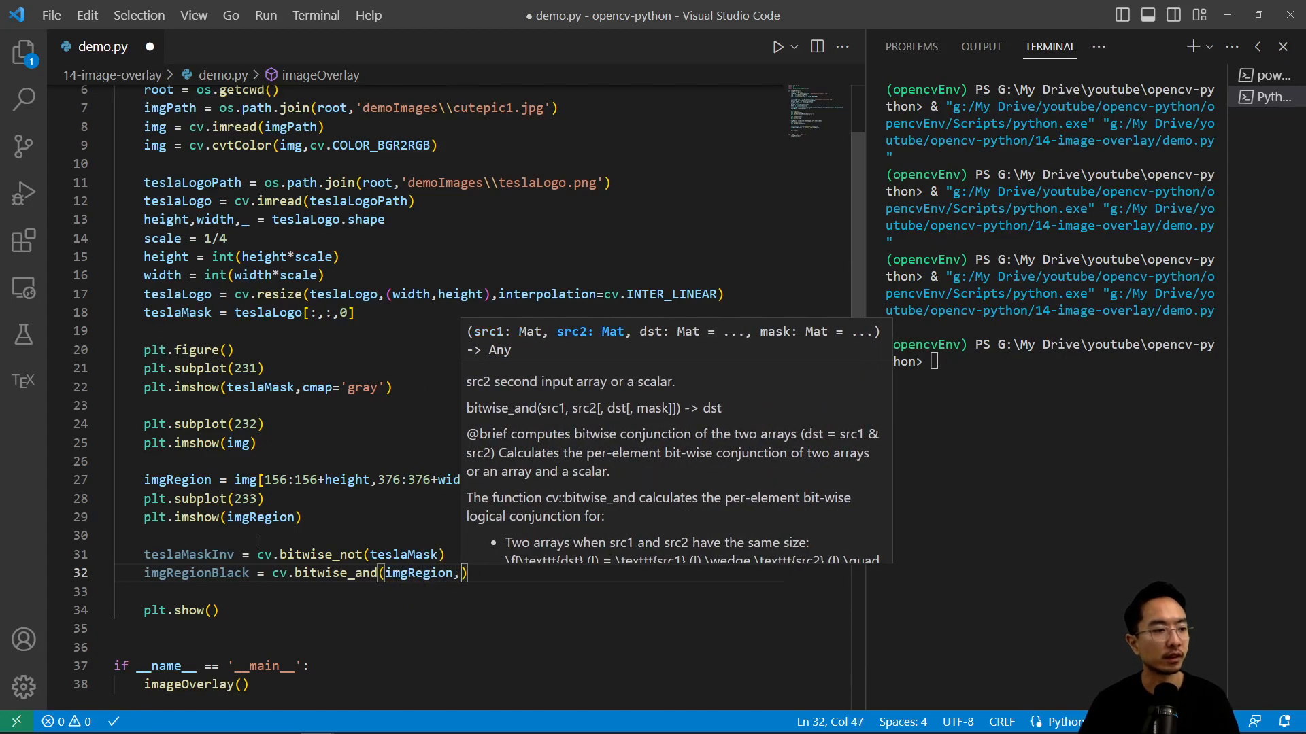
text(mask)
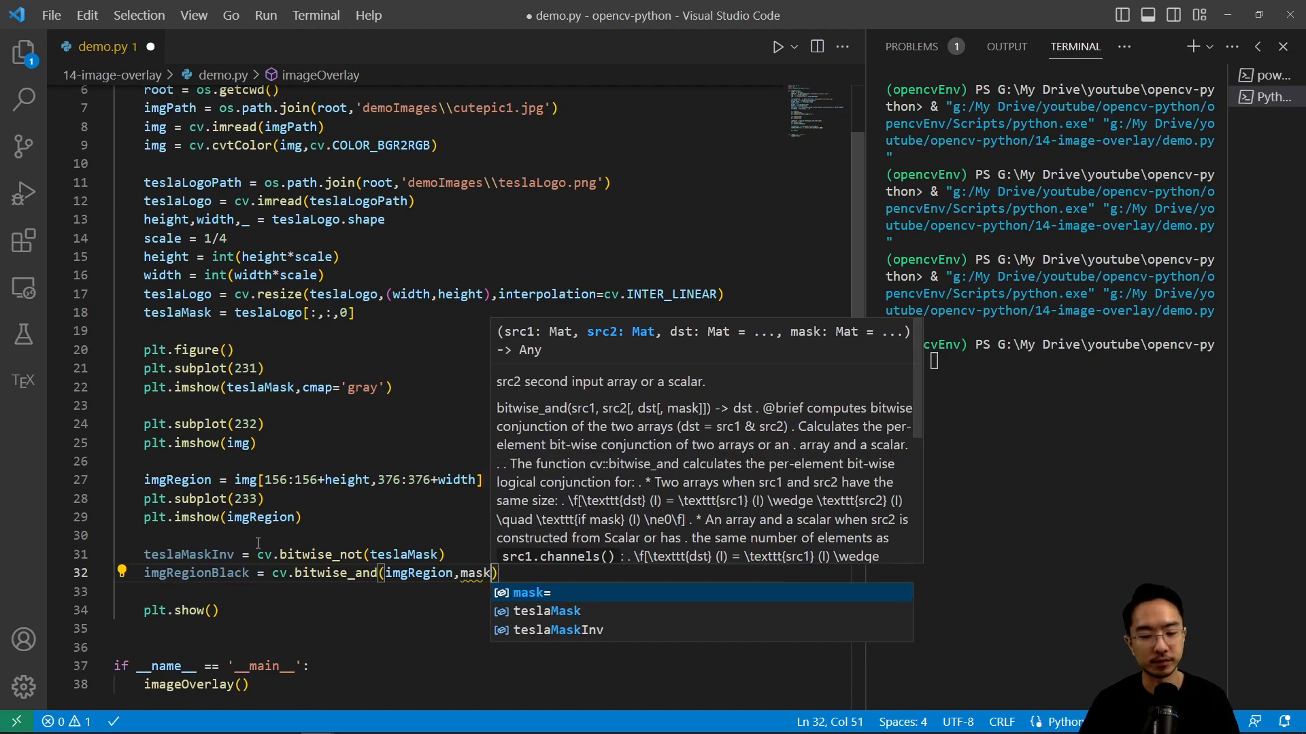
text(mask=)
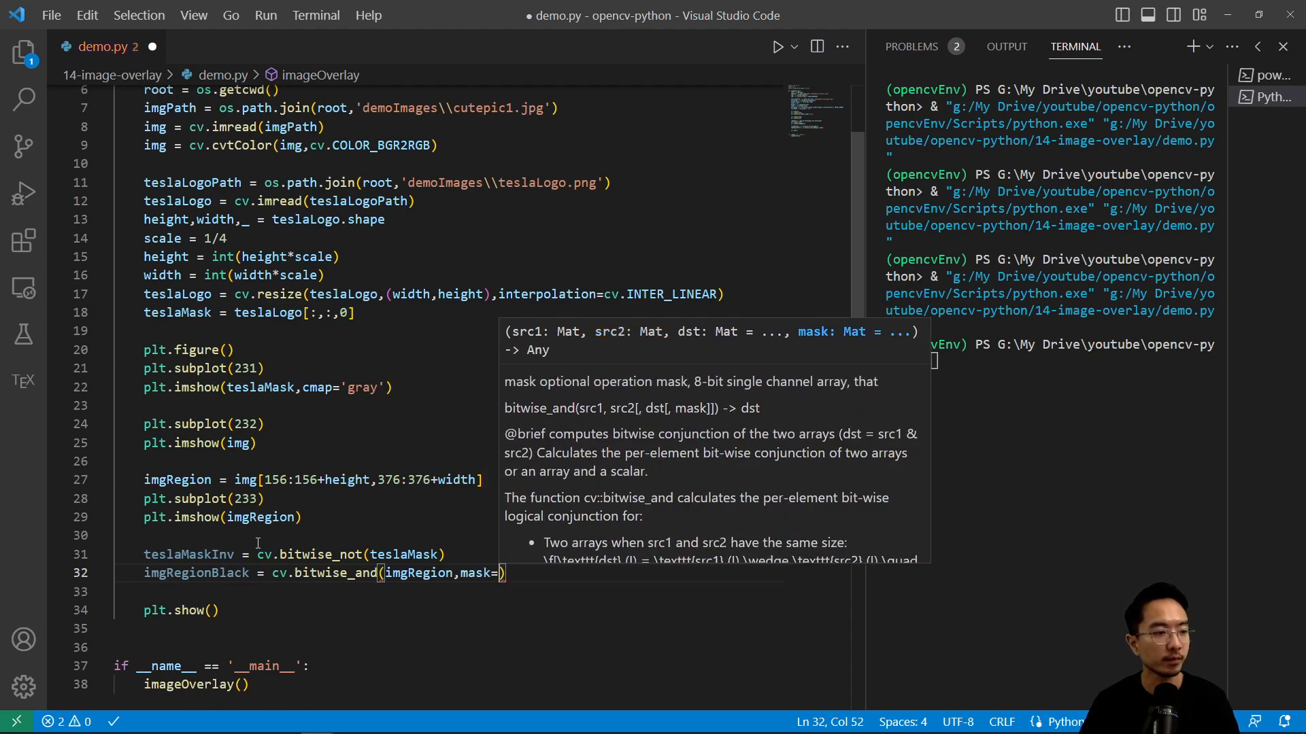
text(teslaMask)
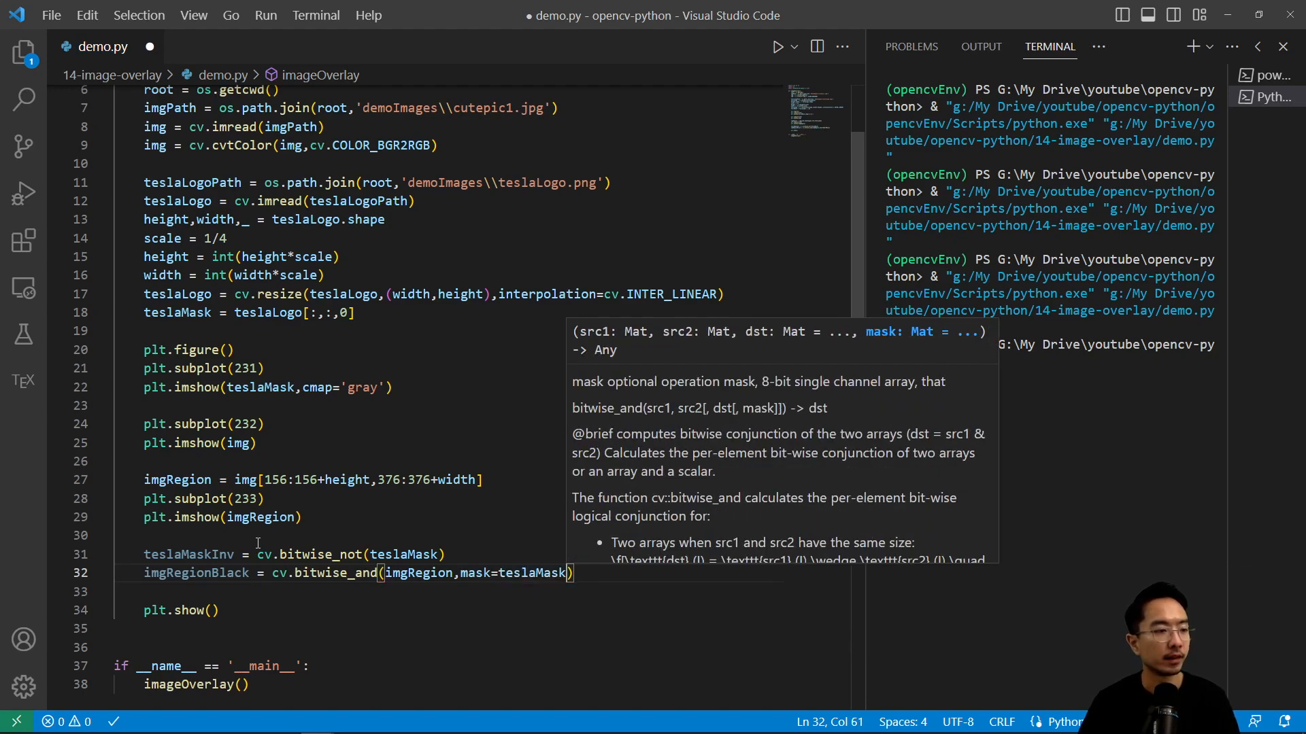
text(Inv)
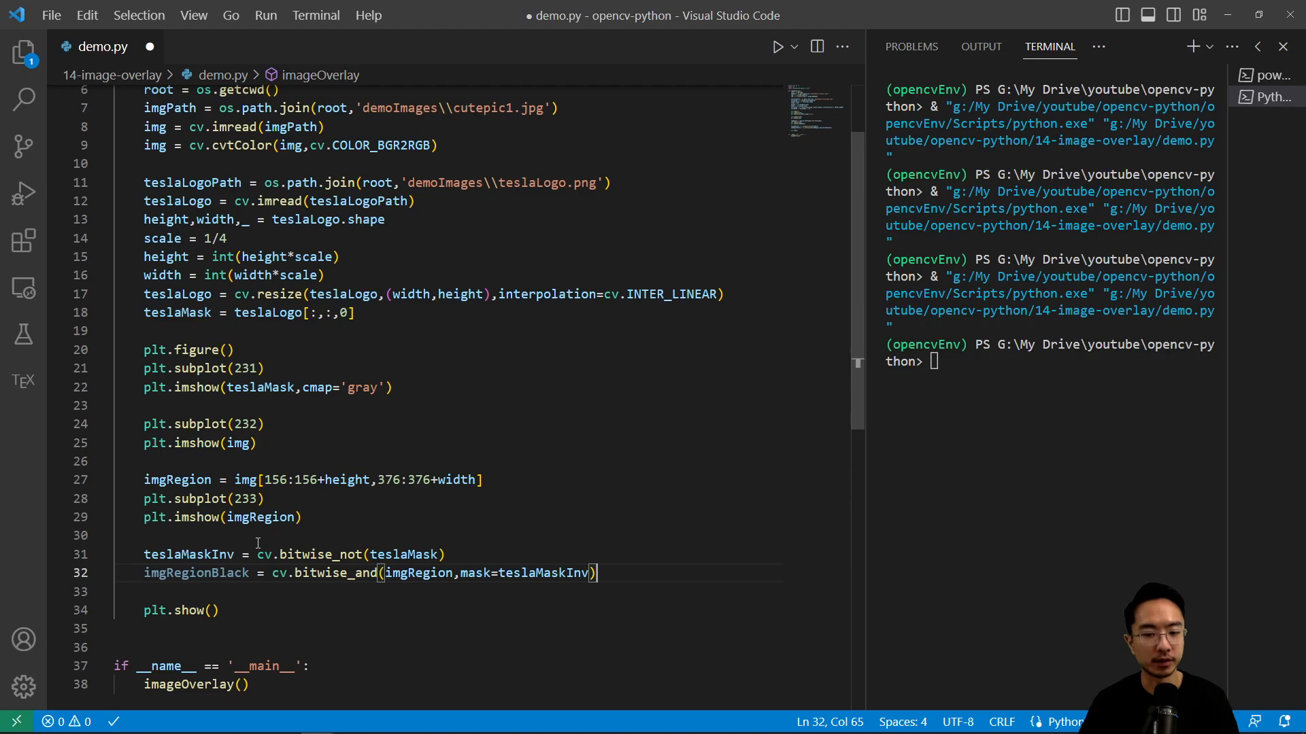
text(plt)
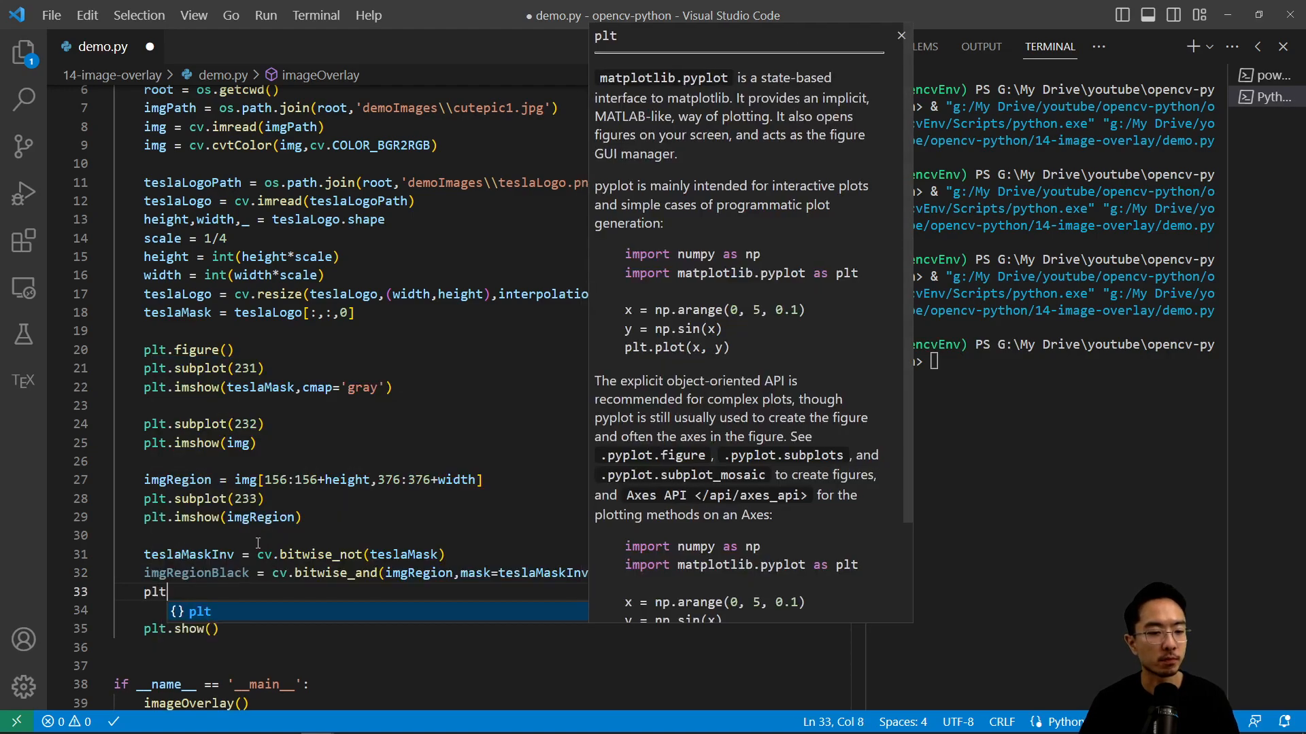
text(.subplot(234)
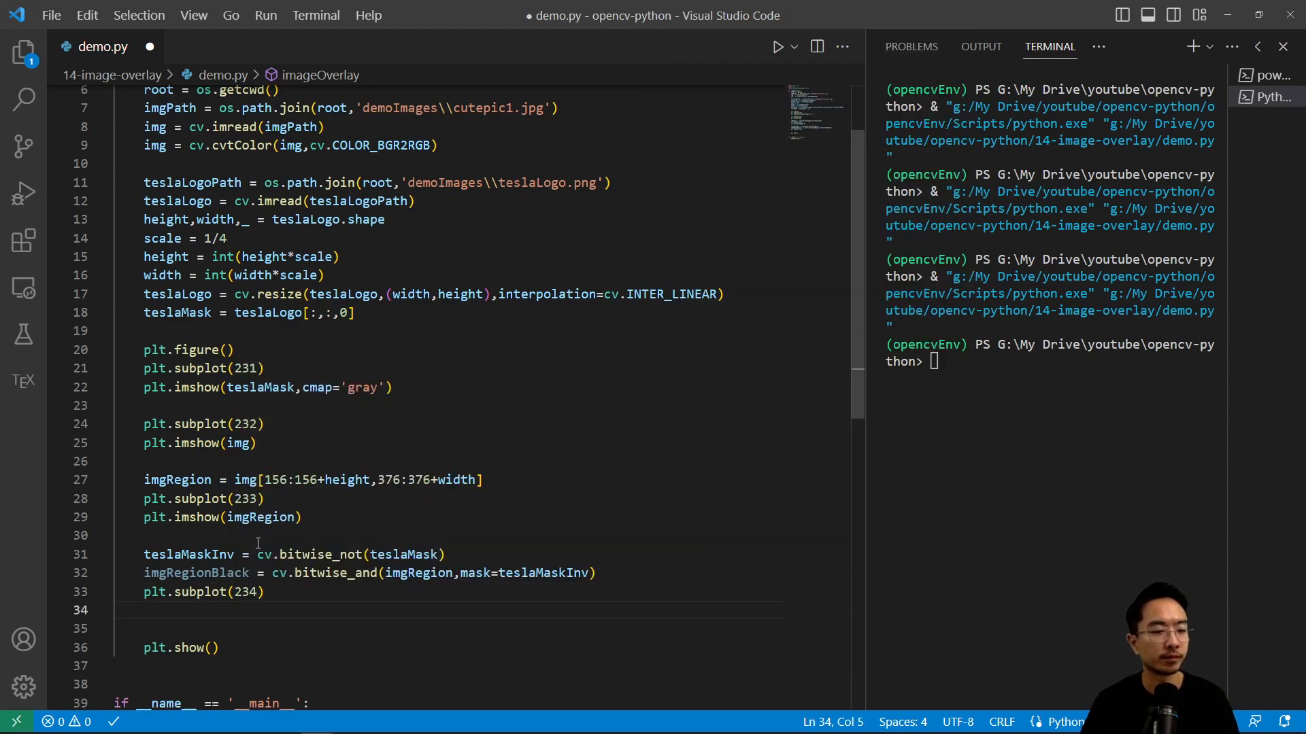
text(plt.)
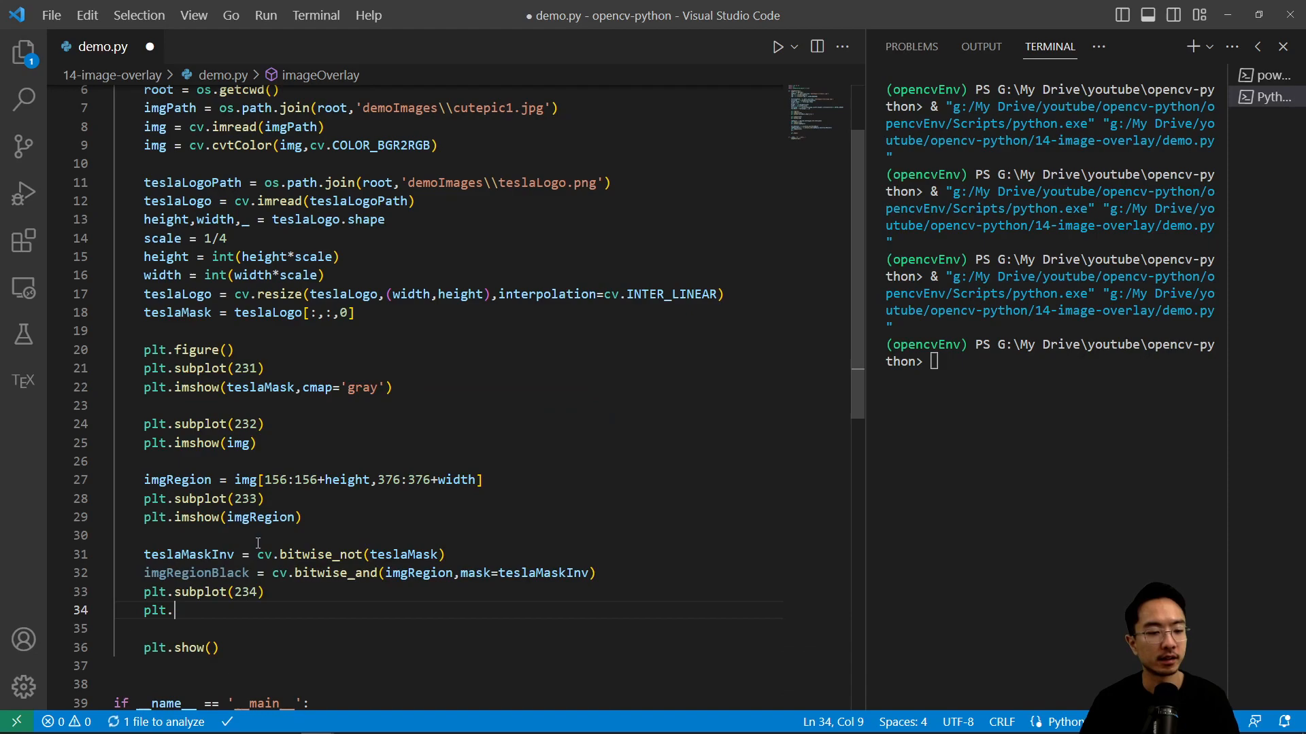
text(imshow(imgRegionBlack)
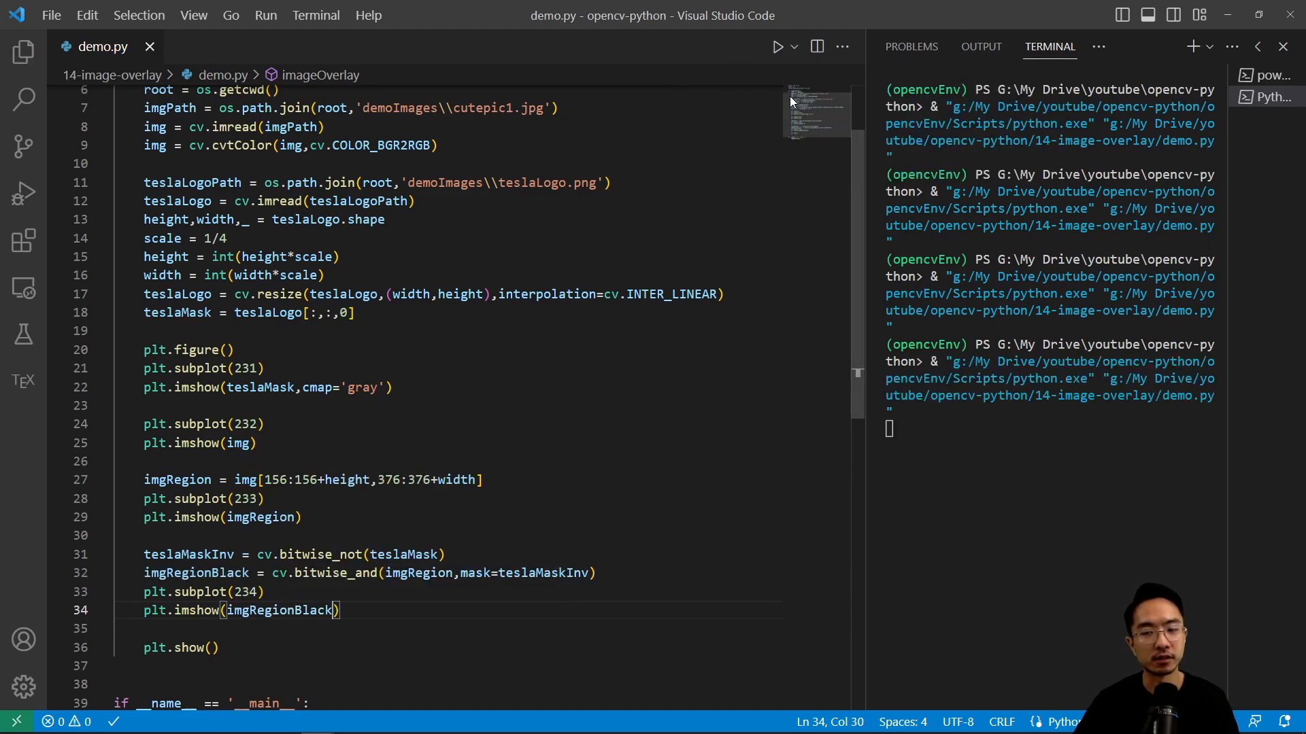
Run, hit the missing src2 error, and fix bitwise_and to pass imgRegion twice
click(775, 46)
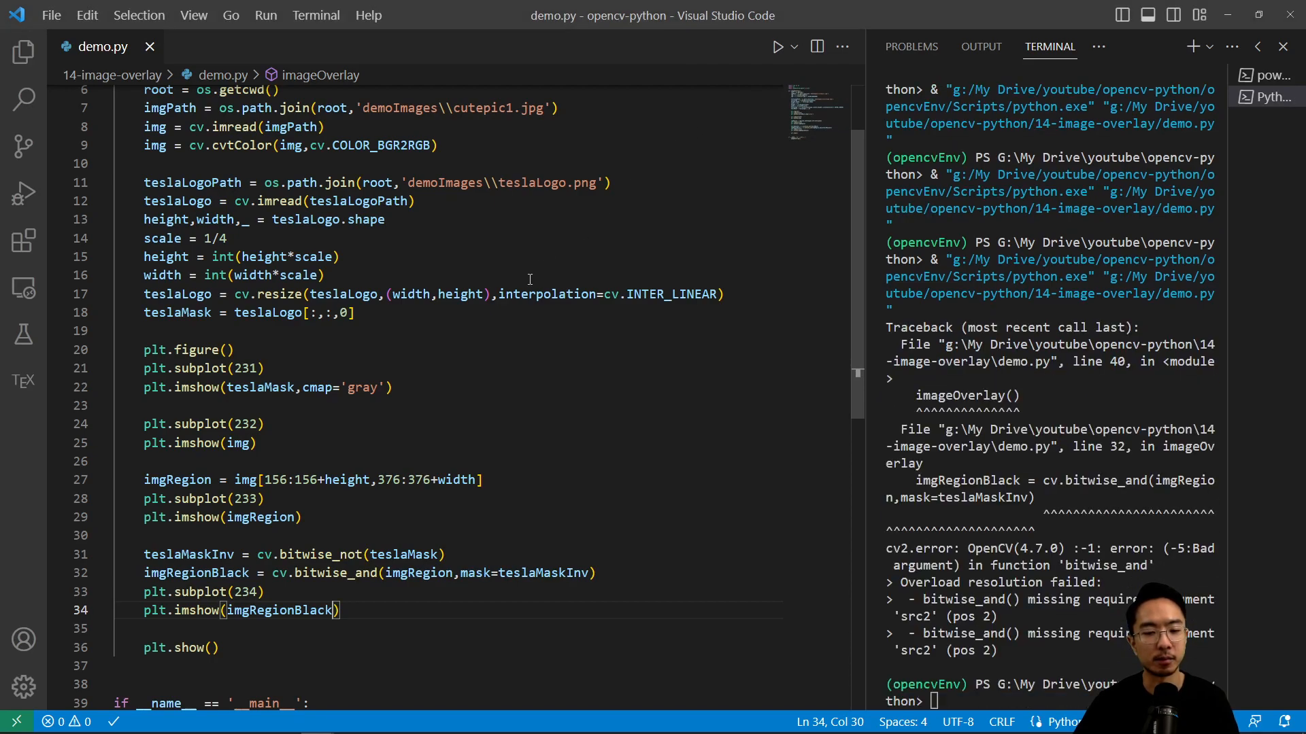
mouse_move(386, 342)
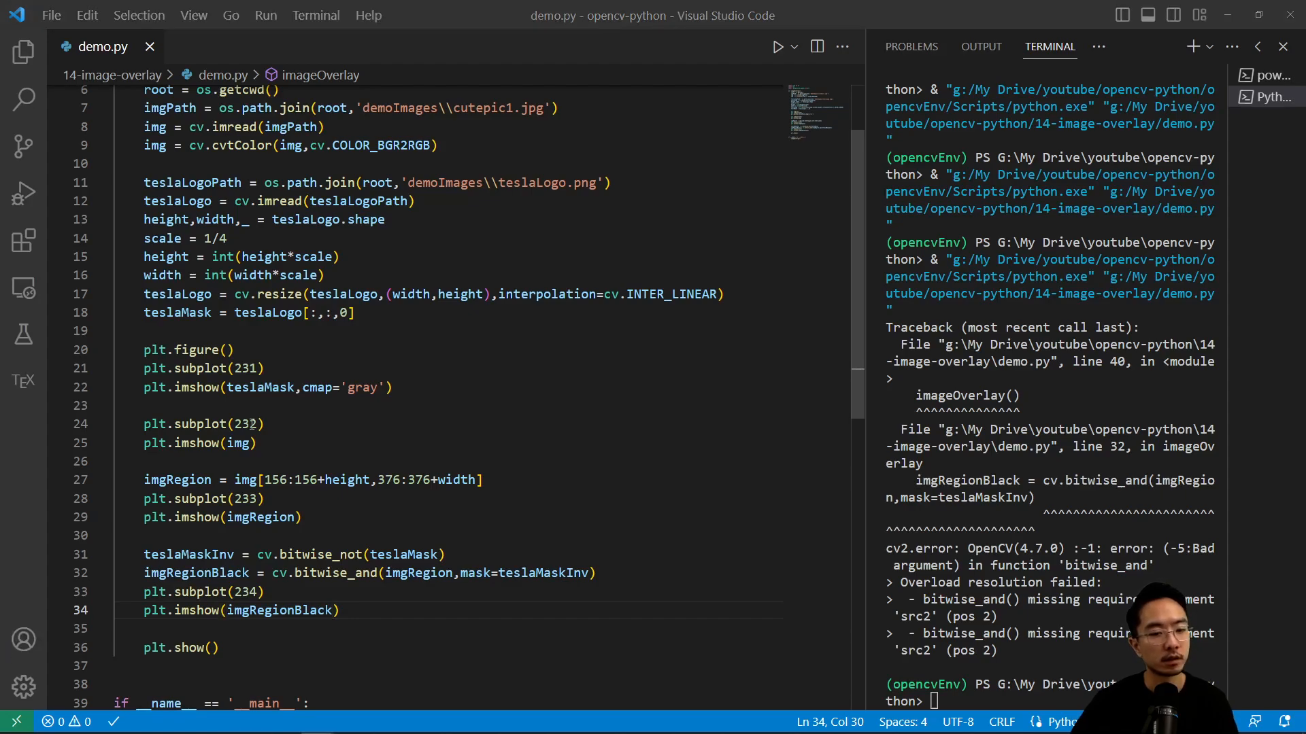
double_click(418, 572)
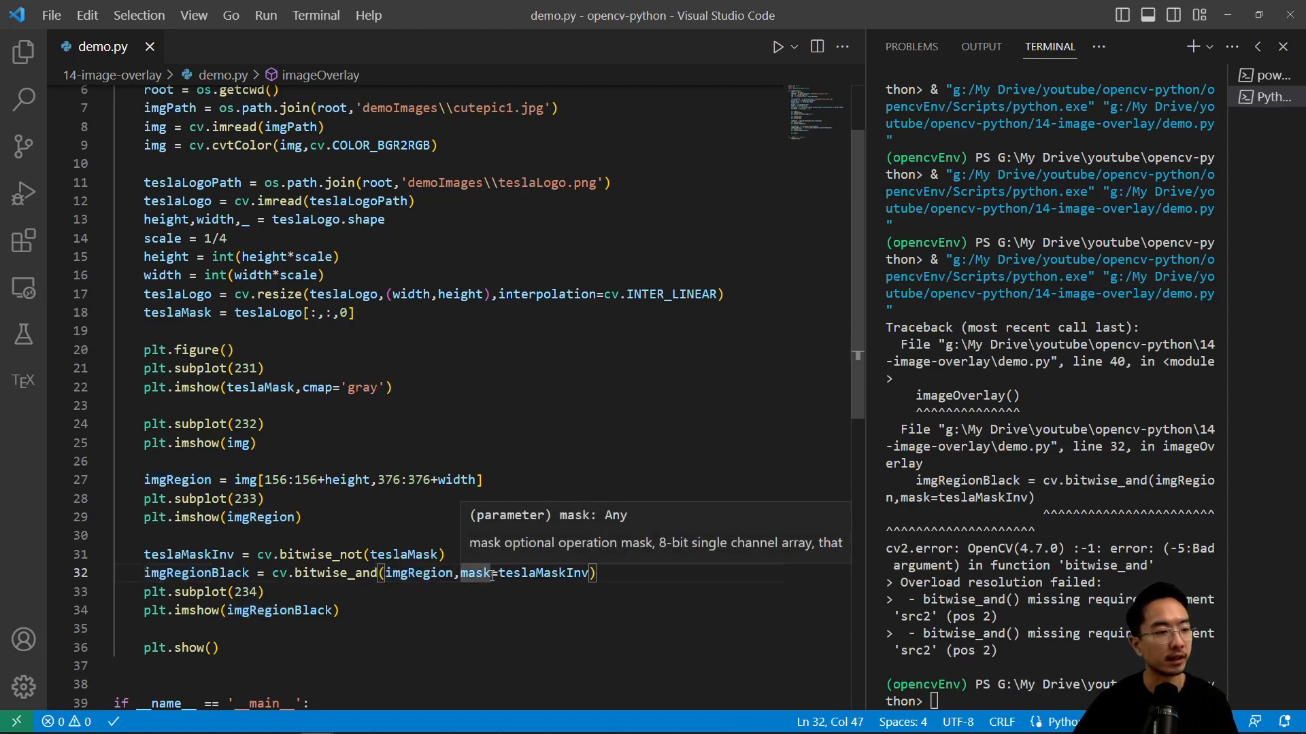
text(imgRegion,)
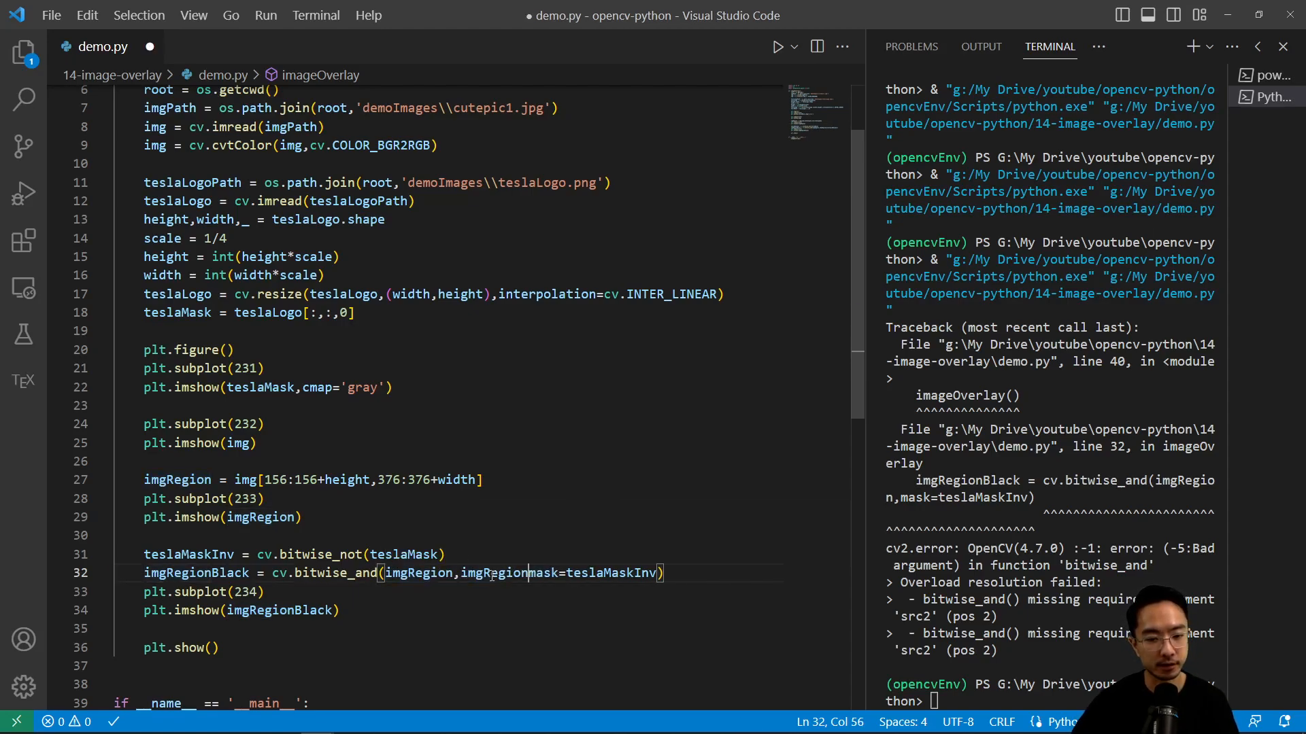
text(,)
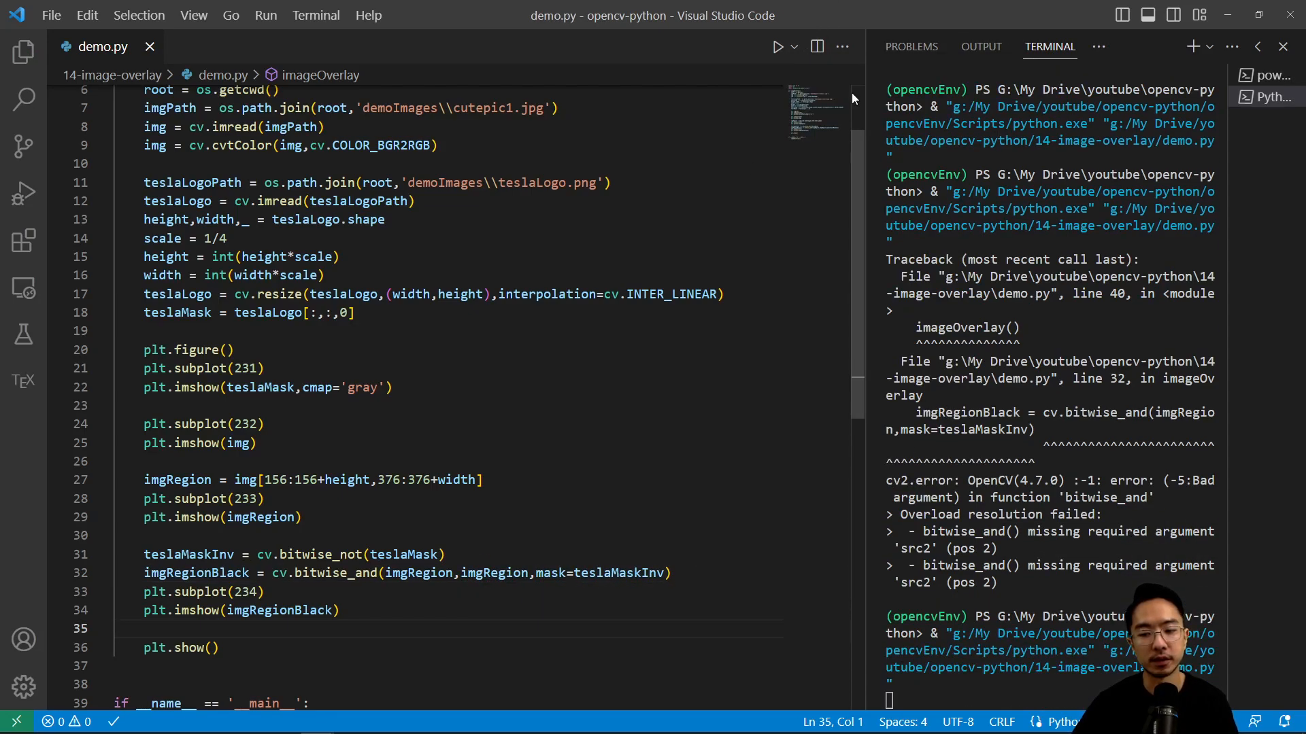
Rerun to view the four-panel figure with the blacked-out logo shape, enlarging and moving the window
click(775, 46)
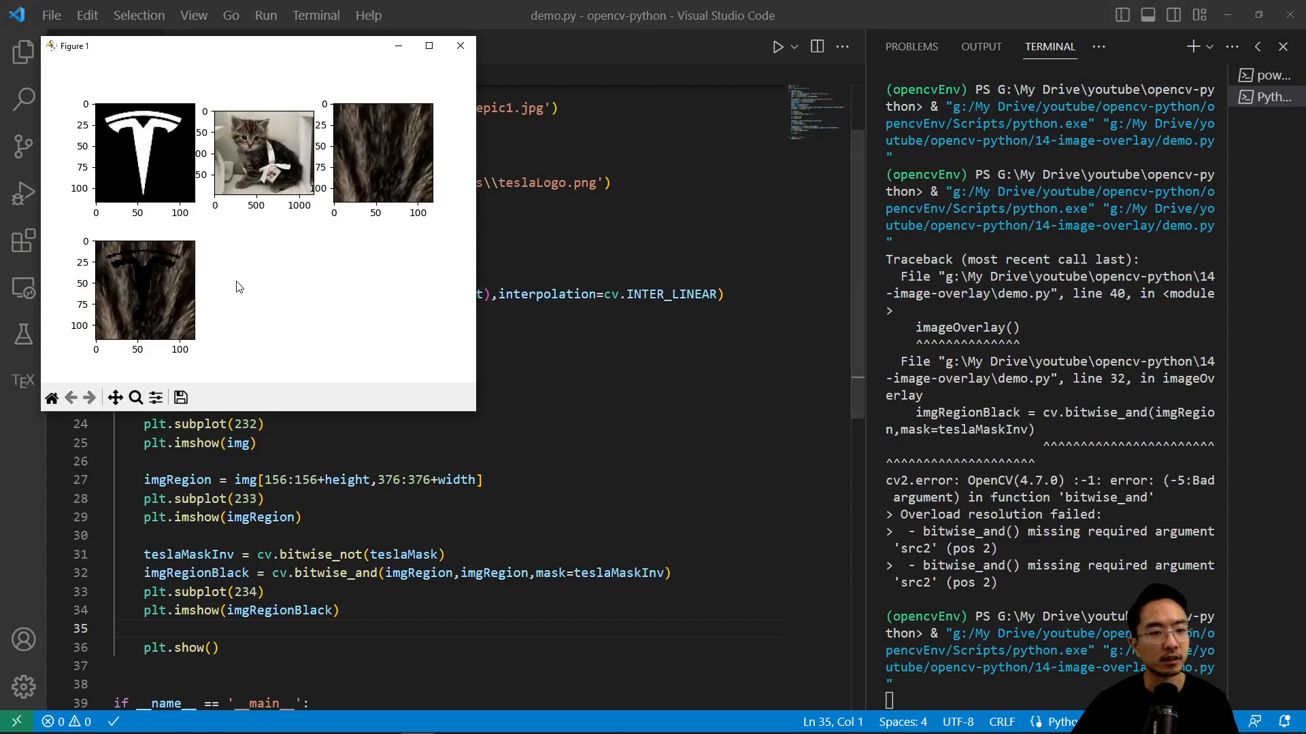
click(429, 46)
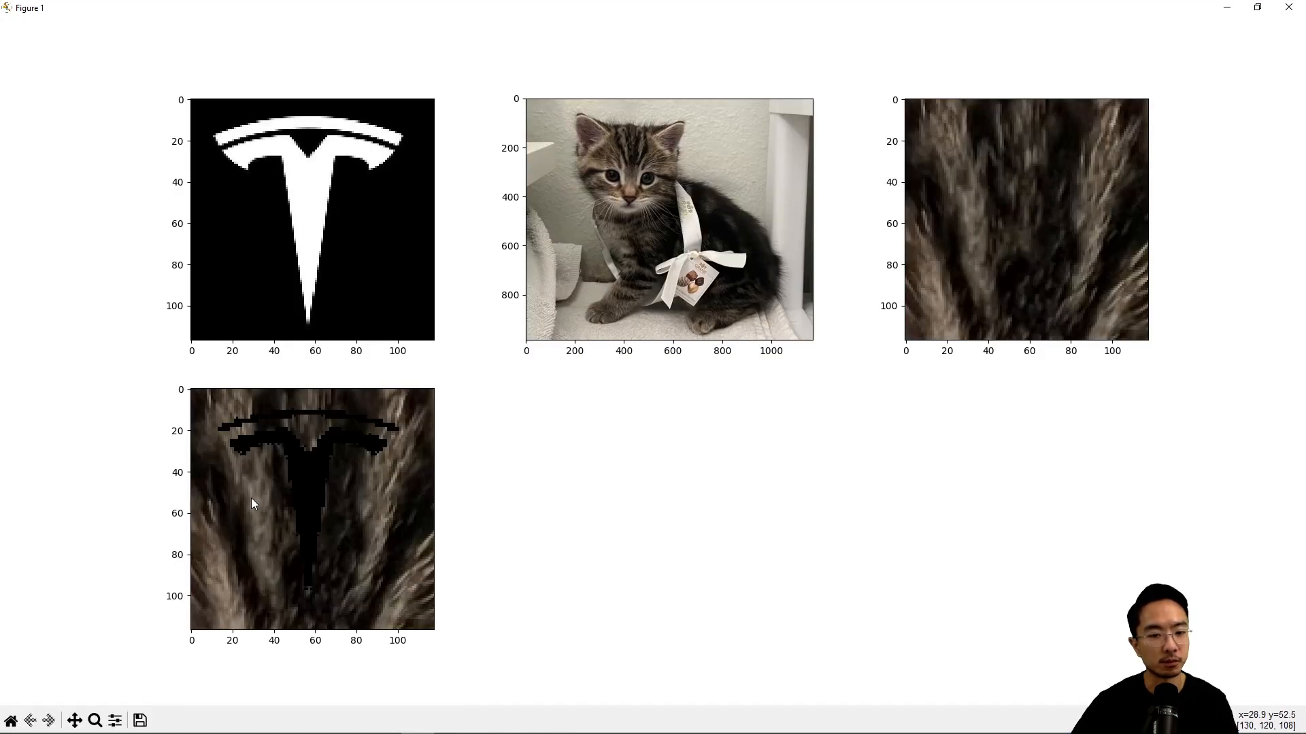
mouse_move(349, 494)
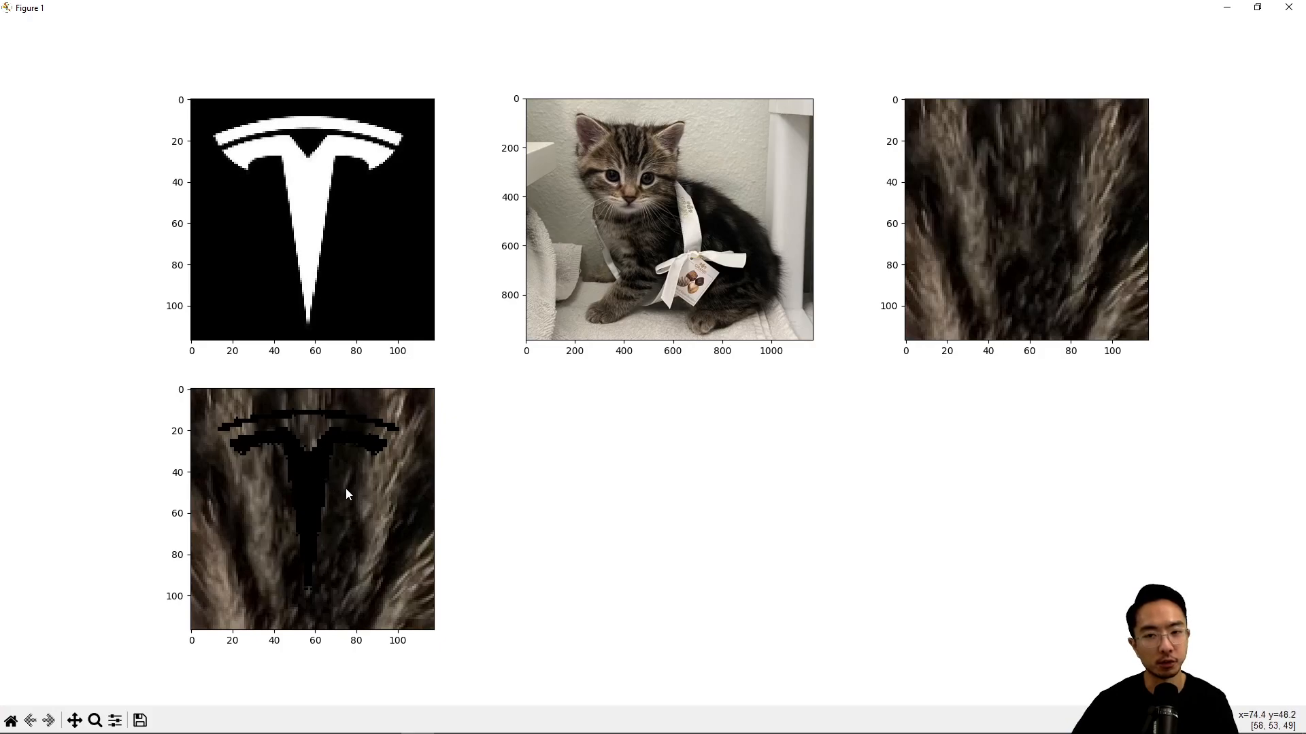
mouse_move(325, 481)
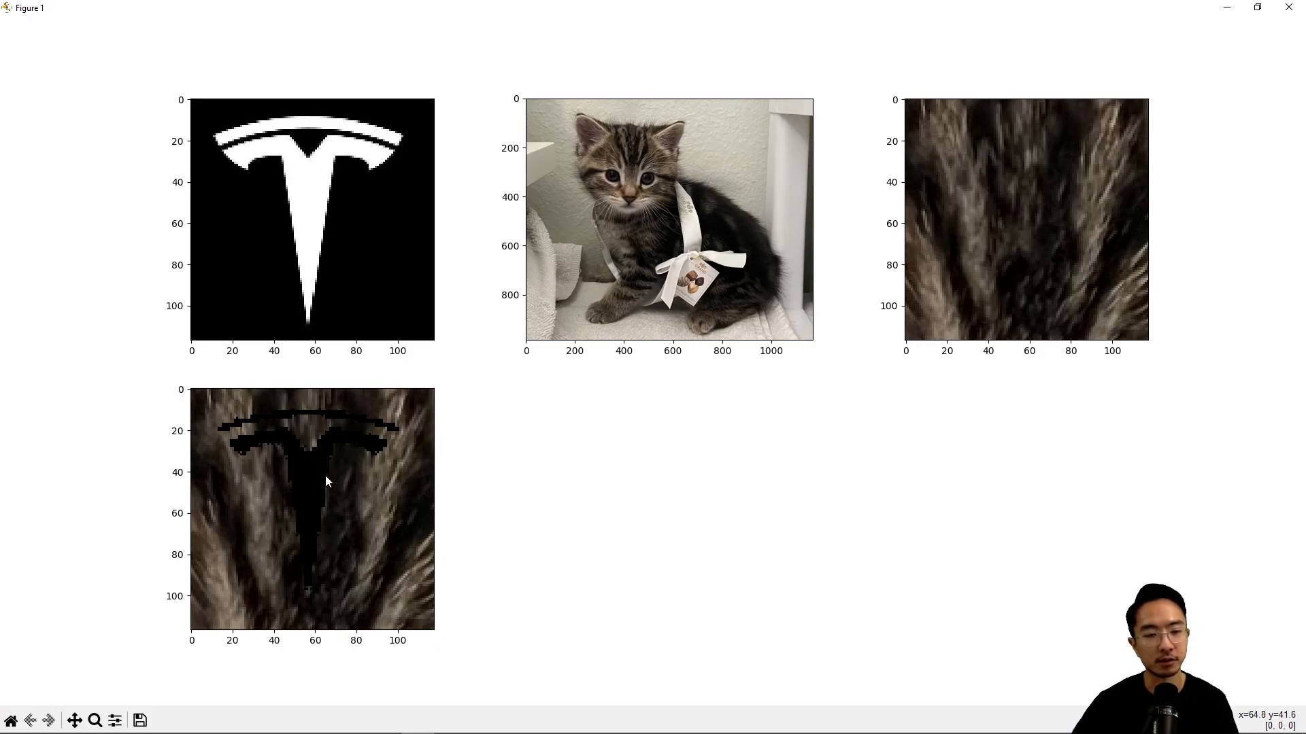
mouse_move(314, 195)
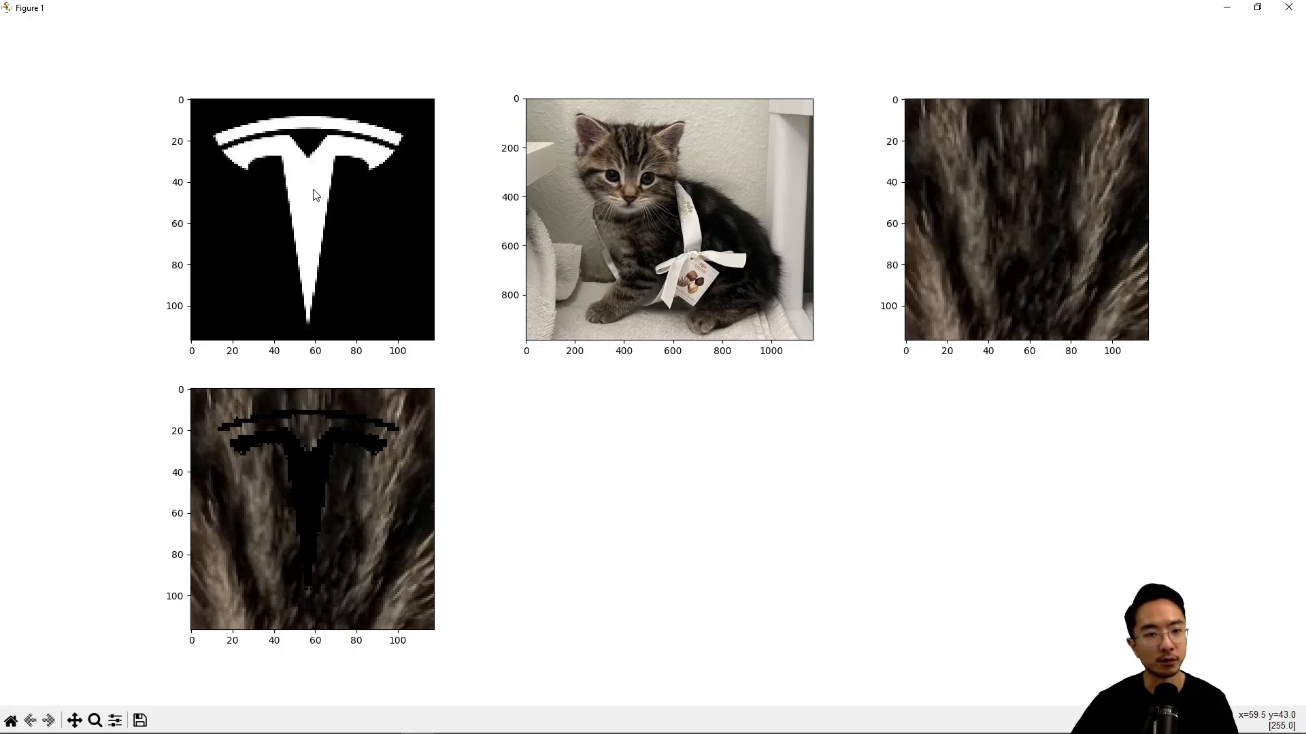
mouse_move(325, 206)
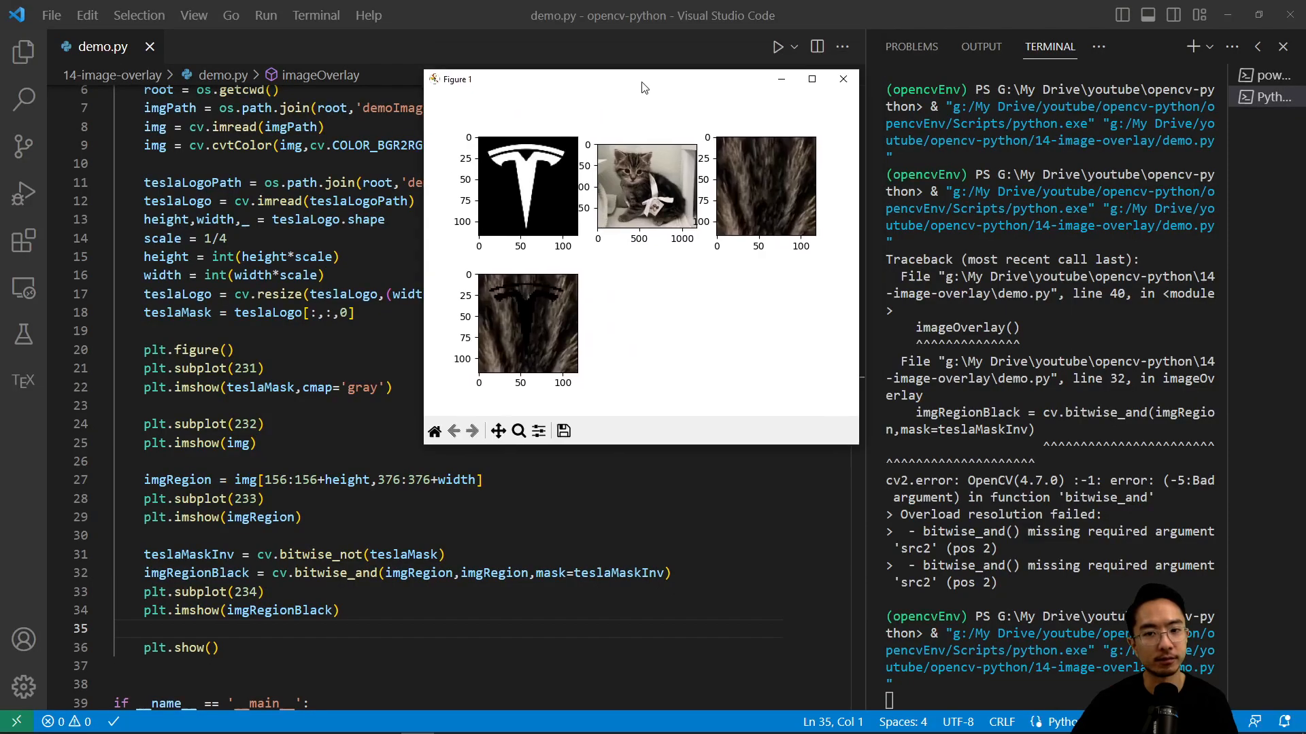
drag(640, 79, 645, 91)
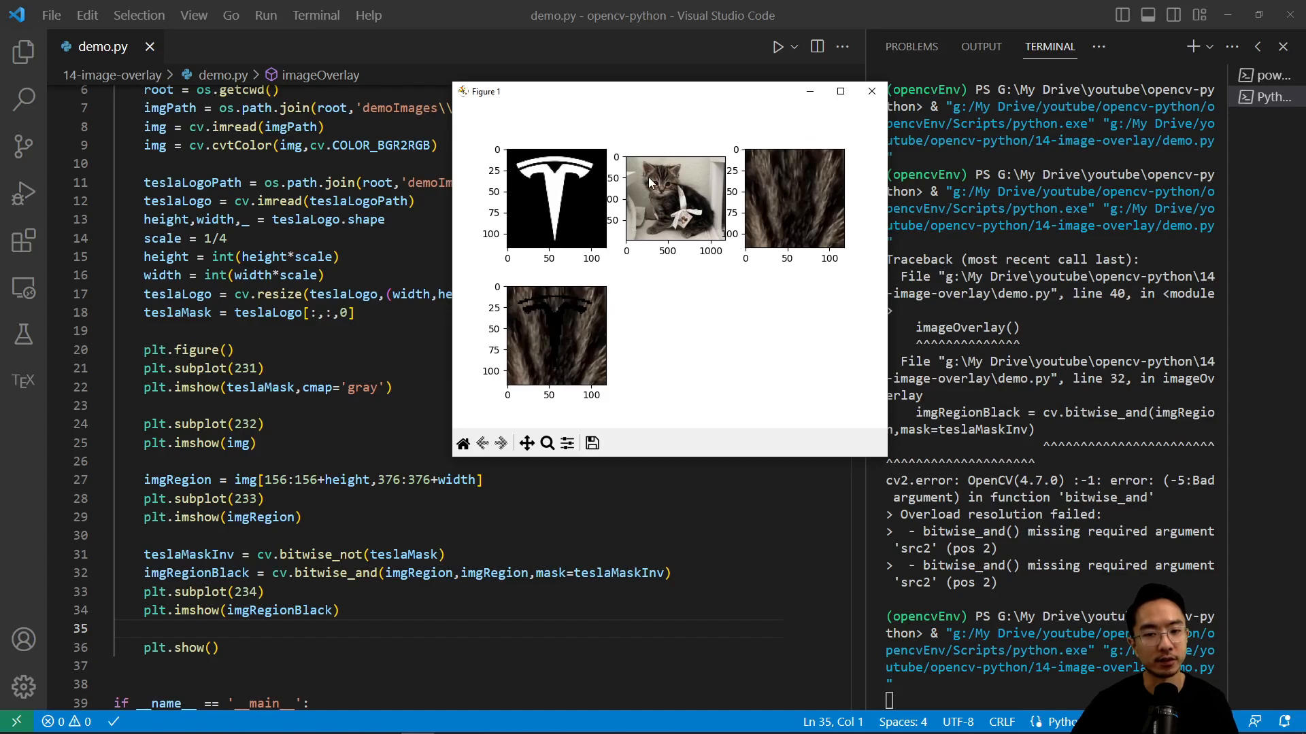
mouse_move(541, 340)
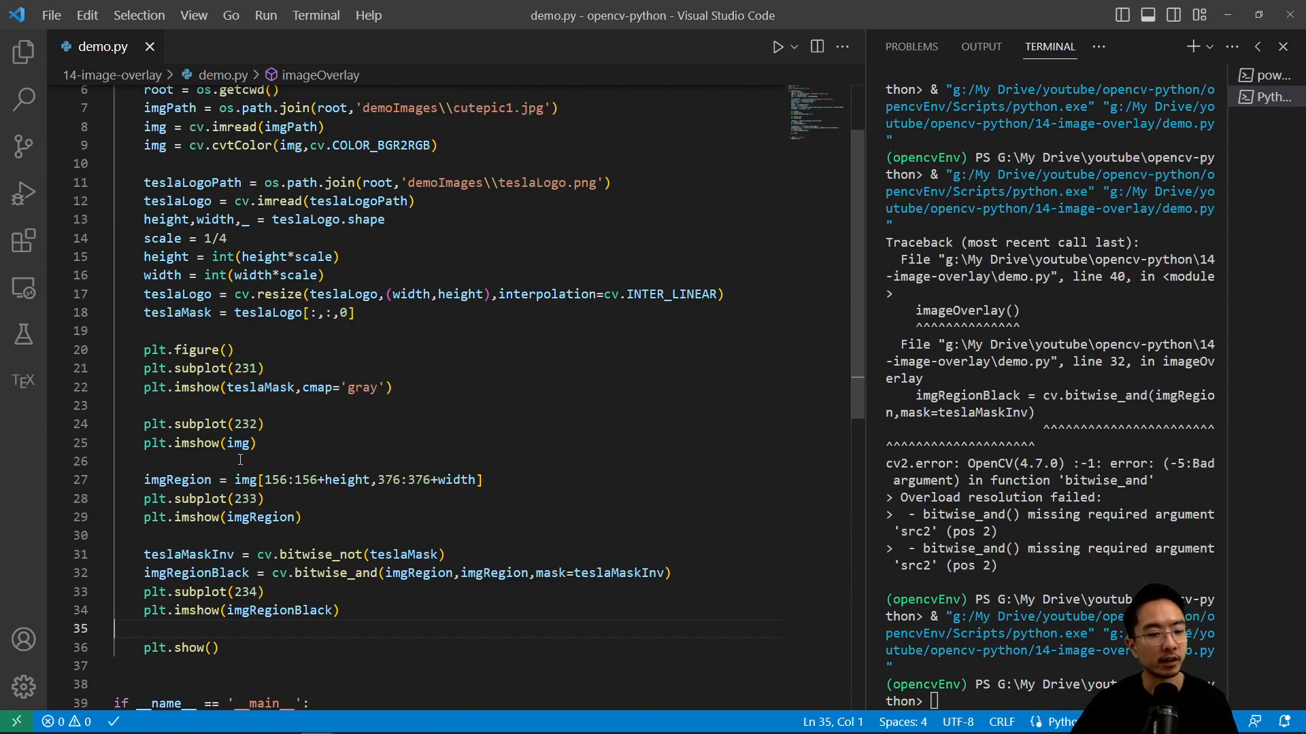
Add the logo onto the patch as imgRegionLogo = cv.add(imgRegionBlack, teslaLogo)
scroll(down, 3)
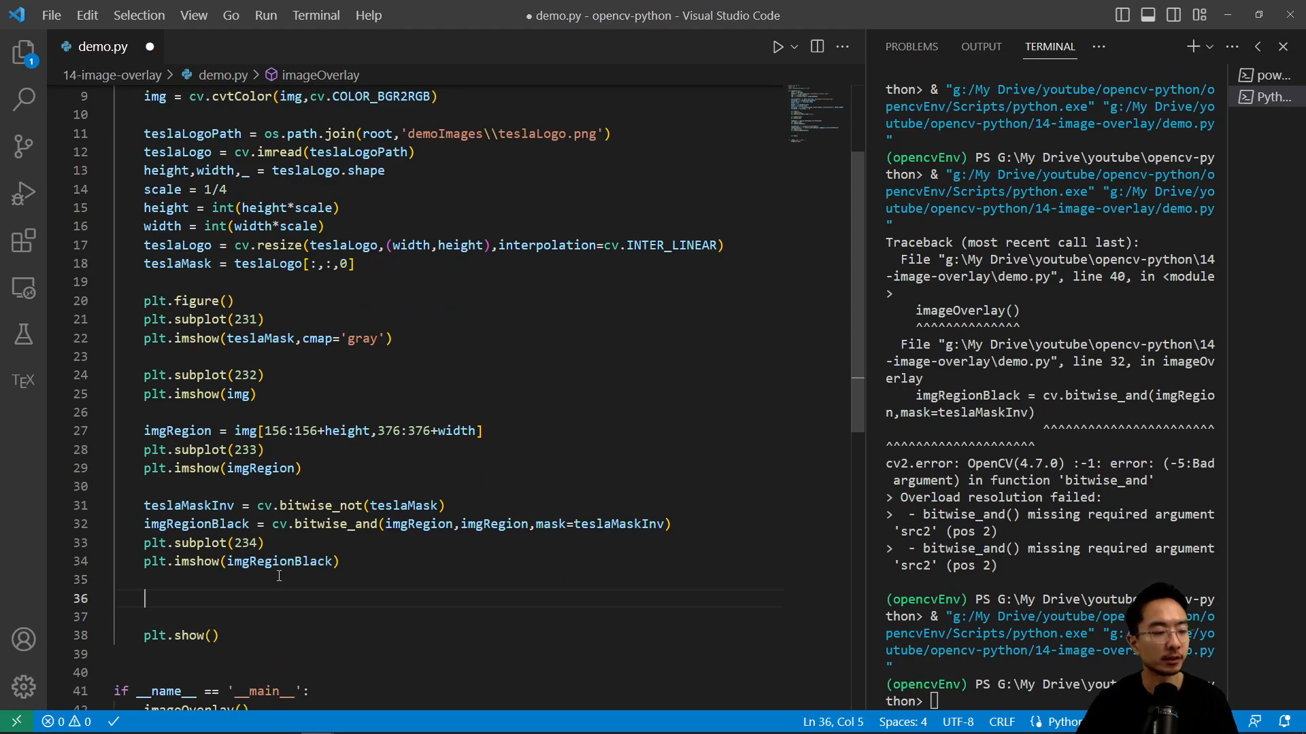
text(imgRegionL)
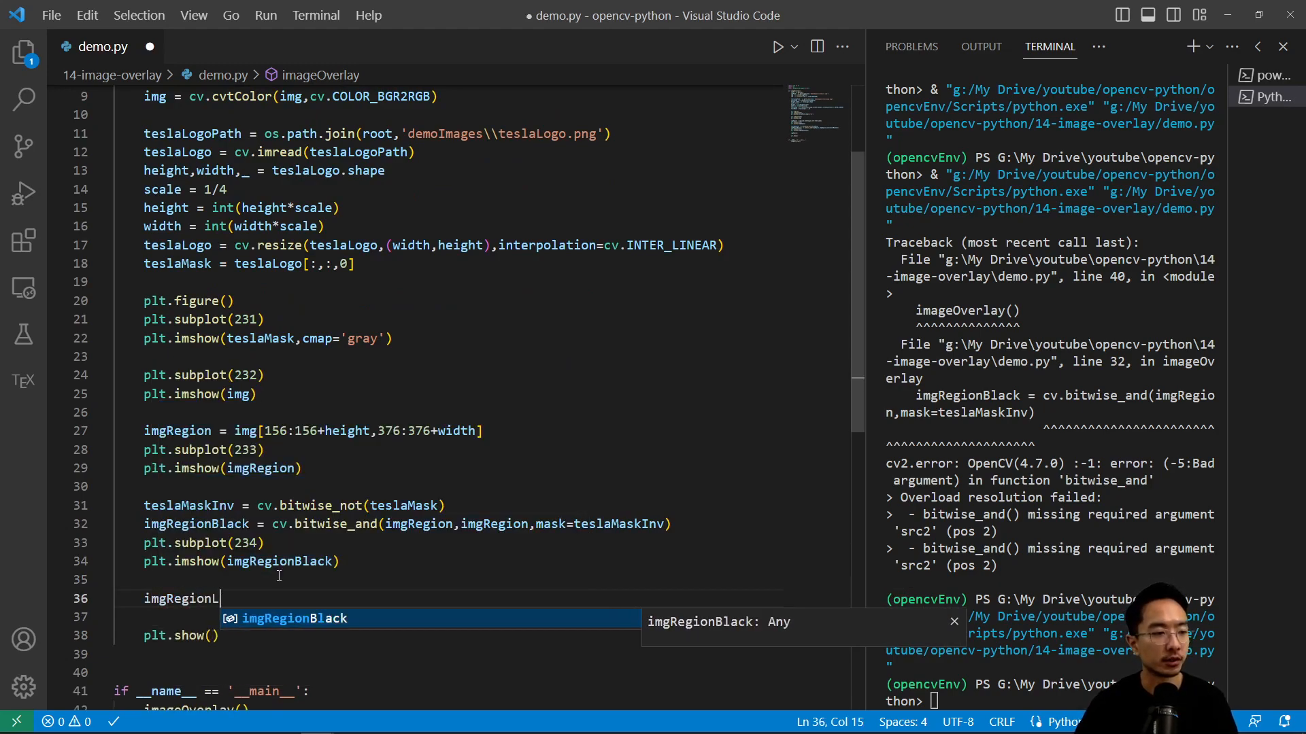
text(ogo = c)
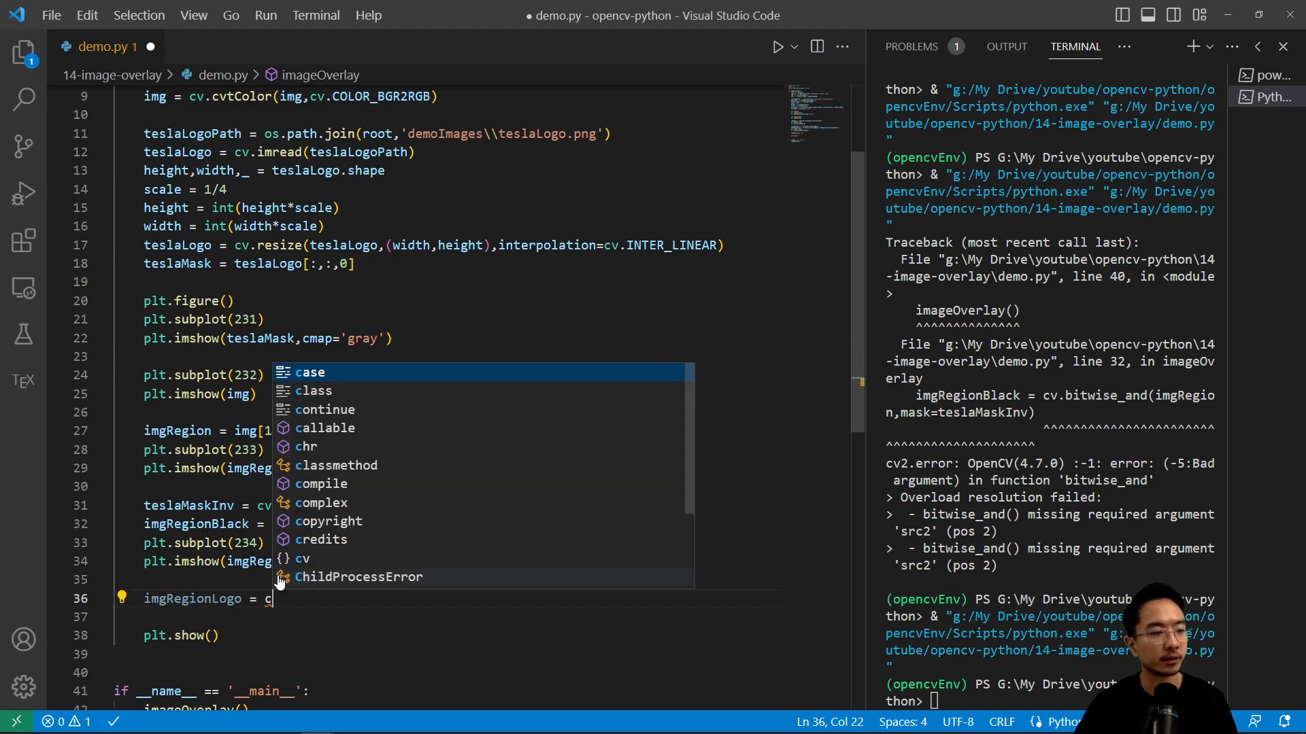
text(v.add()
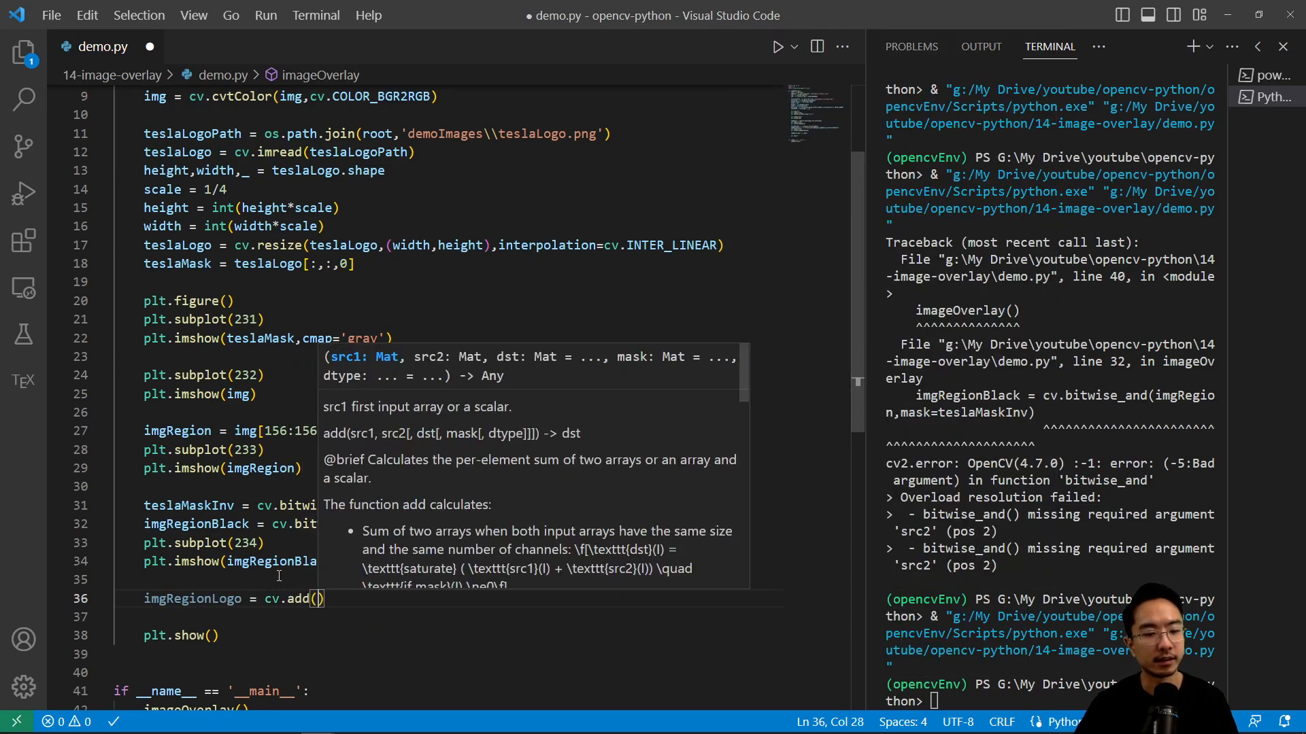
text(i)
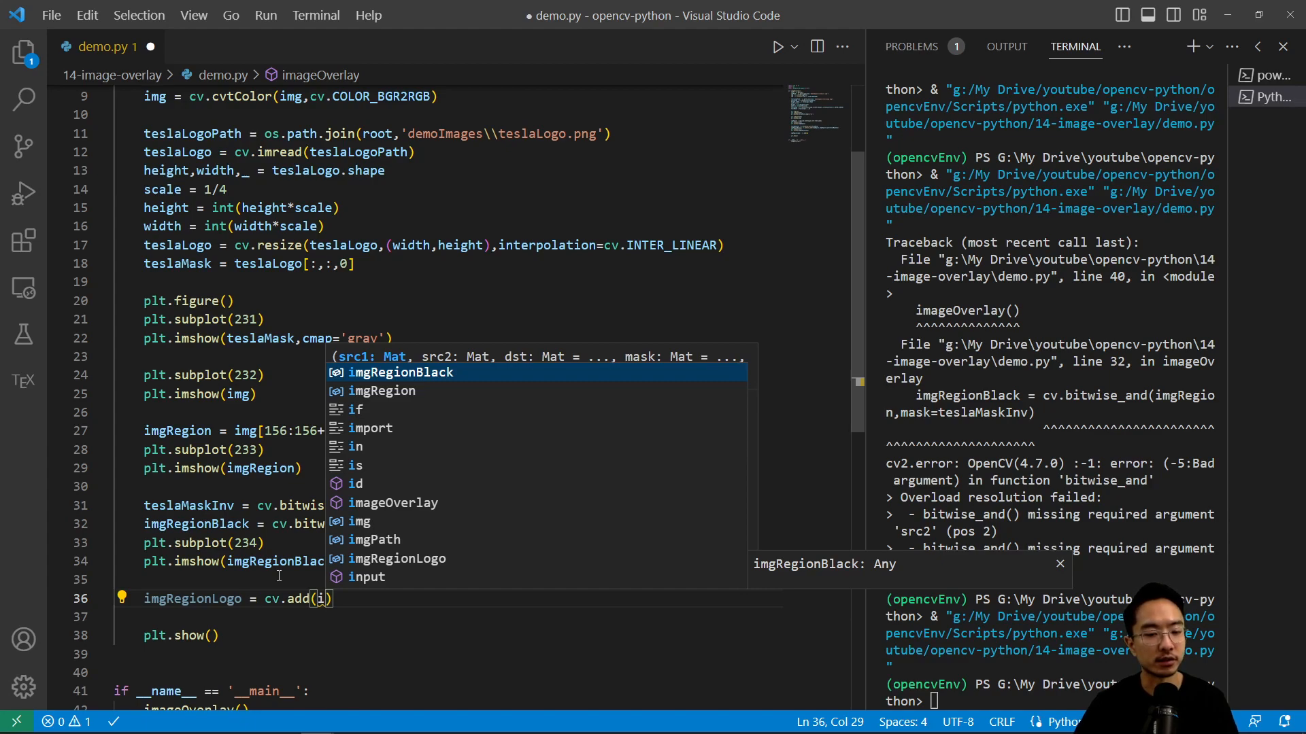
text(imgRegionBlack,teslaLogo)
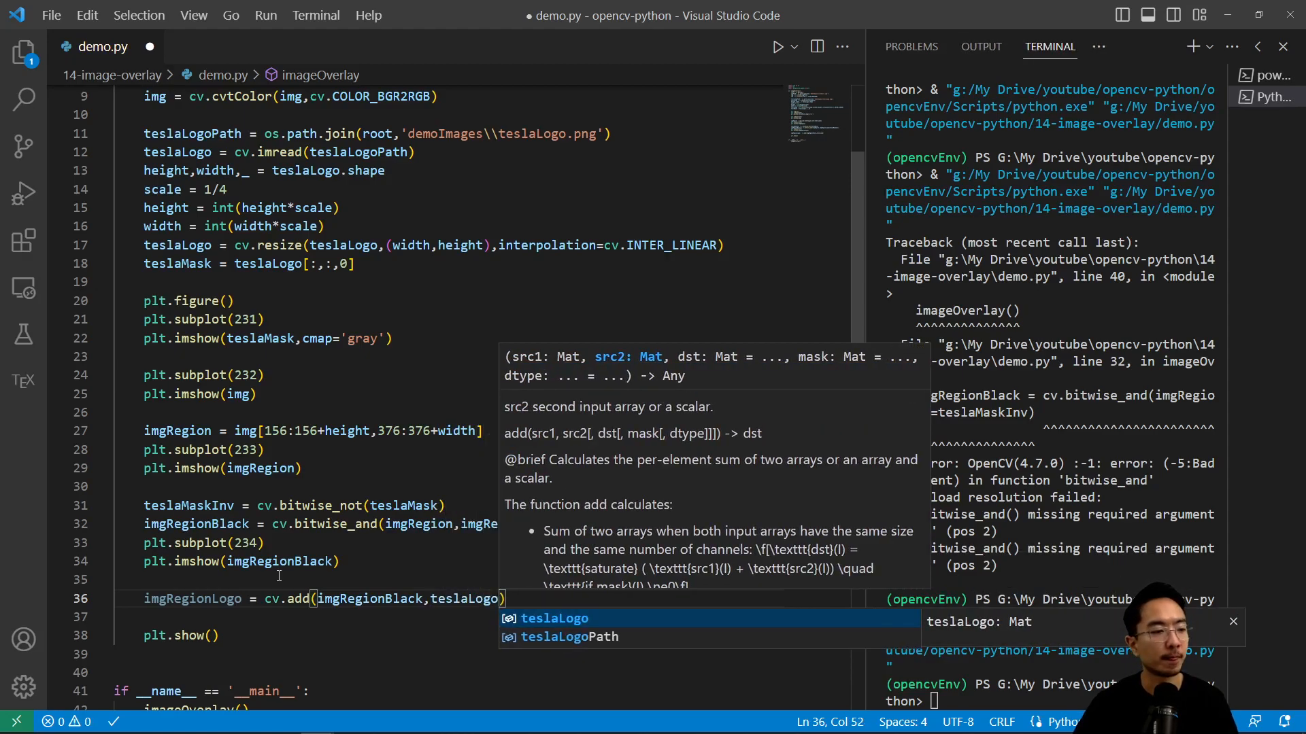
Show imgRegionLogo on subplot 235 and save the script
text(plt)
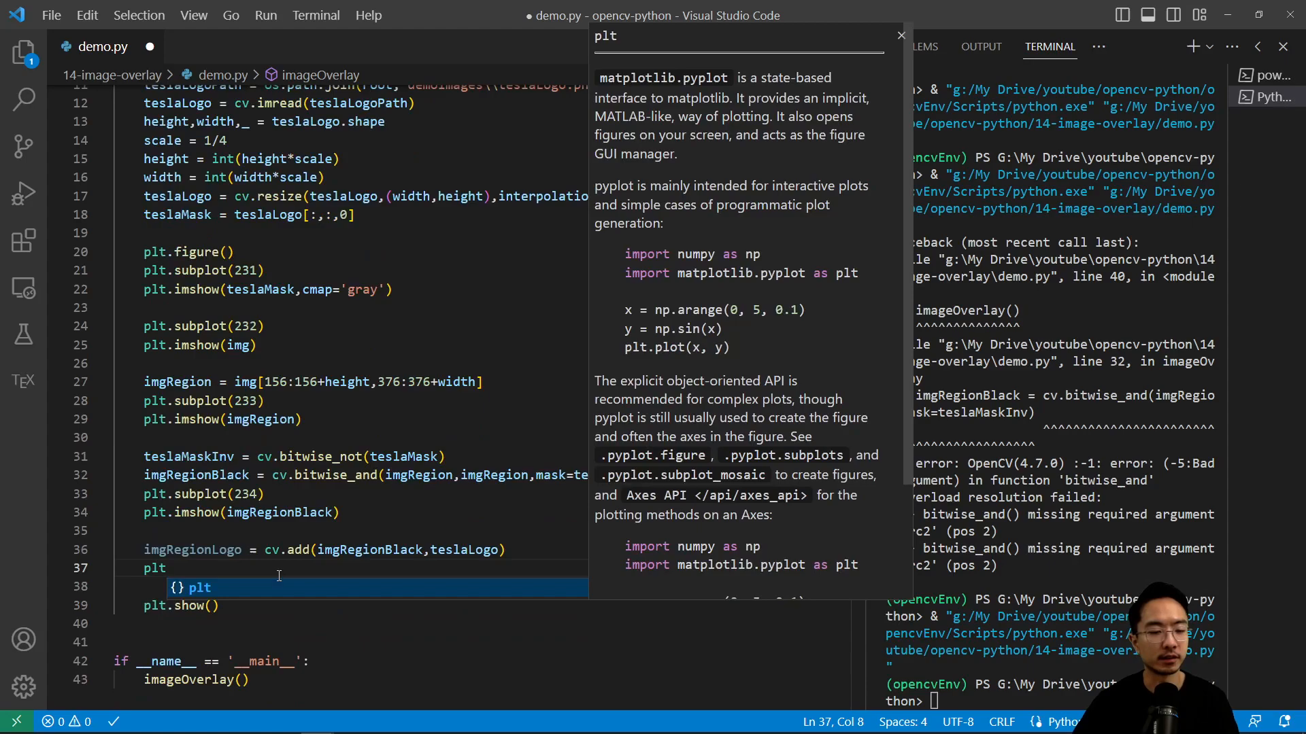
text(s)
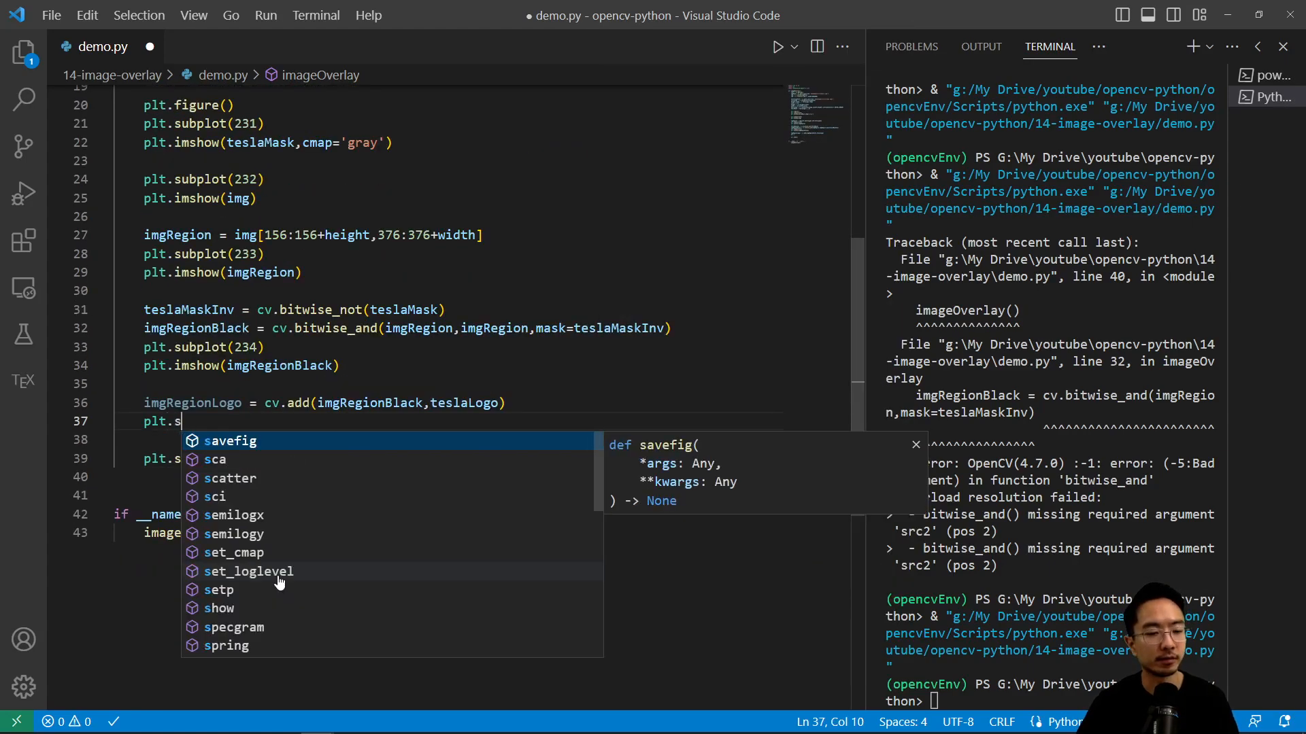
text(ubplot(235)
text(plt.imshow)
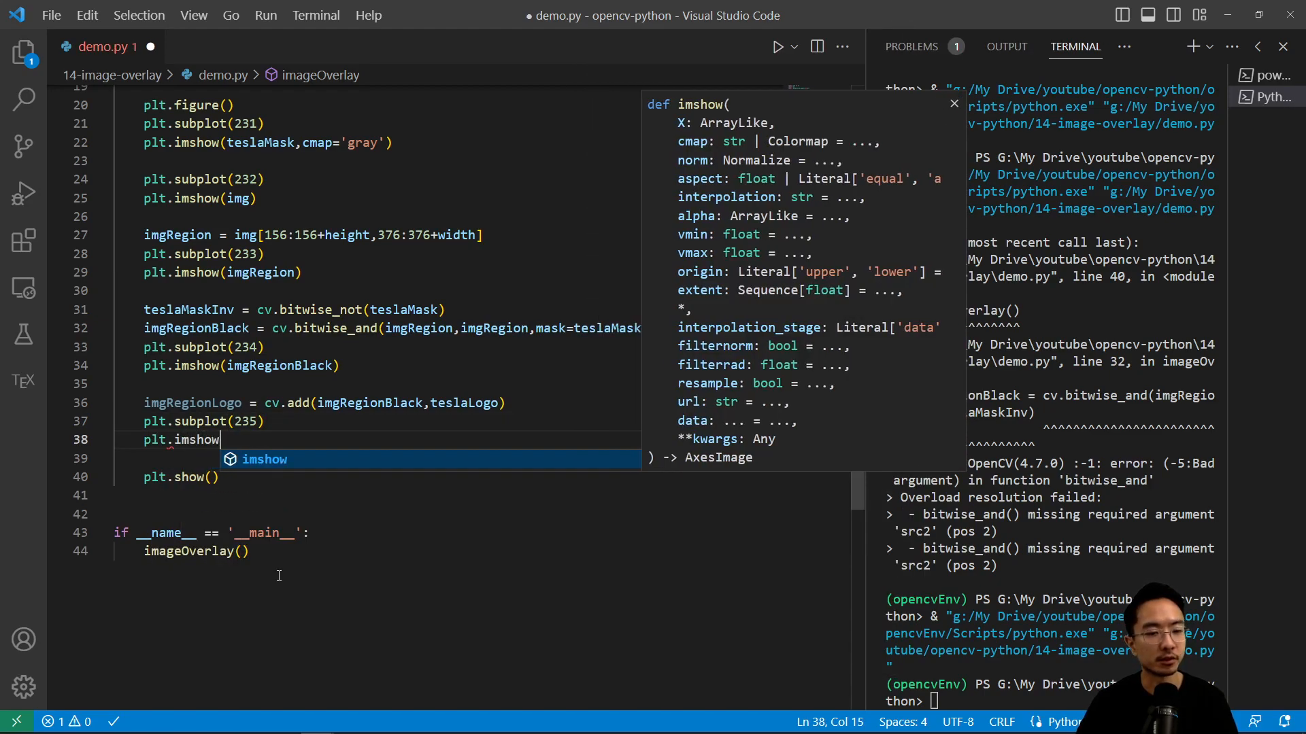
text((imgr)
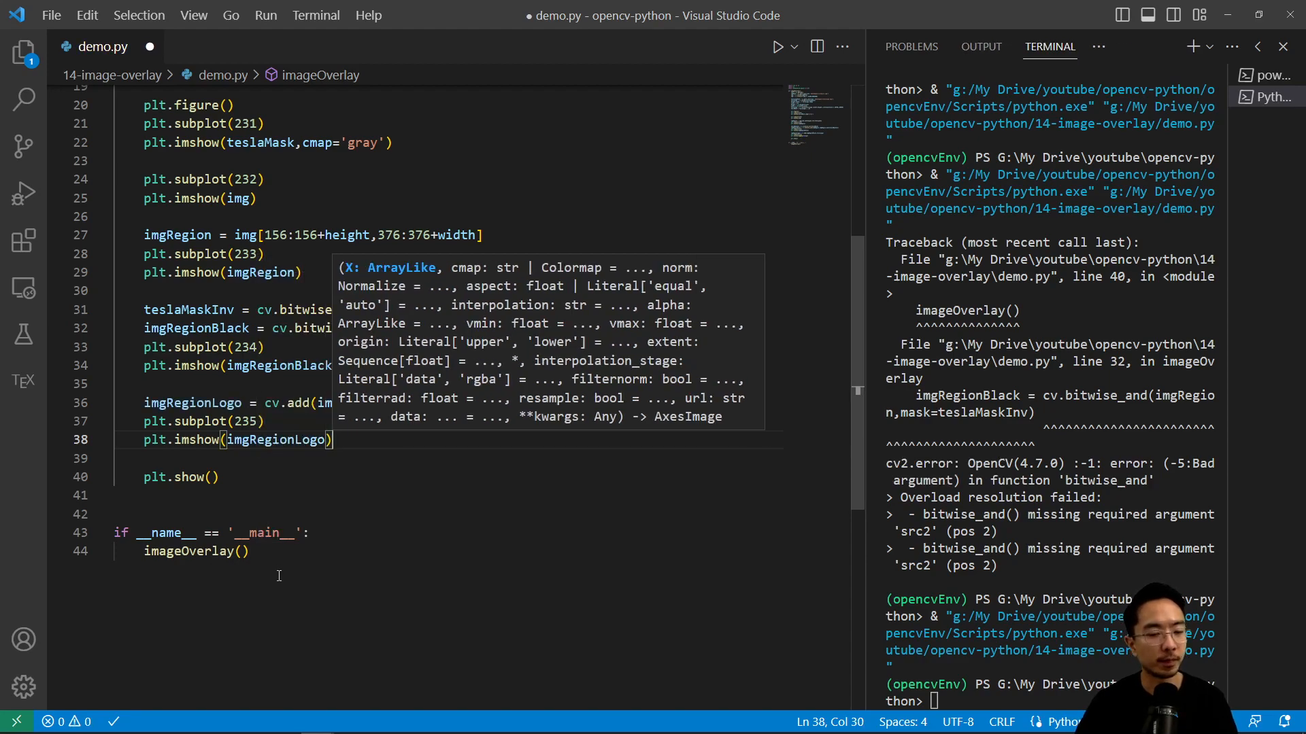
key(enter)
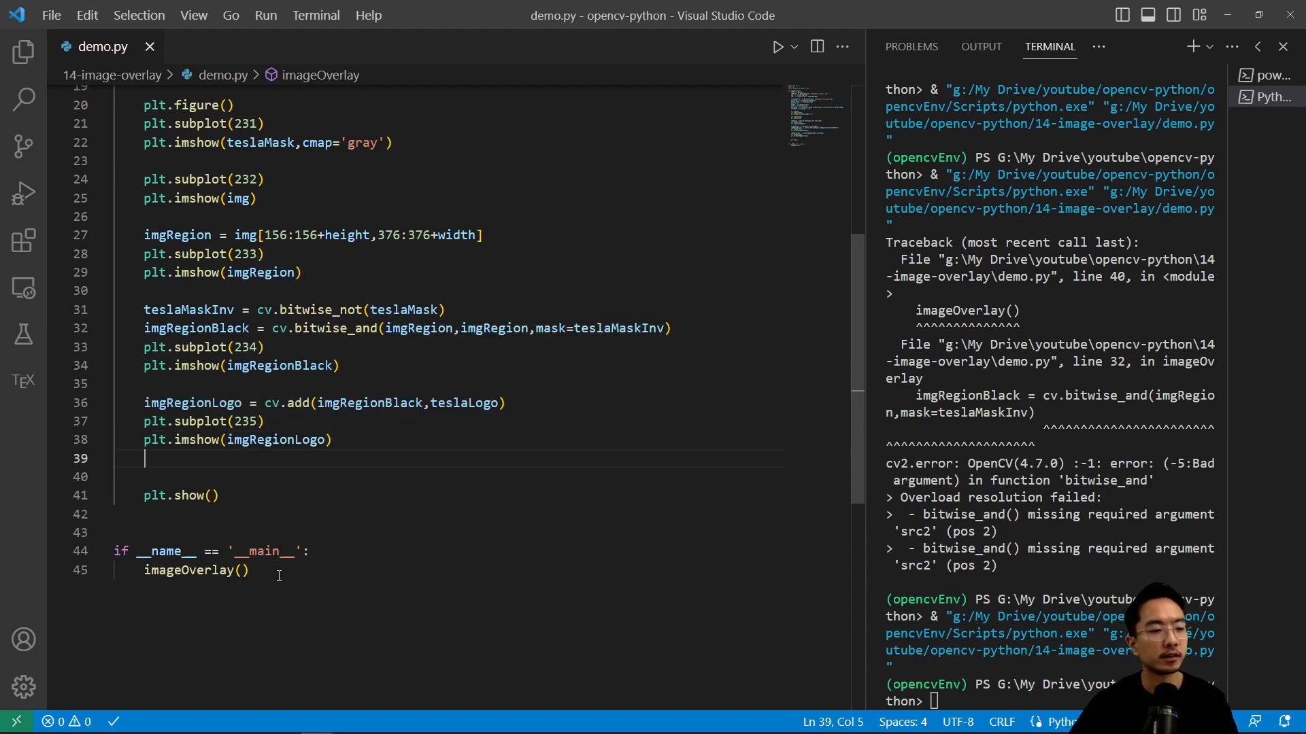
click(792, 46)
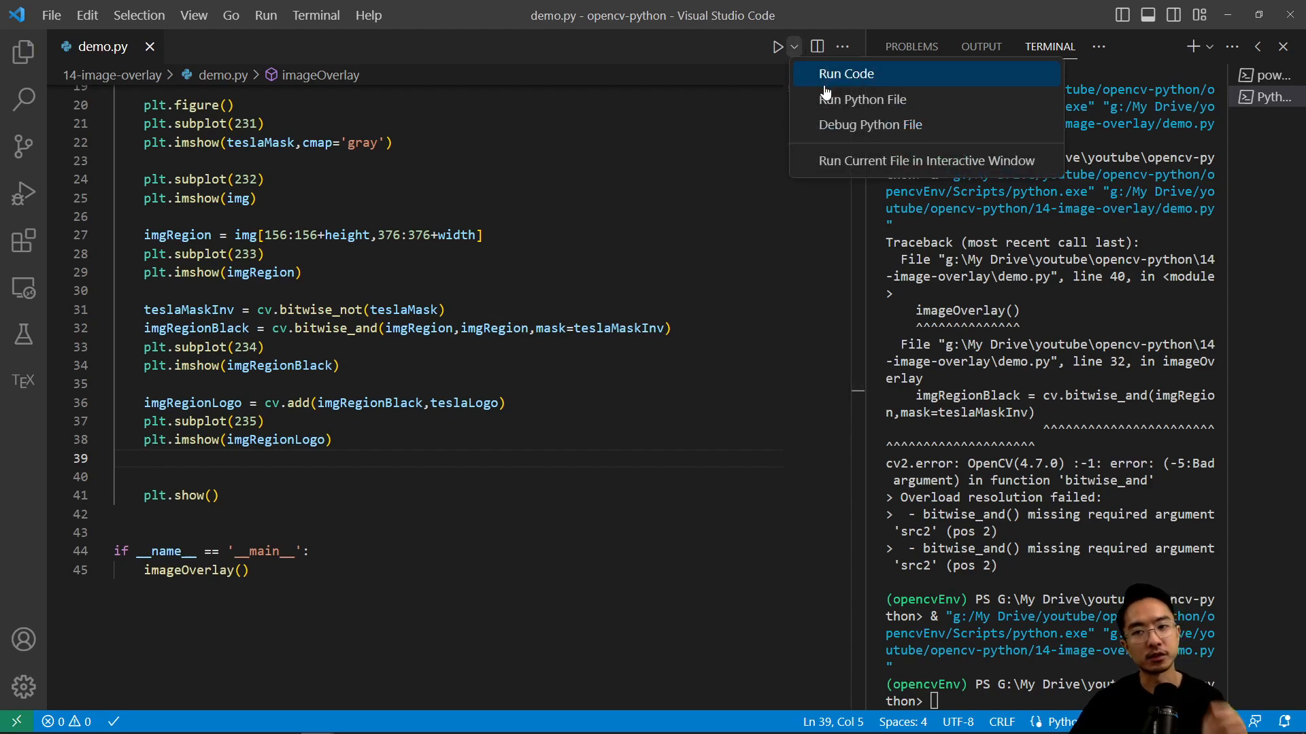
Run the file to view the white Tesla logo on the fur patch, then close the five-panel figure
click(846, 73)
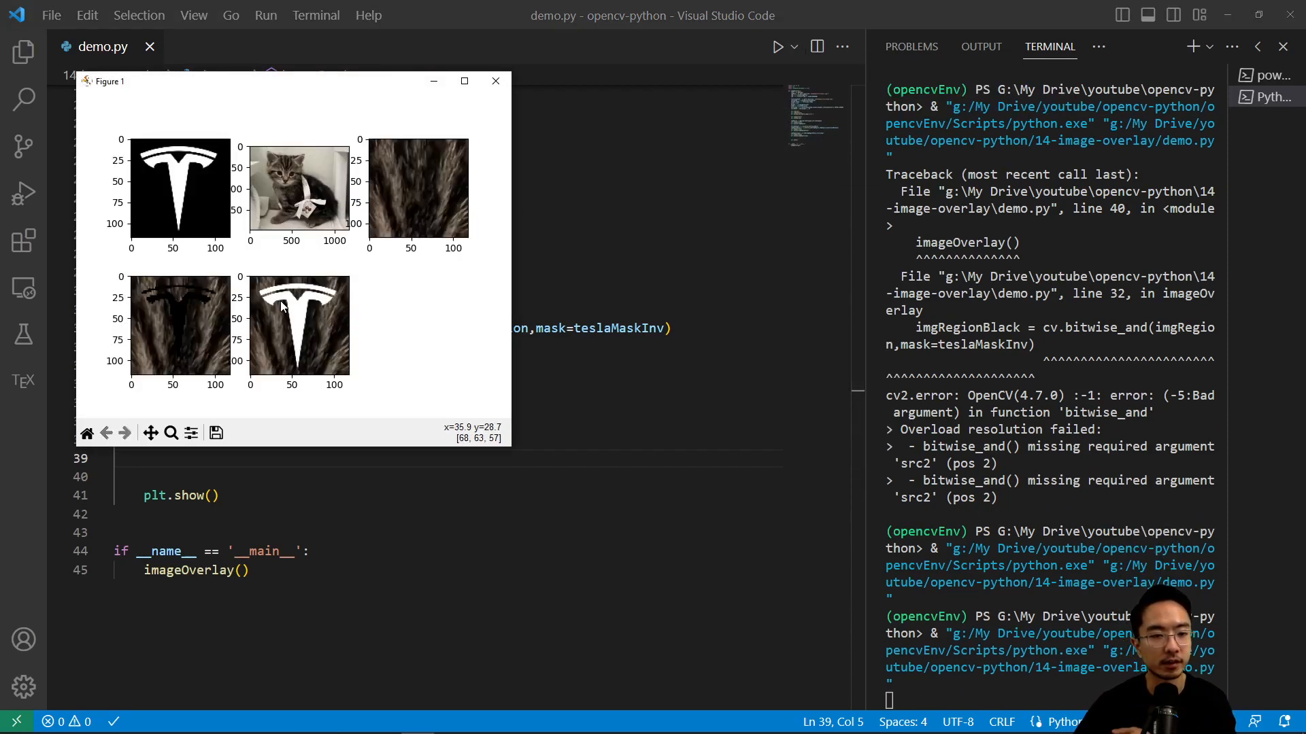
click(495, 81)
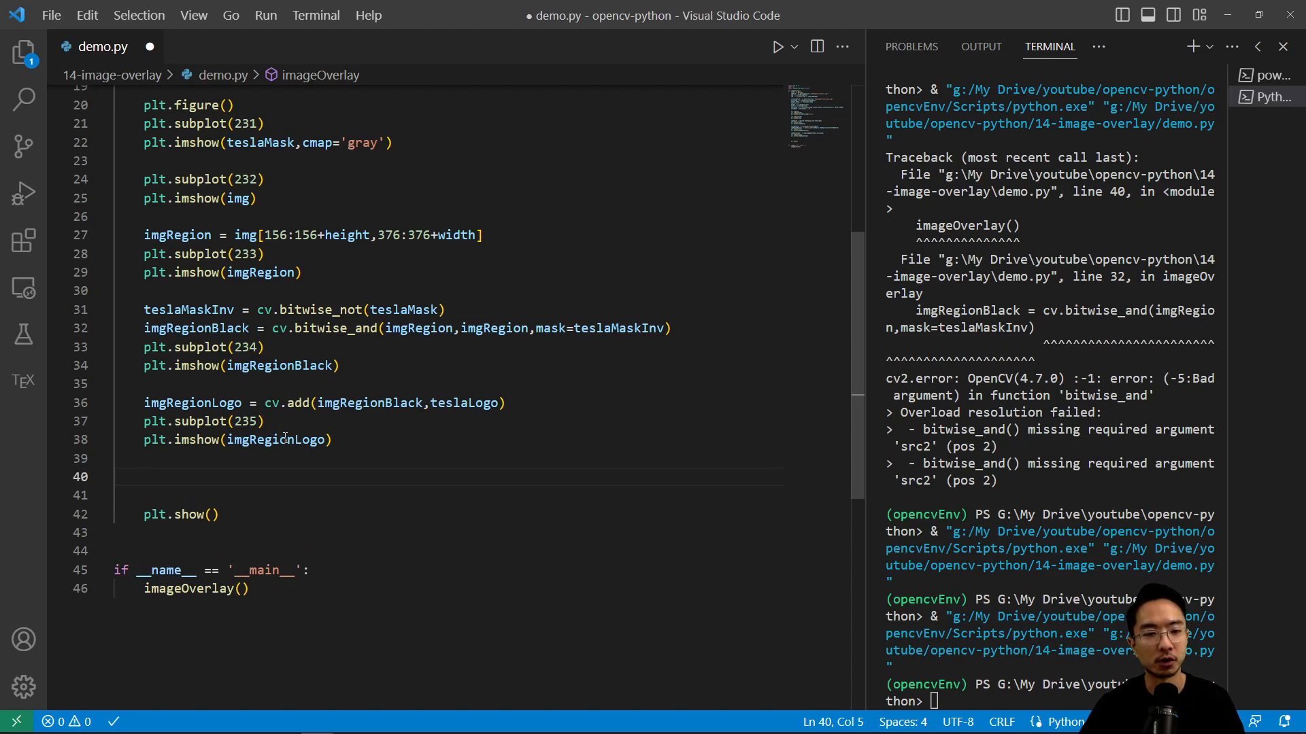
Write imgRegionLogo into img[156:156+height,376:376+width] and add a subplot showing the full image
text(i)
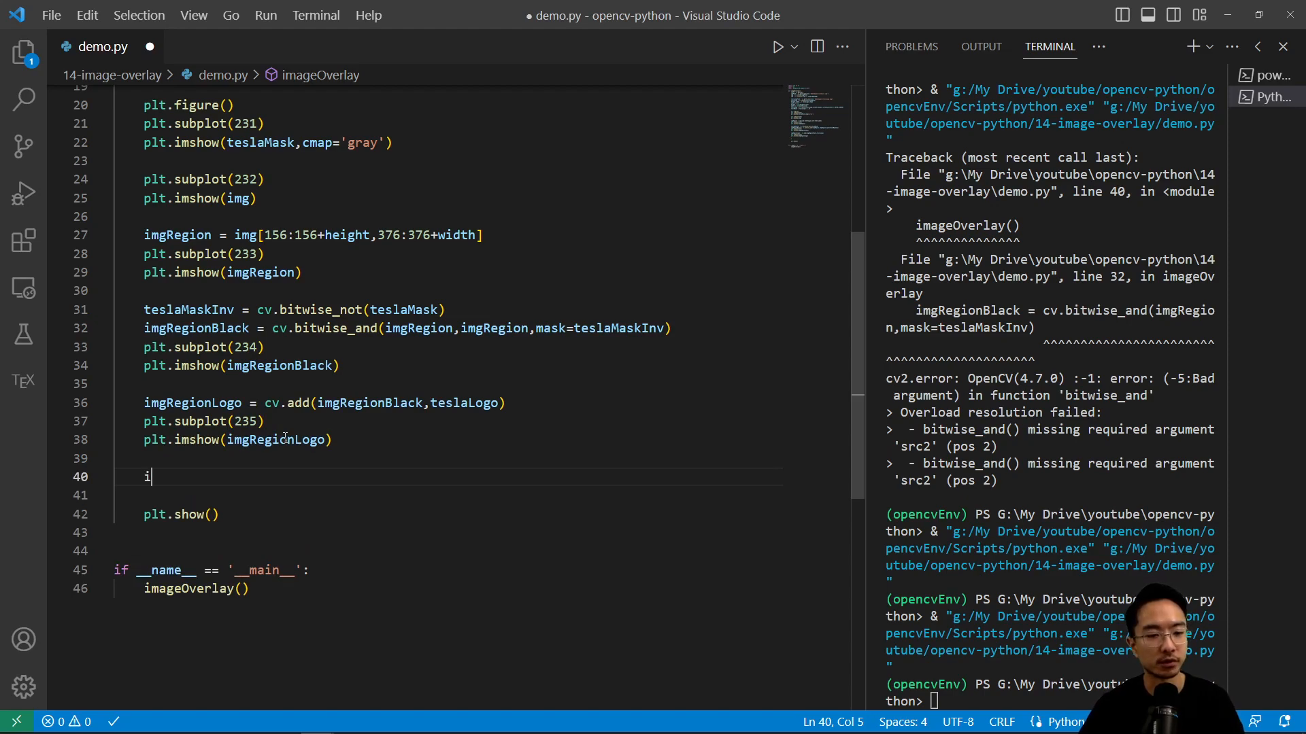
text(mg)
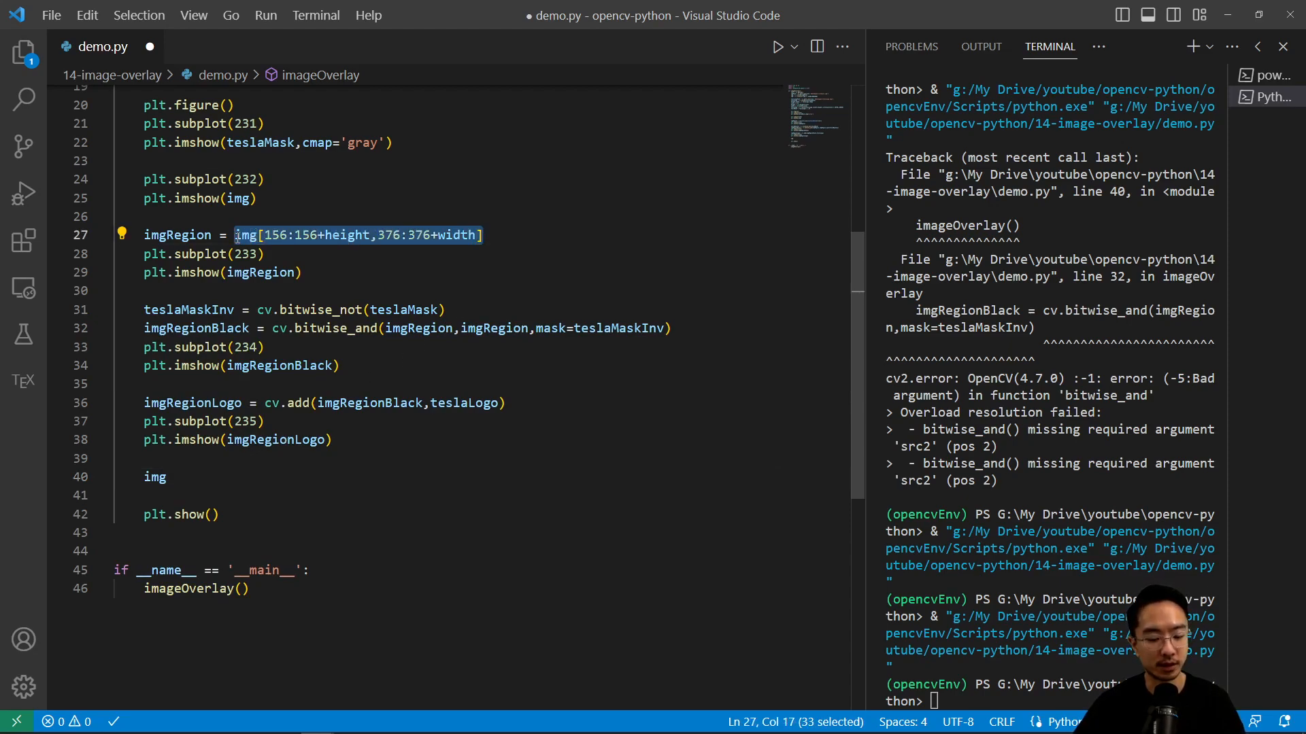
double_click(153, 476)
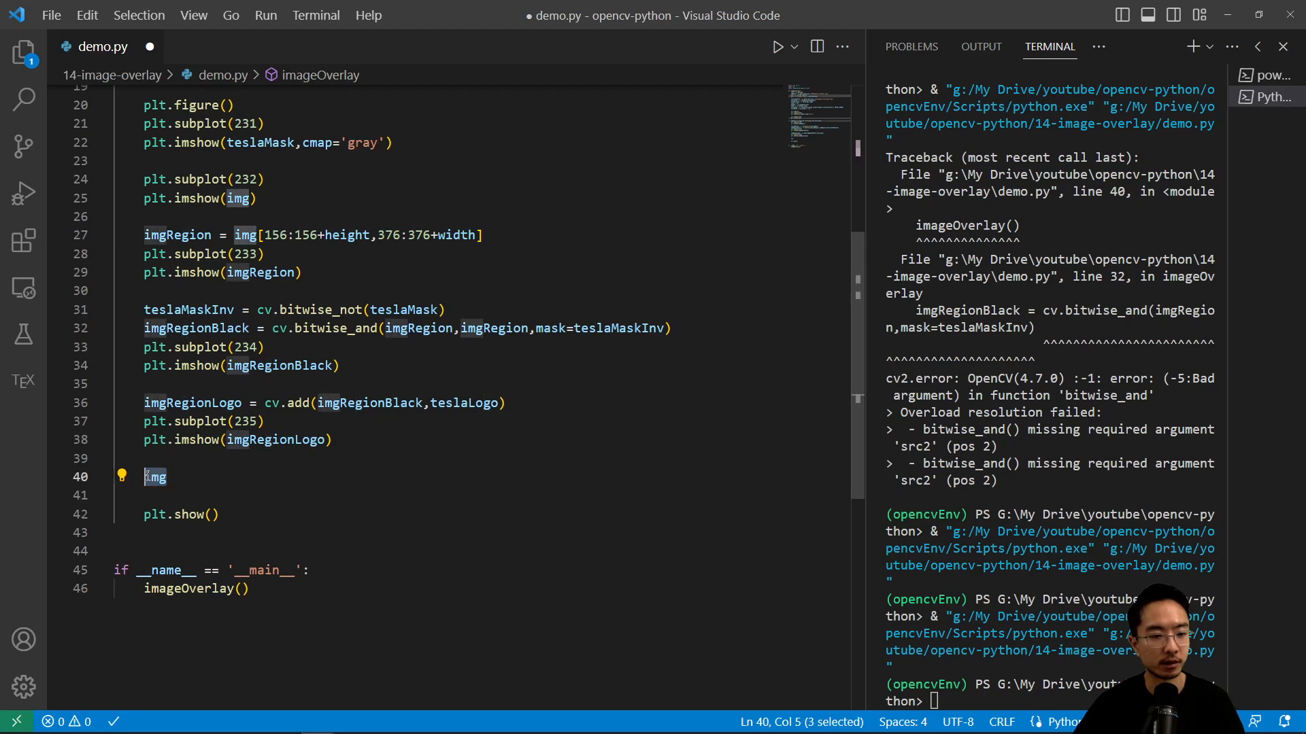
text([156:156+height,376:376+width] =)
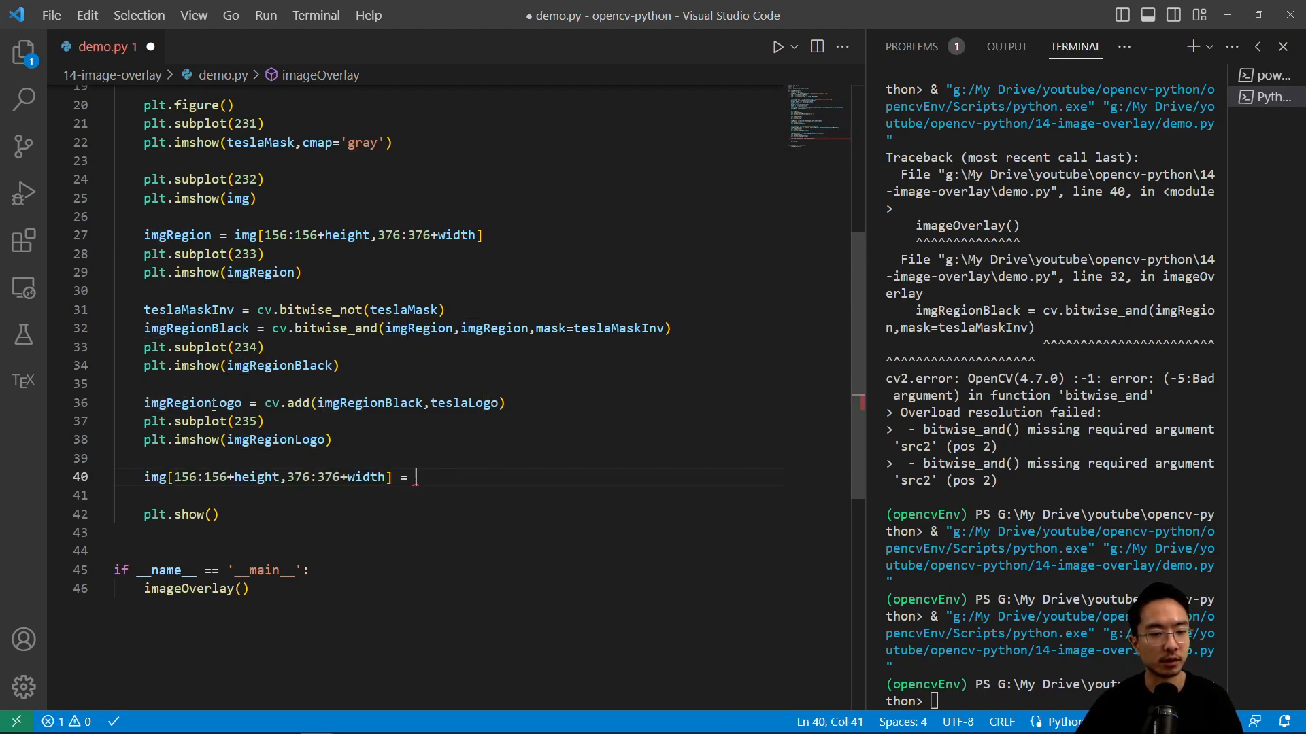
text(imgRegionLogo)
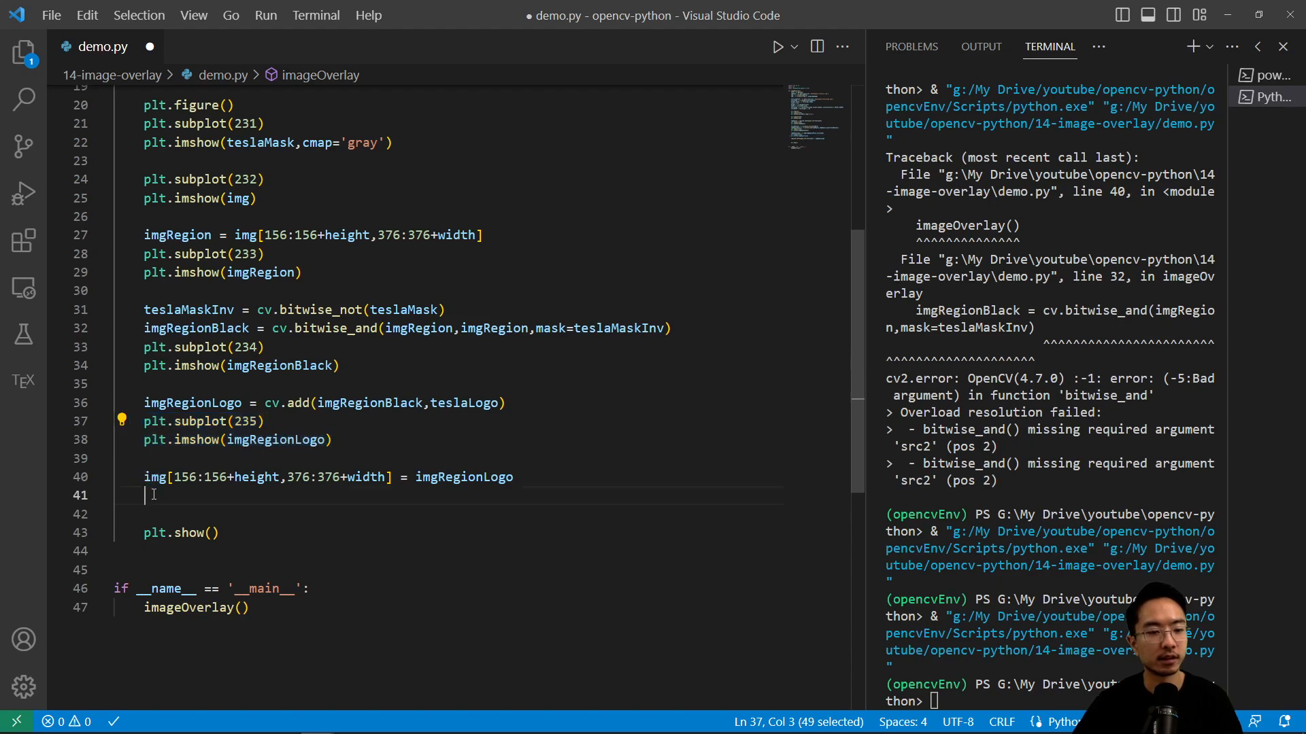
text(plt.subplot(235))
click(448, 514)
text(plt.imshow(img))
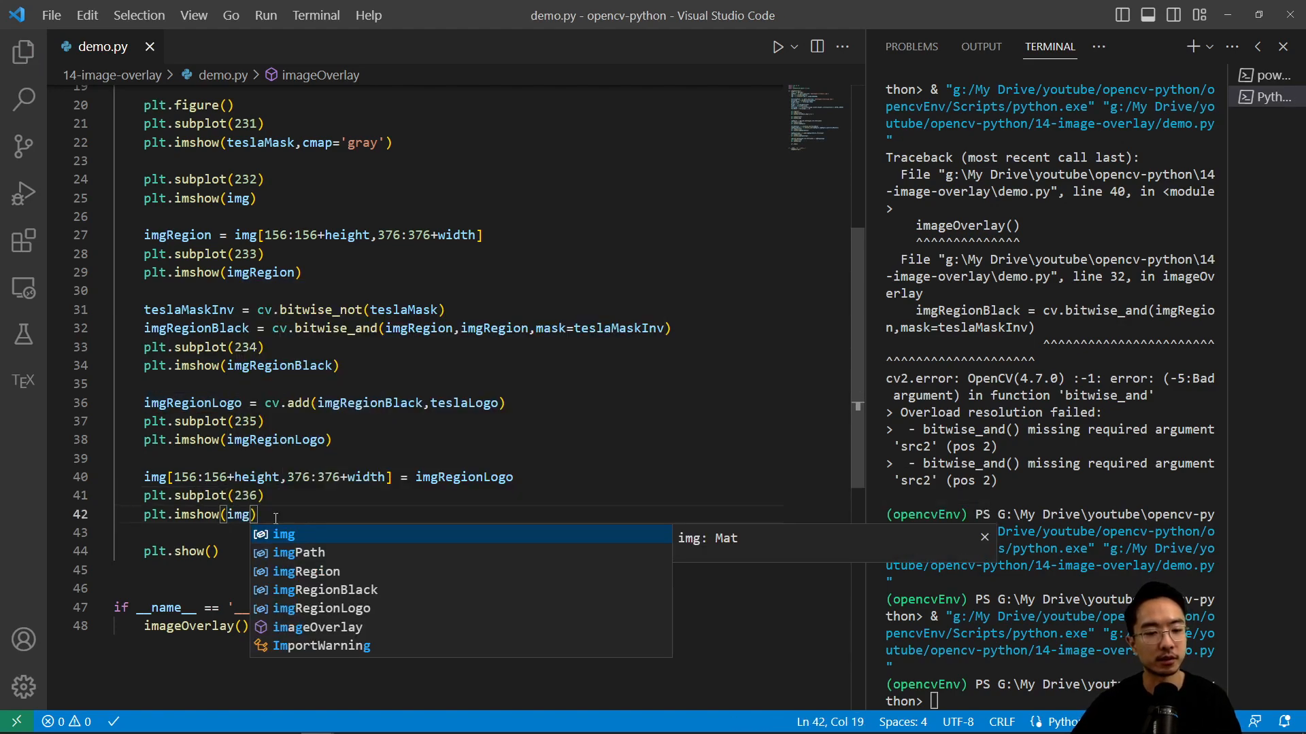
Rerun the script and maximize the six-panel figure showing the logo on the cat's forehead
click(791, 46)
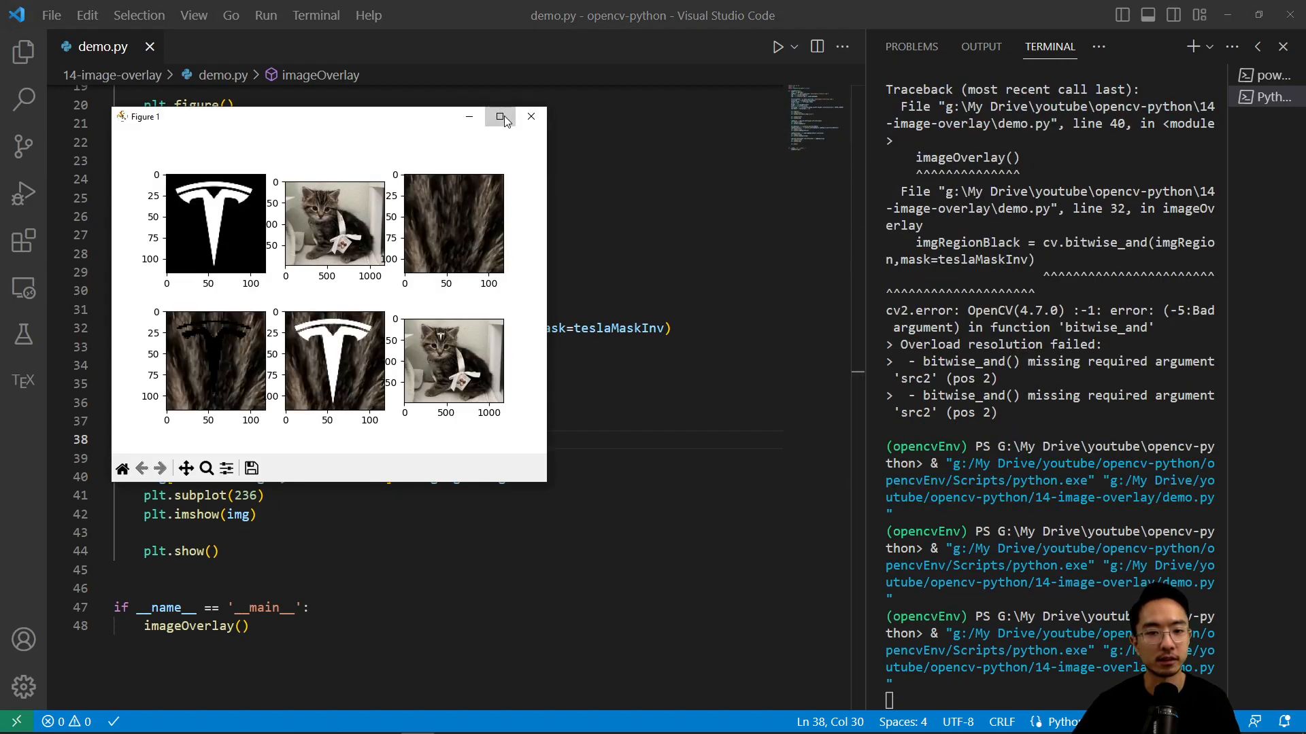
click(500, 115)
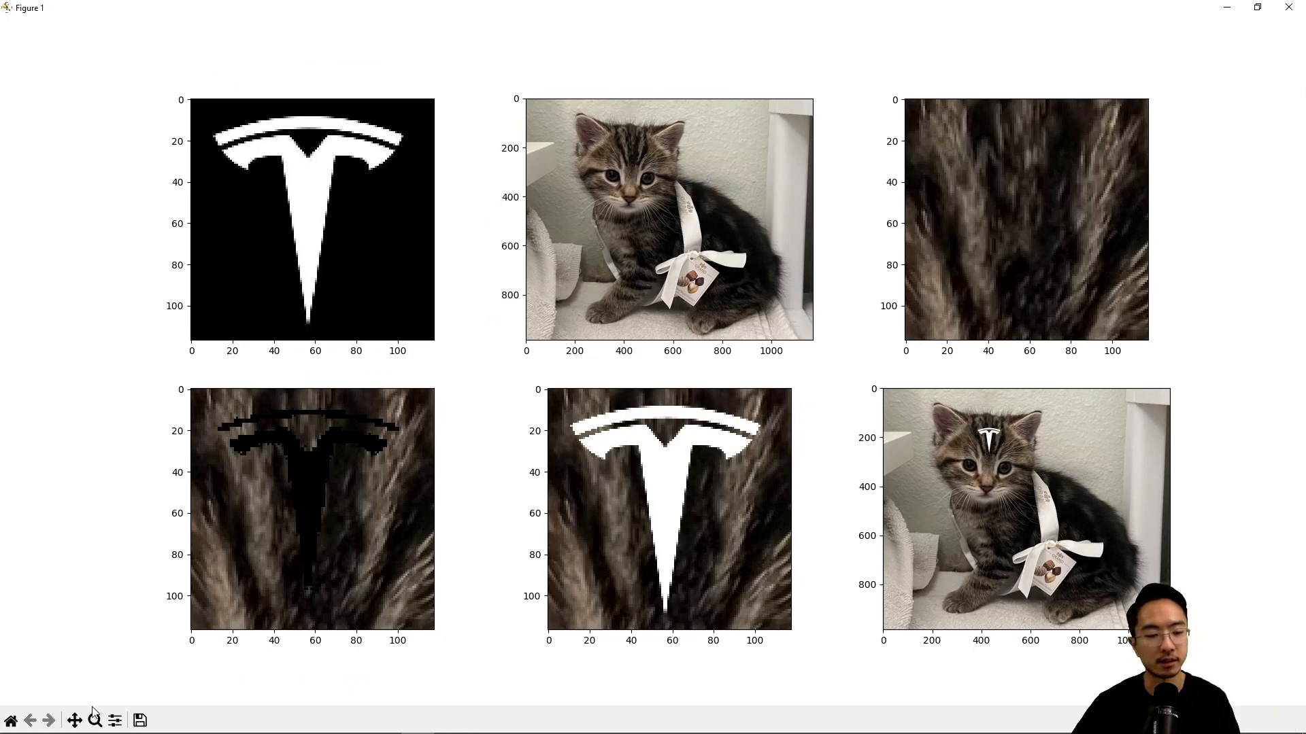
mouse_move(920, 402)
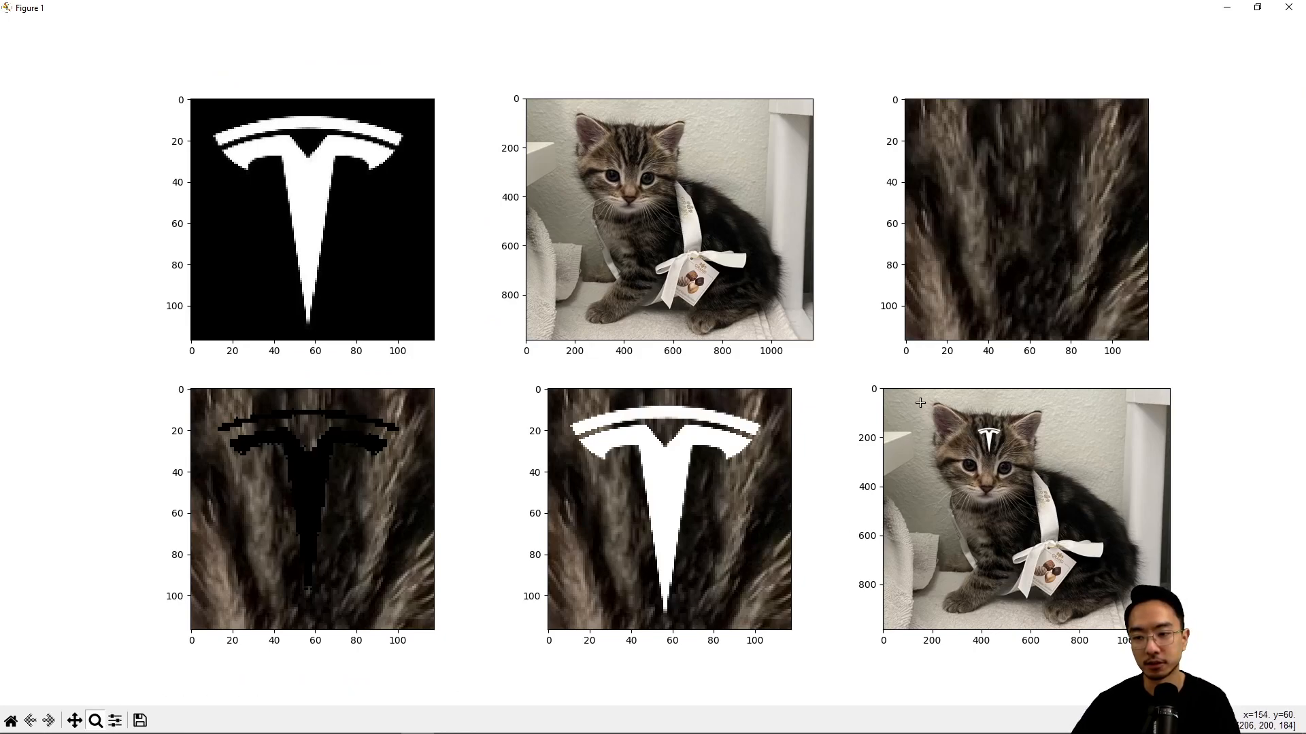